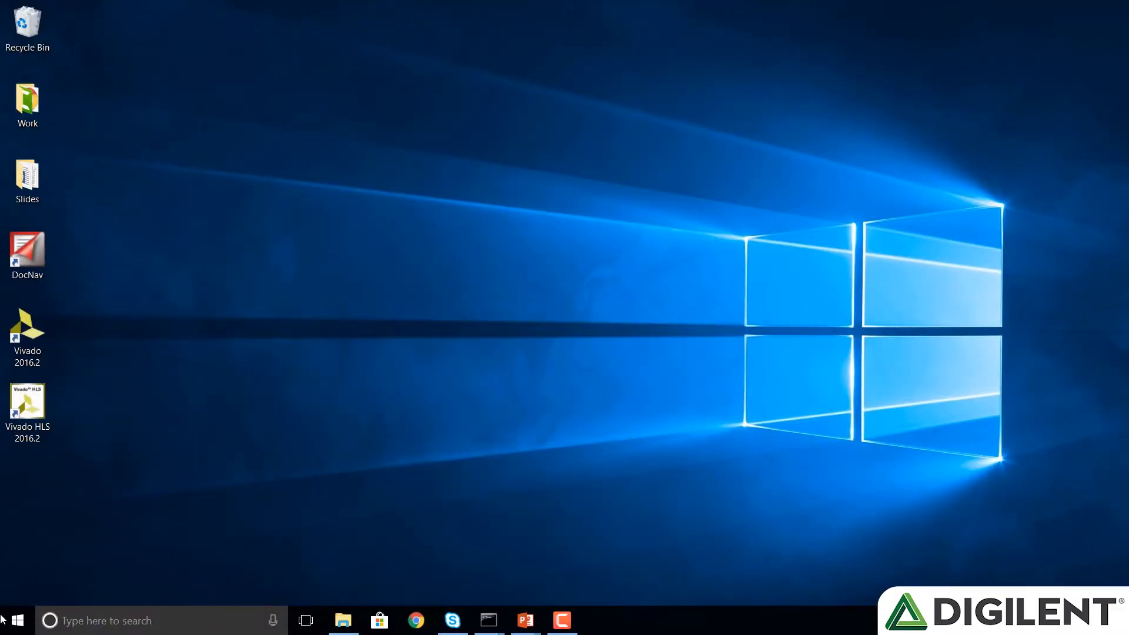
- Search the Start menu for 'vivado' to launch Vivado 2016.2
click(14, 620)
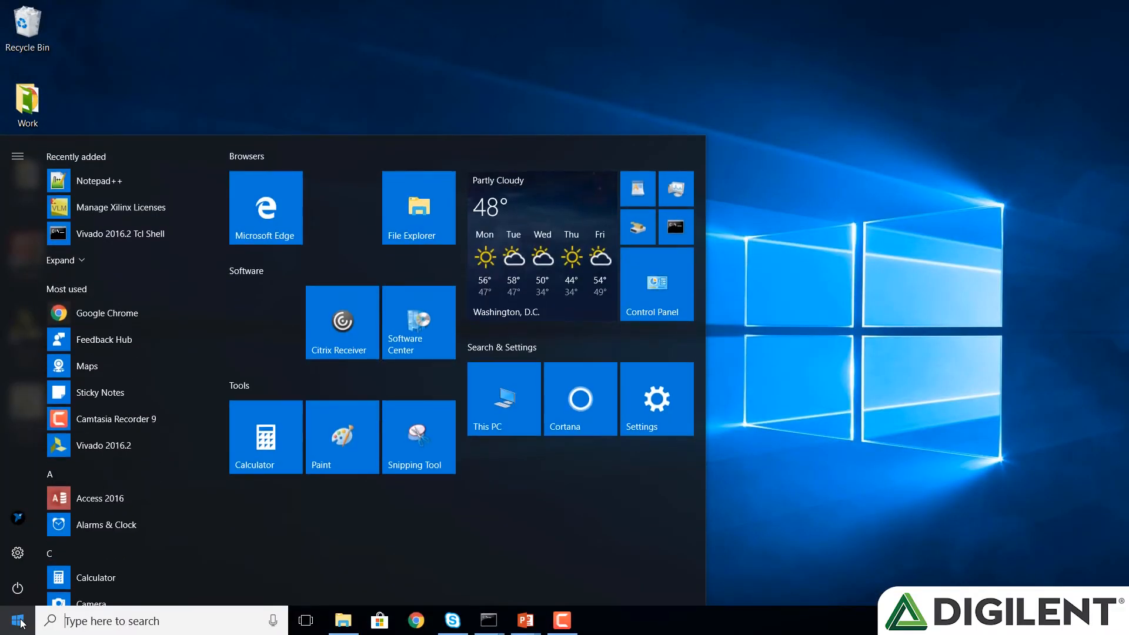
text(vivado)
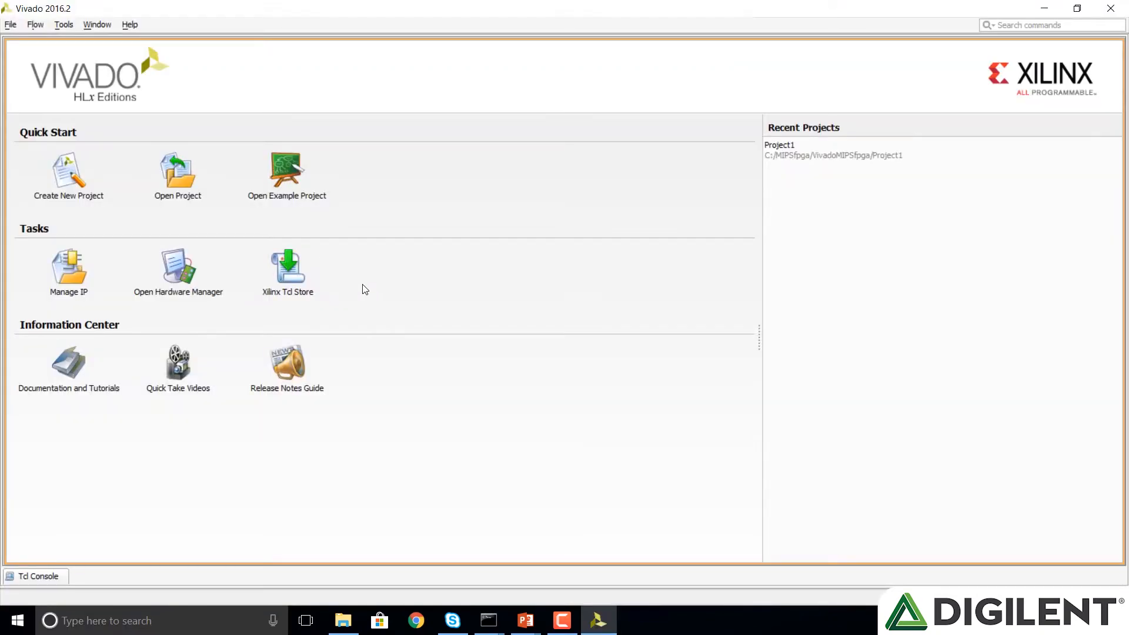
- Start a new project stored in the Lab01_Vivado folder and name it 'Project'
click(10, 23)
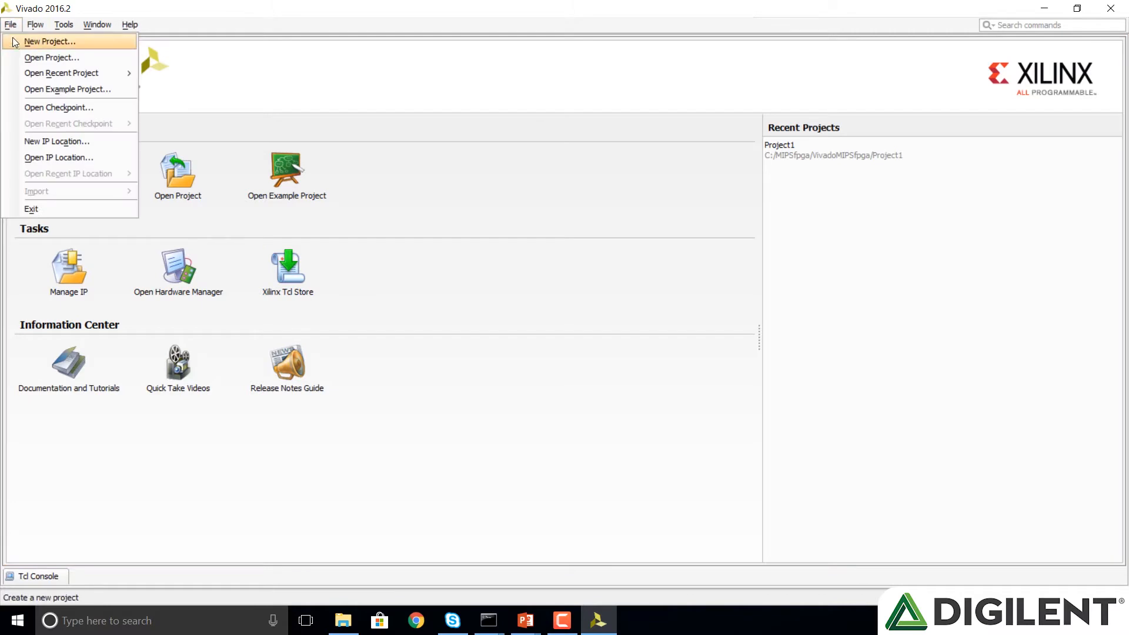
click(49, 41)
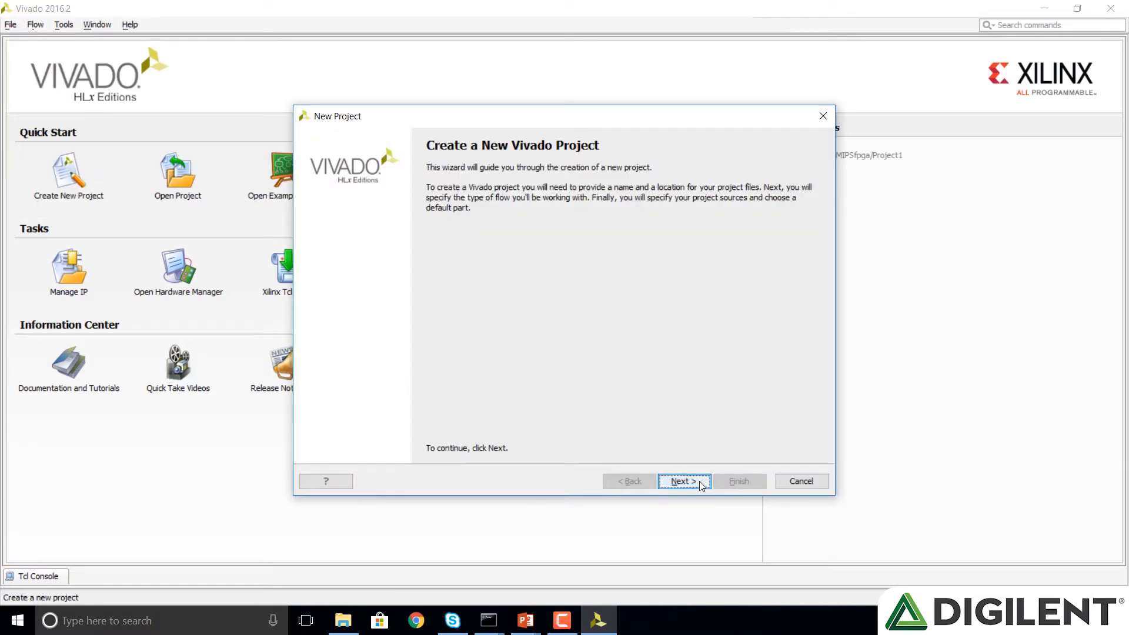
click(680, 481)
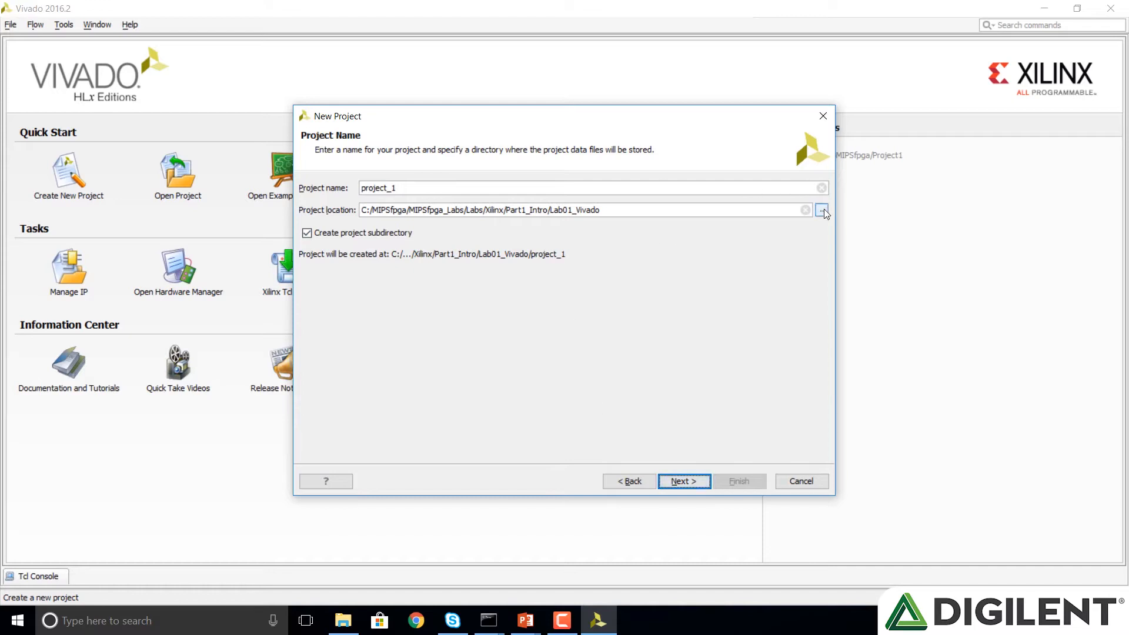
click(824, 209)
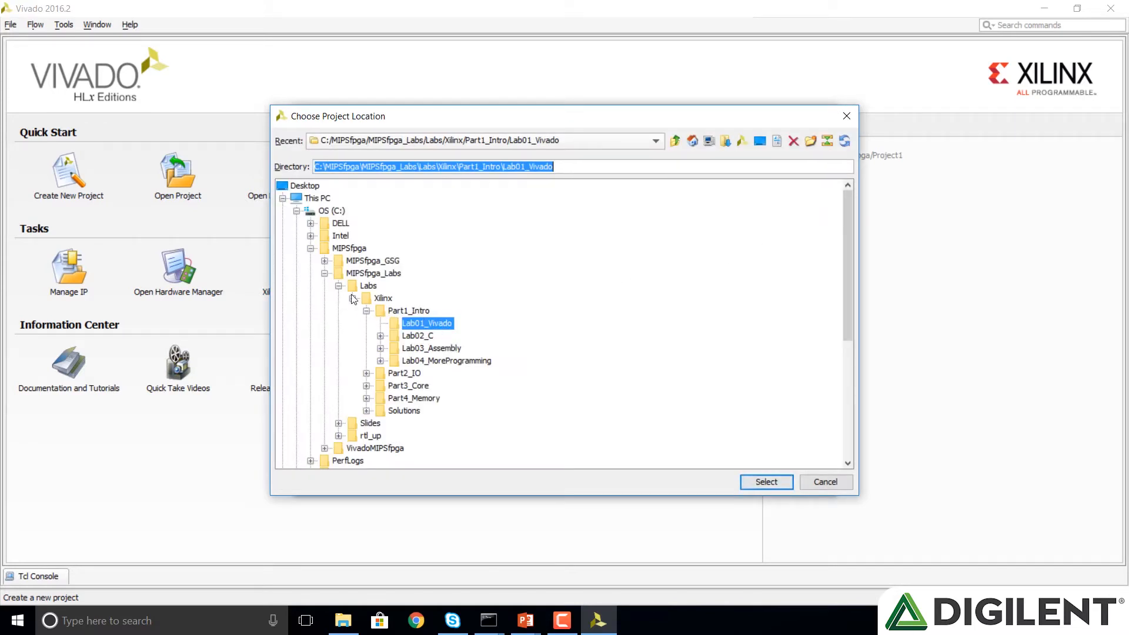
mouse_move(385, 299)
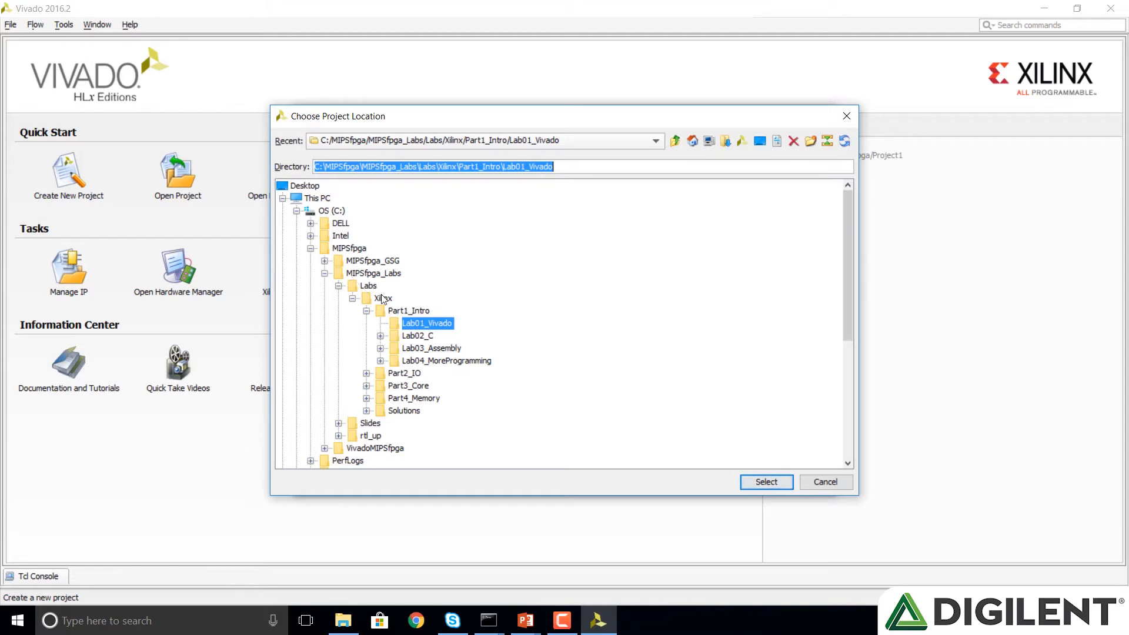
mouse_move(438, 330)
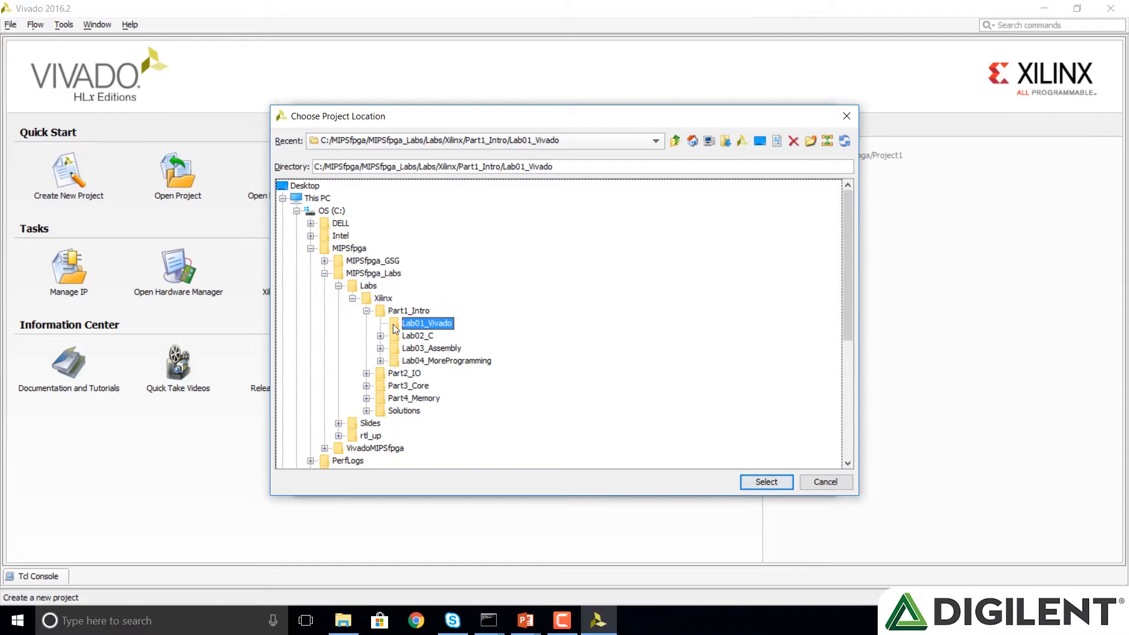
click(766, 482)
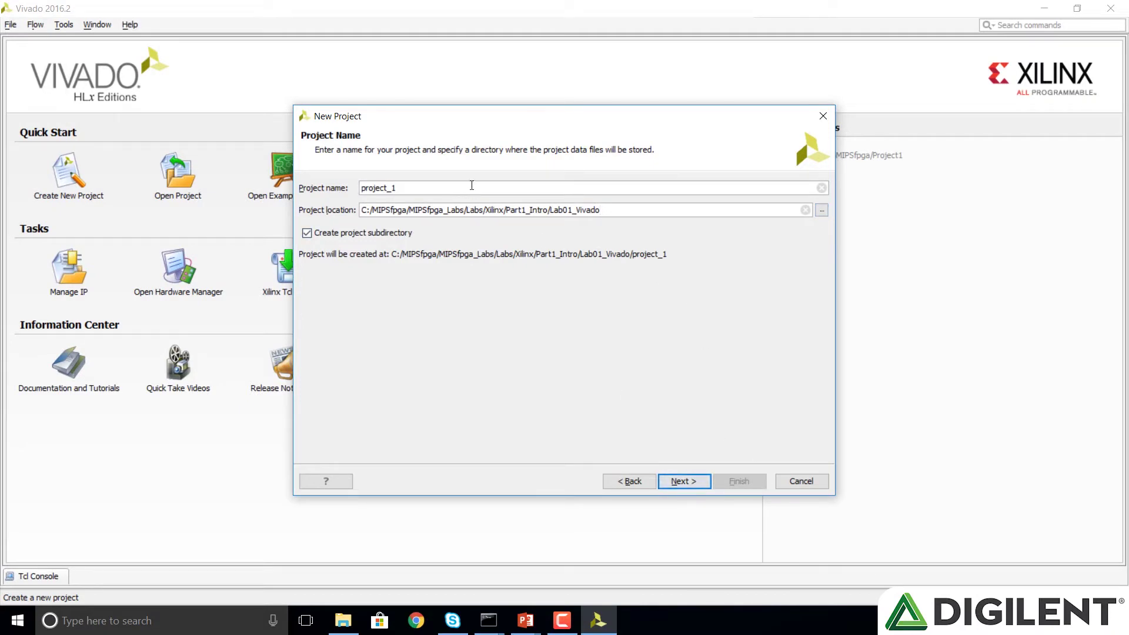
text(Proj)
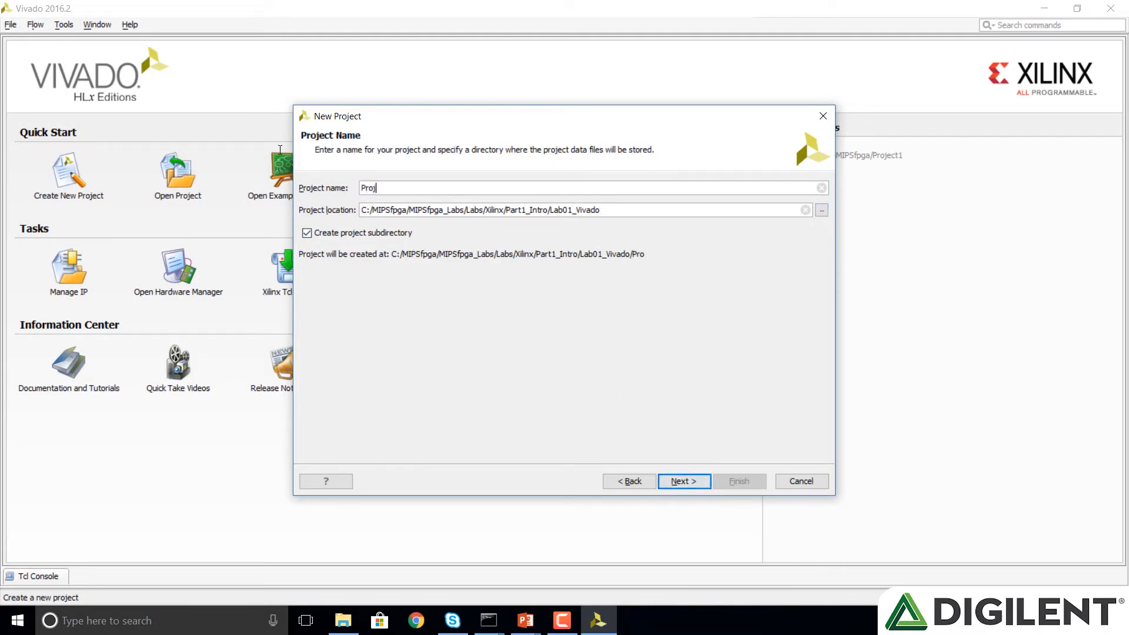
text(ect)
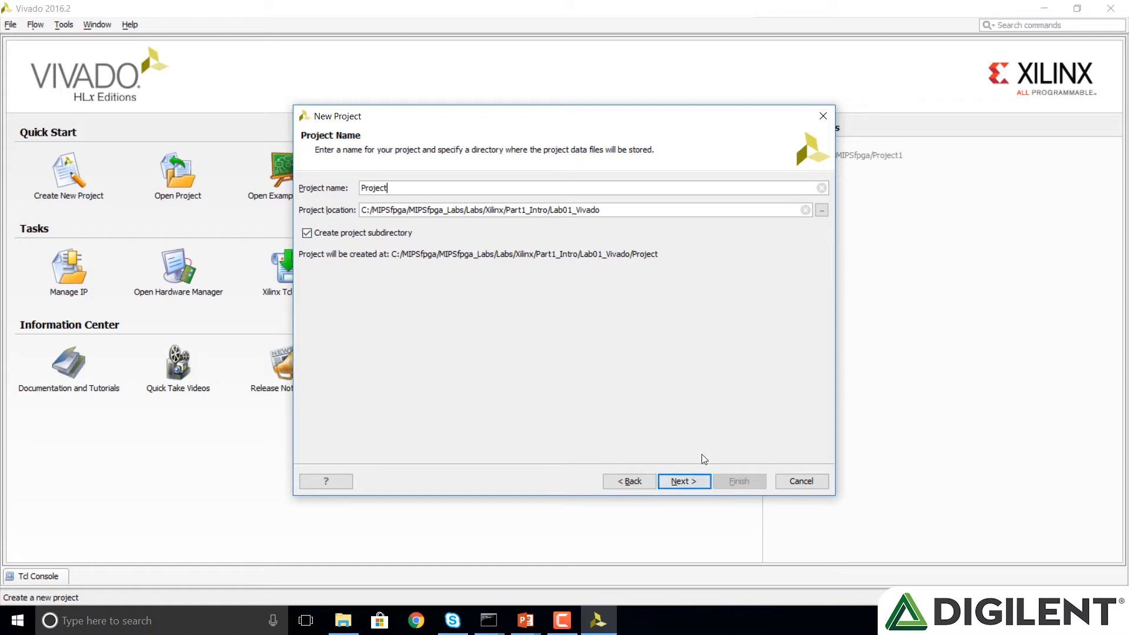
- Keep the RTL Project type and browse to the rtl_up boards folder for source directories
click(682, 481)
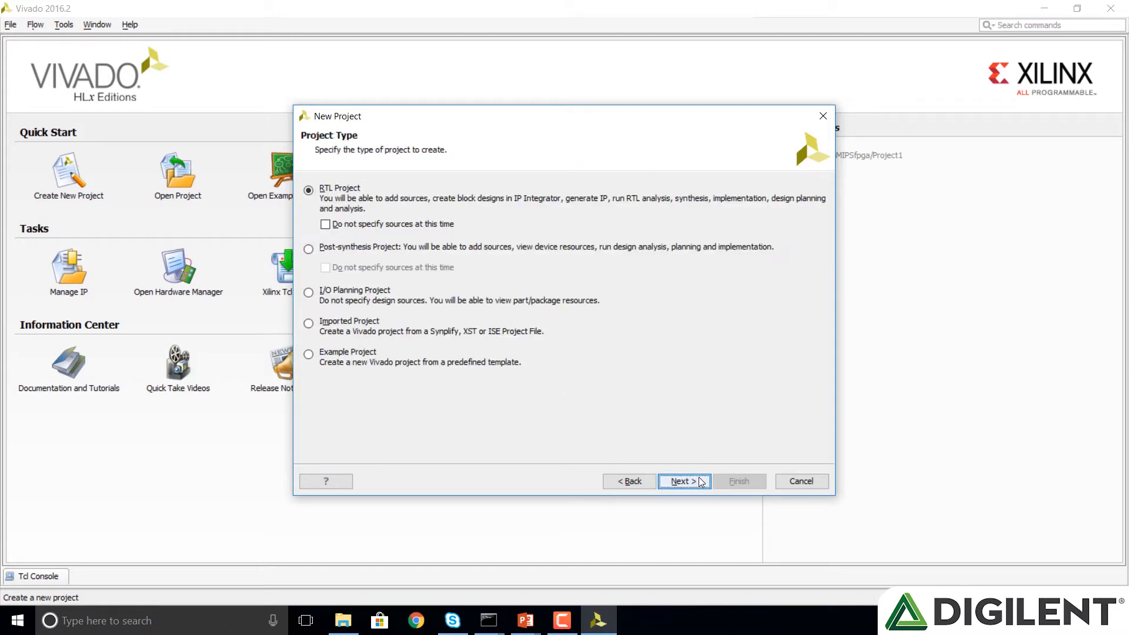
click(681, 481)
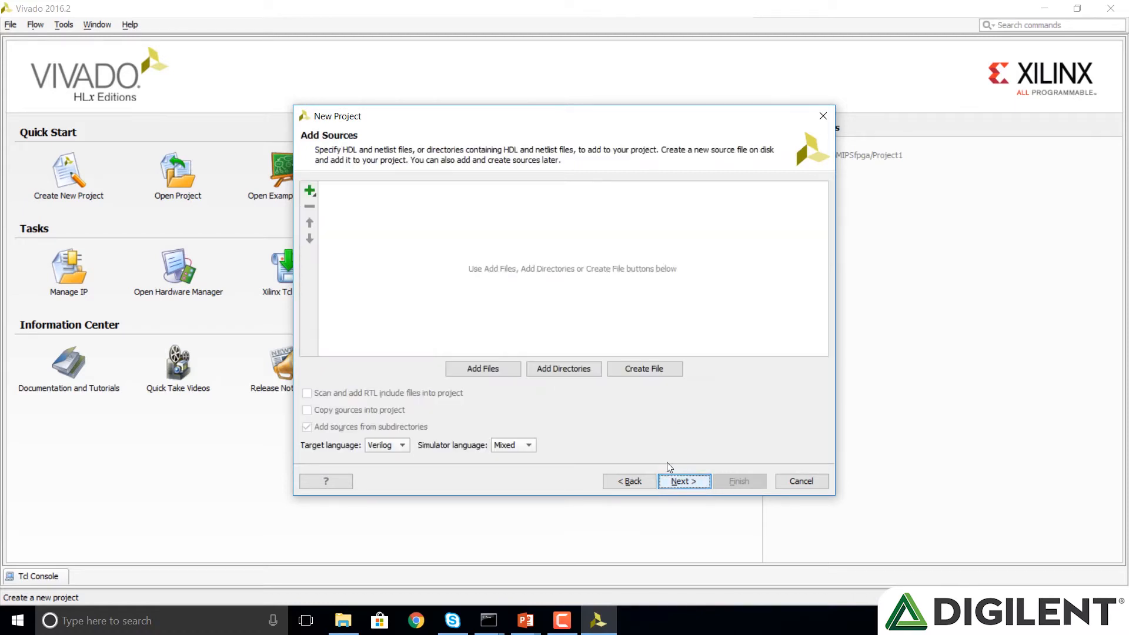
mouse_move(564, 369)
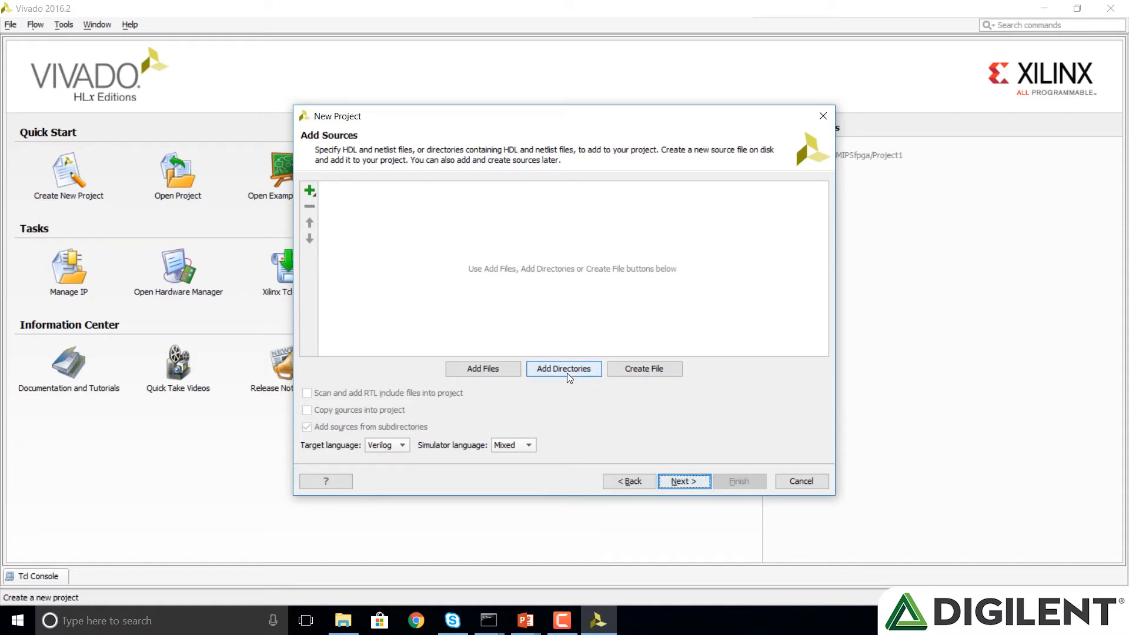
mouse_move(564, 374)
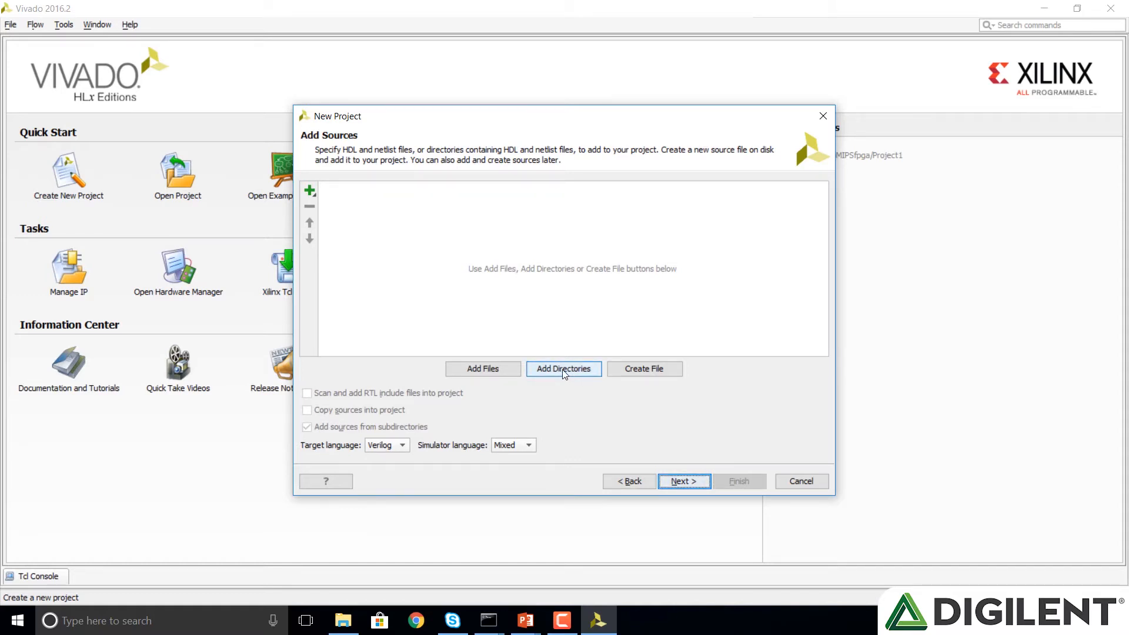
click(564, 369)
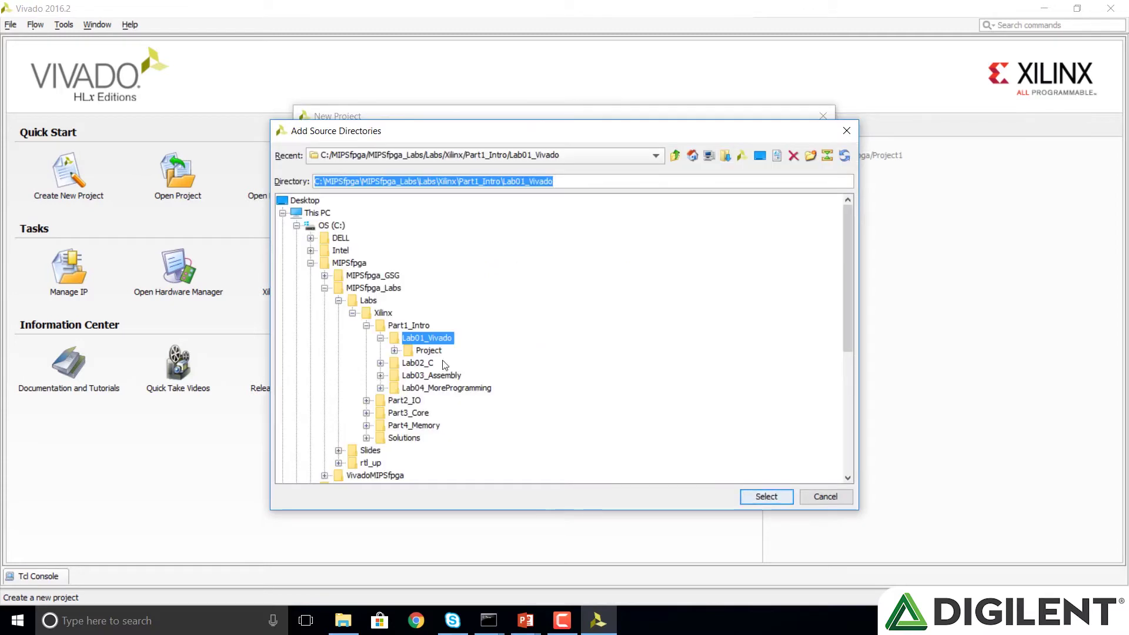
mouse_move(340, 305)
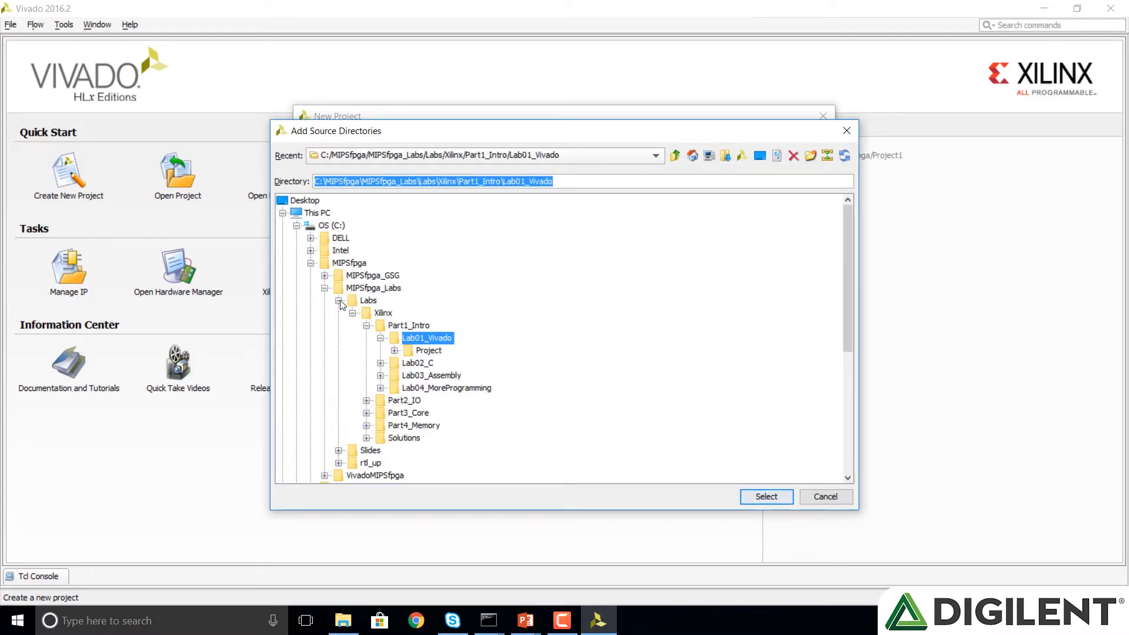
click(369, 300)
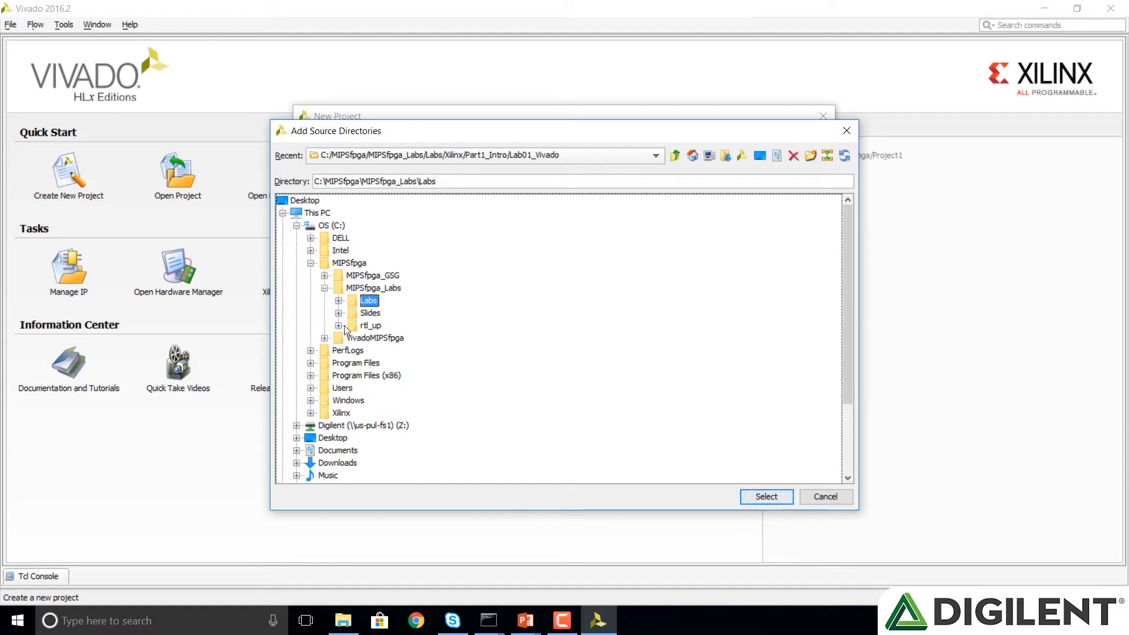
click(339, 326)
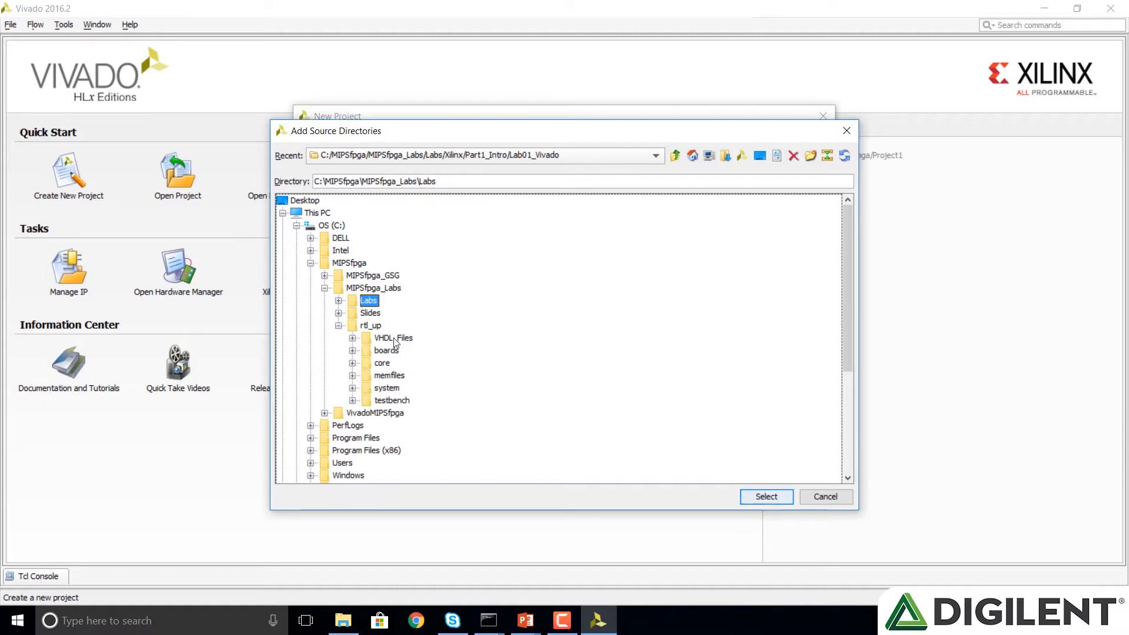
click(352, 350)
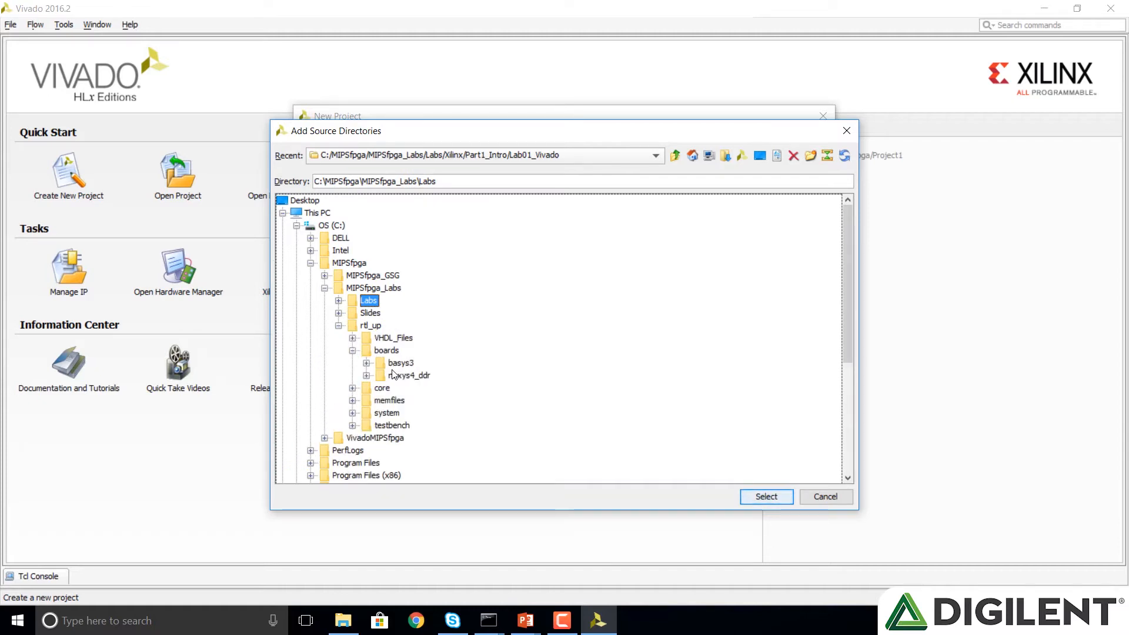
- Add the nexys4_ddr, core, system and testbench folders as source directories
click(409, 376)
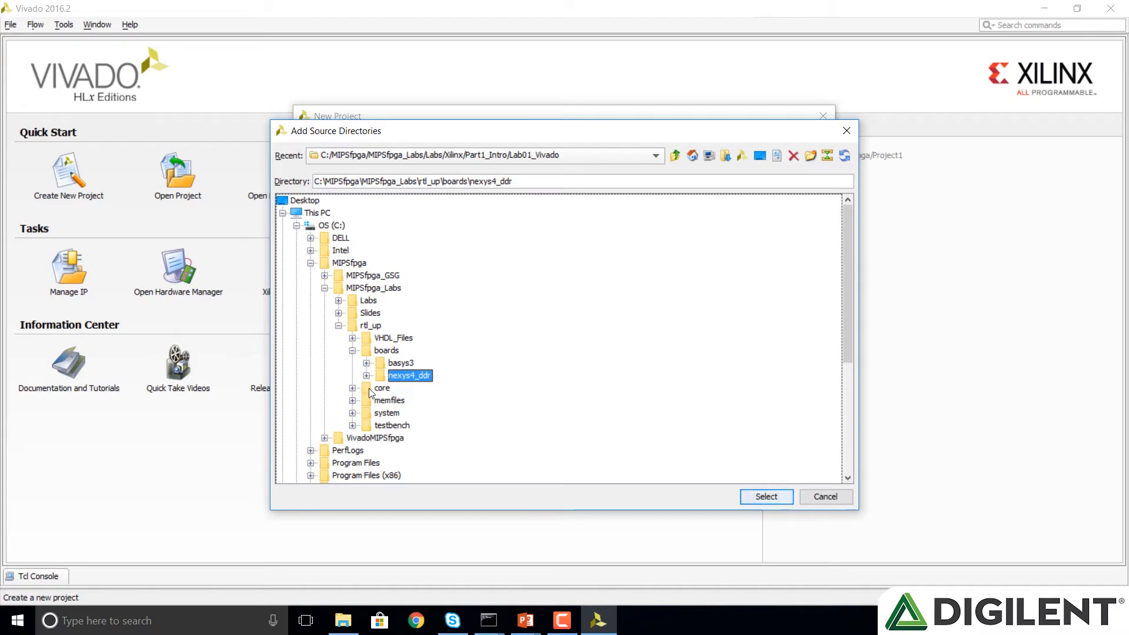
click(381, 388)
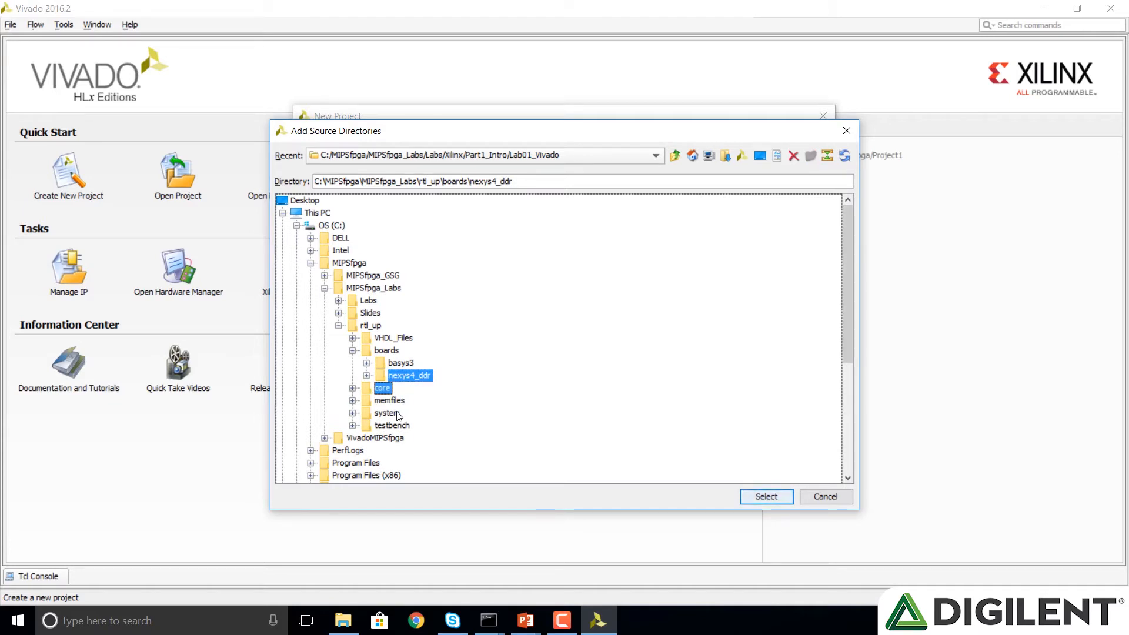
click(386, 413)
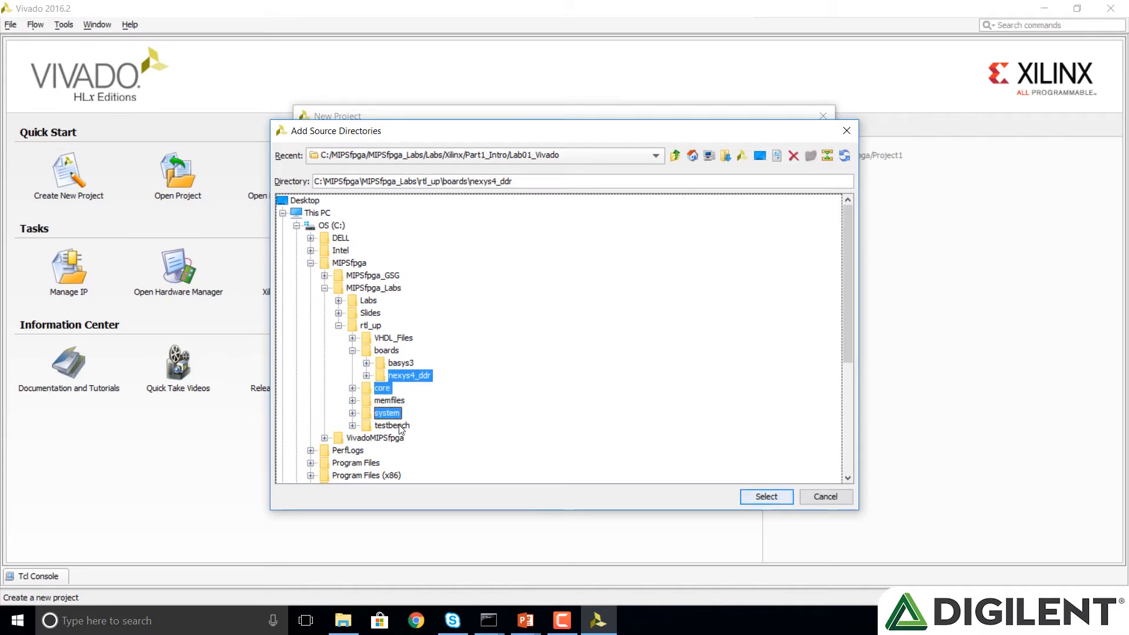
click(393, 425)
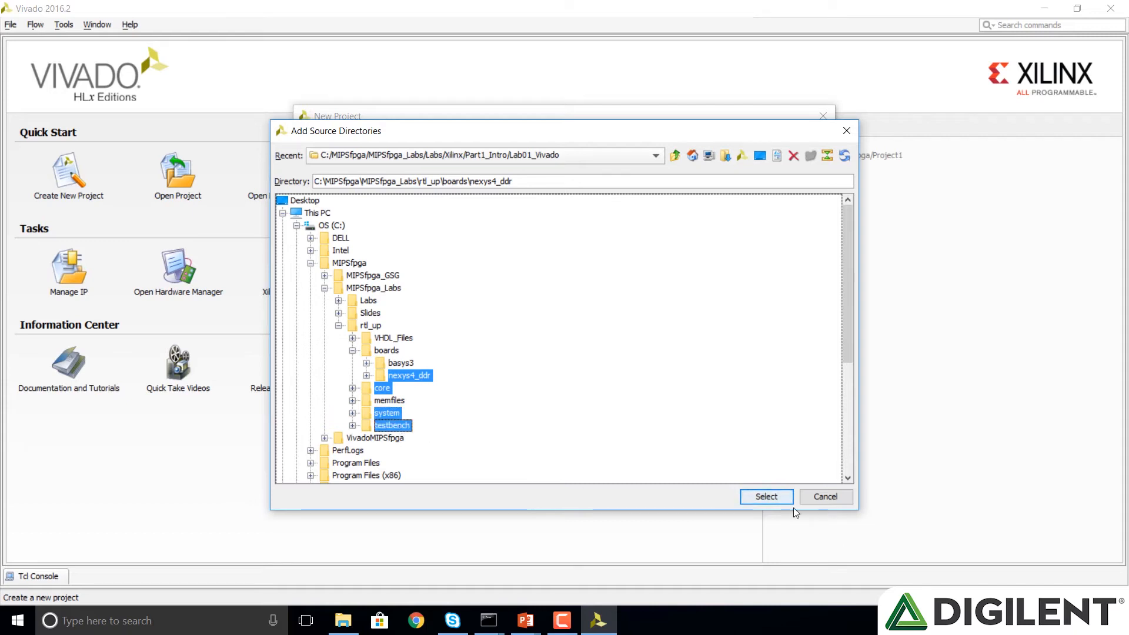
click(765, 496)
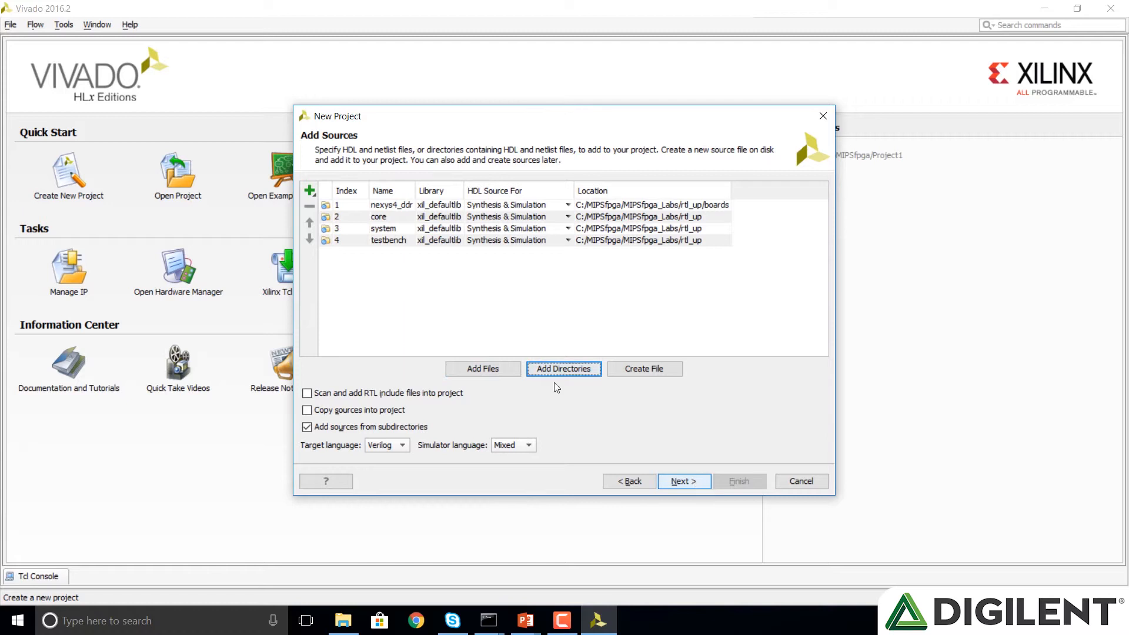
- Skip existing IP and add mfp_nexys4_ddr.xdc from rtl_up/boards/nexys4_ddr as constraints
click(683, 481)
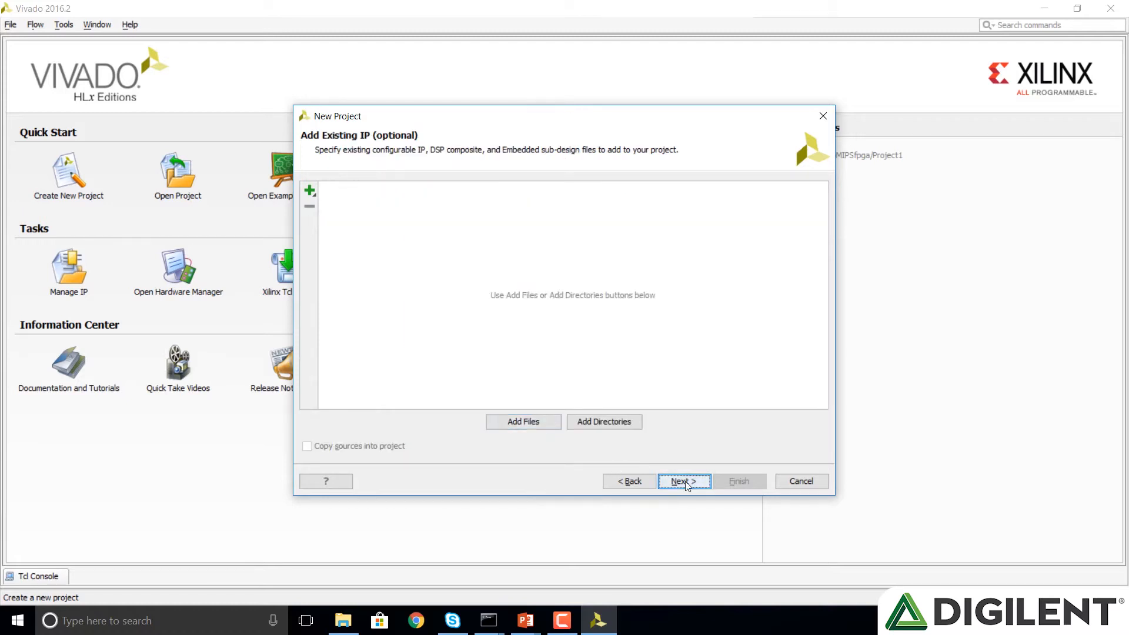
click(681, 482)
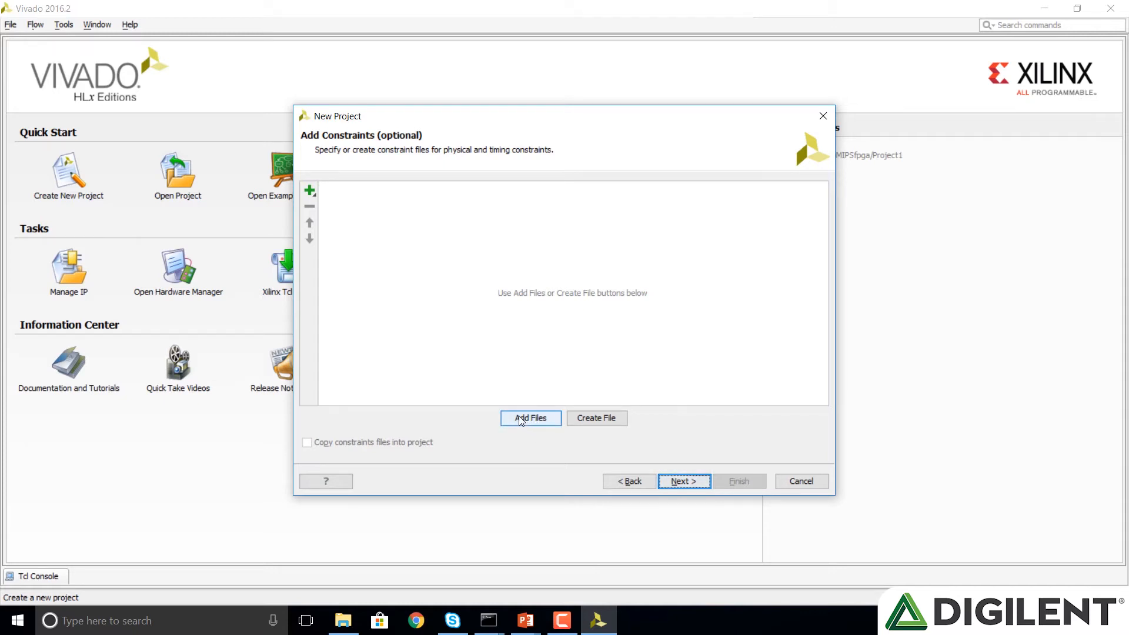
click(530, 417)
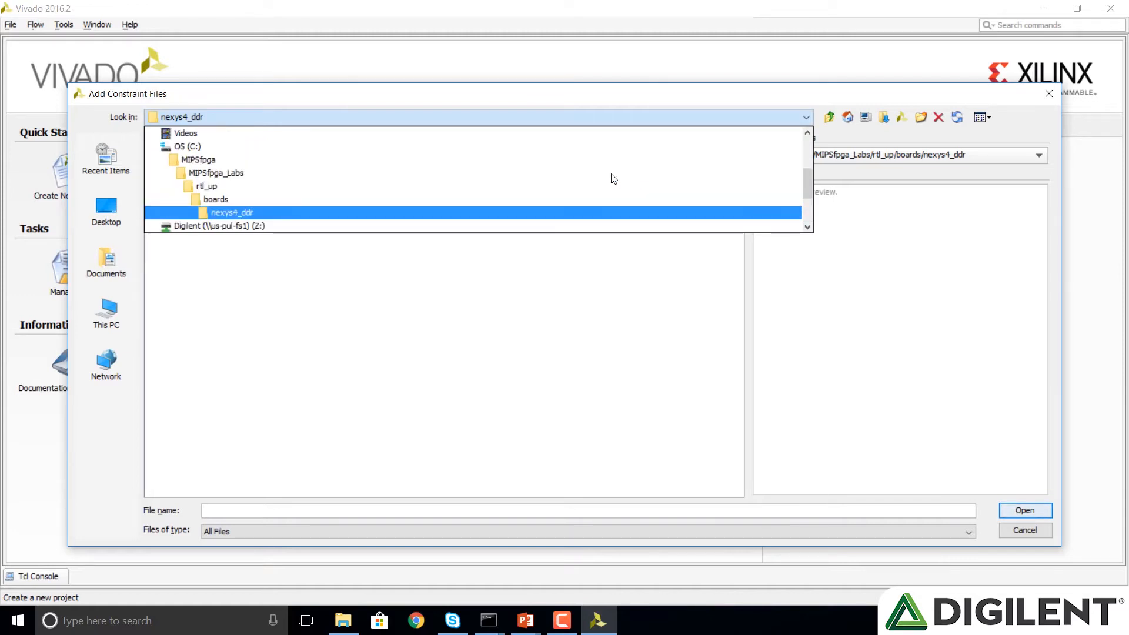
click(216, 173)
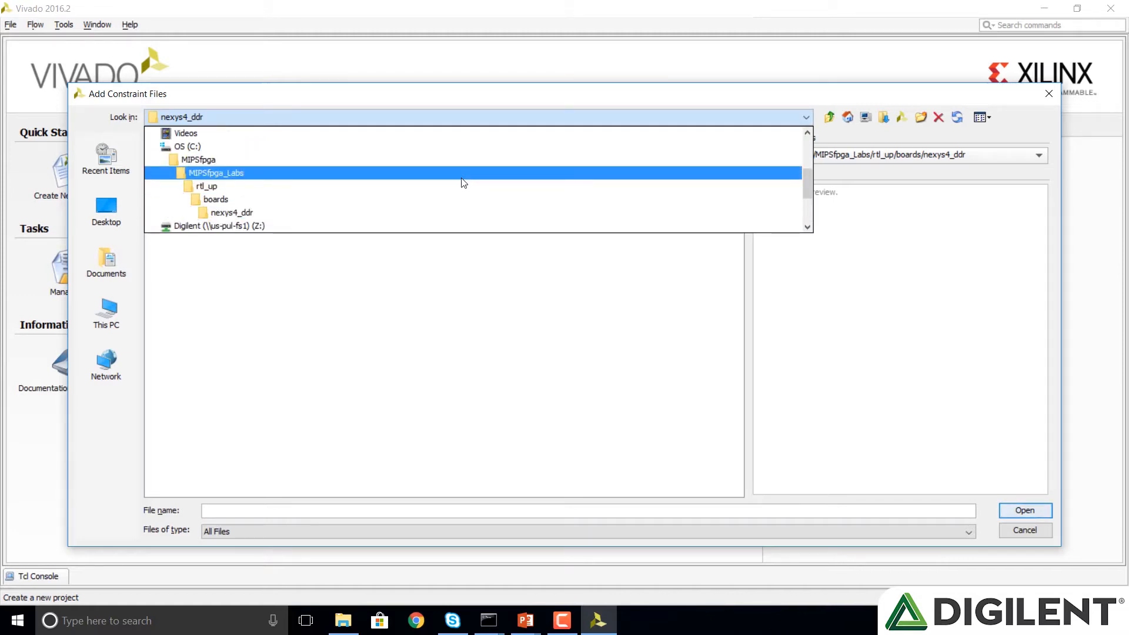
click(231, 212)
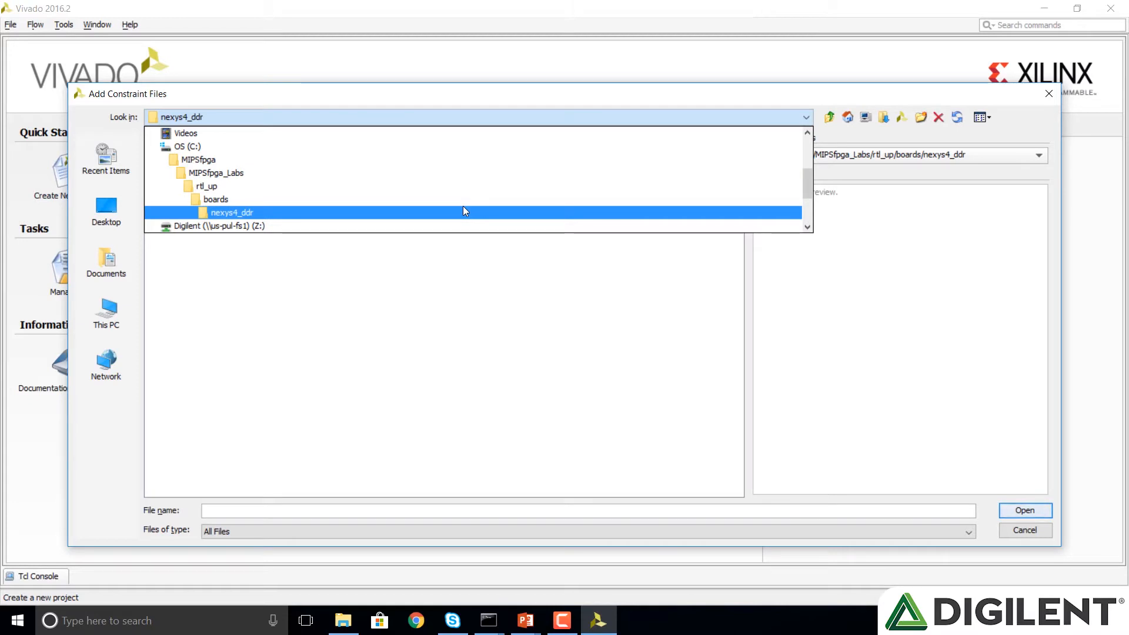
double_click(232, 212)
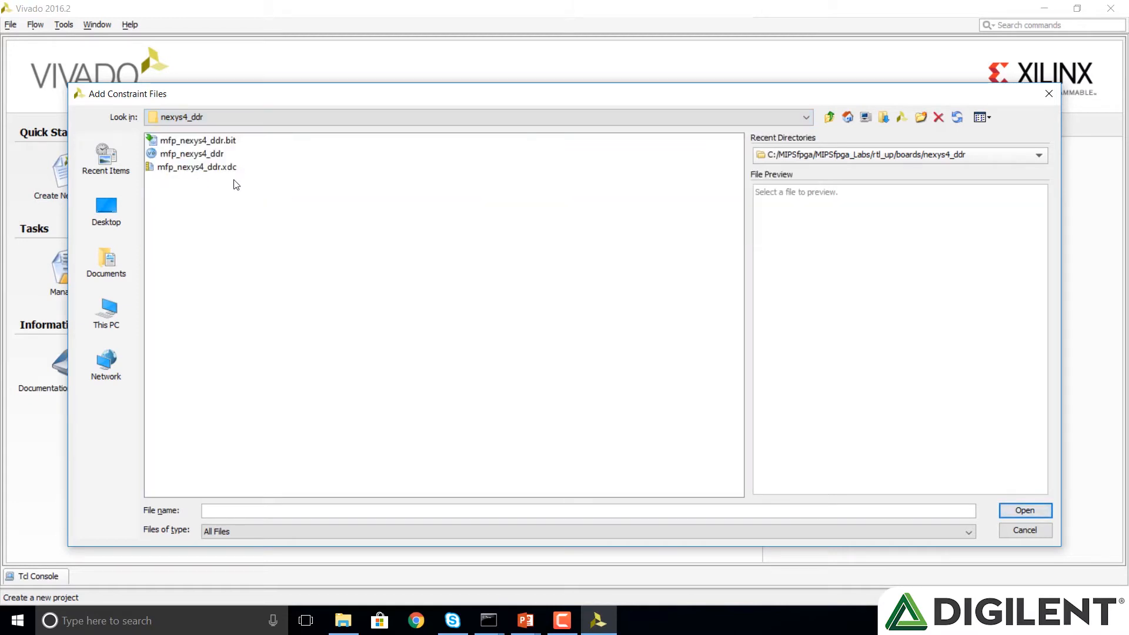
mouse_move(245, 184)
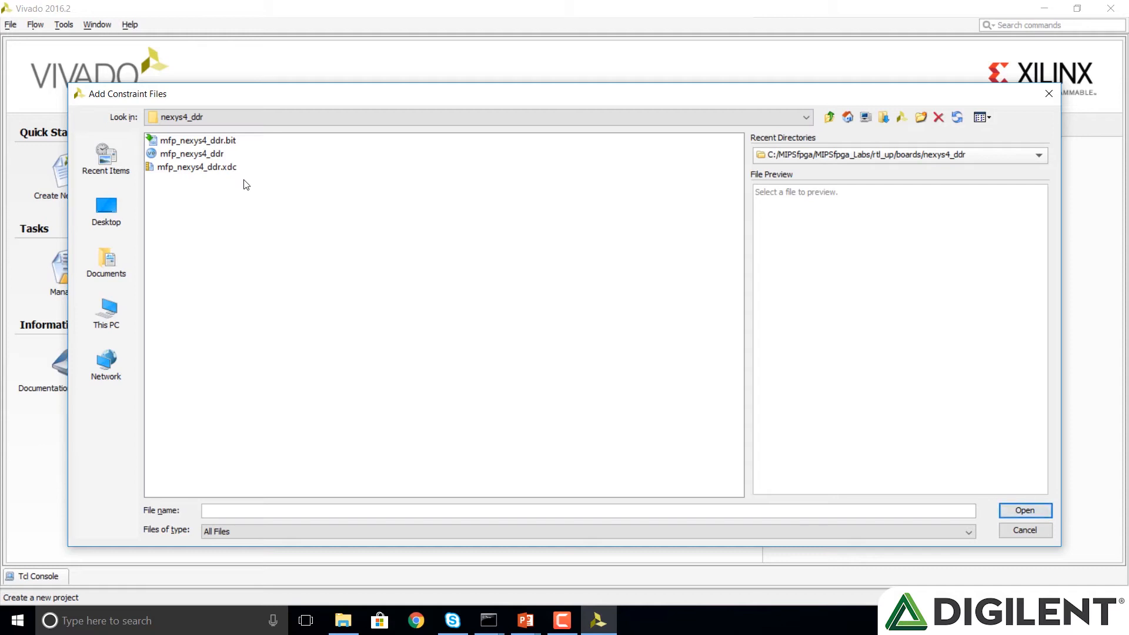
mouse_move(231, 180)
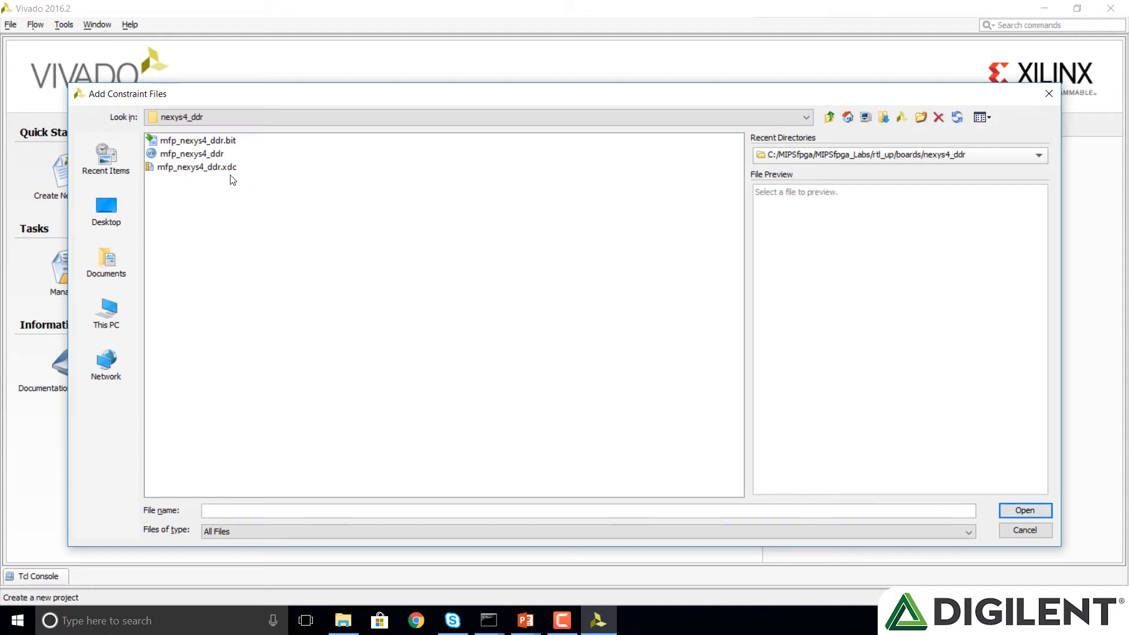
click(1024, 510)
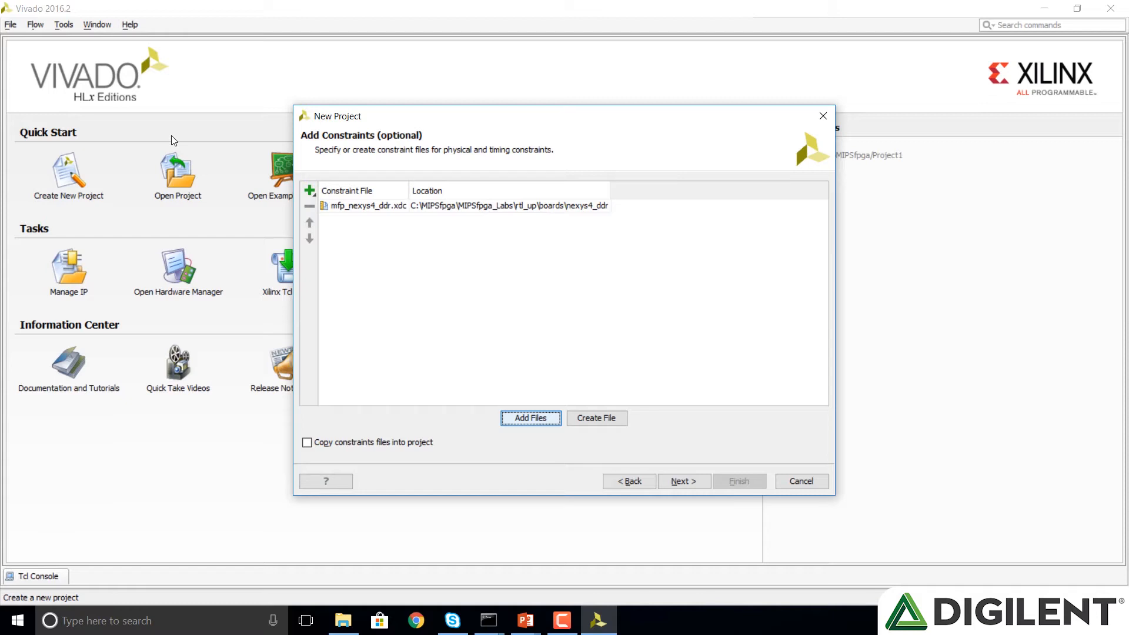
- Search for and select part xc7a100tcsg324-1, then finish creating the project
click(682, 481)
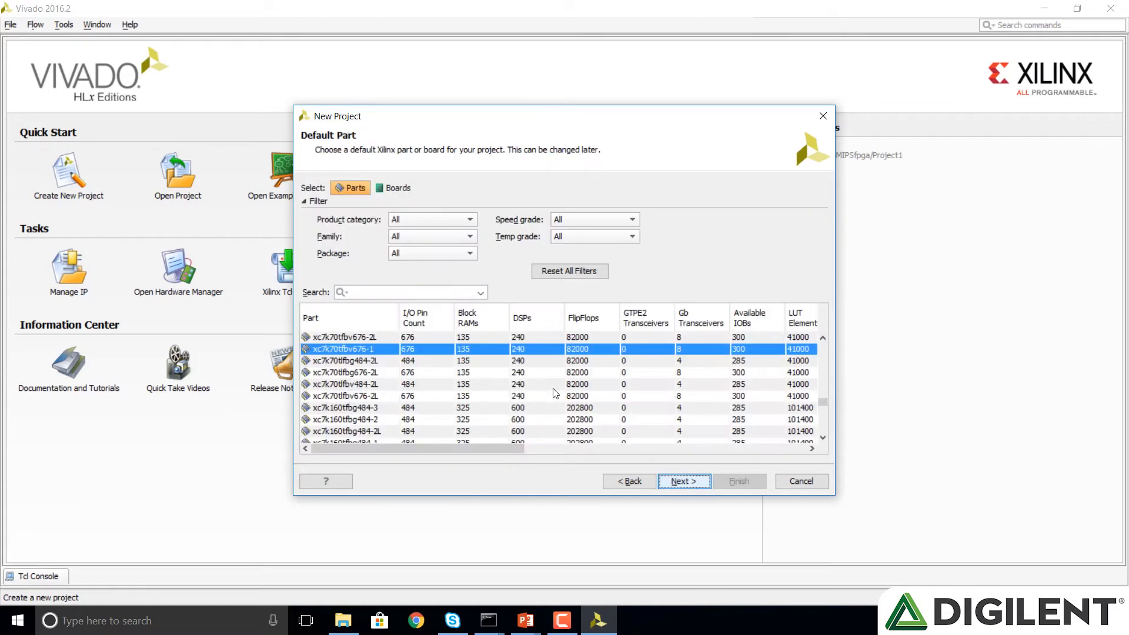
mouse_move(346, 237)
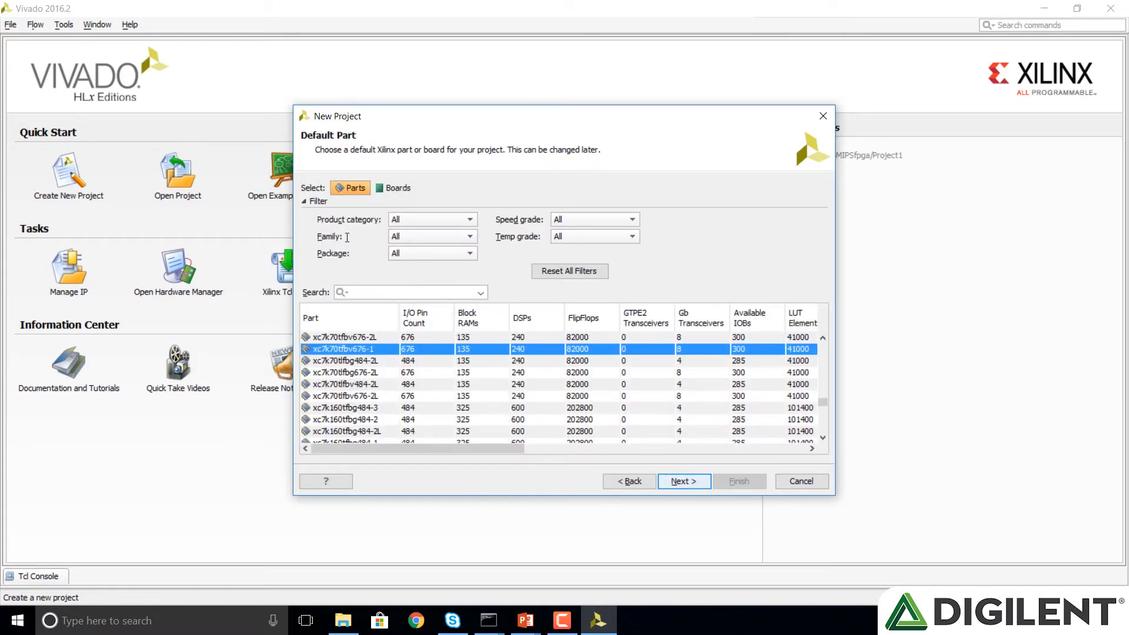
mouse_move(536, 620)
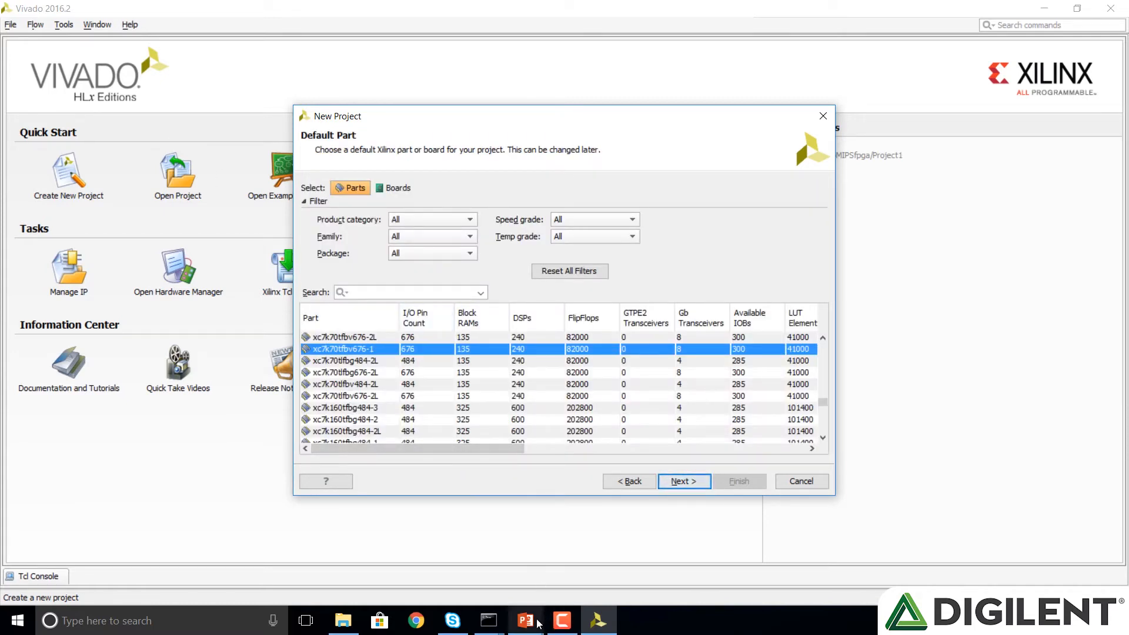
click(524, 620)
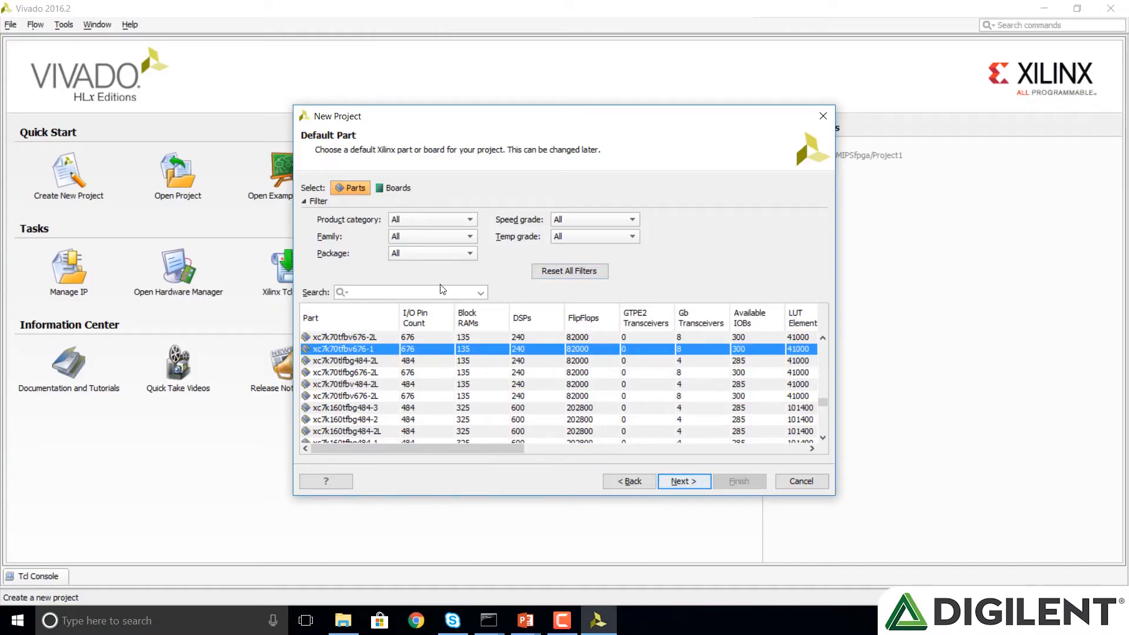
text(xc7a100tcsg324-1)
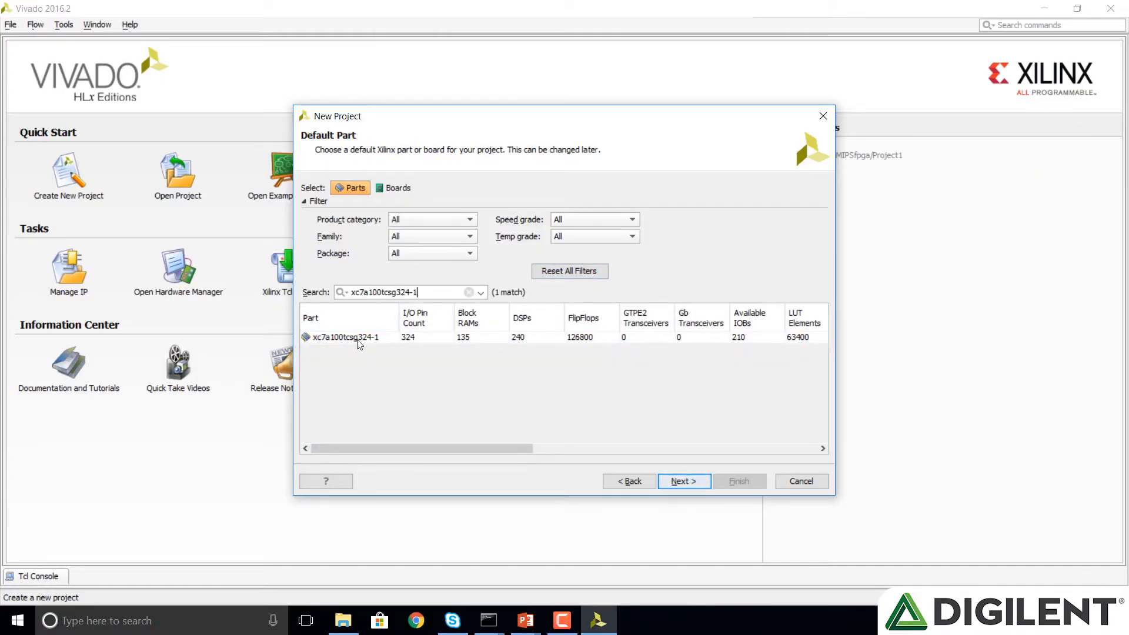
click(347, 336)
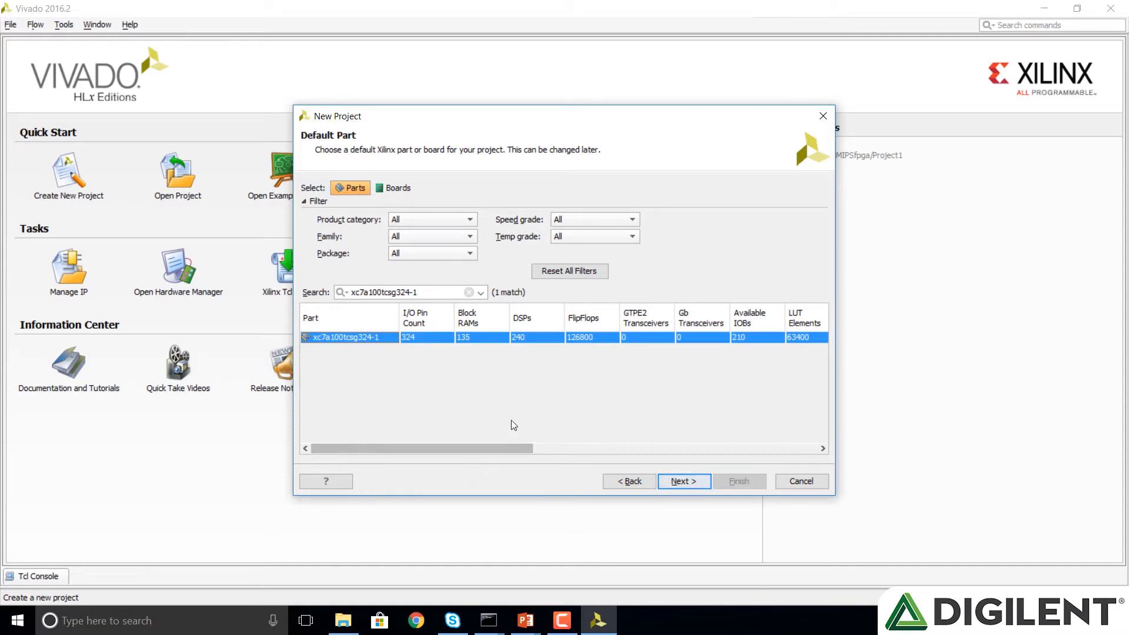
mouse_move(683, 481)
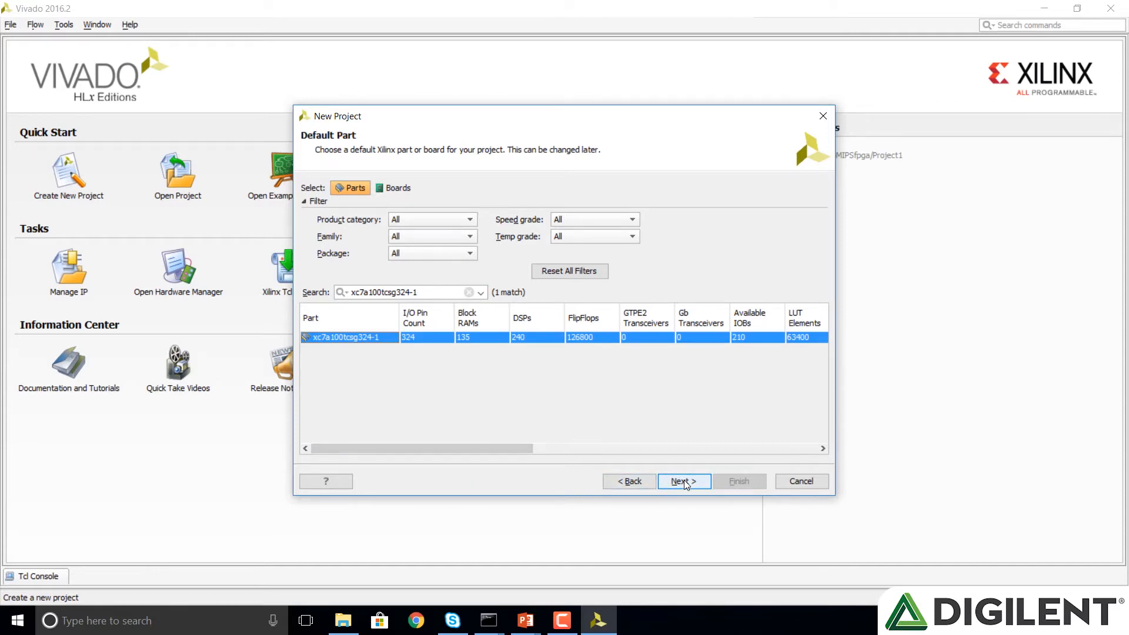
click(683, 481)
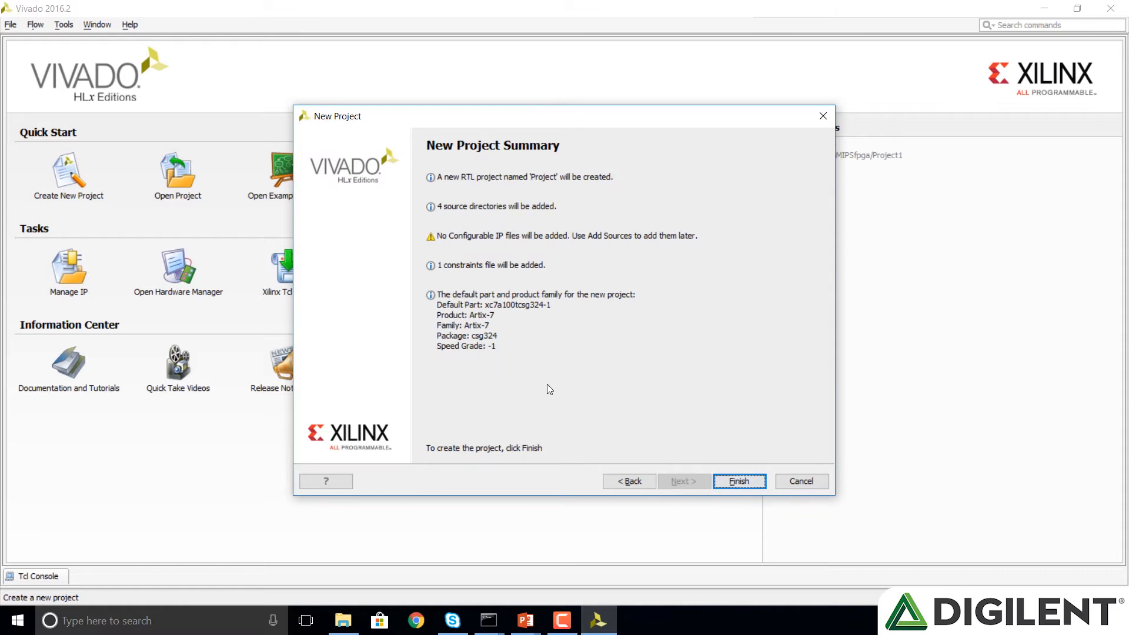
click(738, 481)
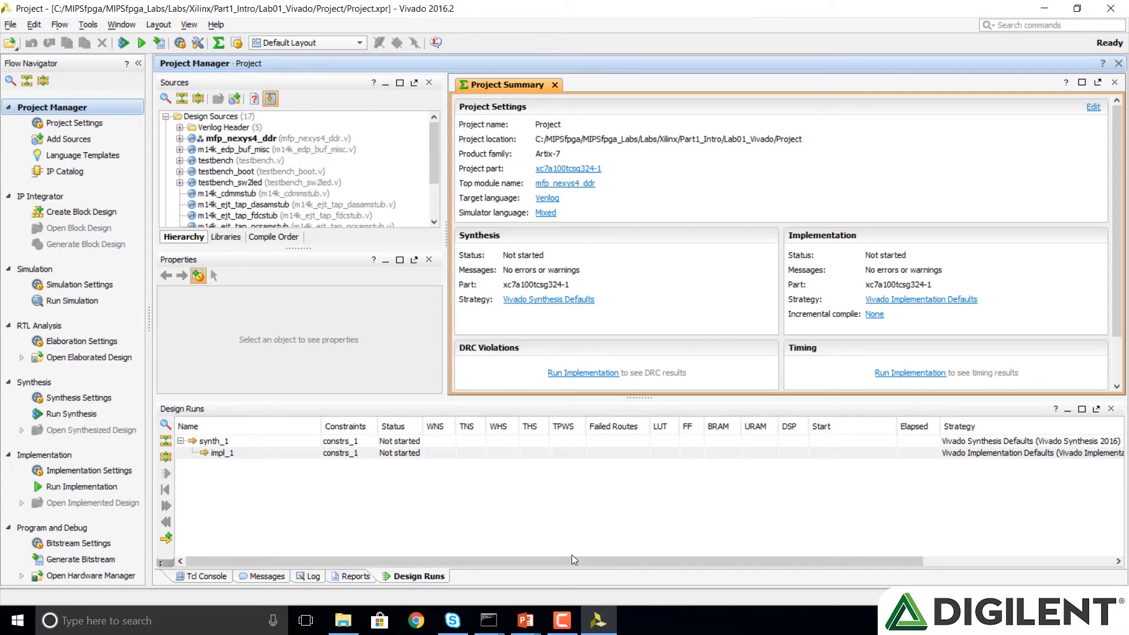
mouse_move(150, 325)
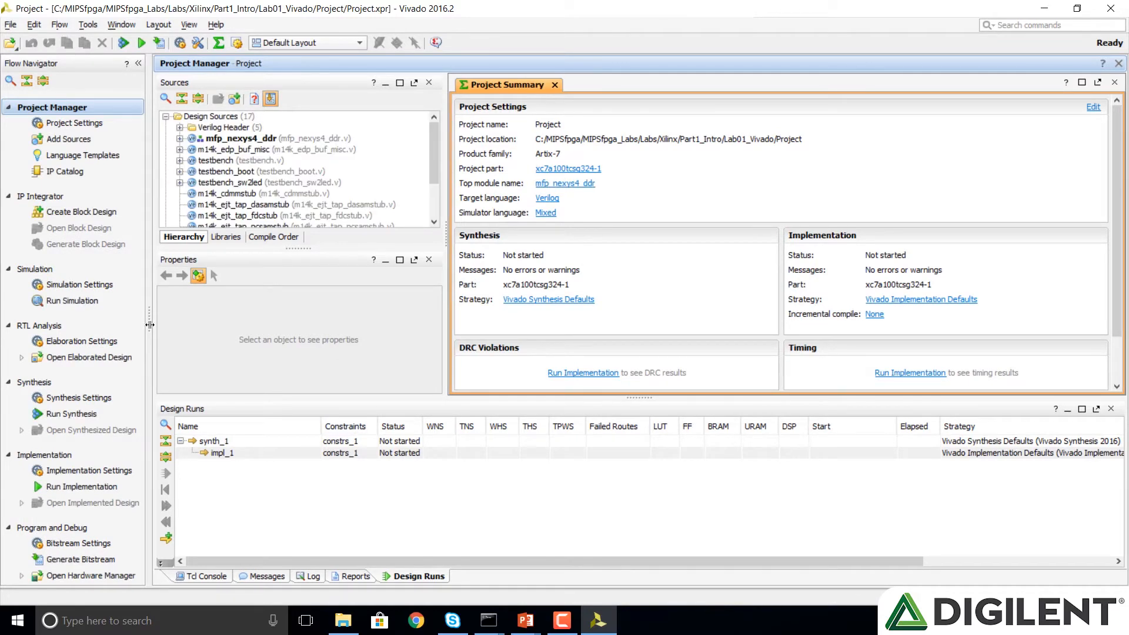
mouse_move(31, 184)
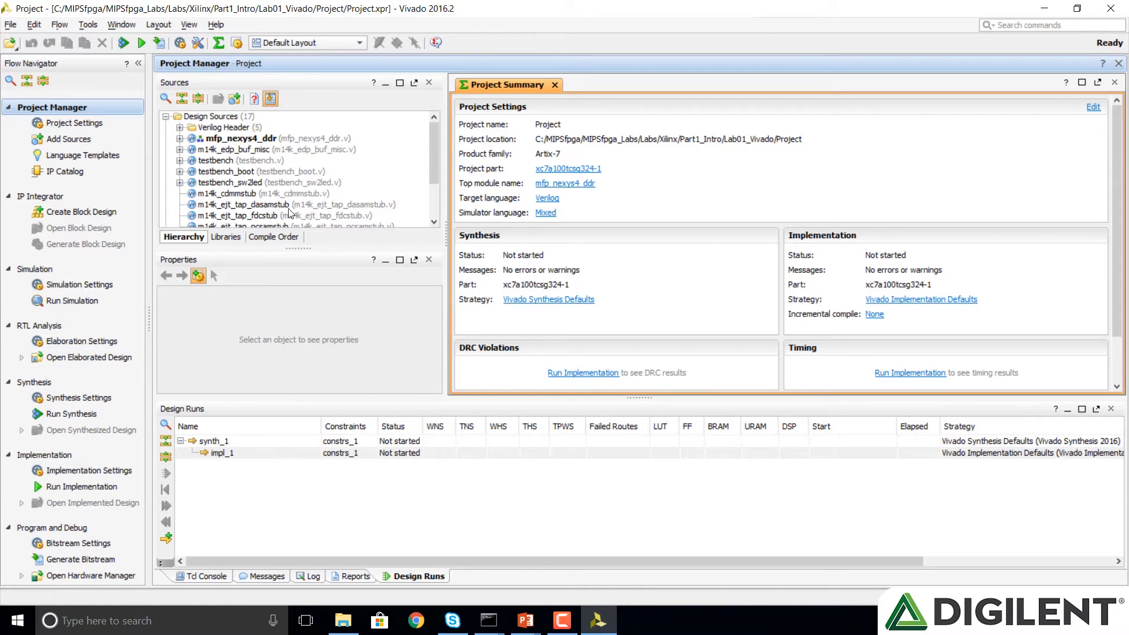
mouse_move(324, 171)
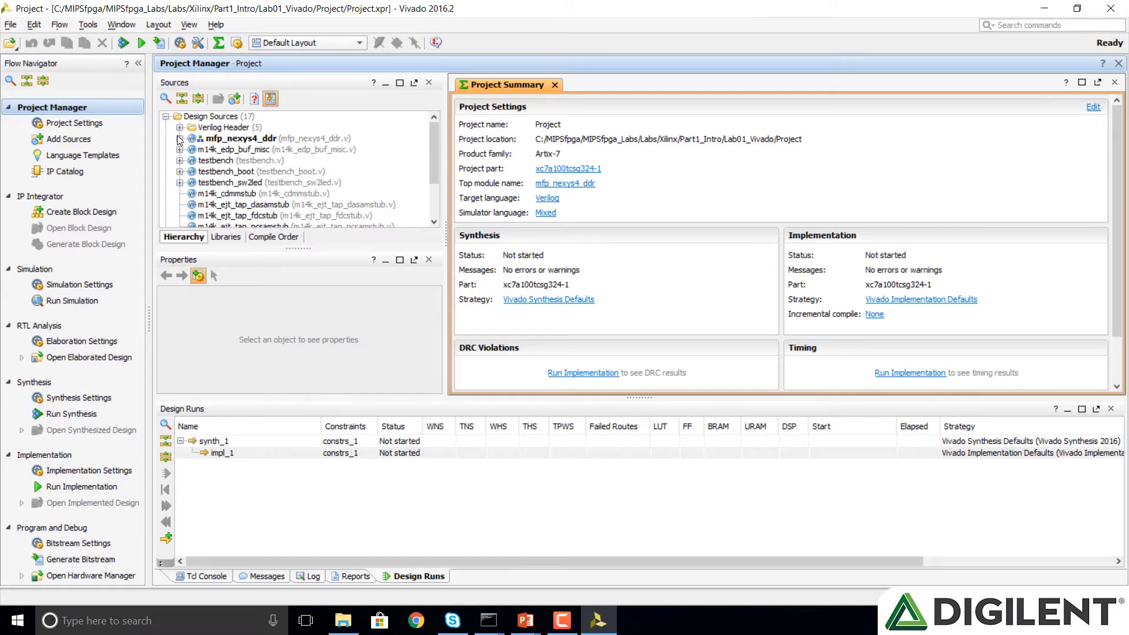
- Expand mfp_nexys4_ddr in the Sources window to show clk_wiz_0 and mfp_sys
click(181, 137)
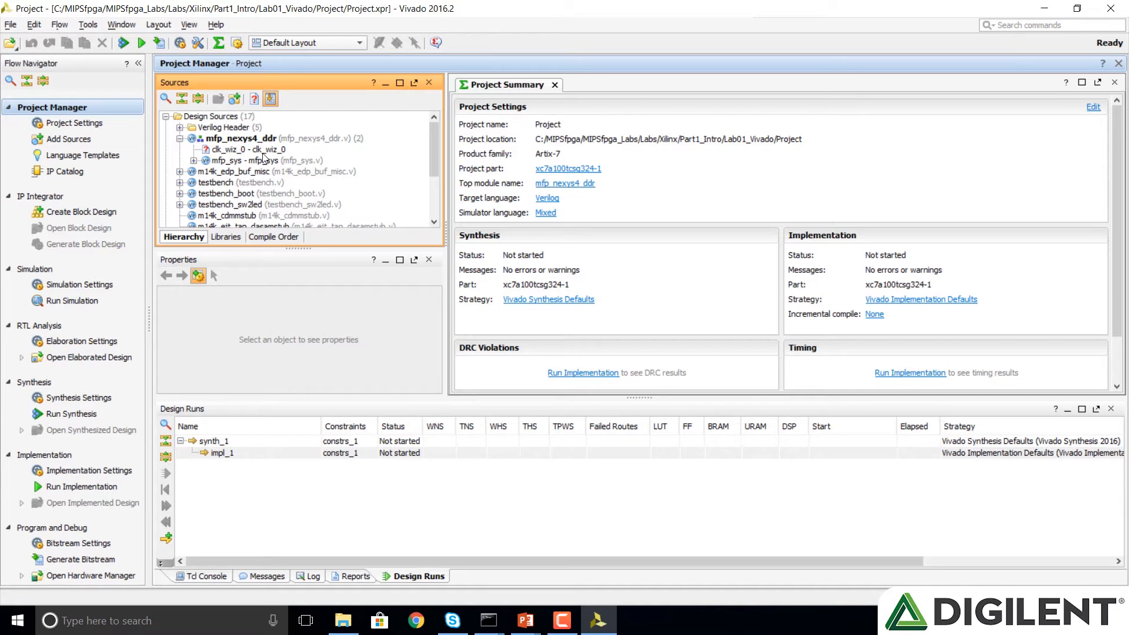
mouse_move(65, 170)
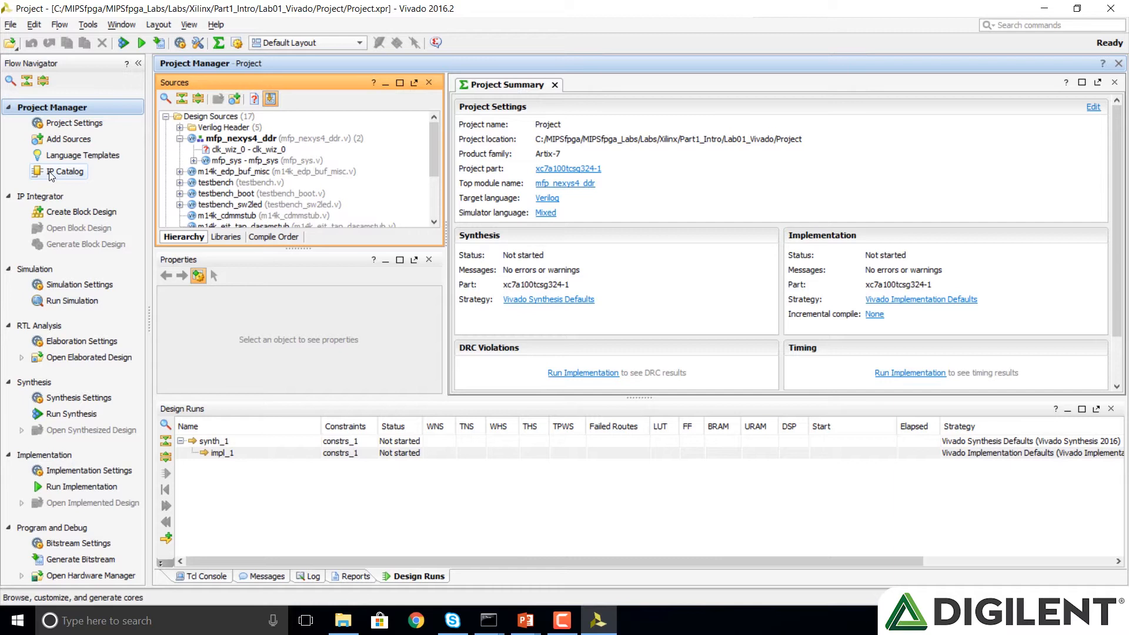
- Open the IP Catalog and pick Clocking Wizard under FPGA Features and Design > Clocking
click(66, 171)
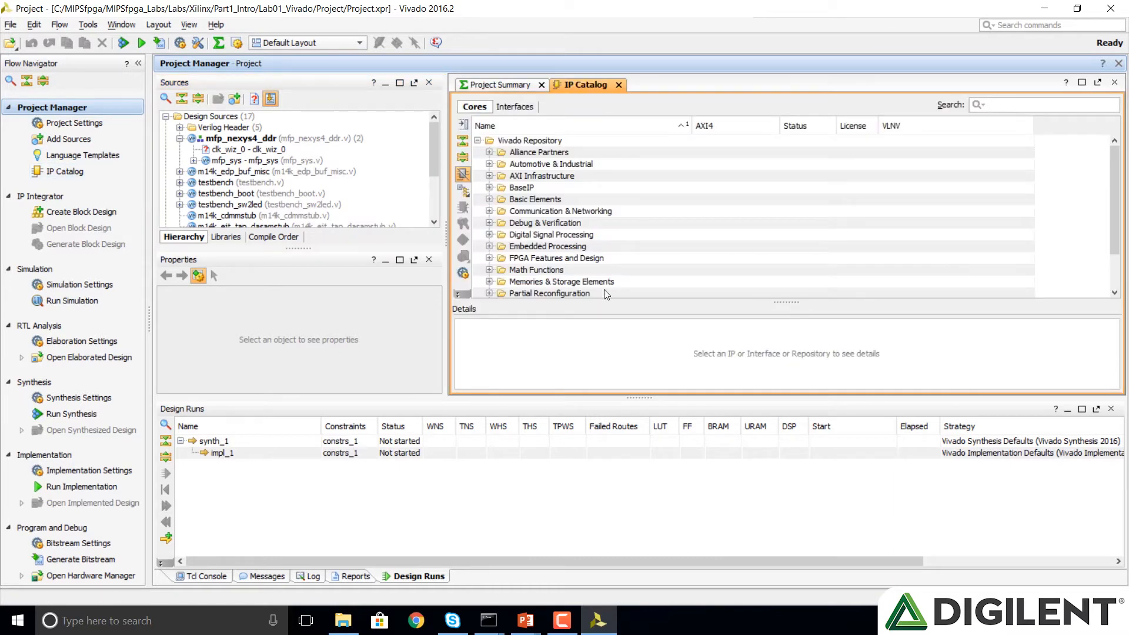
mouse_move(699, 361)
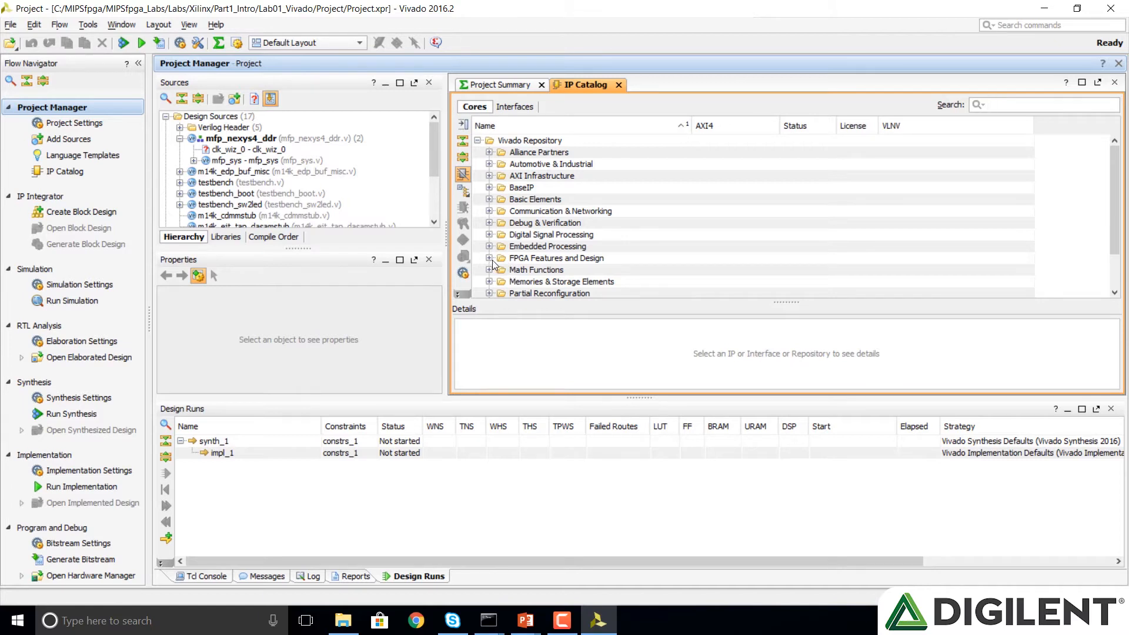
click(488, 257)
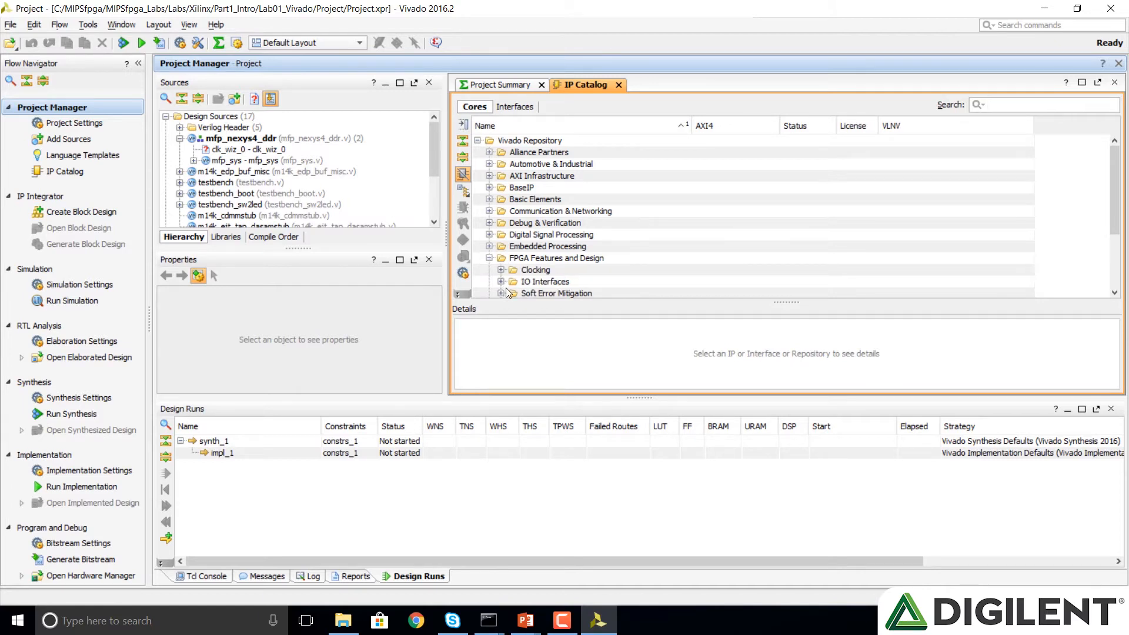
click(501, 269)
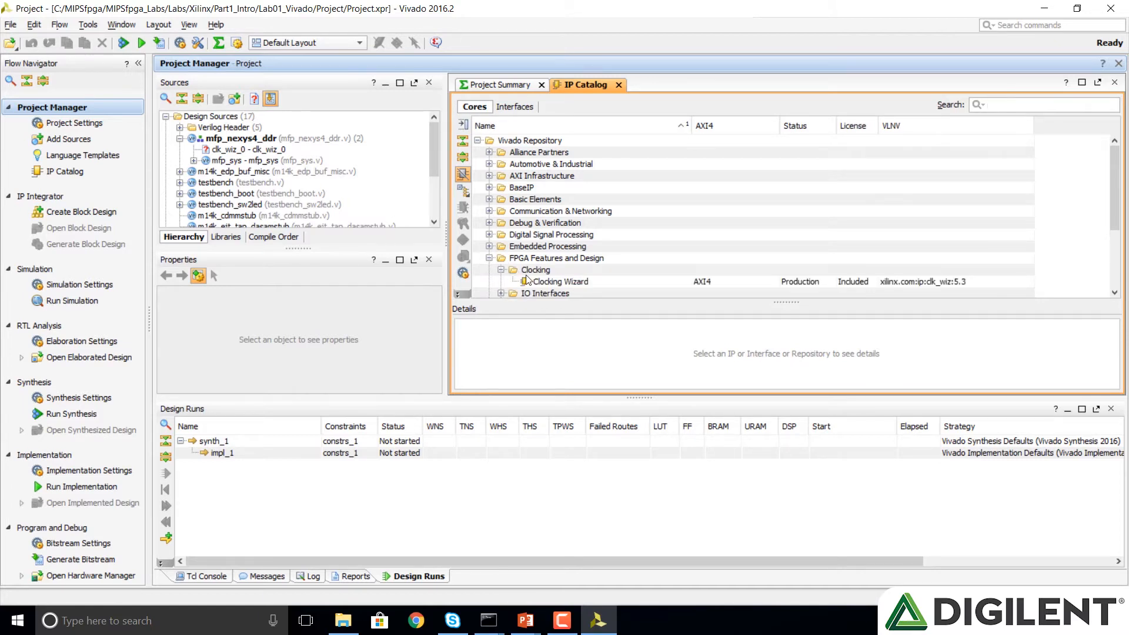
double_click(559, 282)
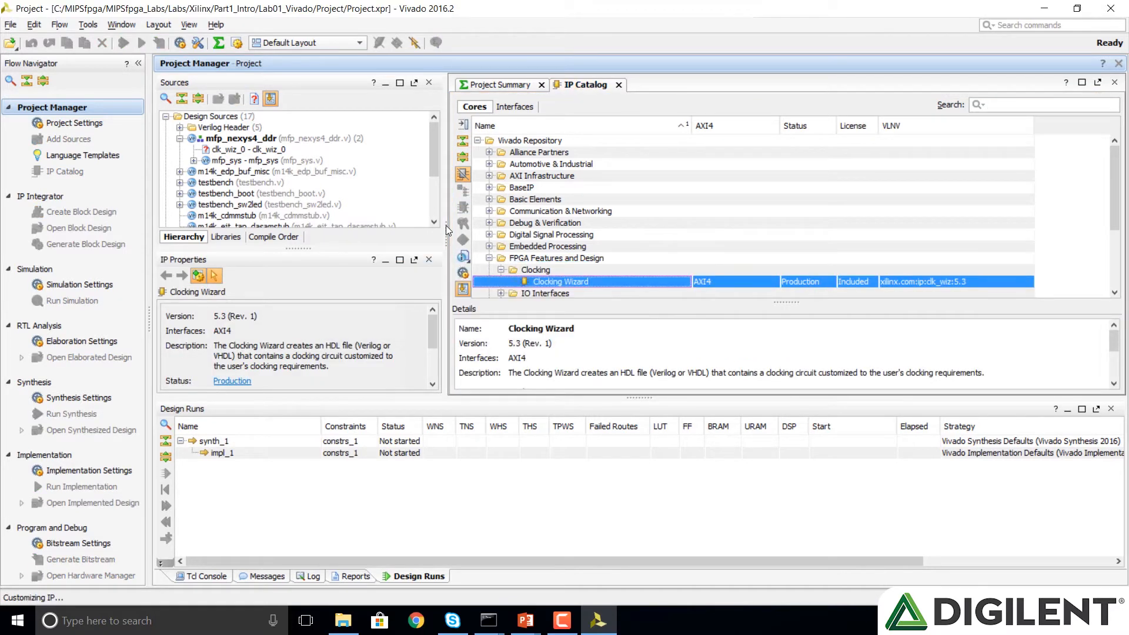
- Open the Clocking Wizard 5.3 Customize IP dialog for clk_wiz_0
double_click(560, 281)
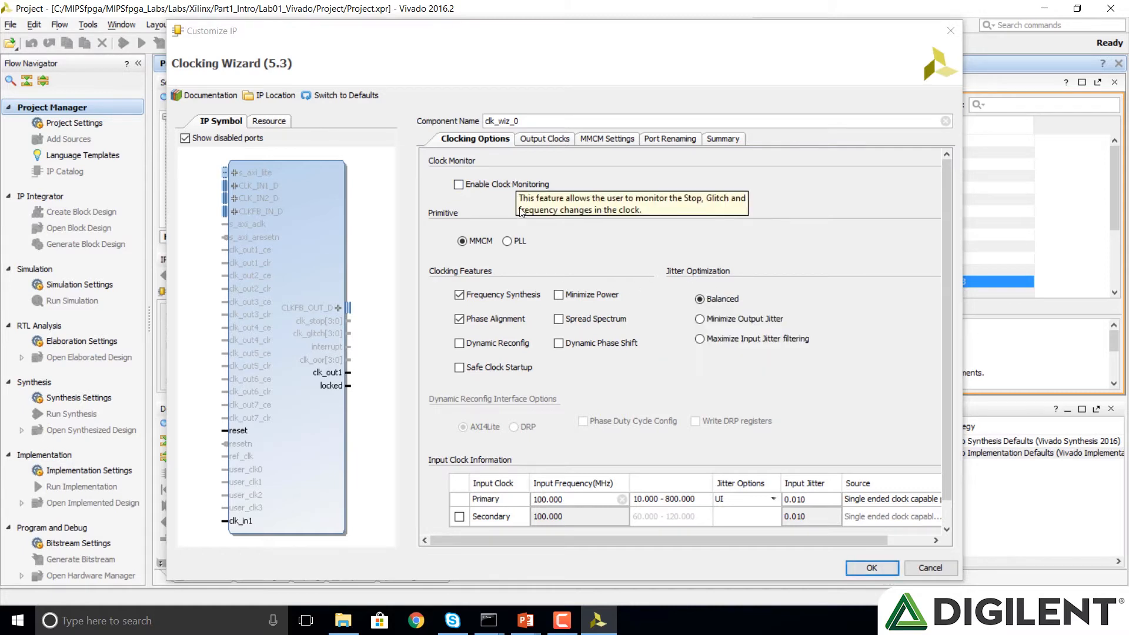
mouse_move(466, 256)
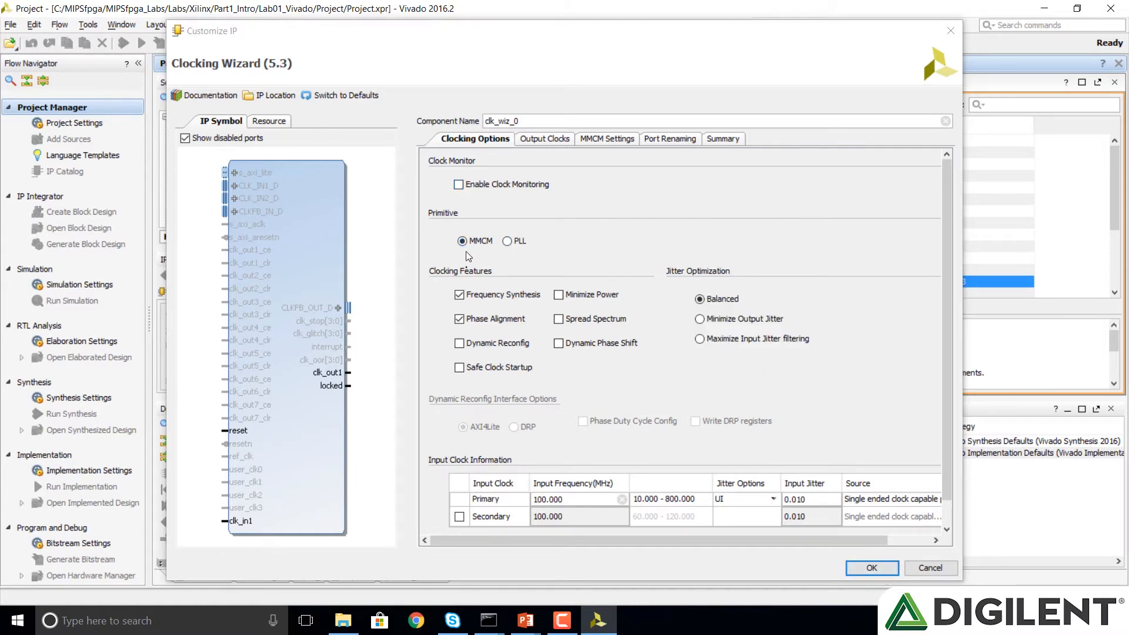
mouse_move(533, 282)
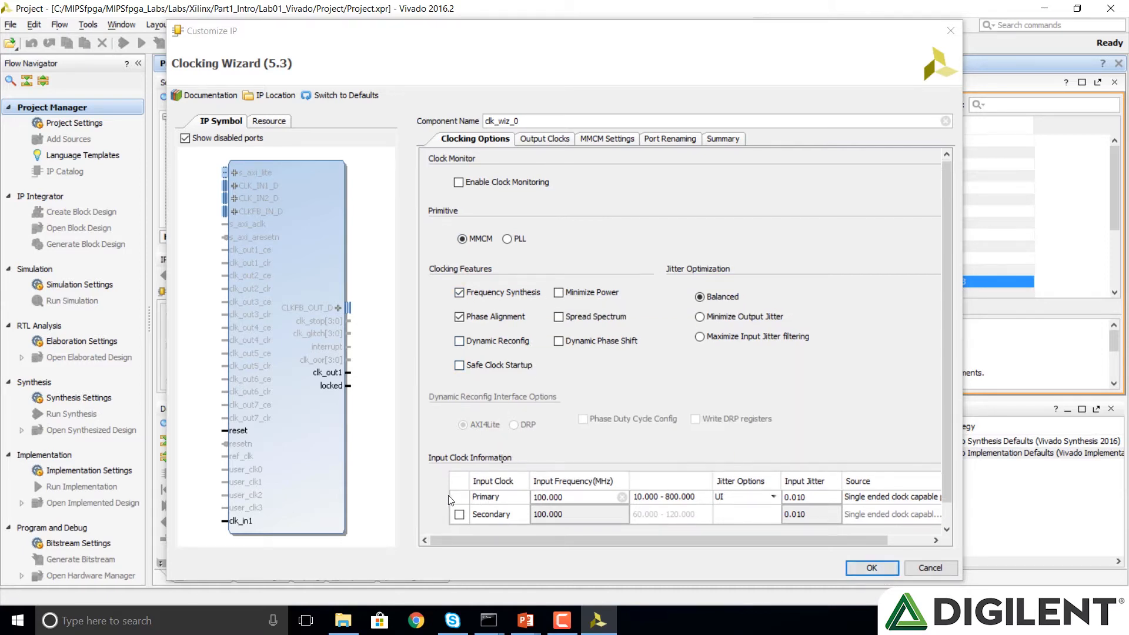
mouse_move(437, 487)
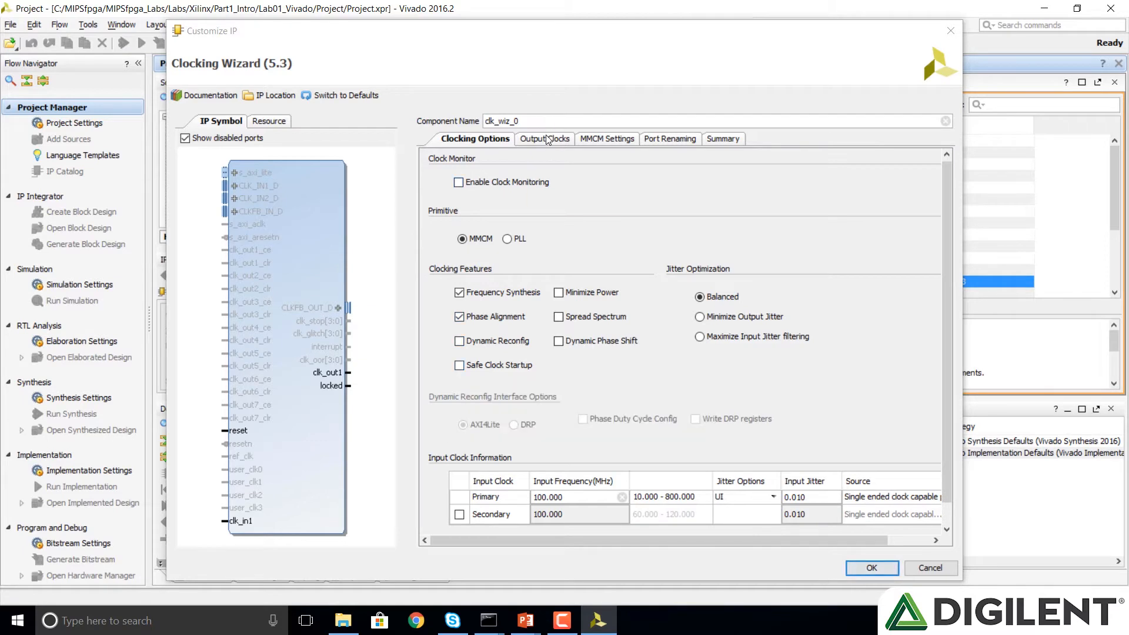
- Set clk_out1 requested frequency to 50 MHz and uncheck the locked and reset ports
click(539, 138)
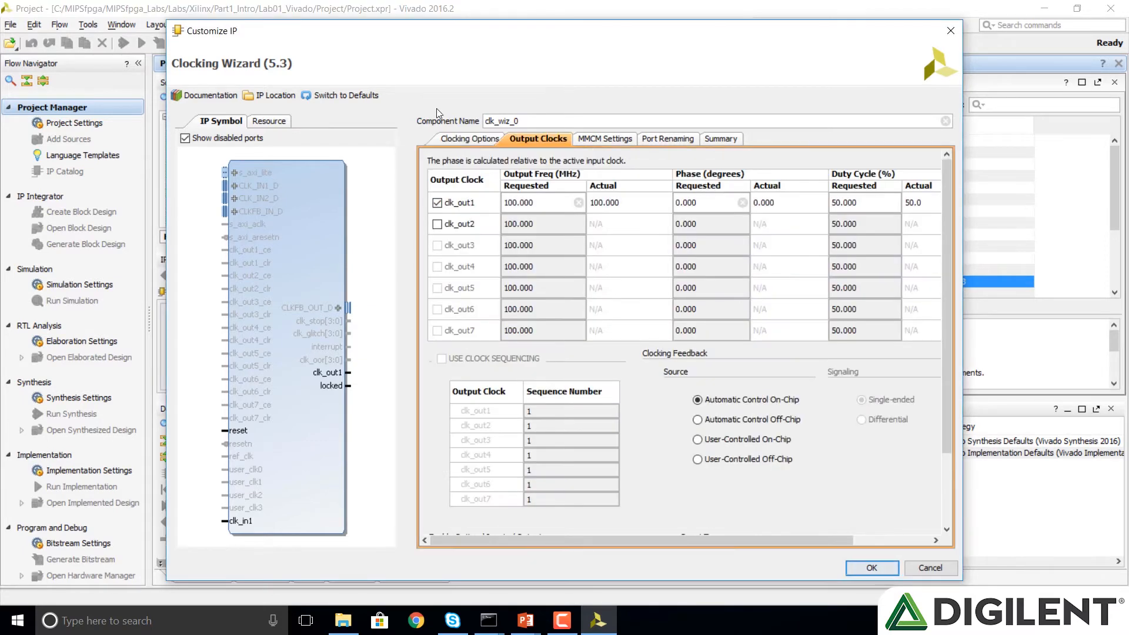
mouse_move(539, 204)
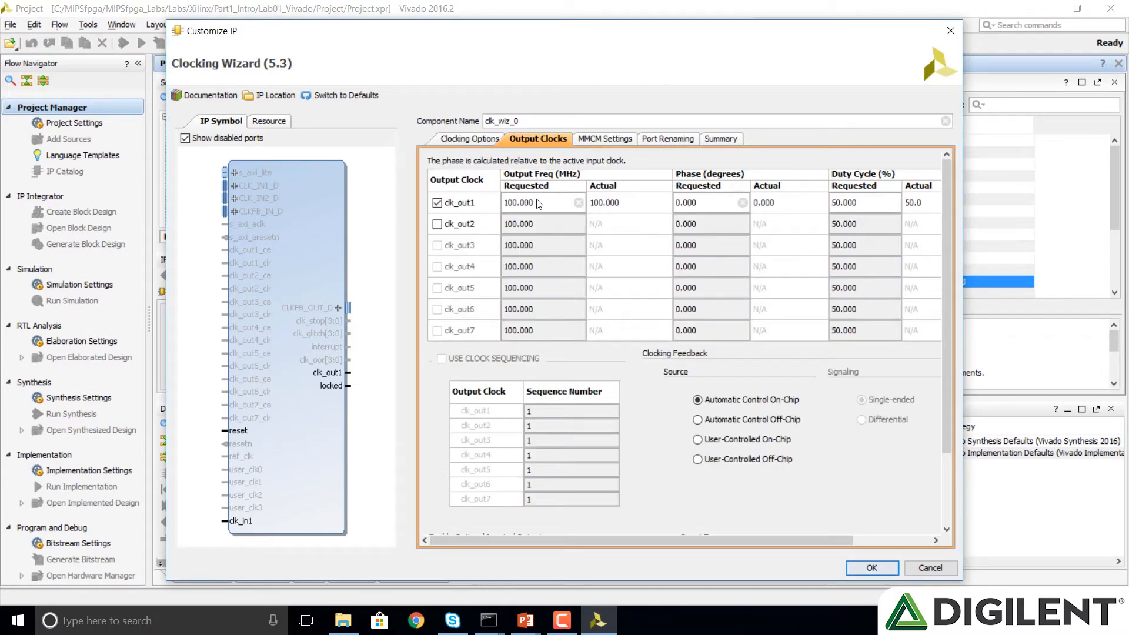
triple_click(535, 202)
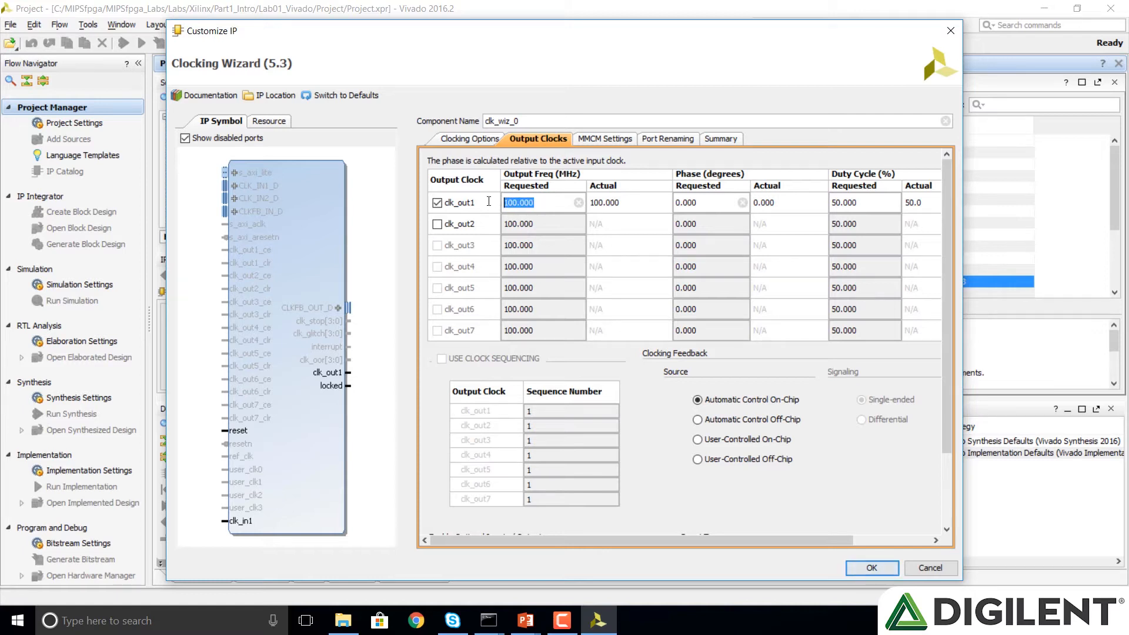
text(50)
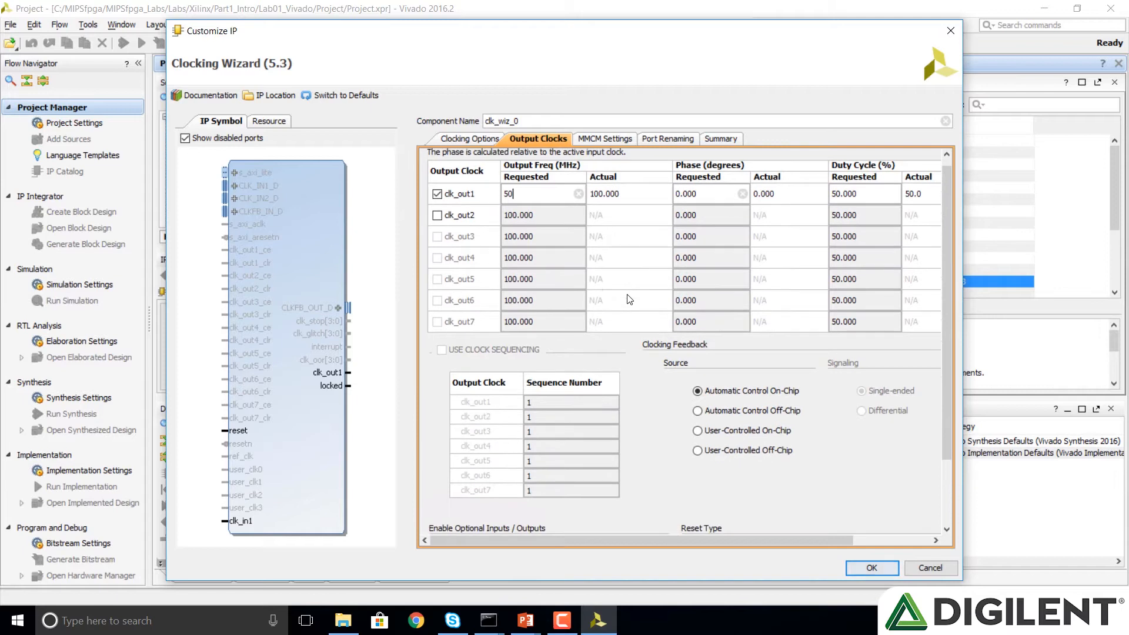
scroll(down, 3)
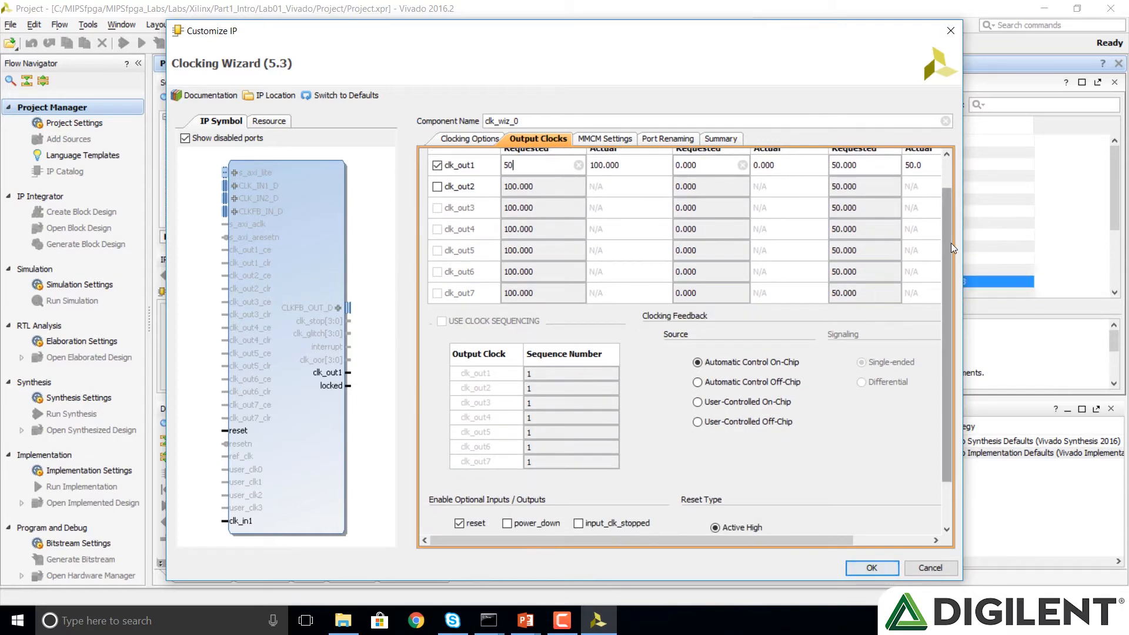
scroll(down, 3)
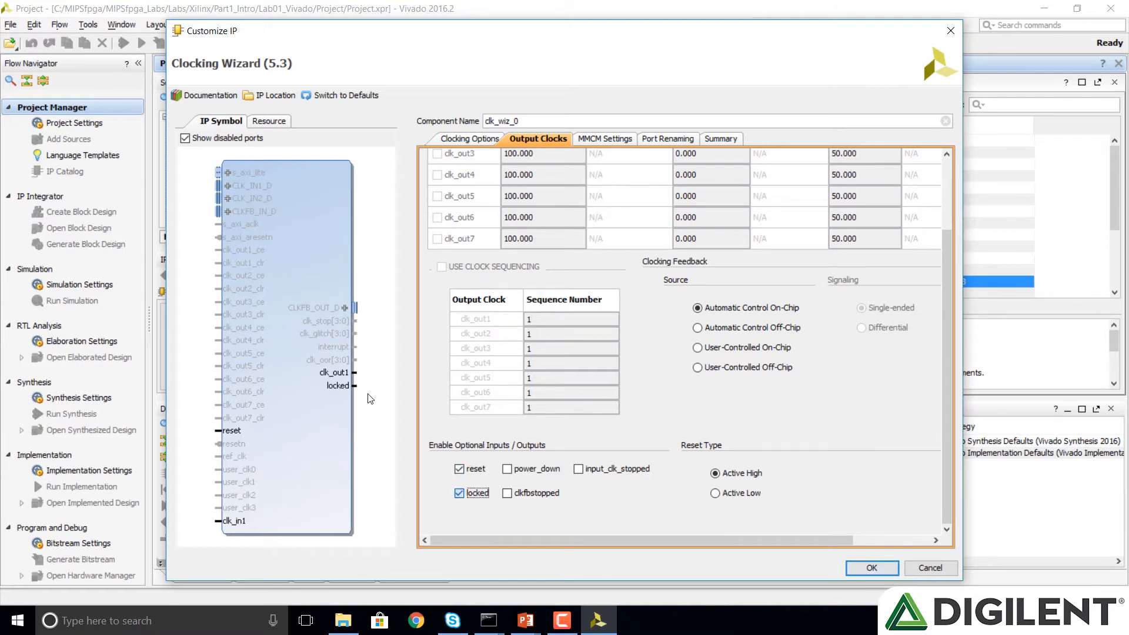
click(459, 493)
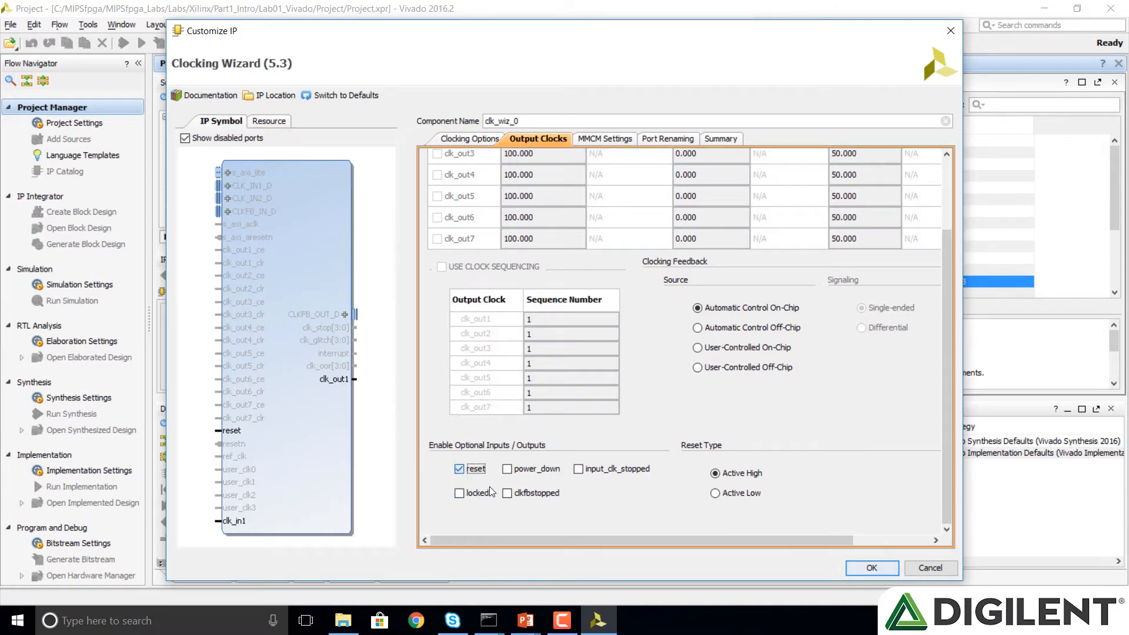
click(460, 468)
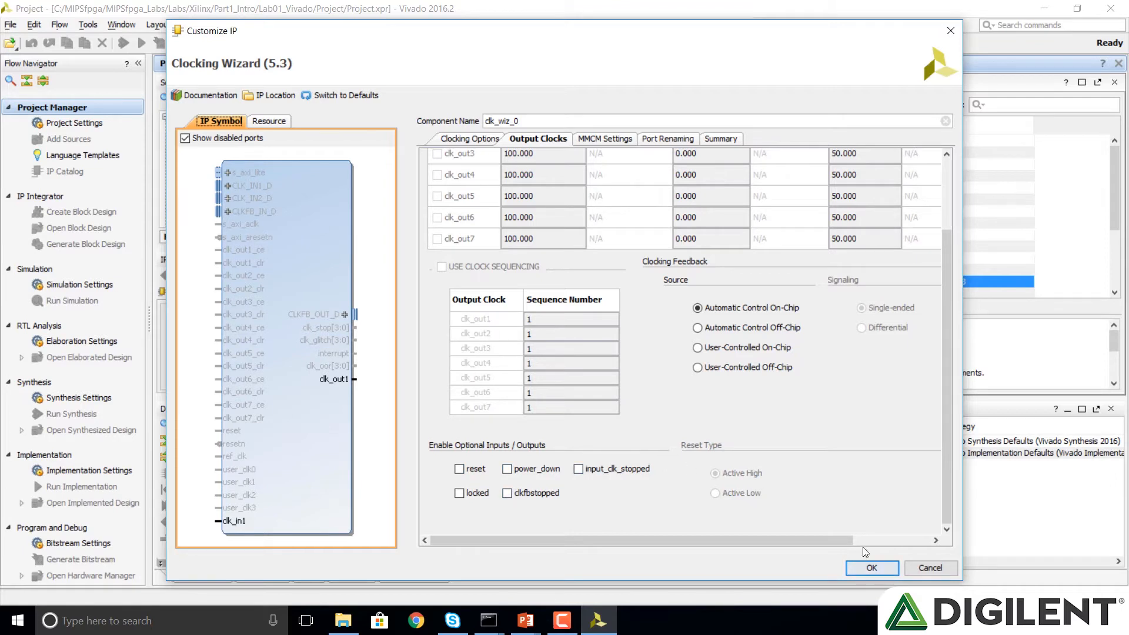
scroll(up, 3)
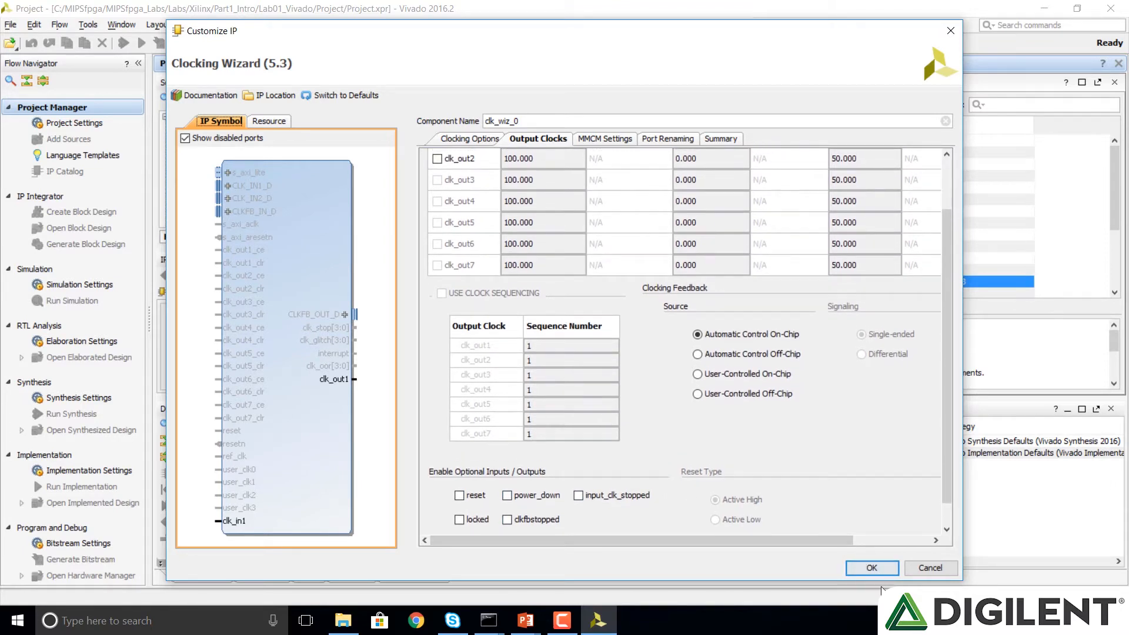
- Accept the clk_wiz_0 settings, generate output products, and dismiss the out-of-context run notice
click(871, 568)
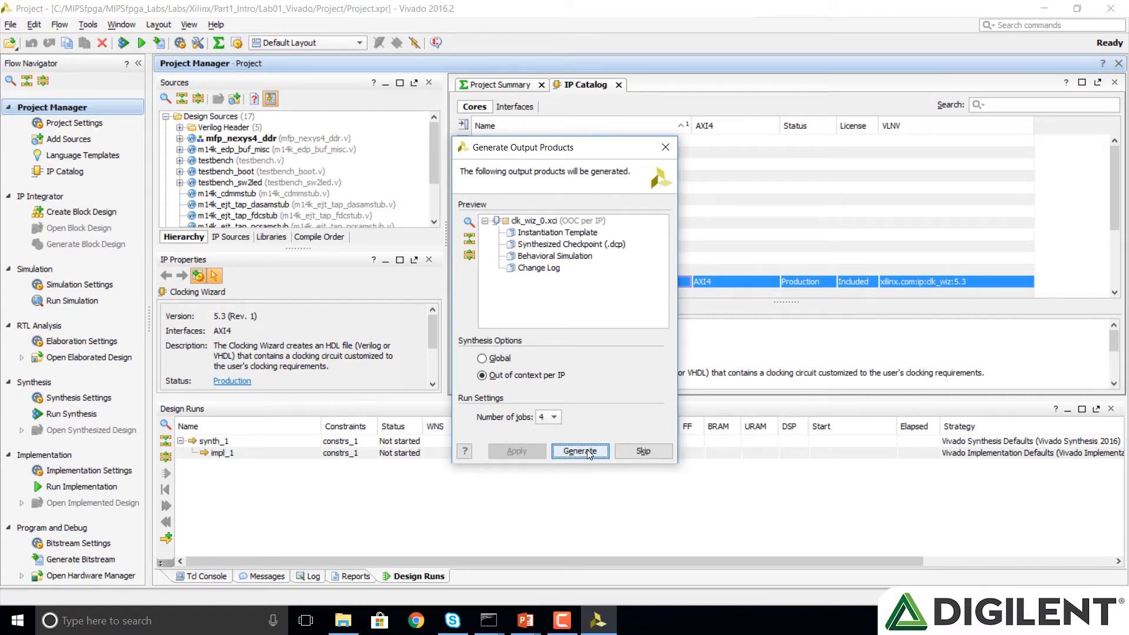
click(580, 451)
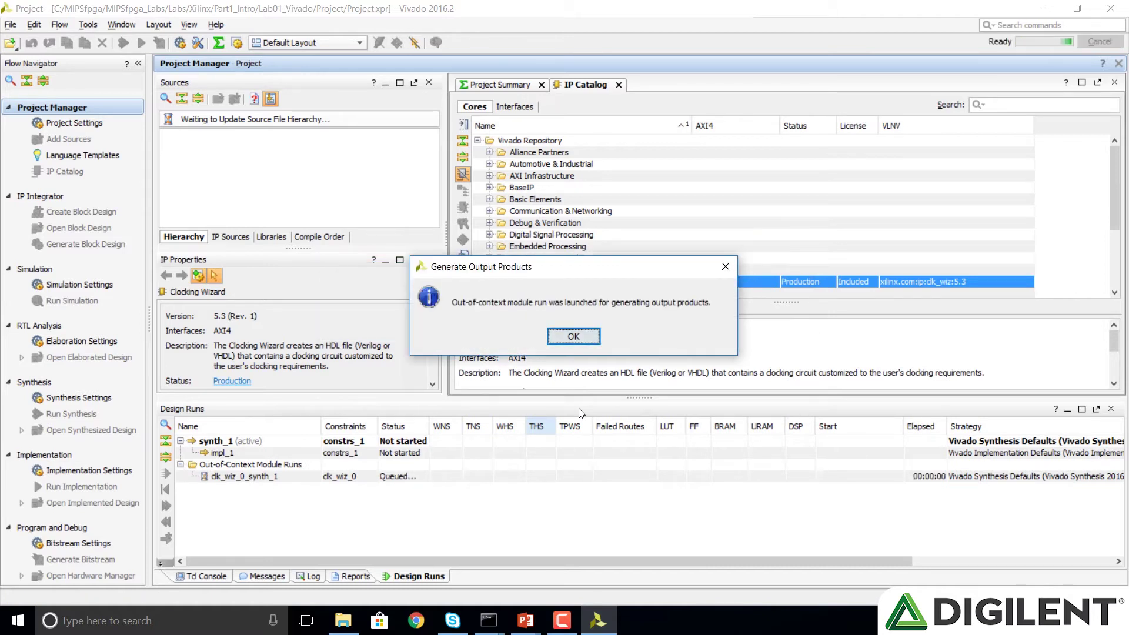
click(574, 337)
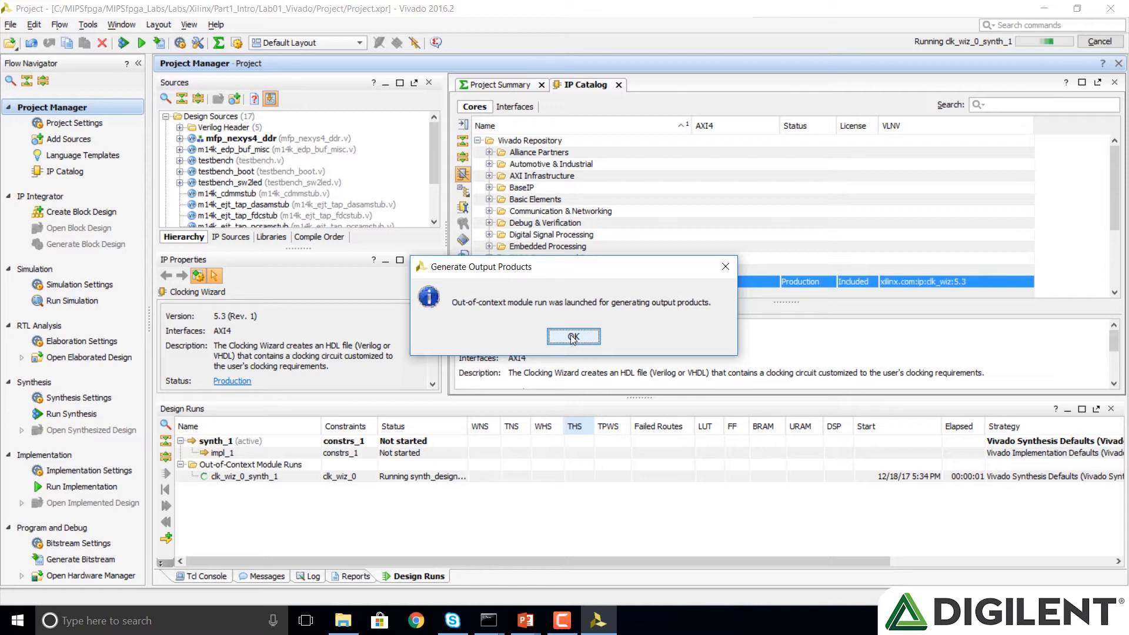
click(573, 337)
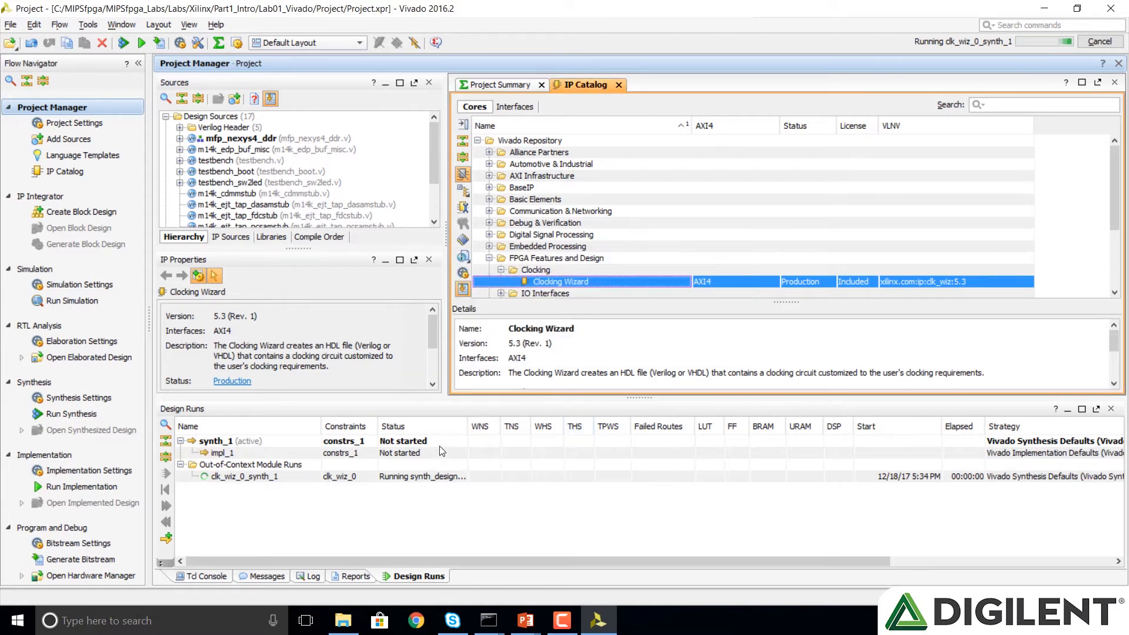
mouse_move(731, 349)
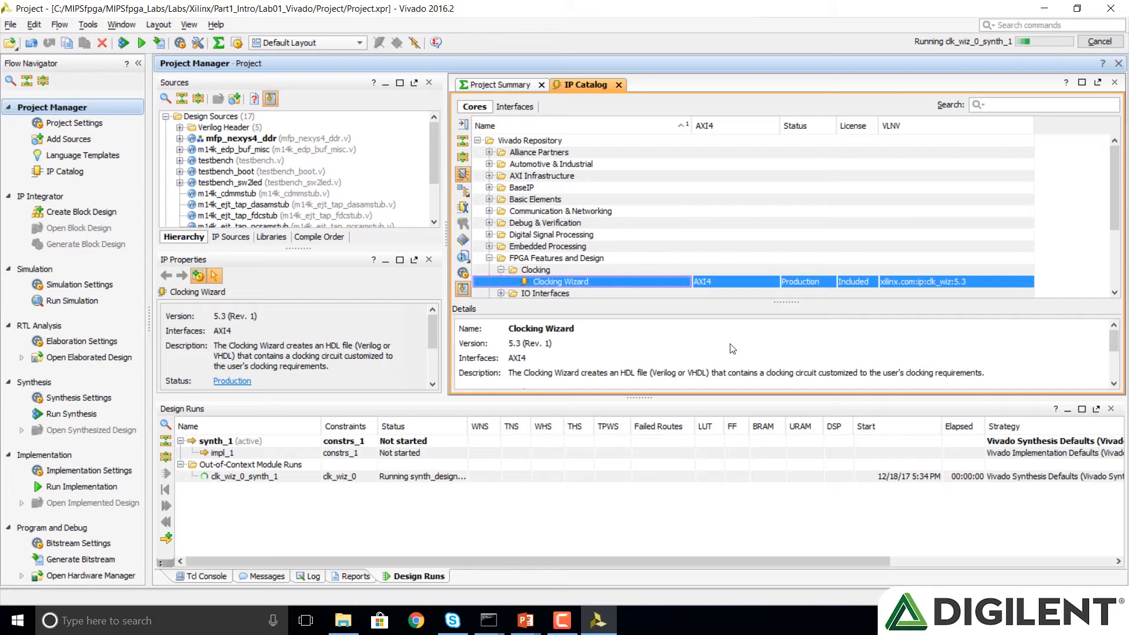
mouse_move(952, 65)
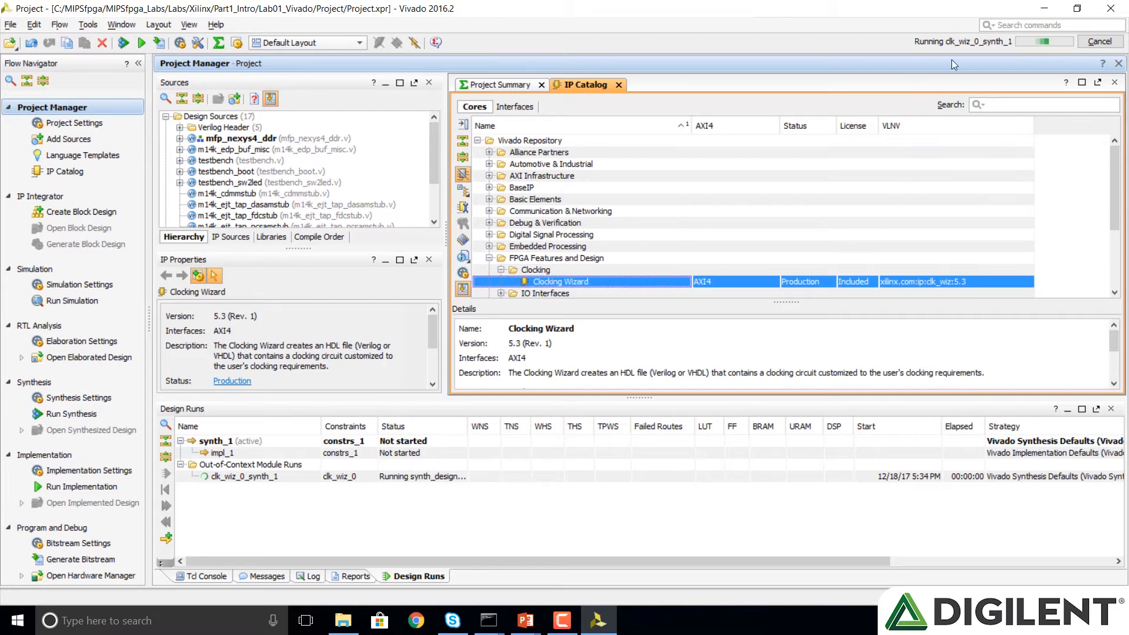
mouse_move(962, 54)
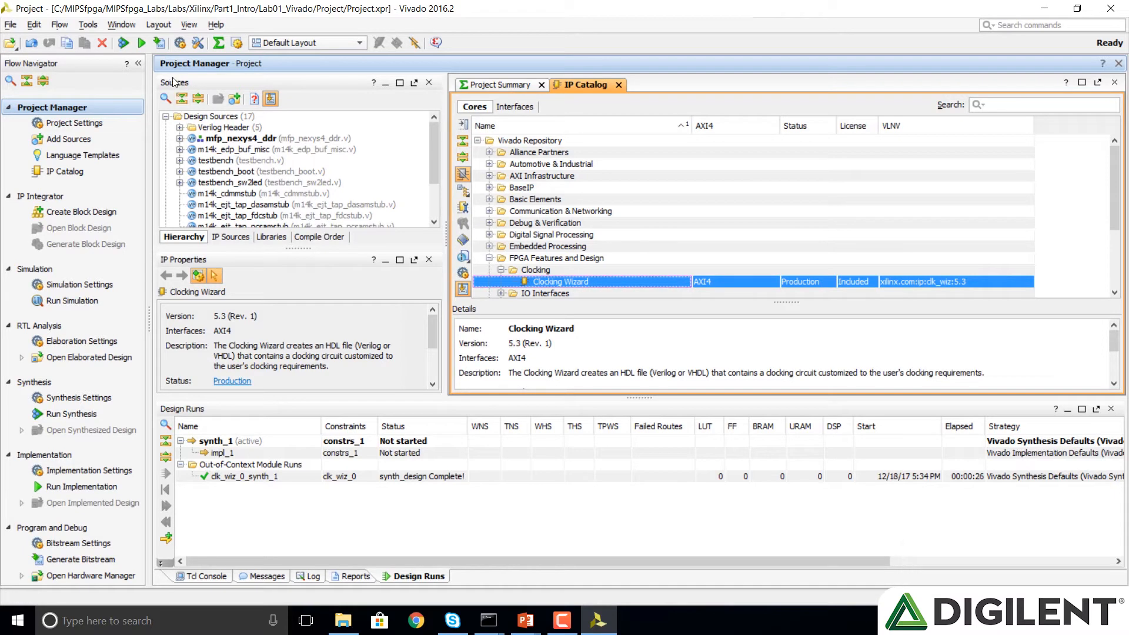
mouse_move(158, 43)
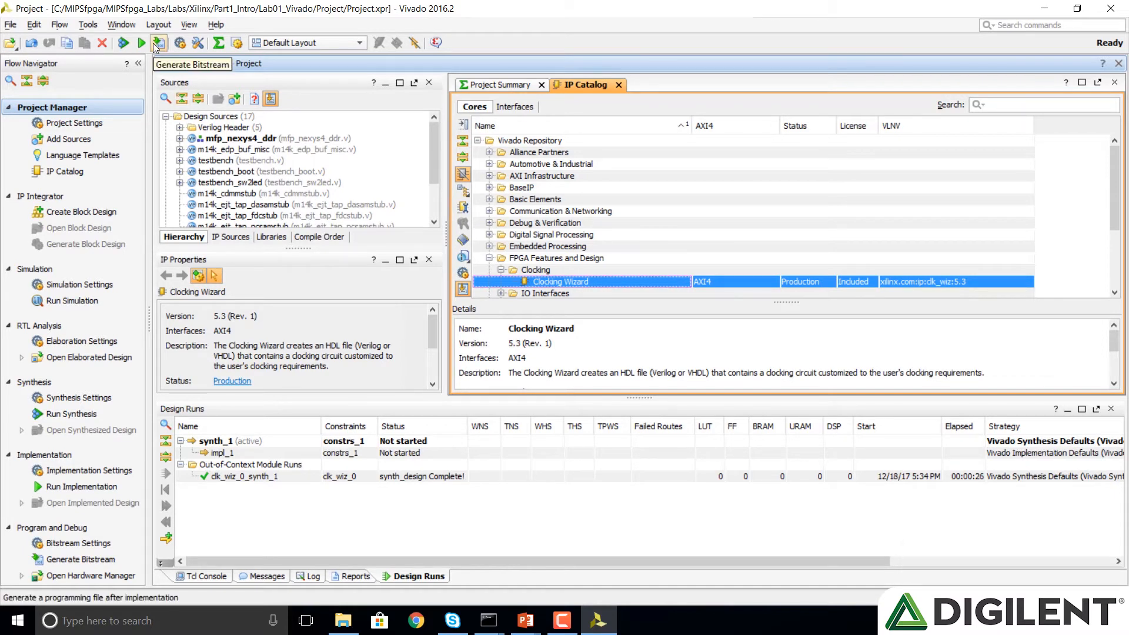
- Request a bitstream and confirm running synthesis and implementation first
click(158, 43)
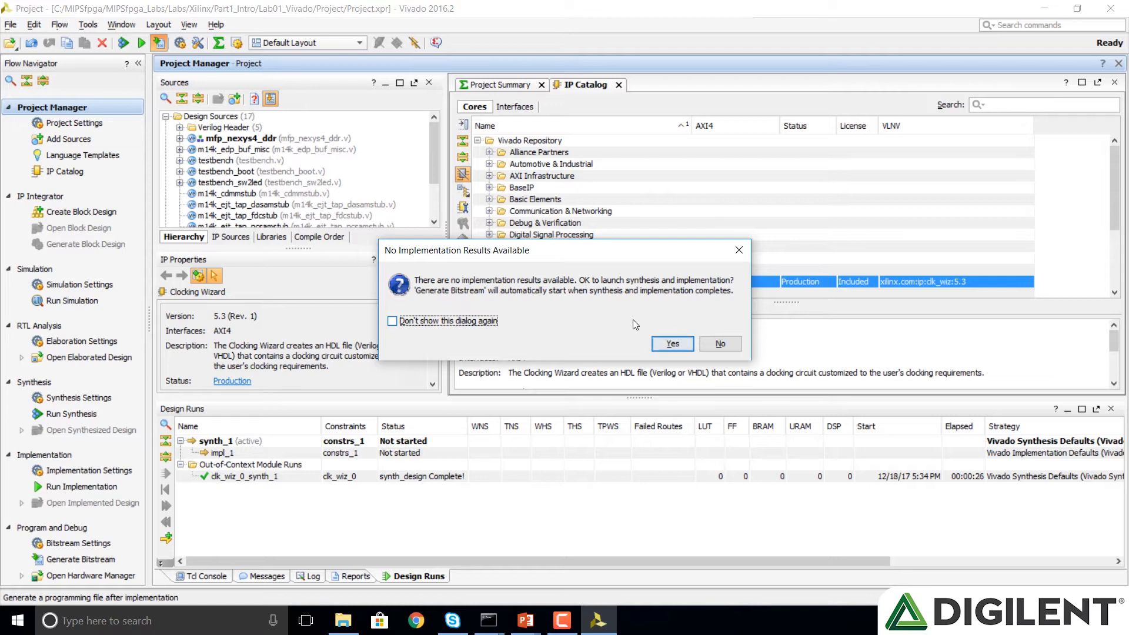
click(719, 343)
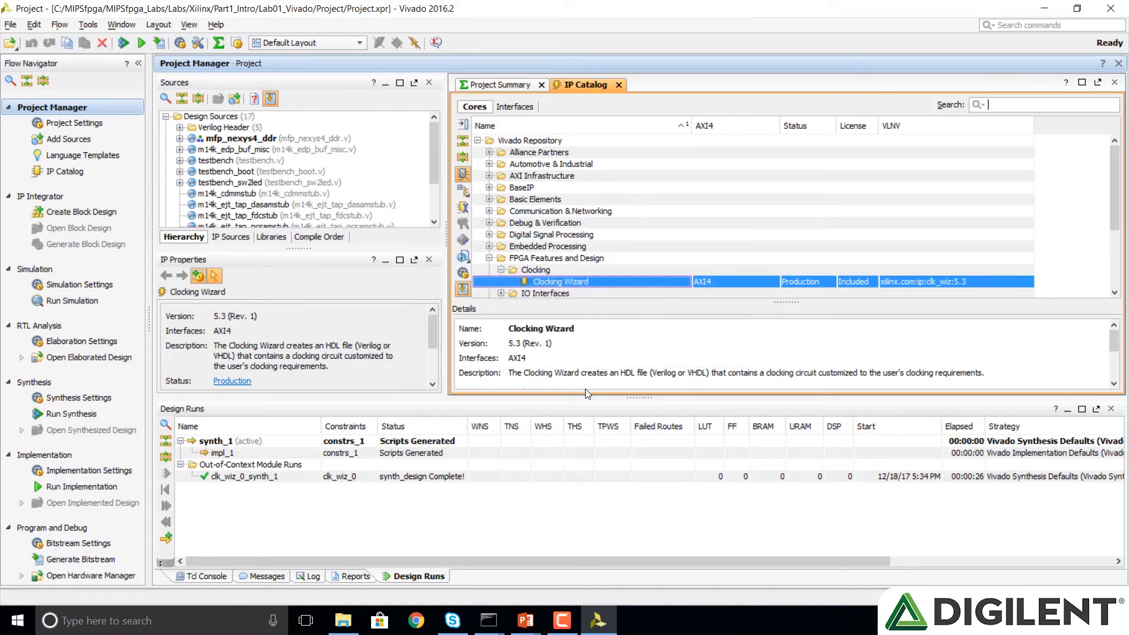
click(72, 414)
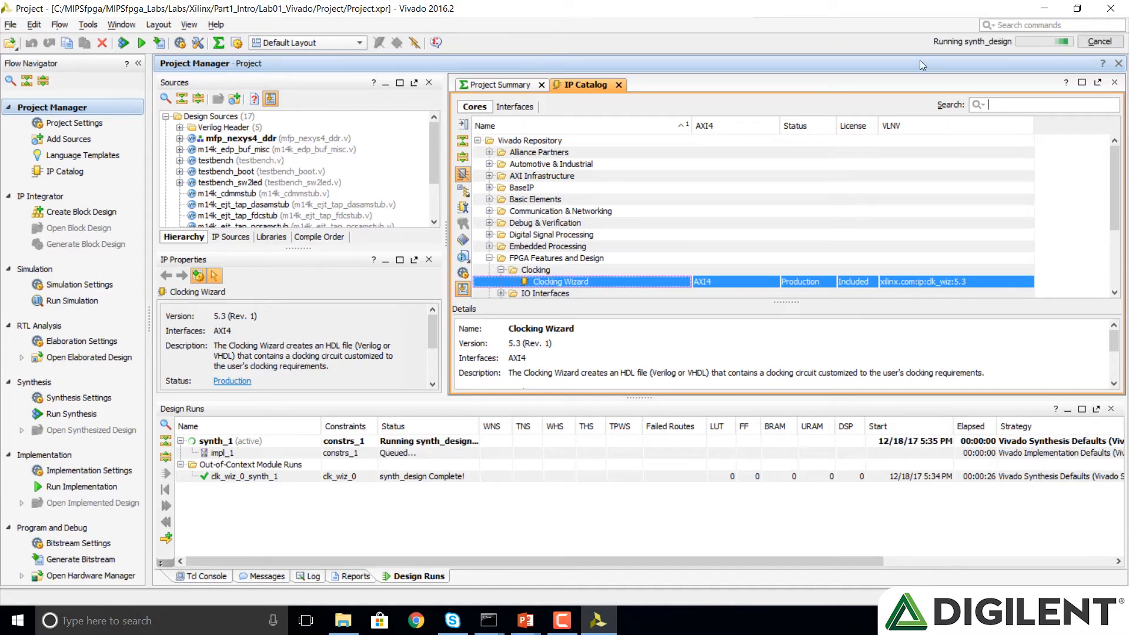
mouse_move(931, 55)
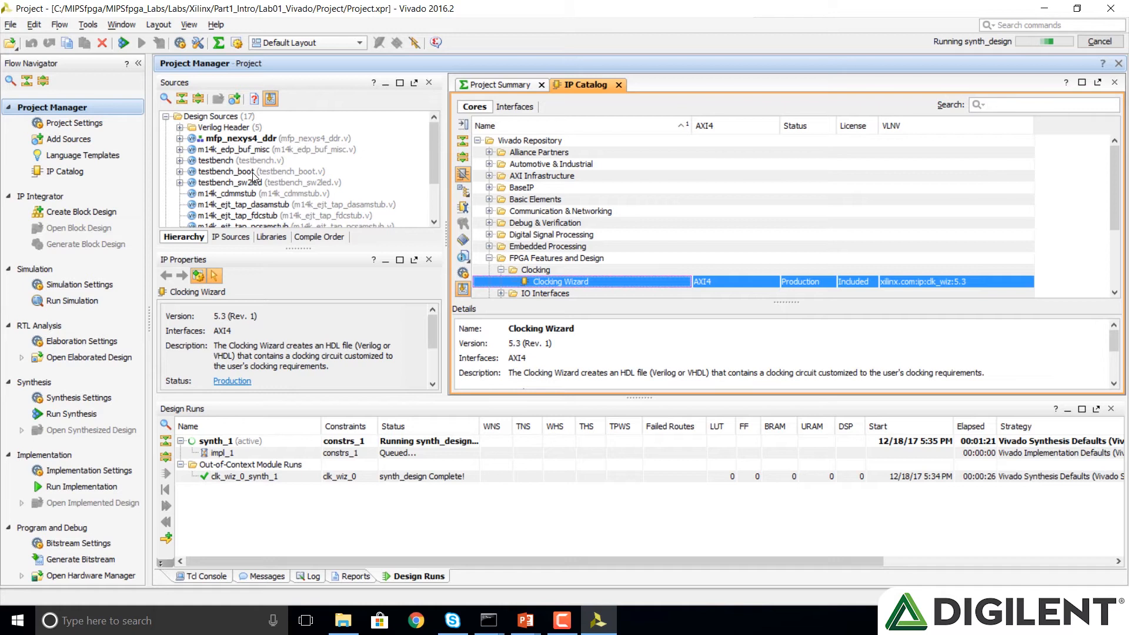
- Expand Simulation Sources to show sim_1, then bring up File Explorer at MIPSfpga_Labs
scroll(down, 3)
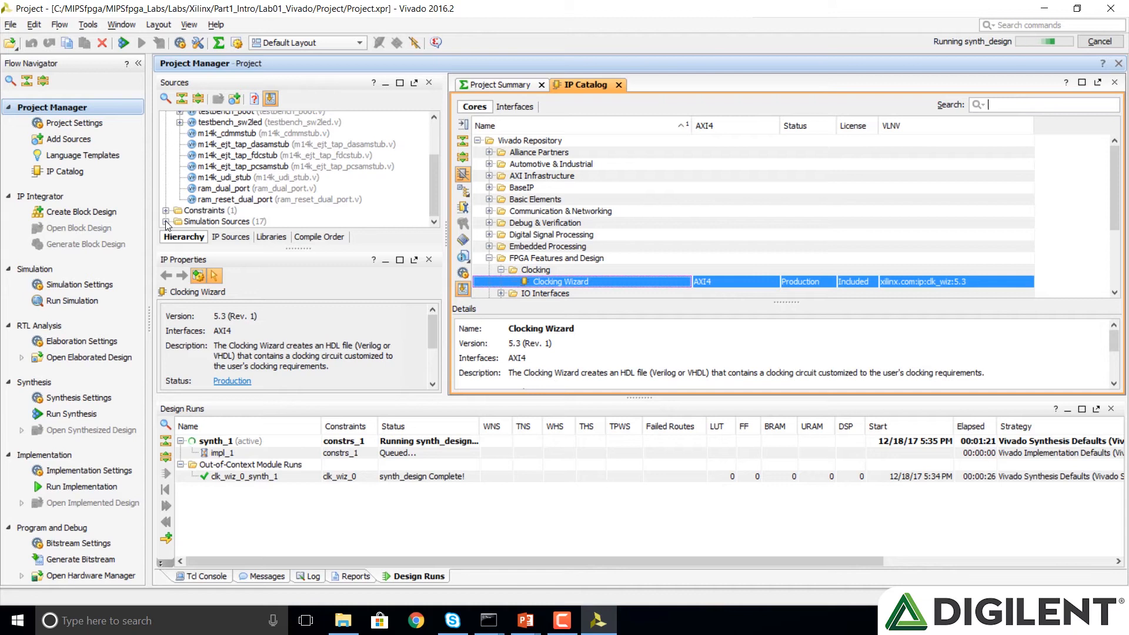
click(167, 221)
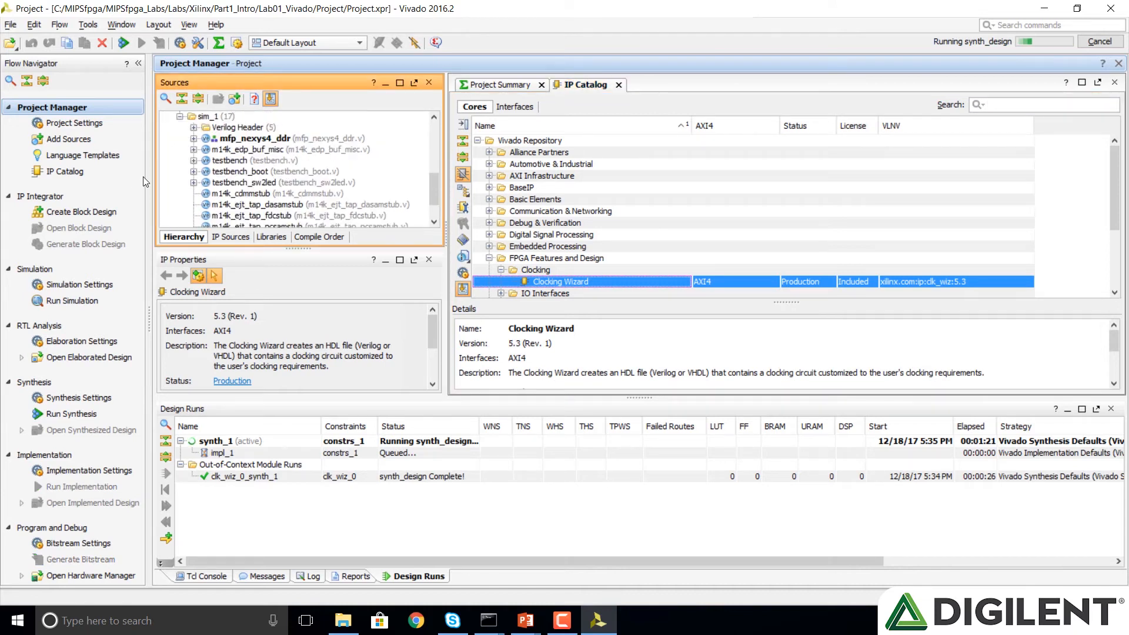
mouse_move(240, 138)
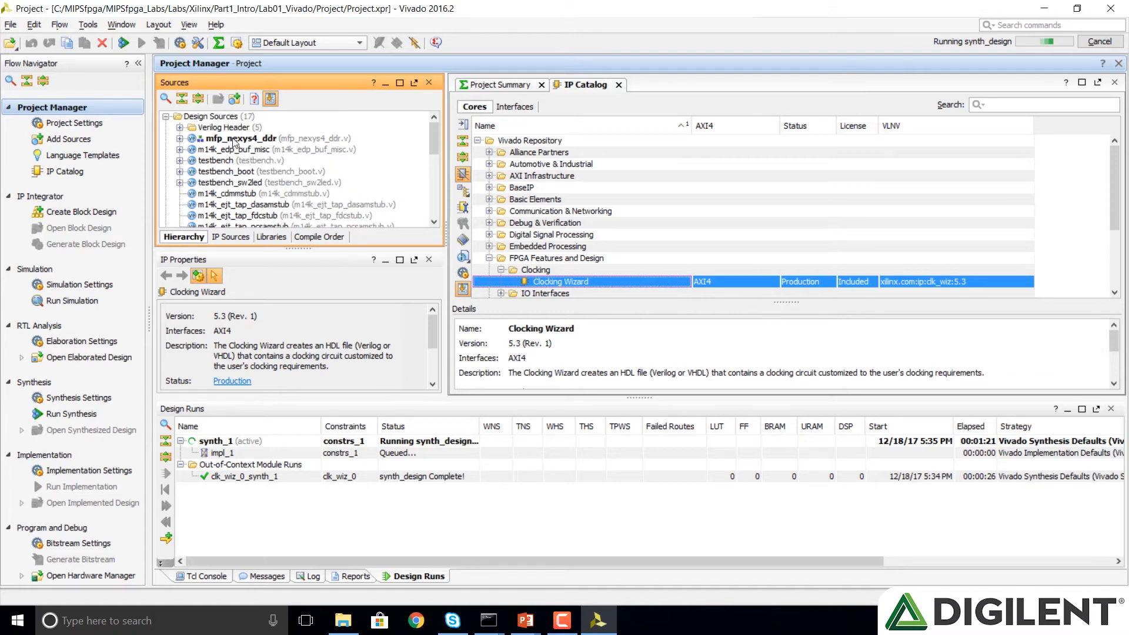
scroll(down, 3)
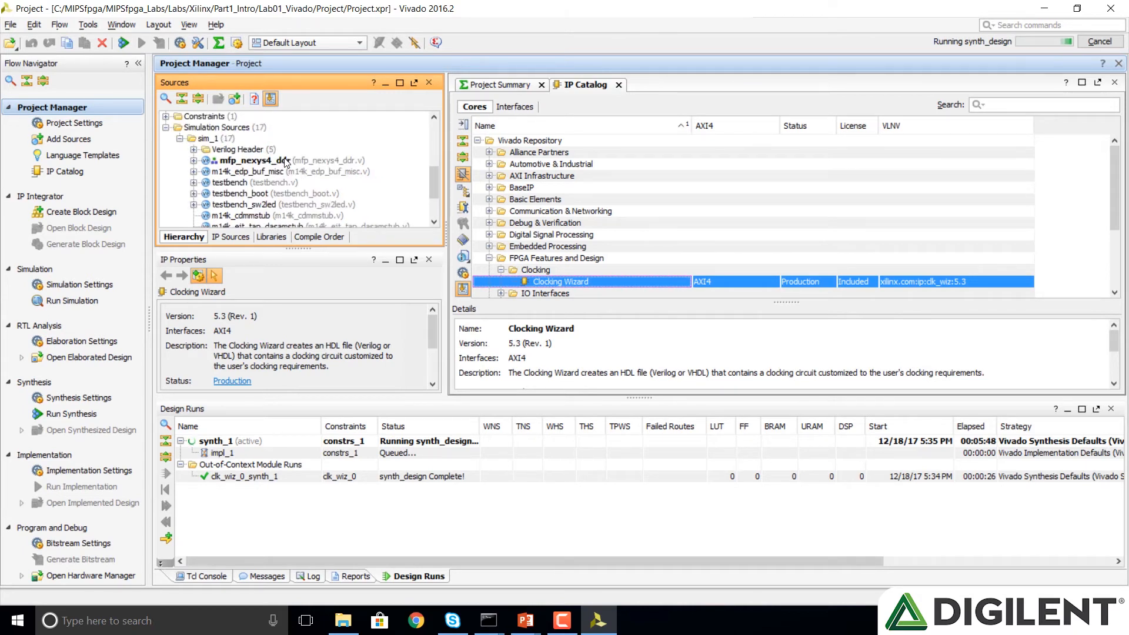
click(343, 620)
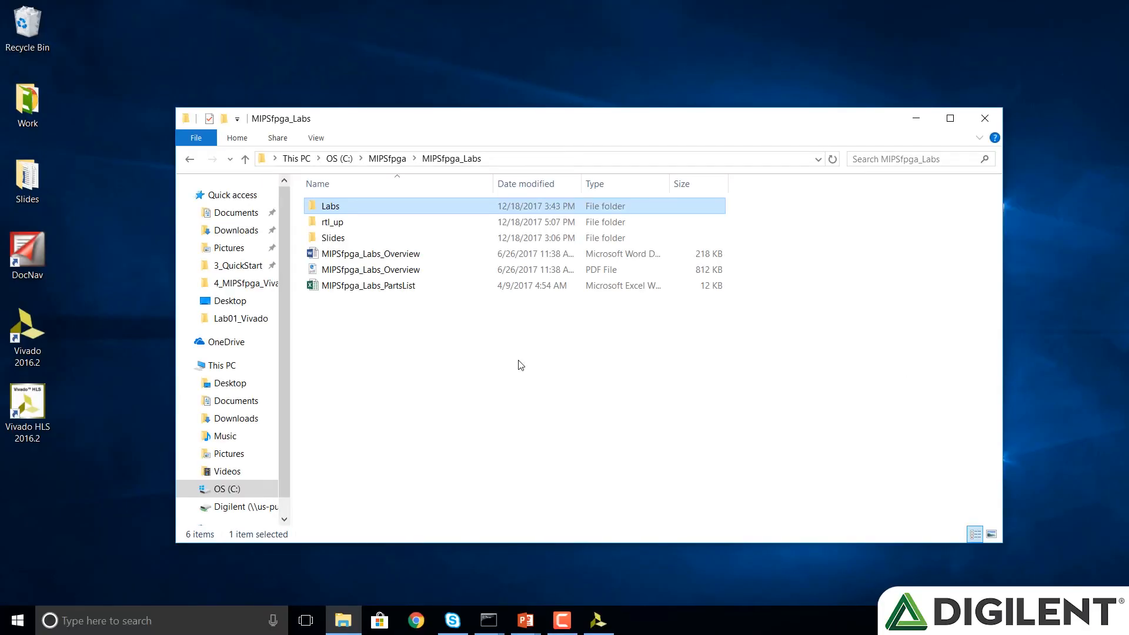
mouse_move(371, 269)
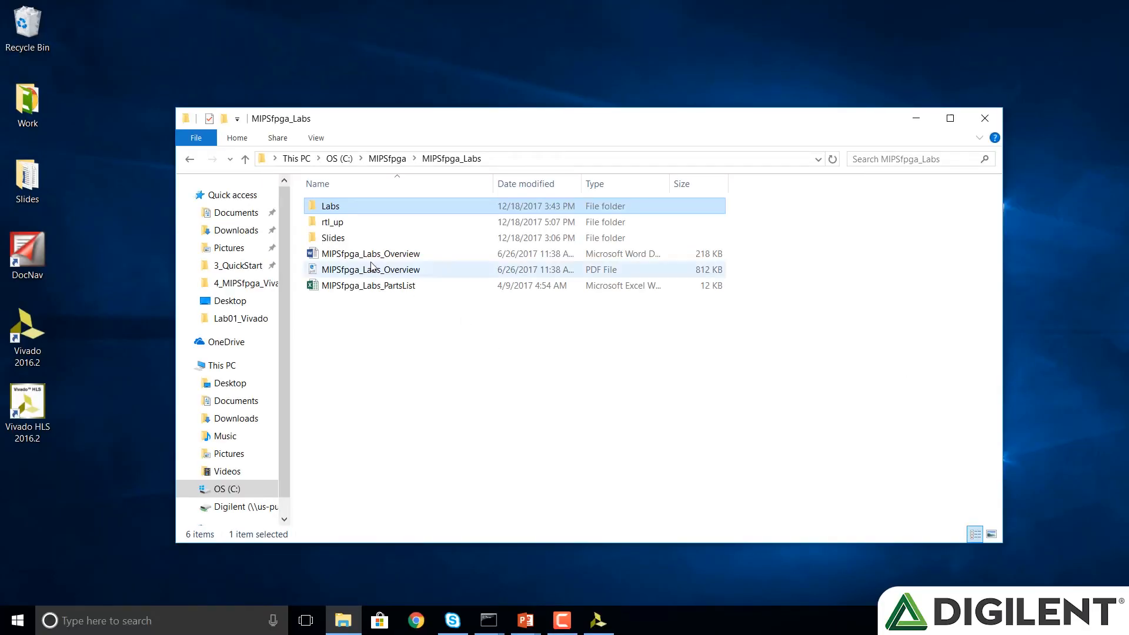
- Open testbench.v from rtl_up/testbench in Notepad
double_click(333, 222)
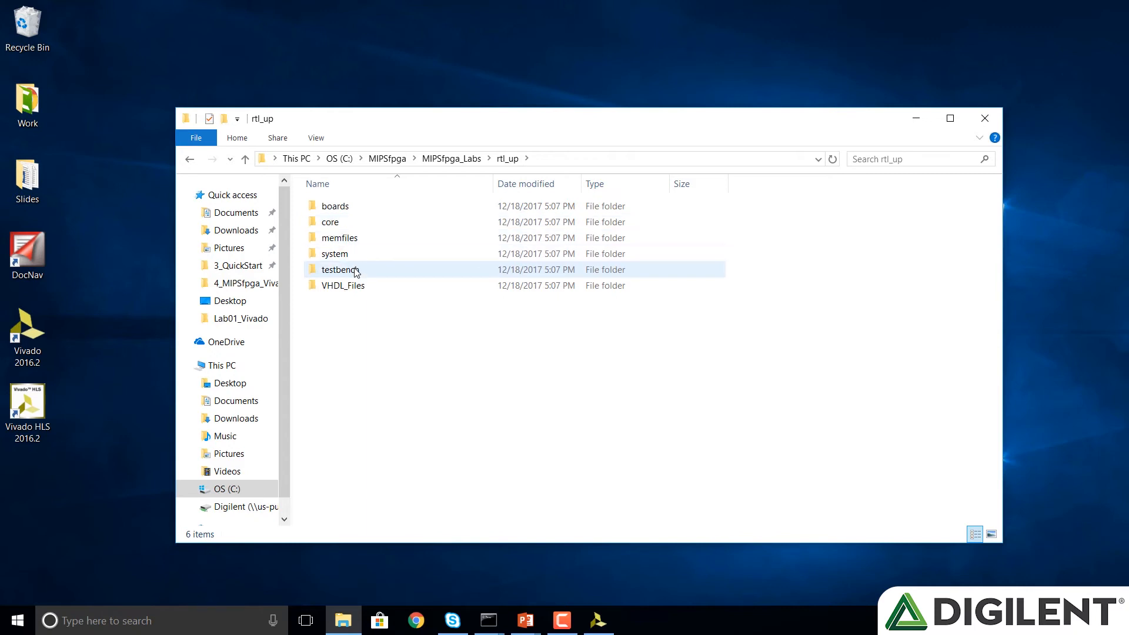
click(340, 269)
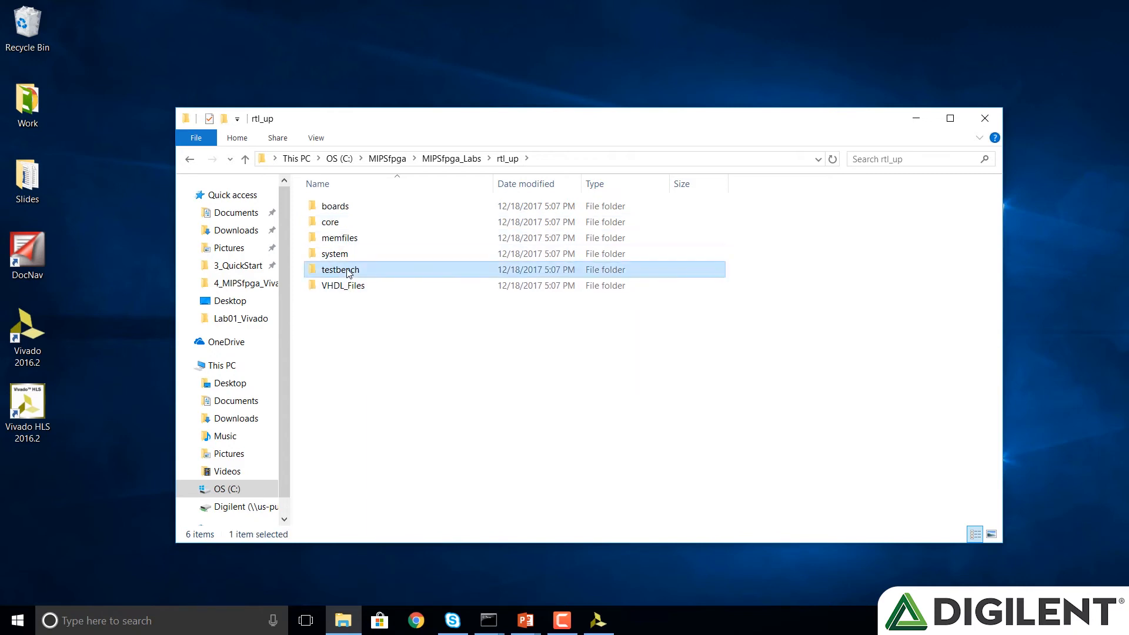
double_click(340, 269)
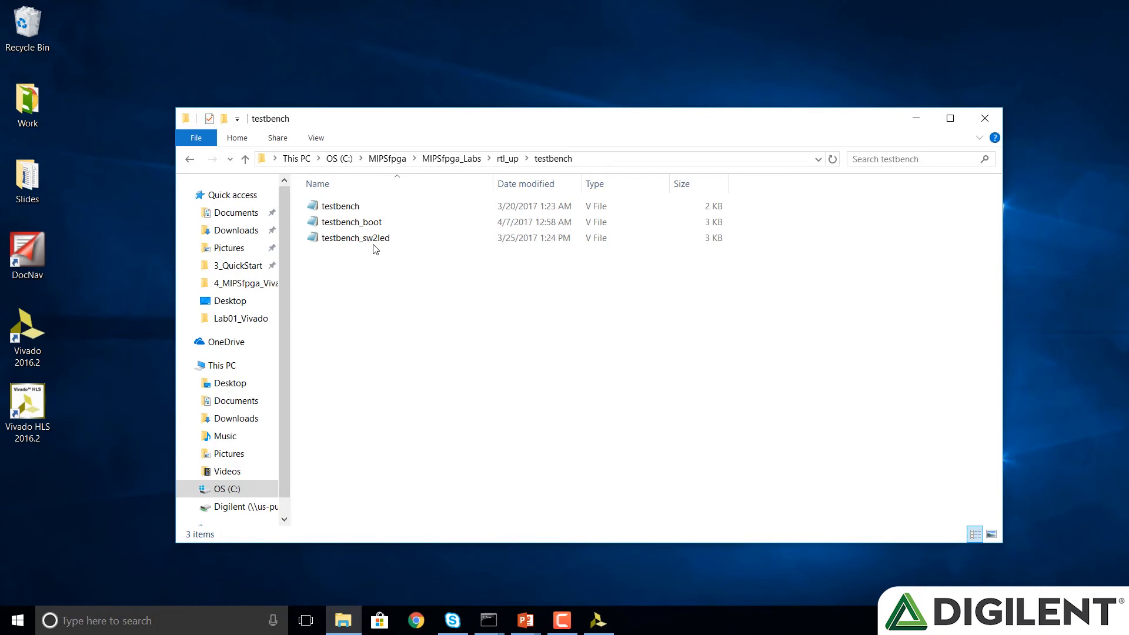
double_click(340, 206)
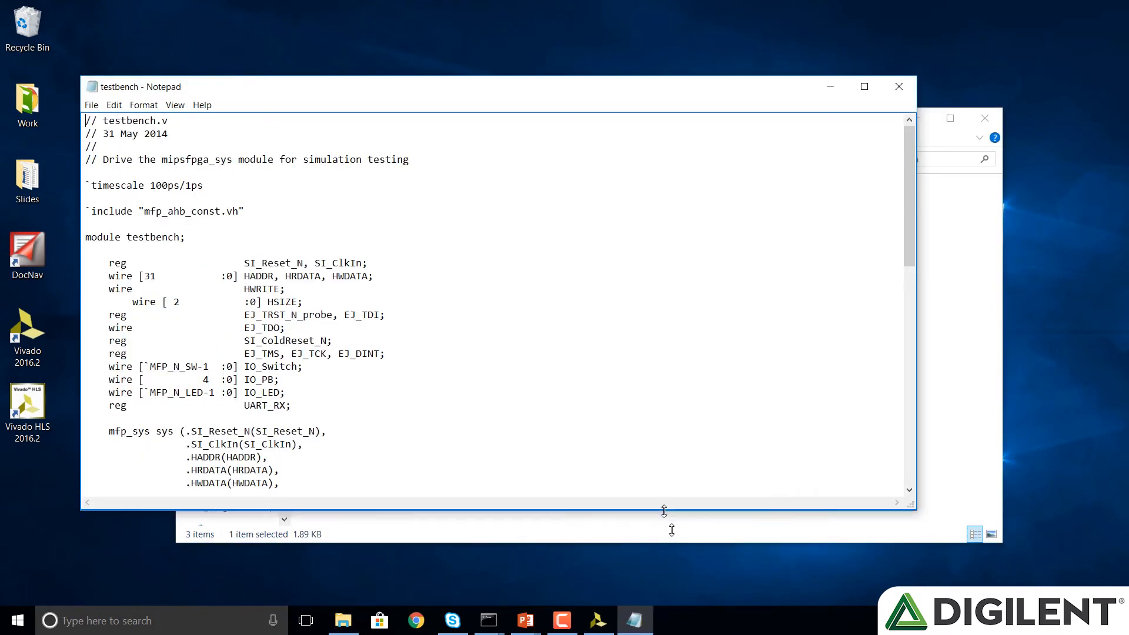
- Scroll through testbench.v to read the mfp_sys instance and initial block
scroll(down, 3)
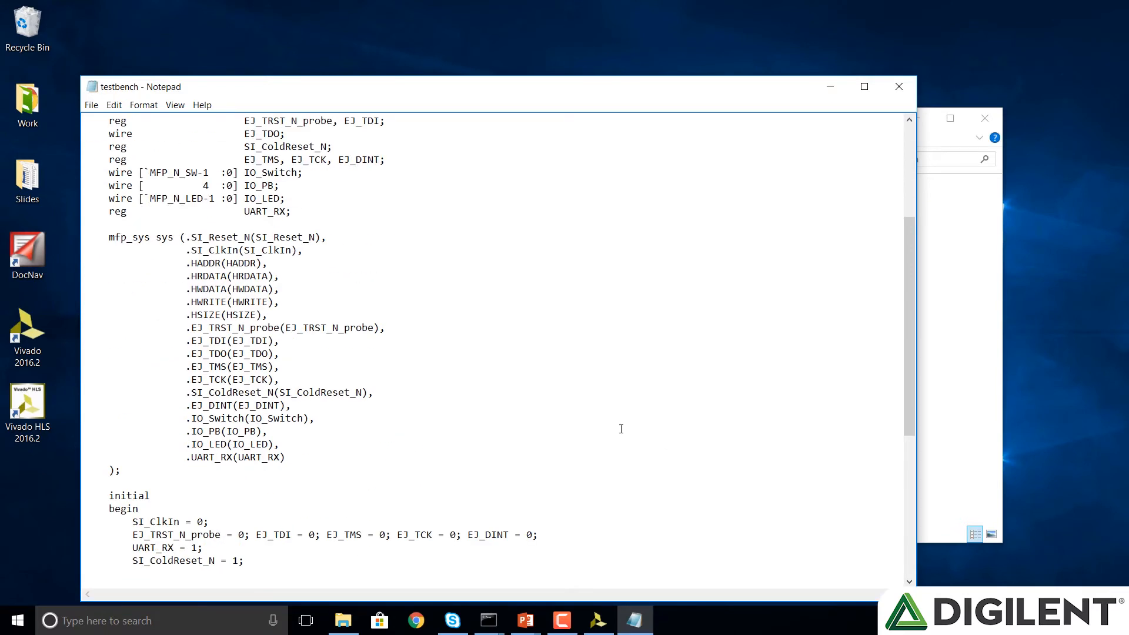
mouse_move(500, 382)
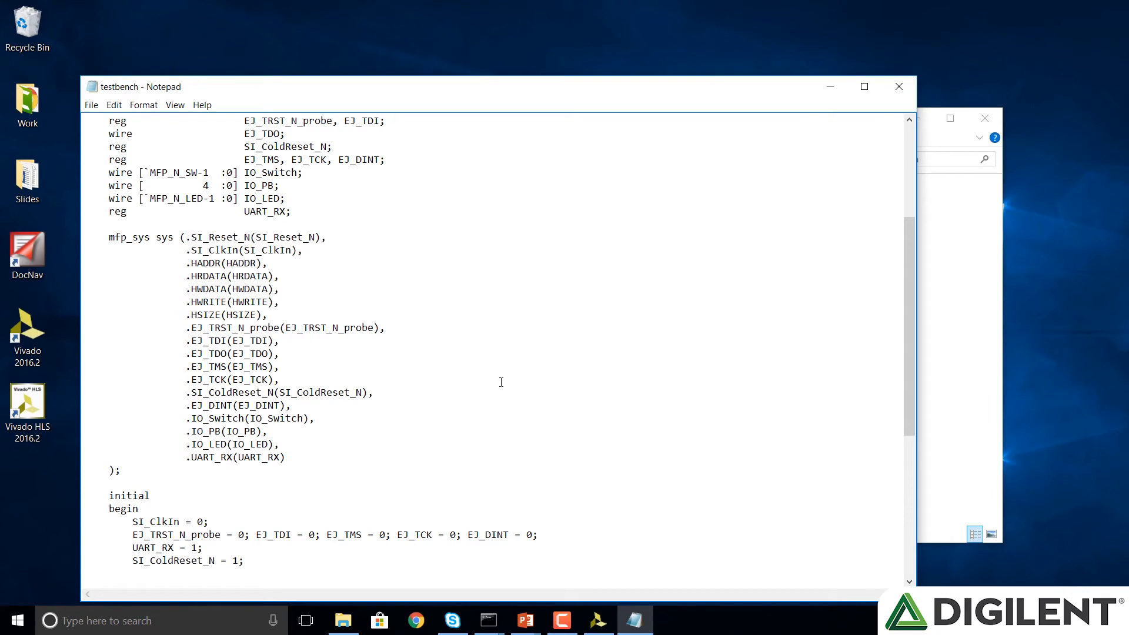
scroll(down, 3)
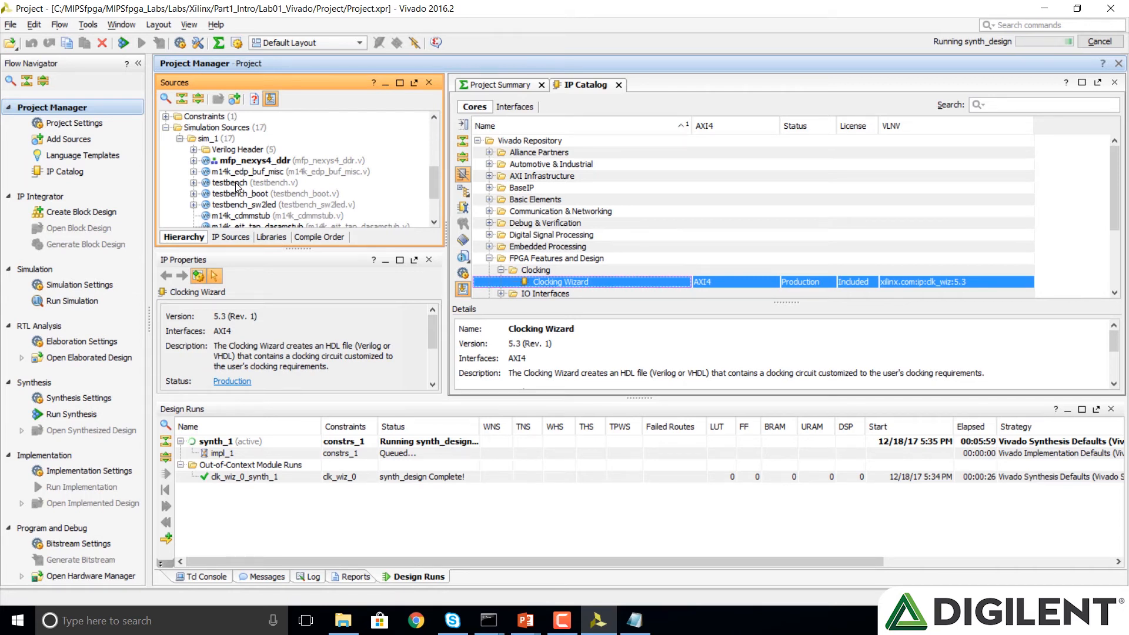
- Set testbench under sim_1 as top and browse its sys, top, loader and reset submodules
click(241, 183)
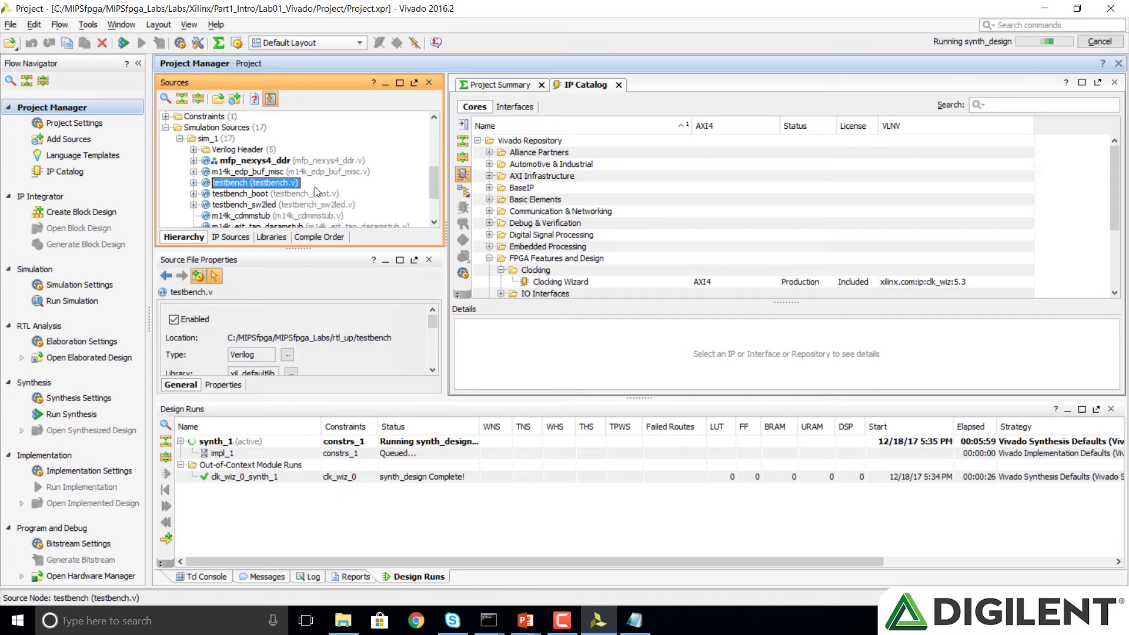
right_click(254, 183)
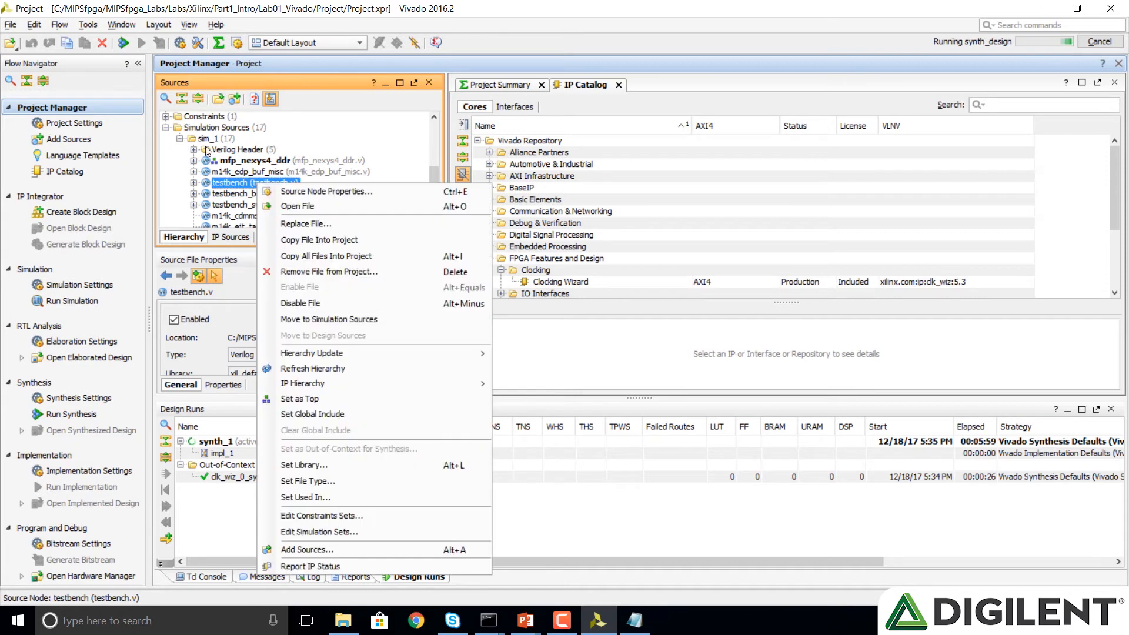
mouse_move(299, 398)
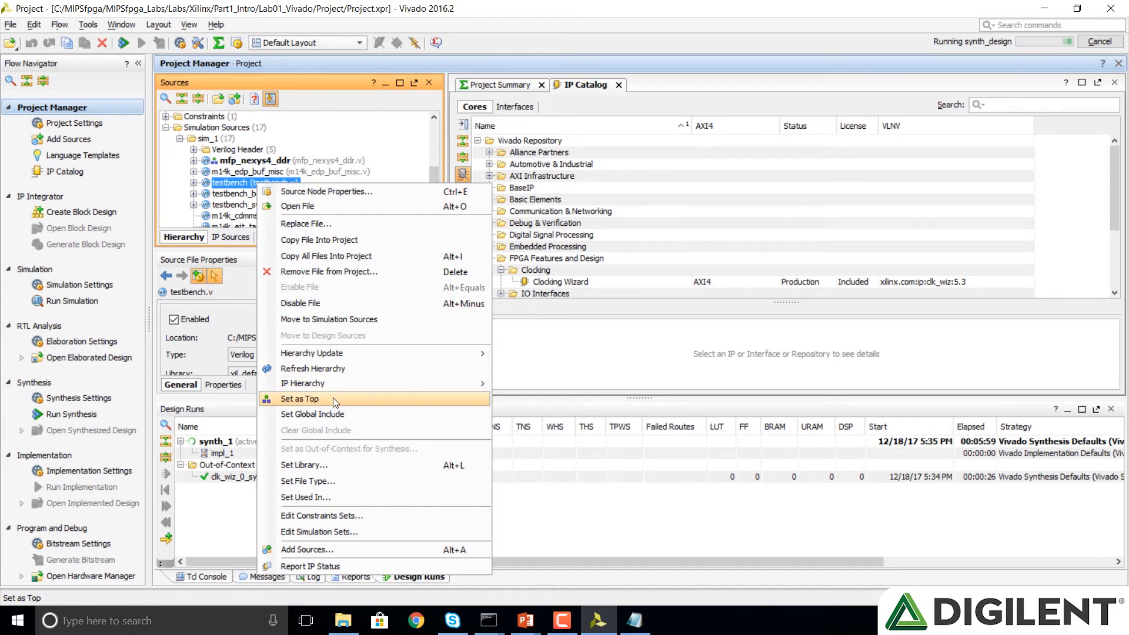
click(300, 398)
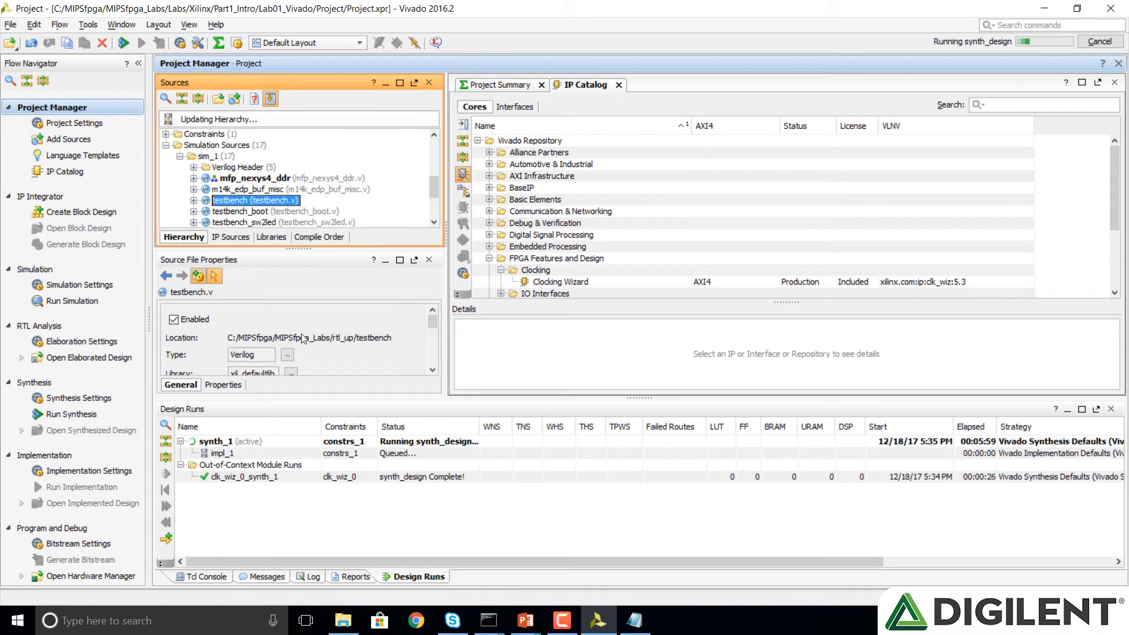
scroll(down, 3)
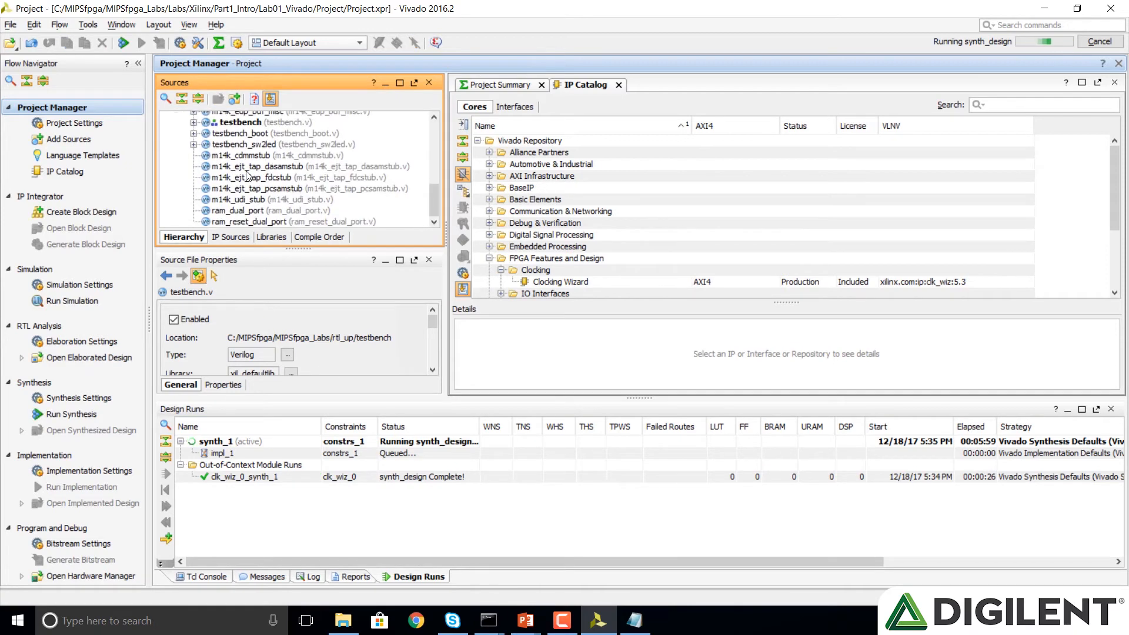
scroll(up, 3)
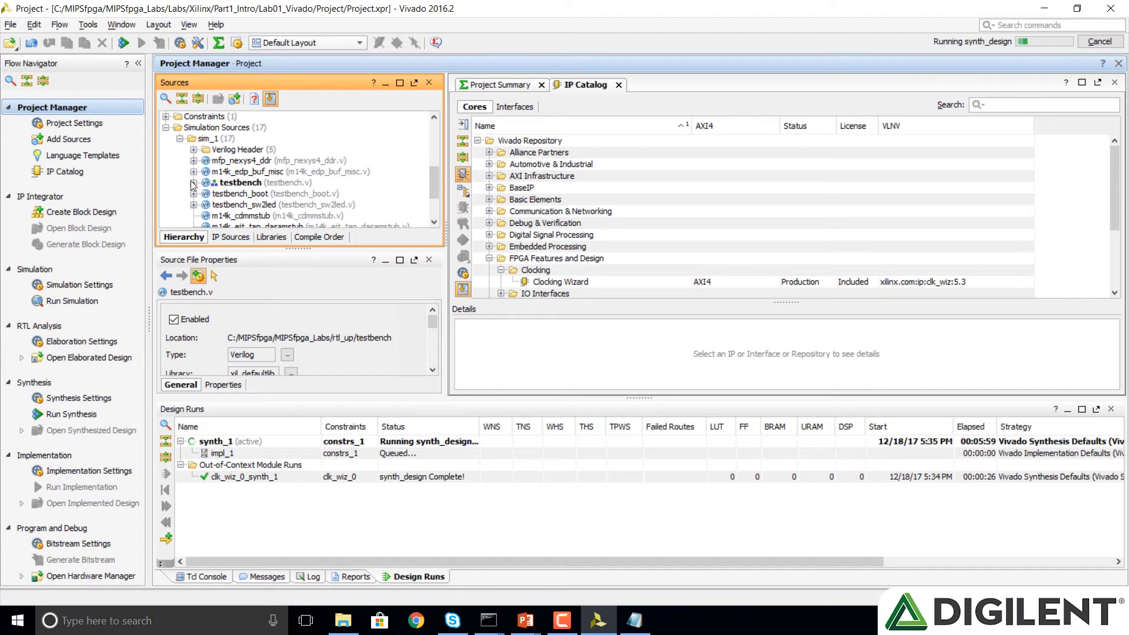
scroll(down, 3)
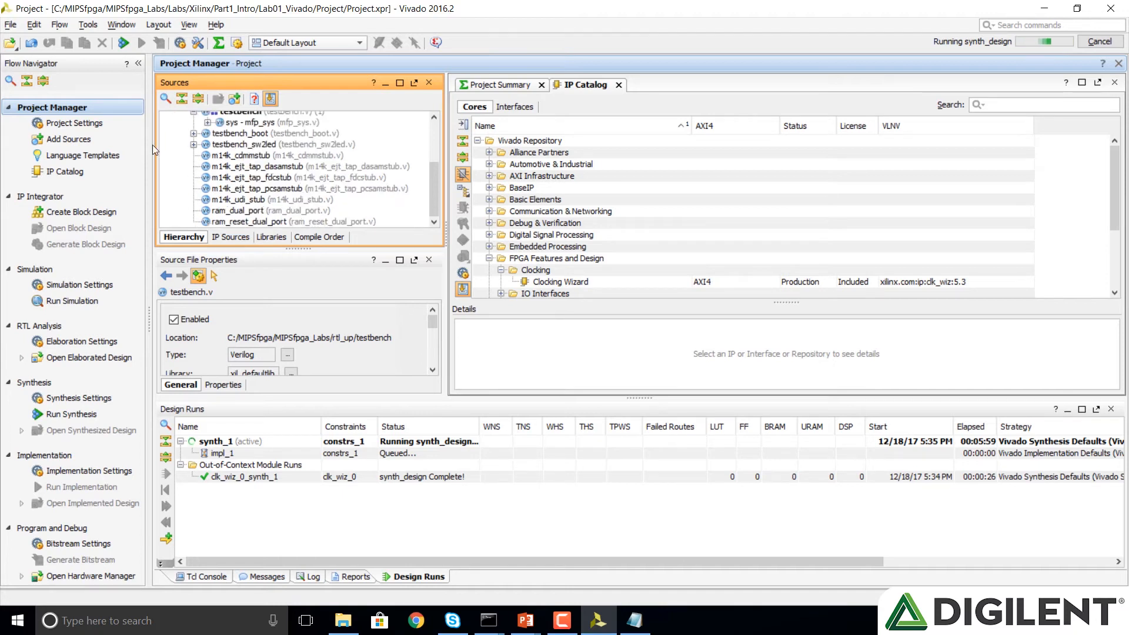
scroll(up, 3)
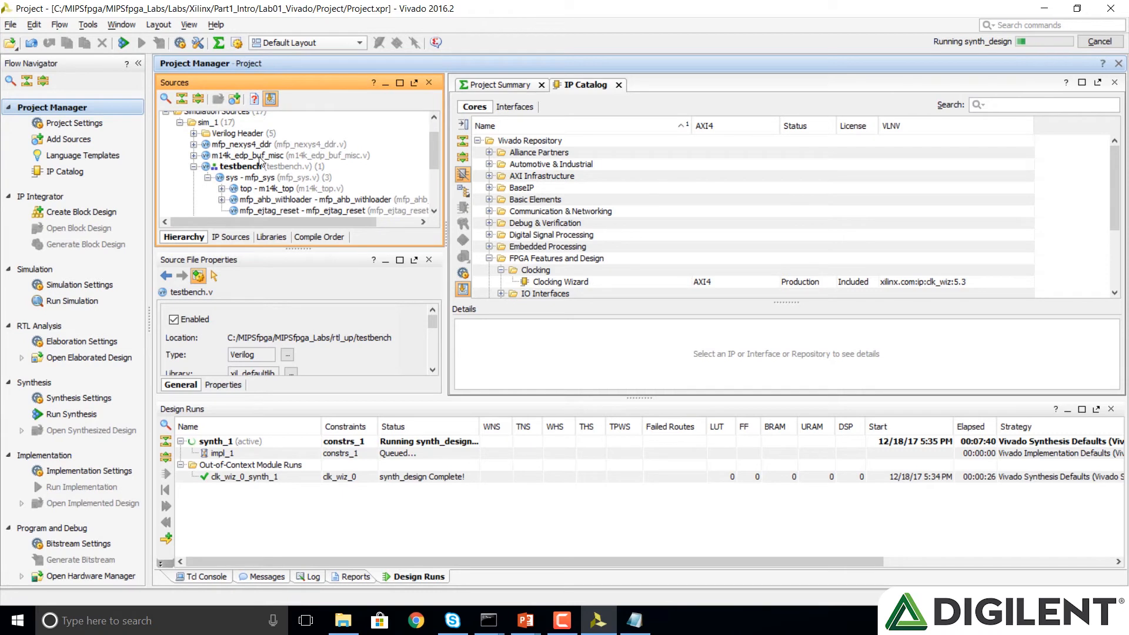
scroll(down, 3)
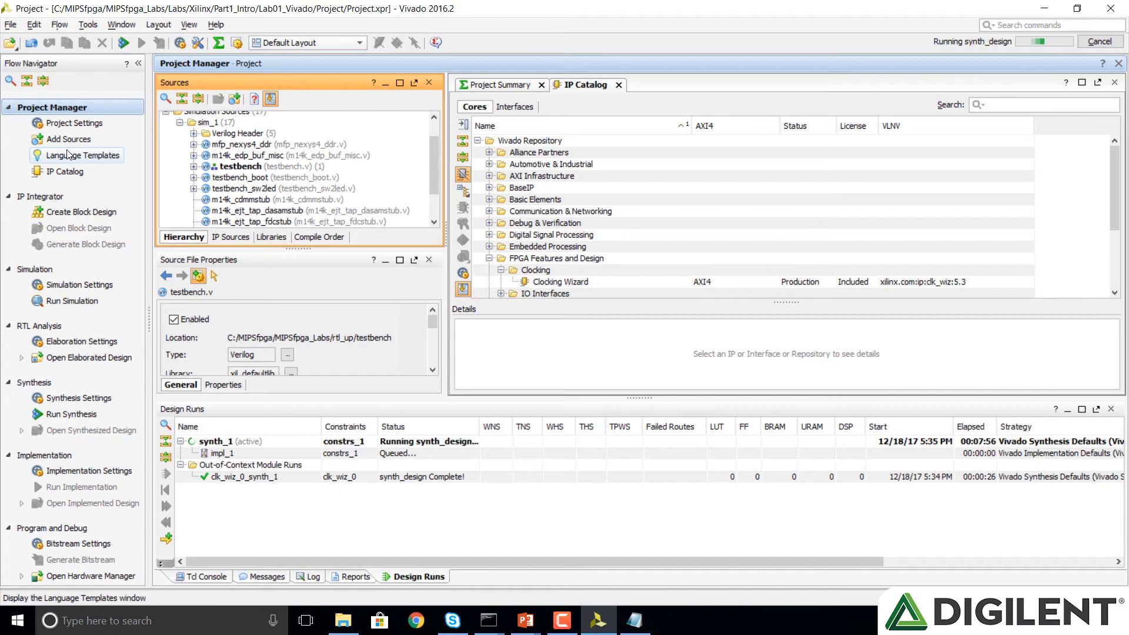
- Start the Add Sources wizard for adding or creating simulation sources
click(70, 139)
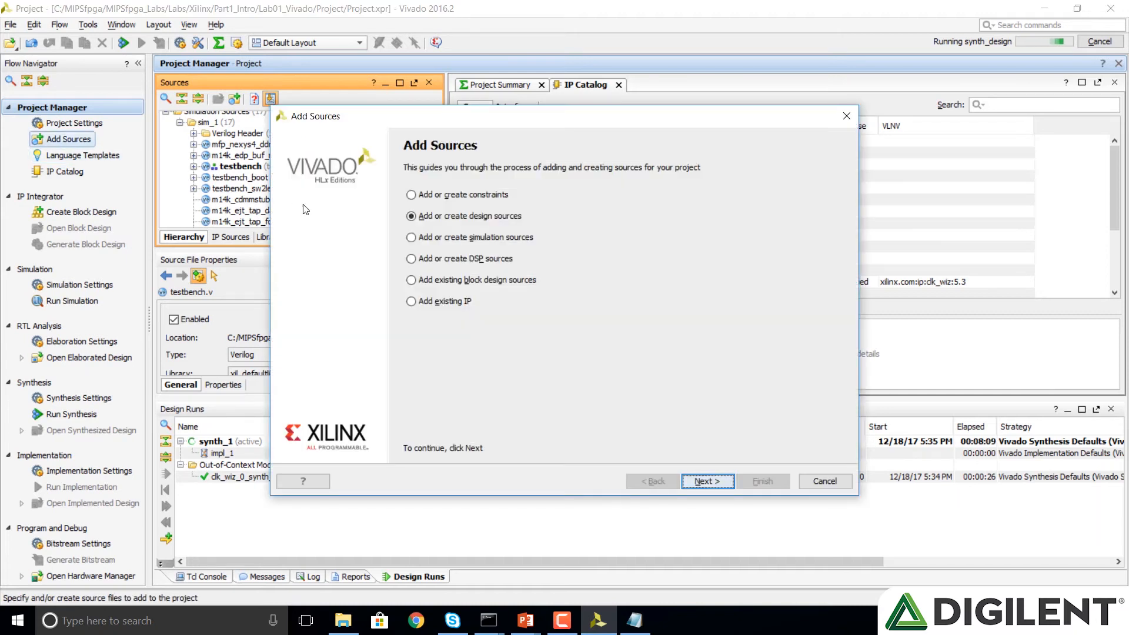
mouse_move(410, 245)
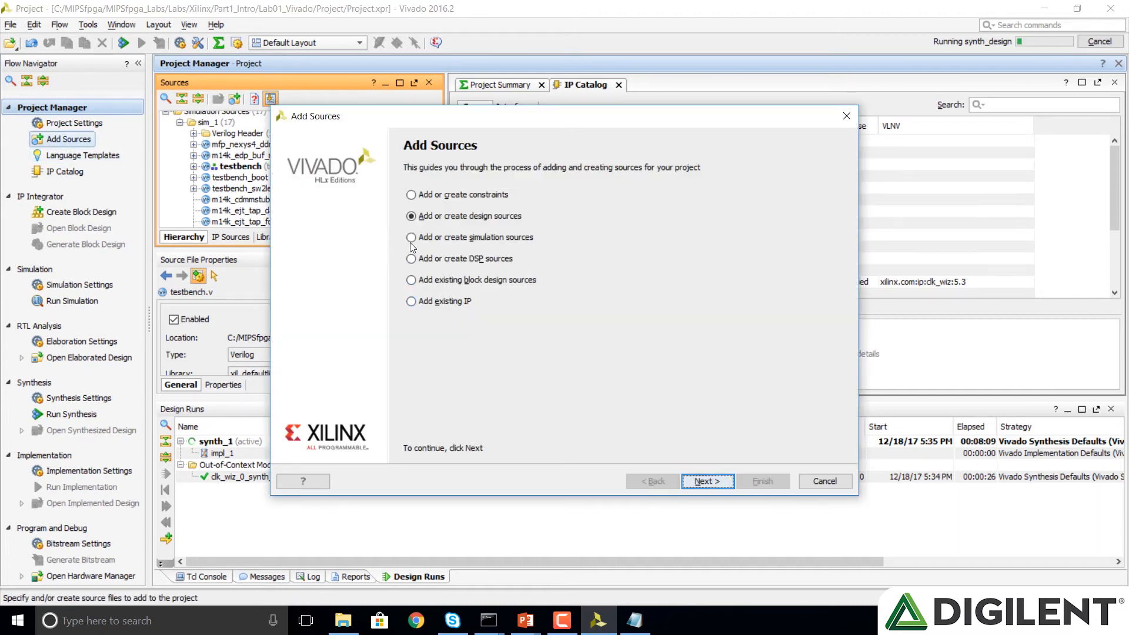
click(411, 237)
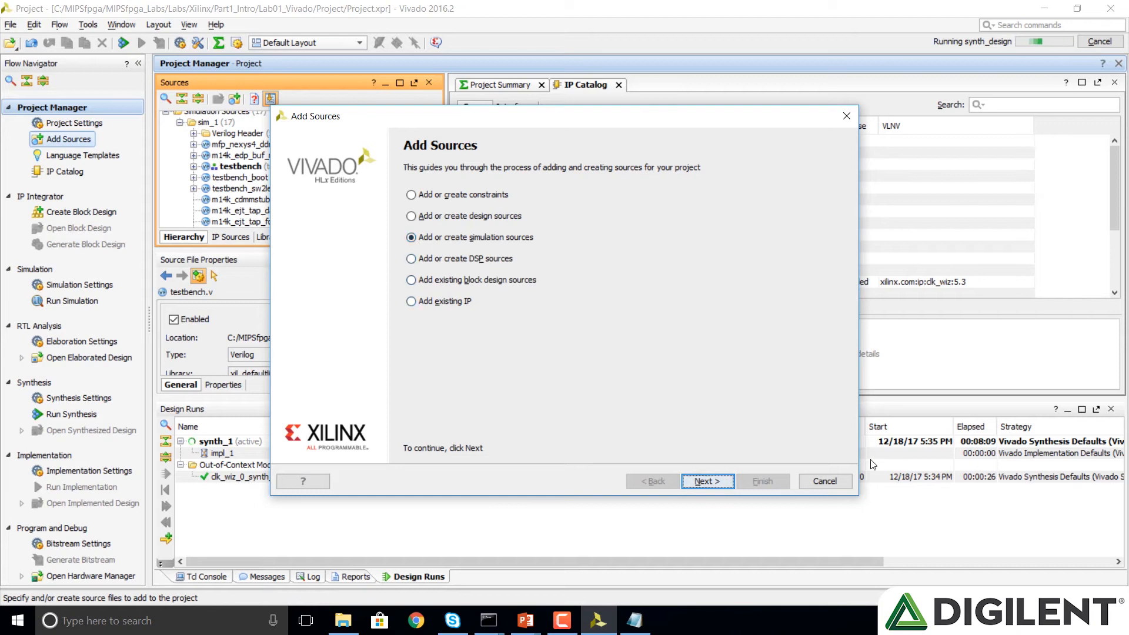
click(706, 481)
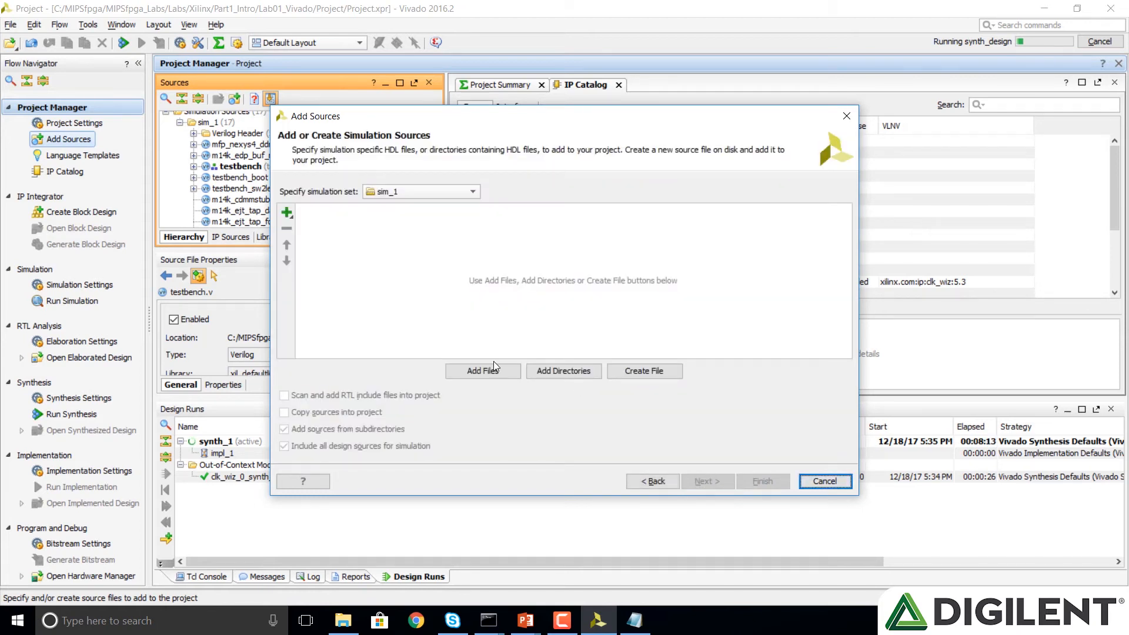
- Browse the Add Files dialog to rtl_up/memfiles/1_IncrementLEDs
click(483, 370)
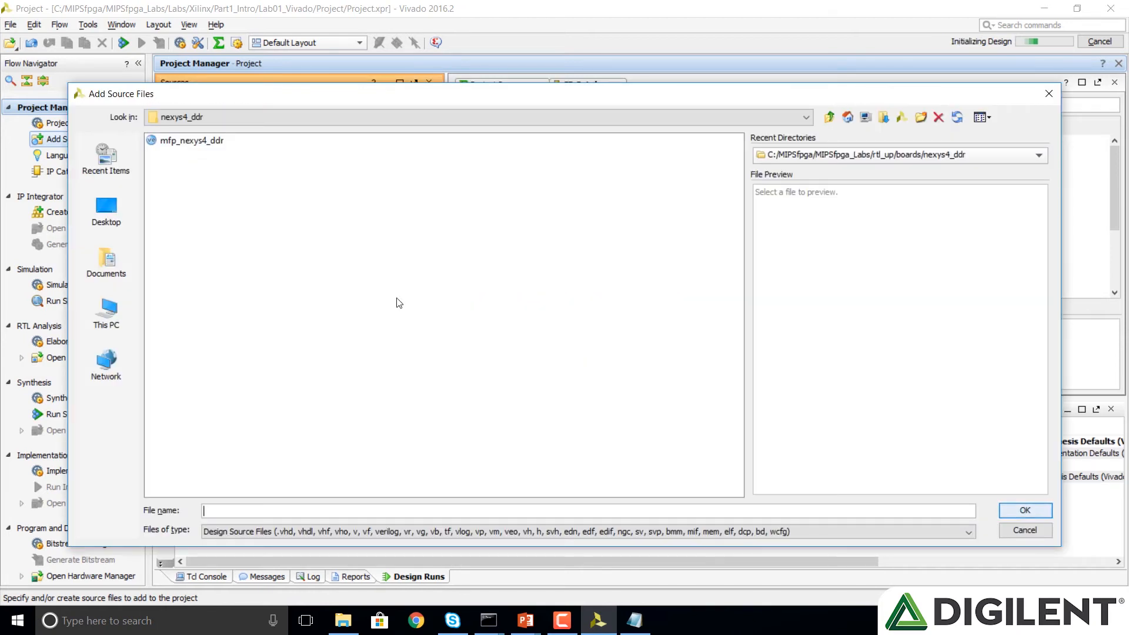
click(805, 116)
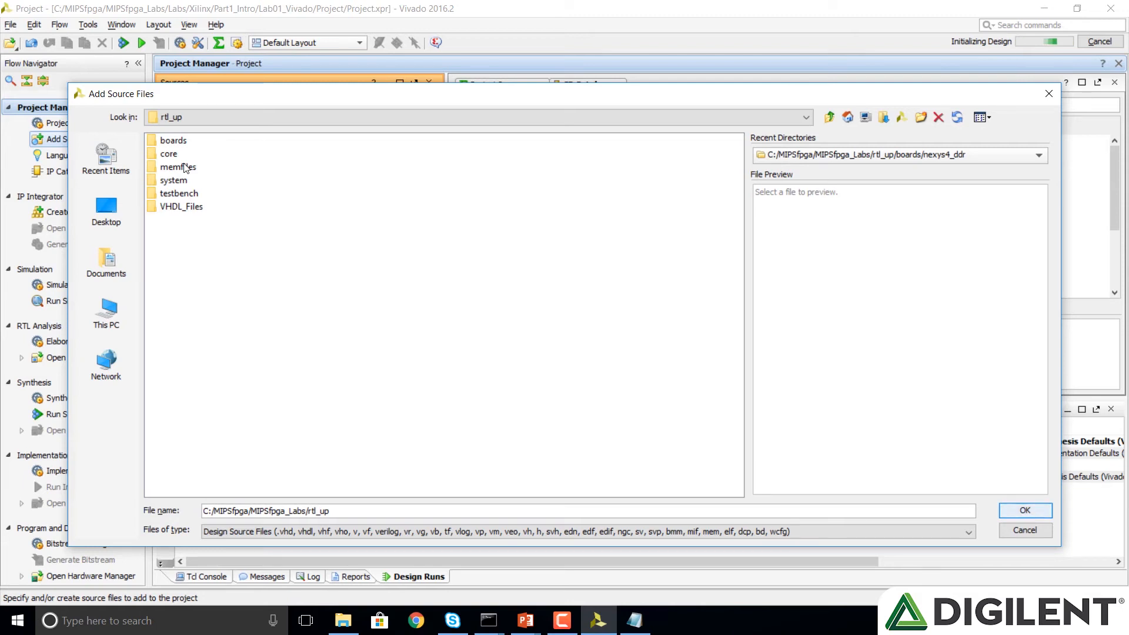
click(178, 166)
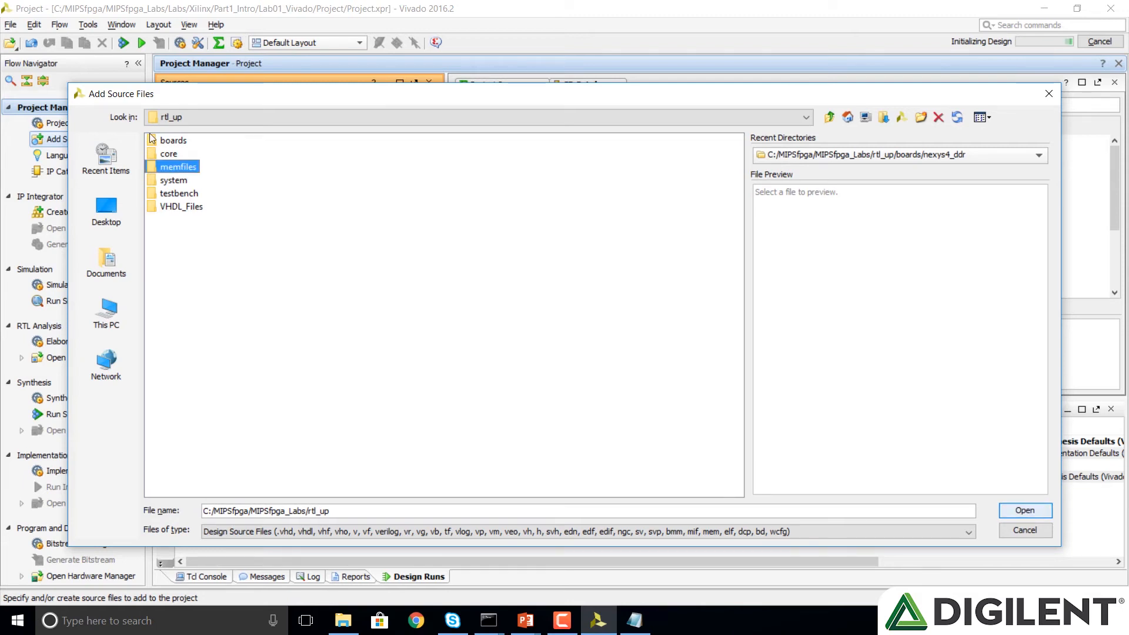
double_click(178, 166)
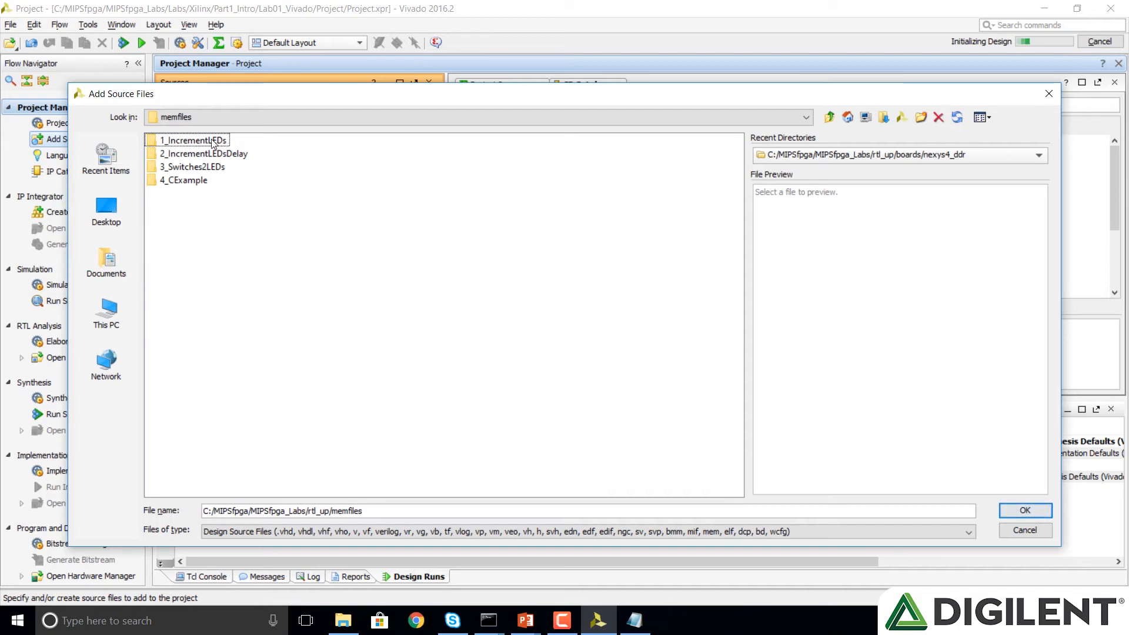
double_click(194, 140)
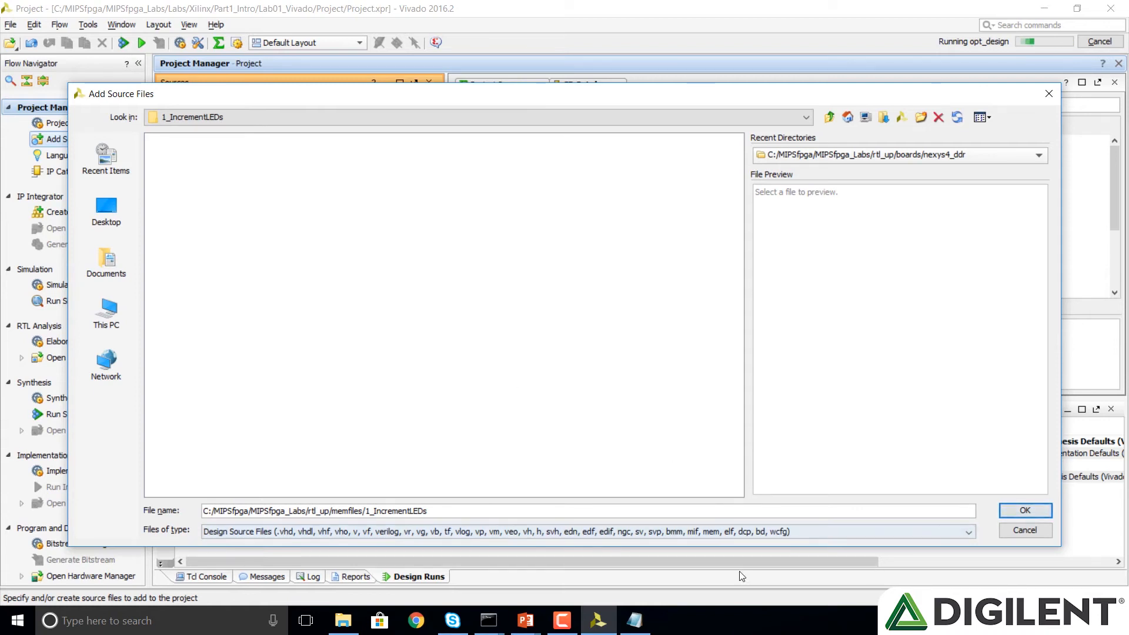
- Show All Files and add ram_b0.txt through ram_b3.txt
click(967, 531)
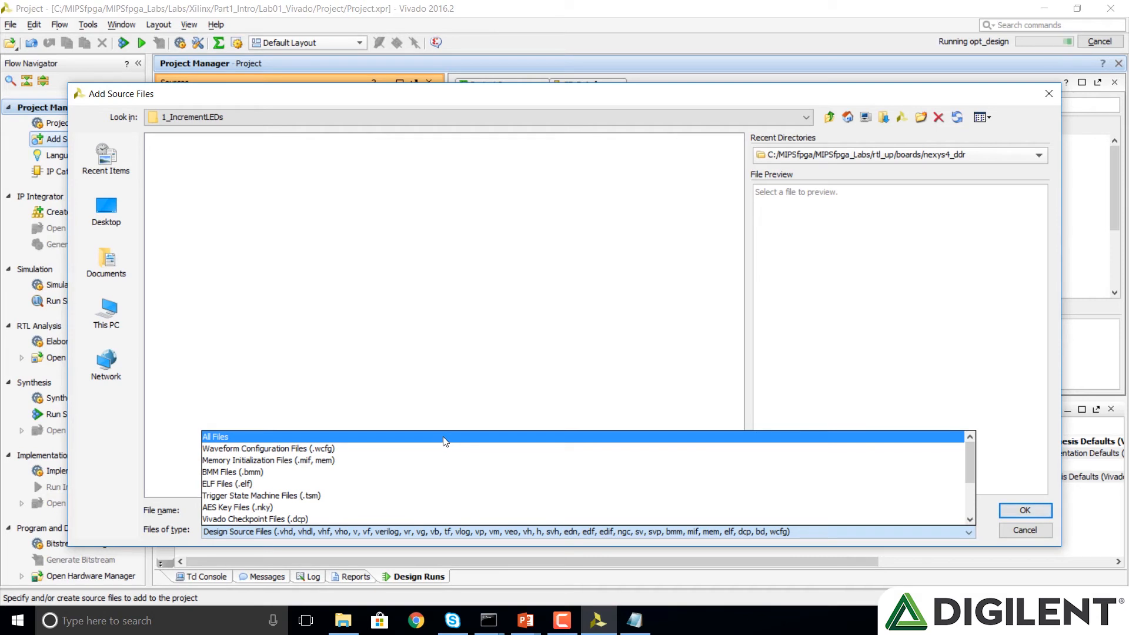
click(215, 436)
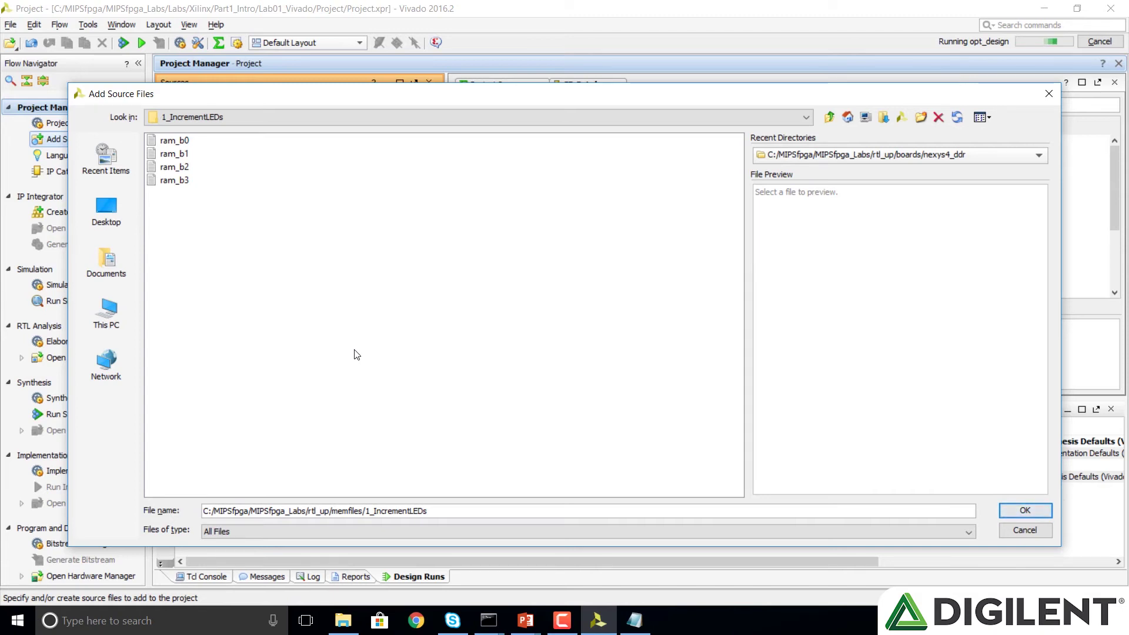
click(174, 140)
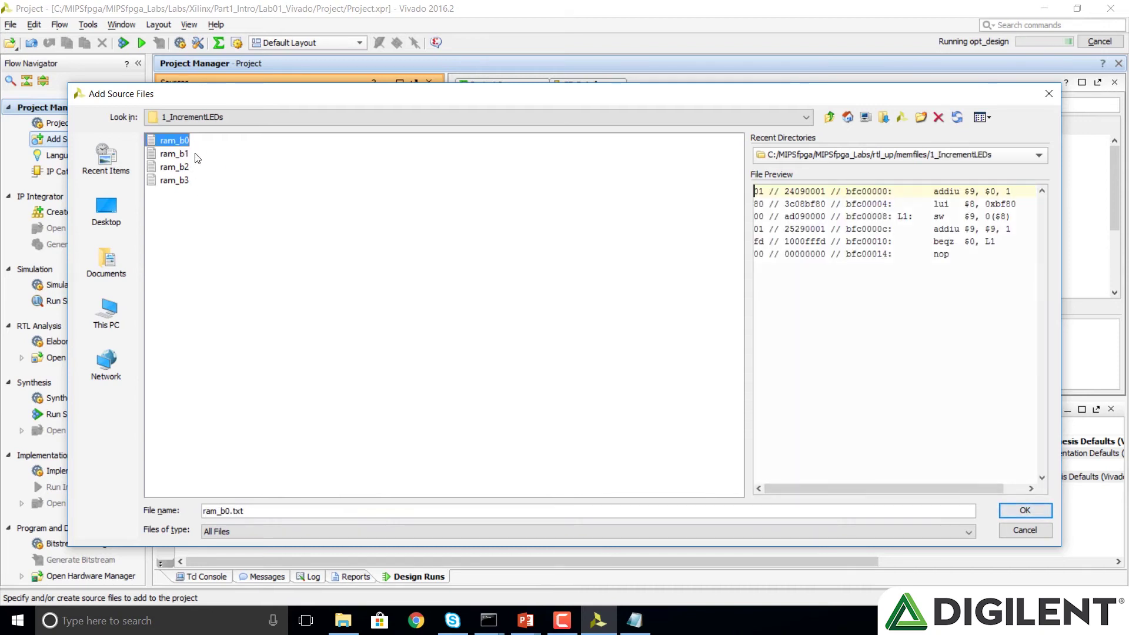
mouse_move(184, 180)
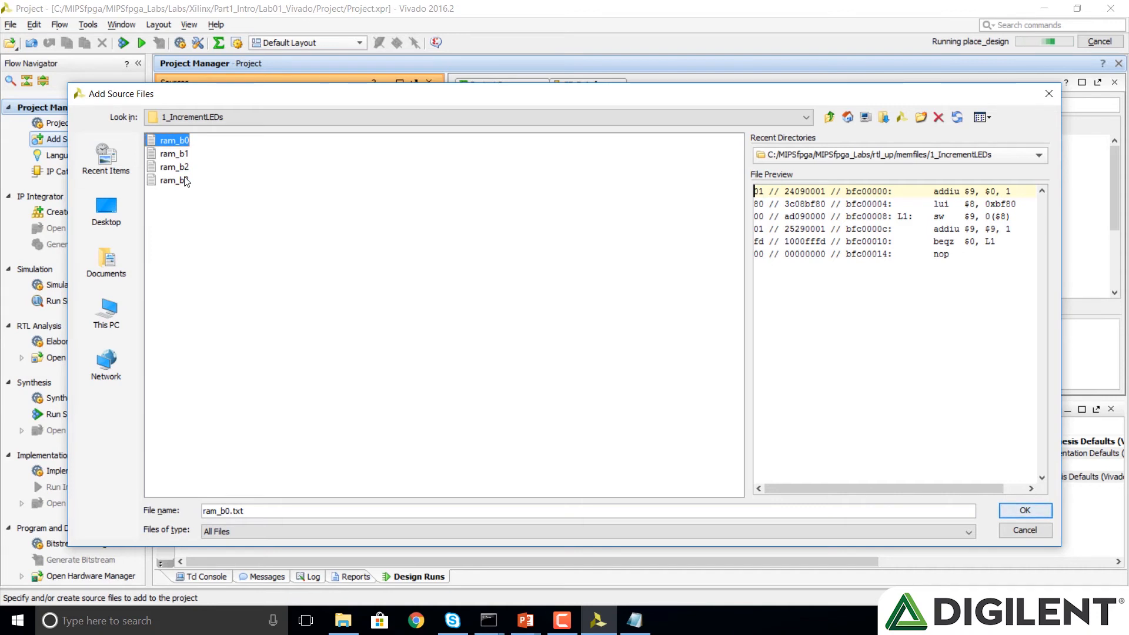
click(176, 180)
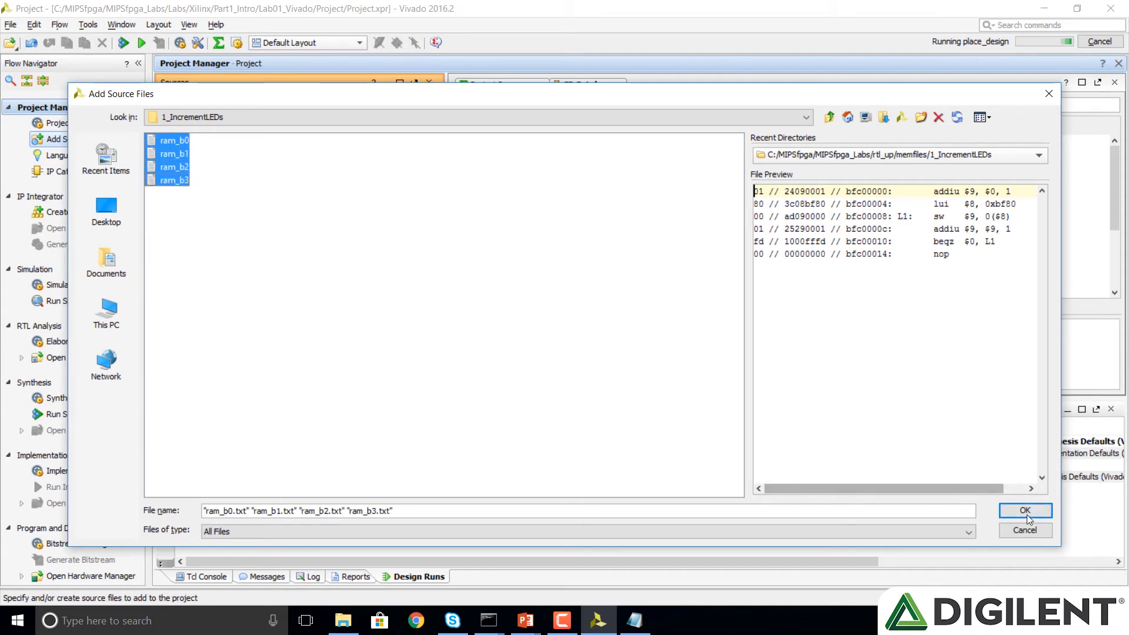
click(1024, 511)
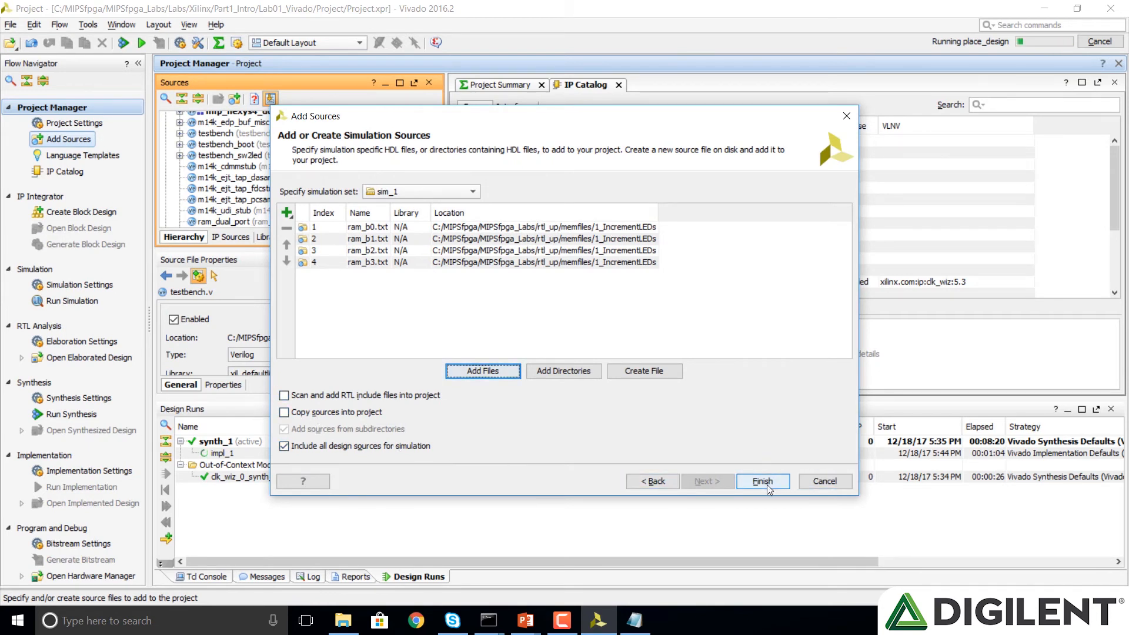
- Finish the wizard, expand the Text folder and view ram_b0.txt's source file properties
click(762, 481)
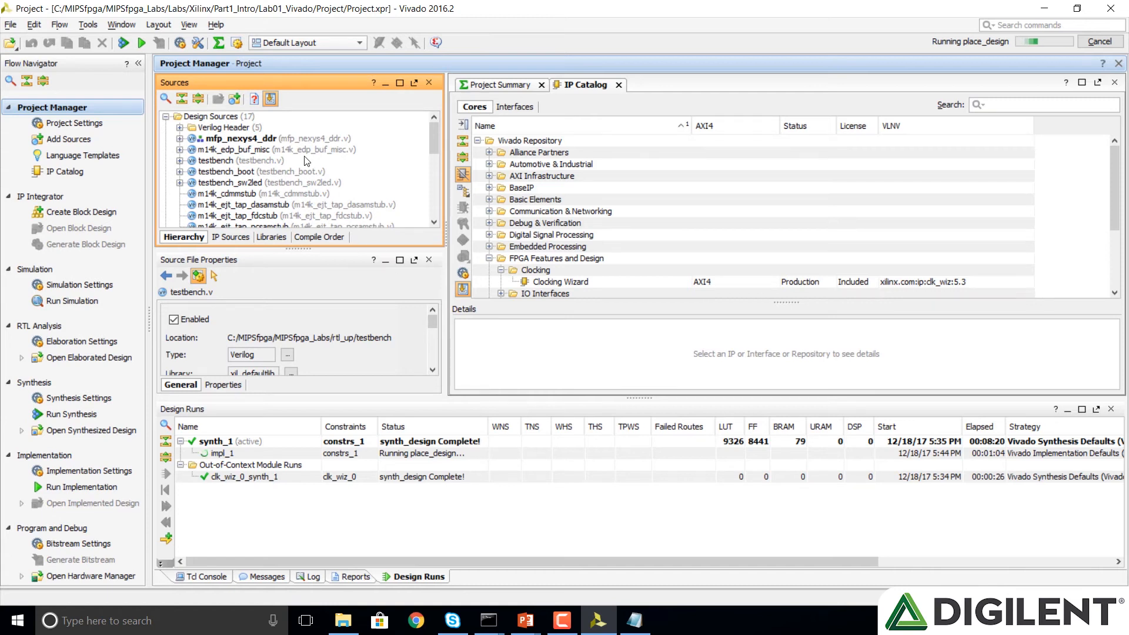
scroll(down, 3)
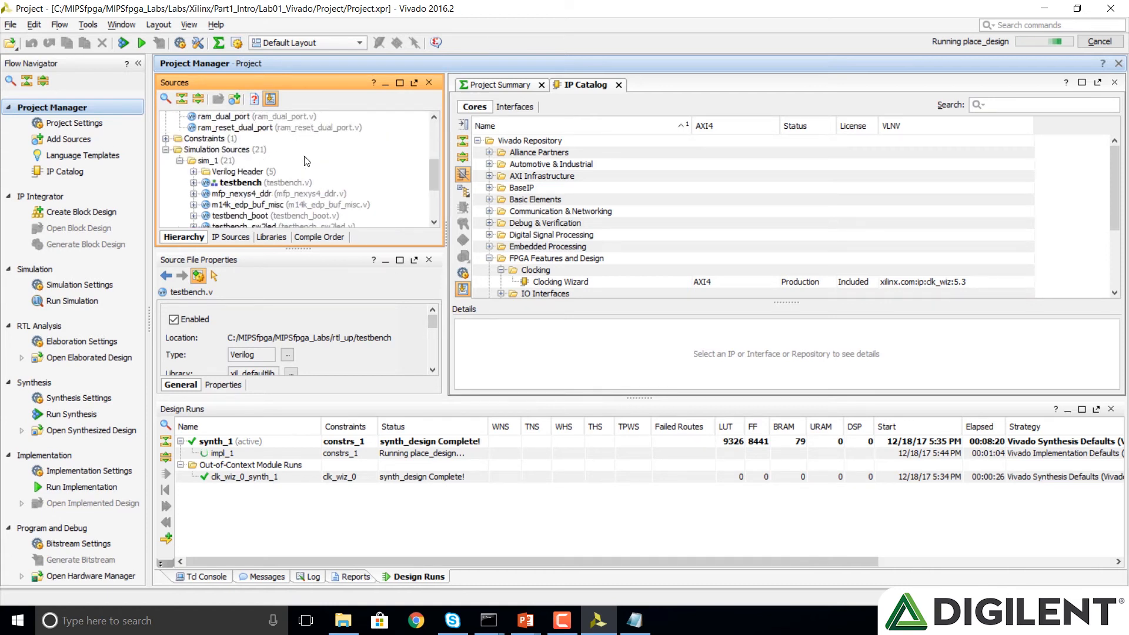
scroll(down, 3)
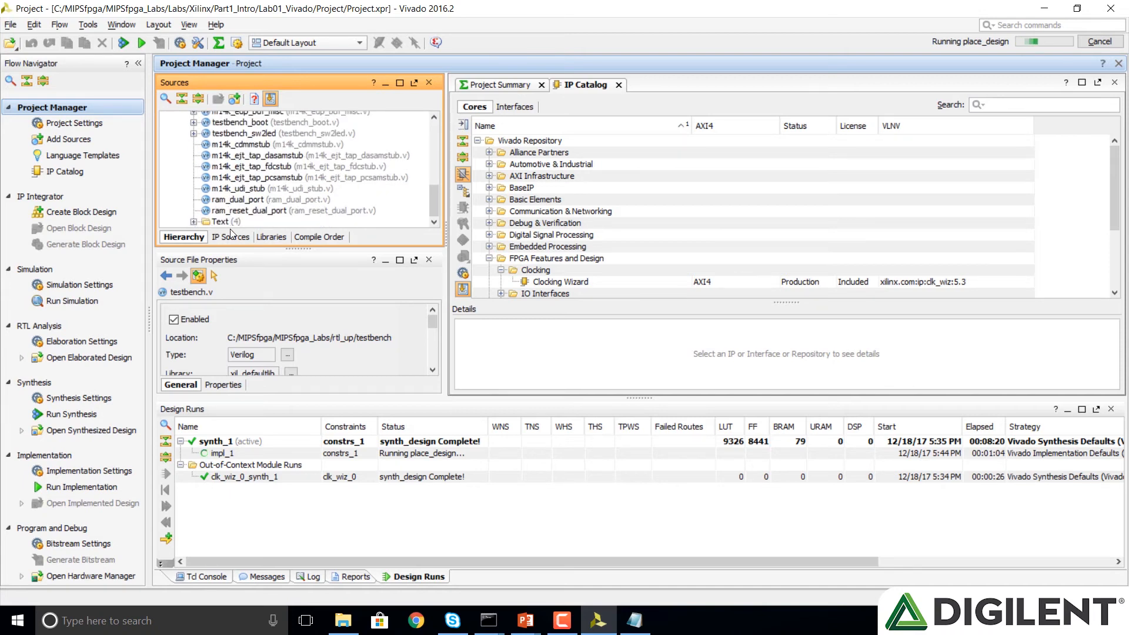
click(194, 221)
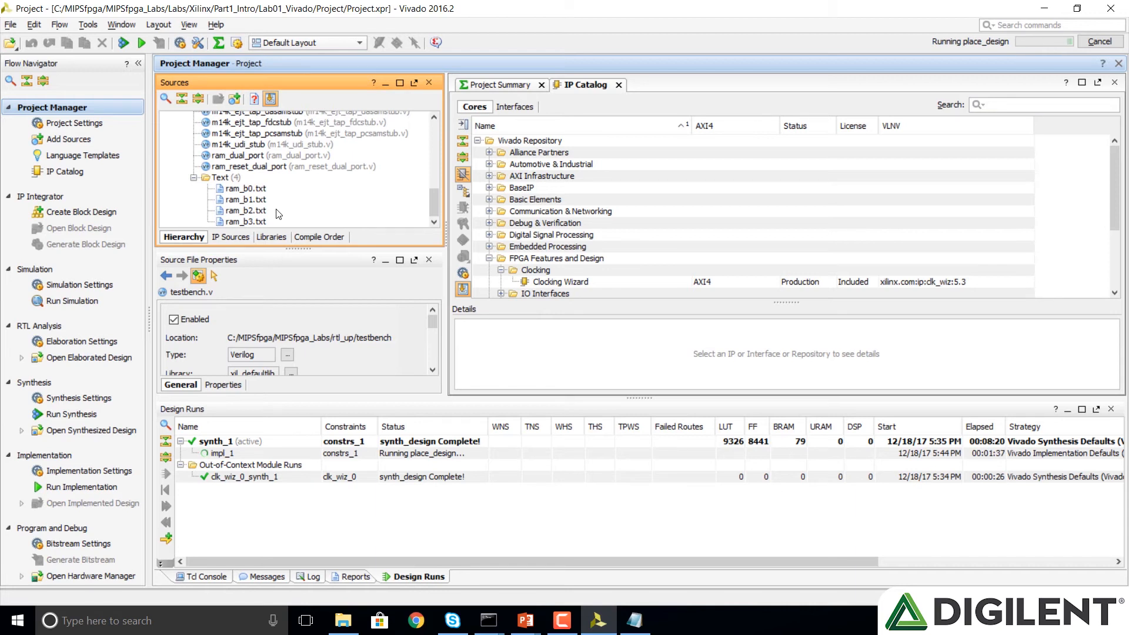
click(244, 189)
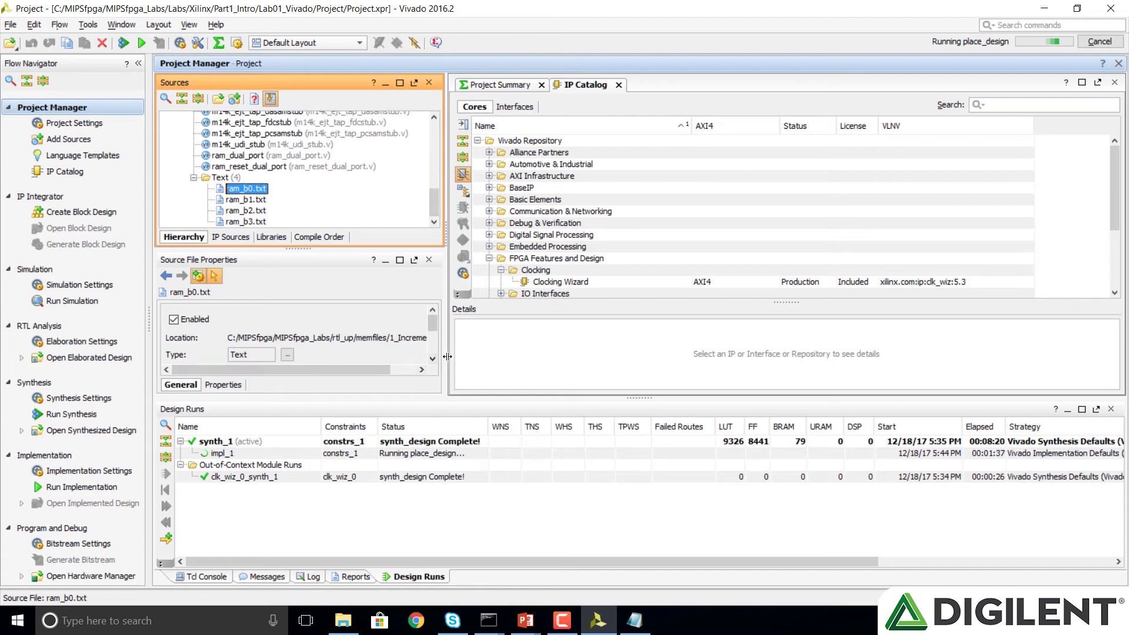
mouse_move(445, 360)
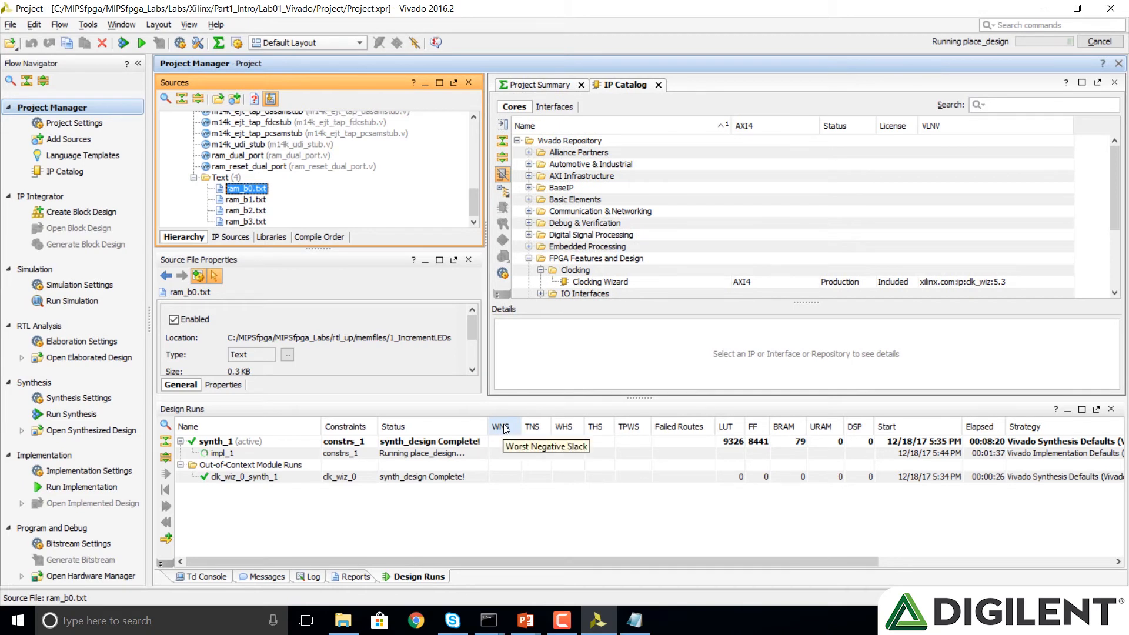
mouse_move(9, 202)
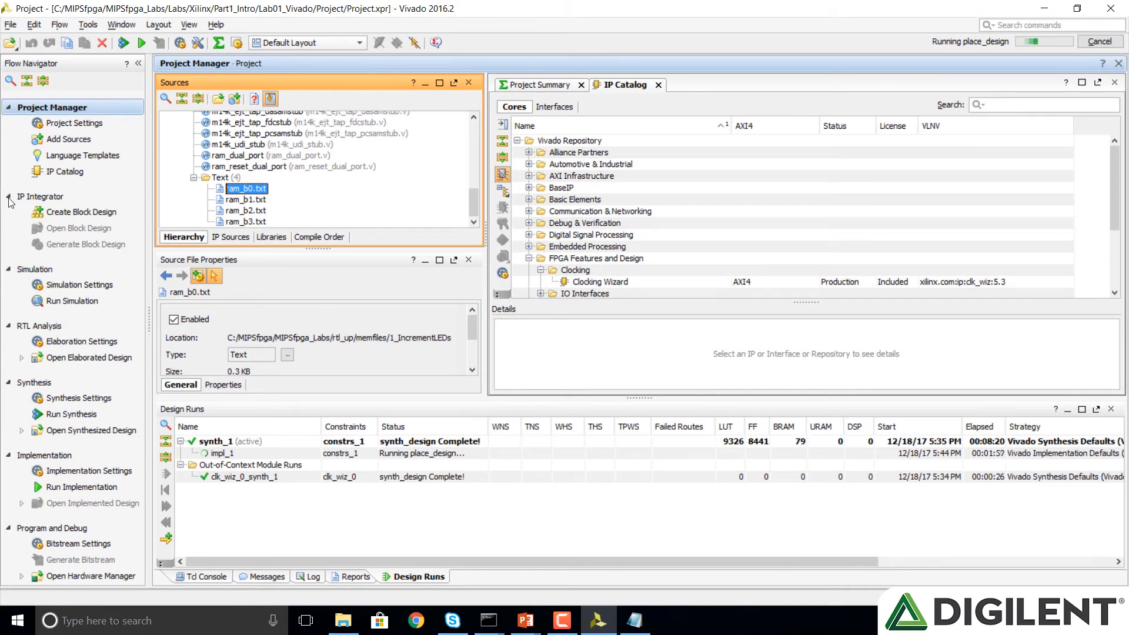
mouse_move(68, 133)
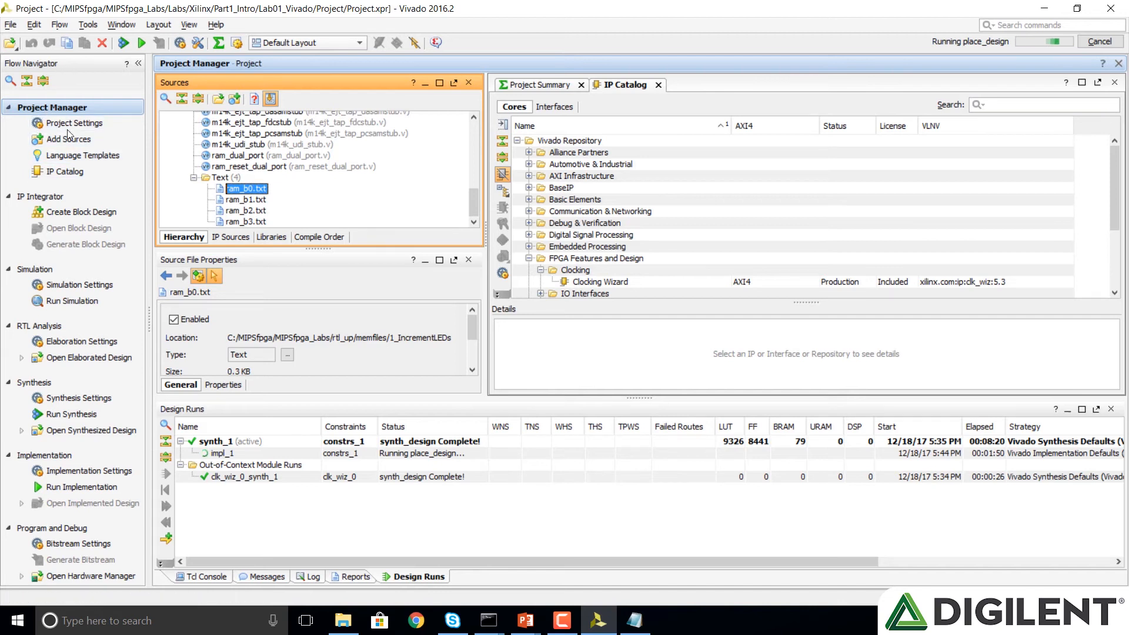
mouse_move(72, 301)
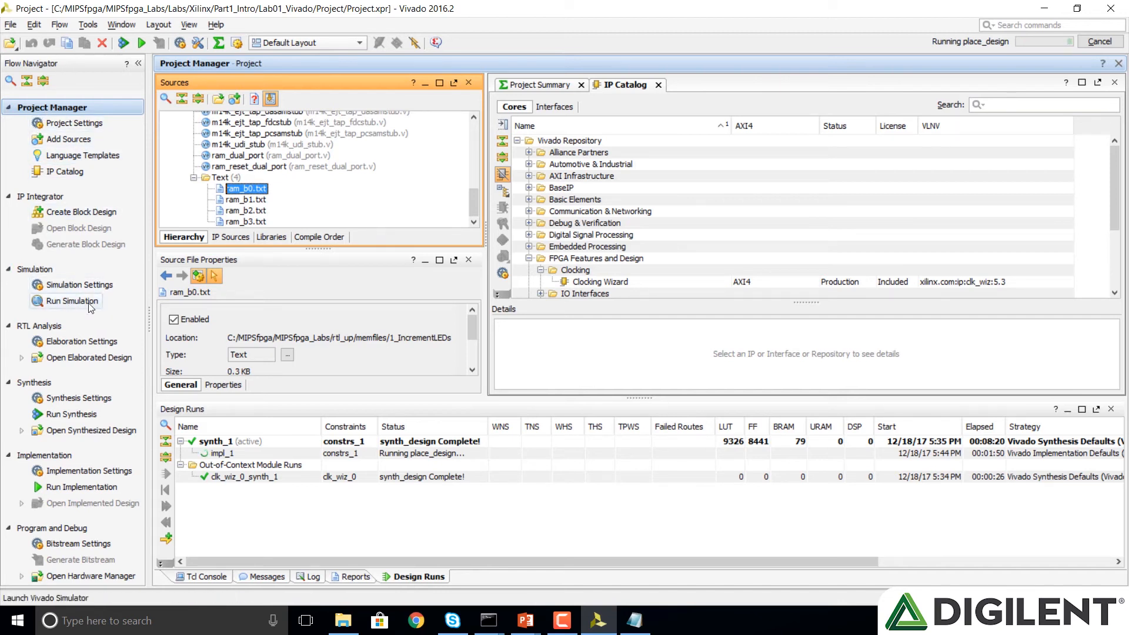
- Run the behavioral simulation of testbench for 1000 ns
click(71, 302)
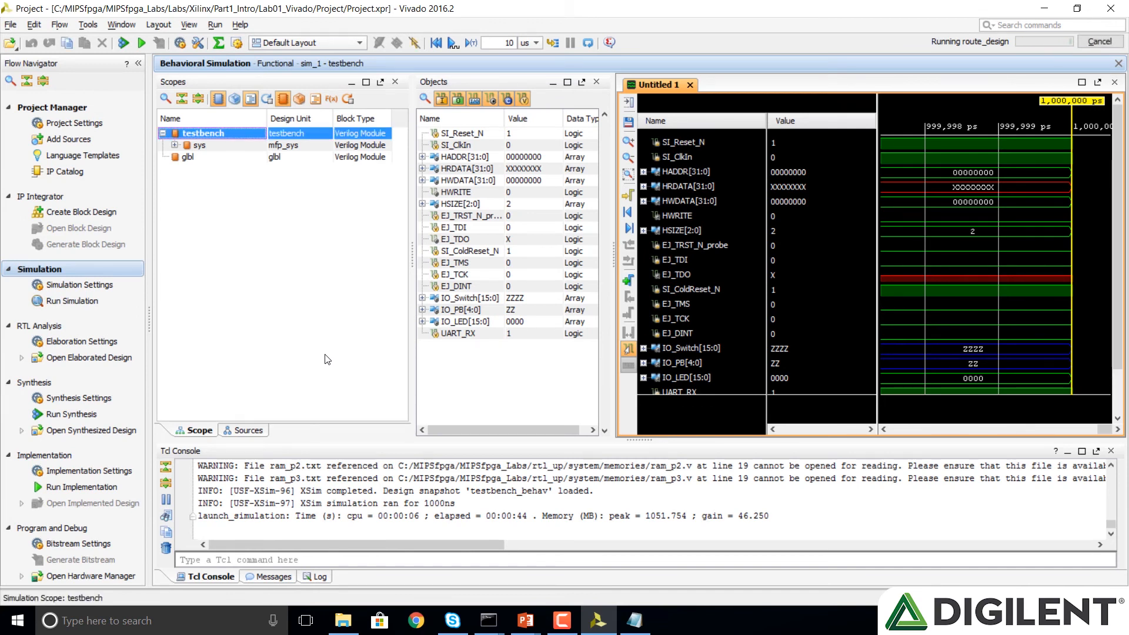
mouse_move(483, 292)
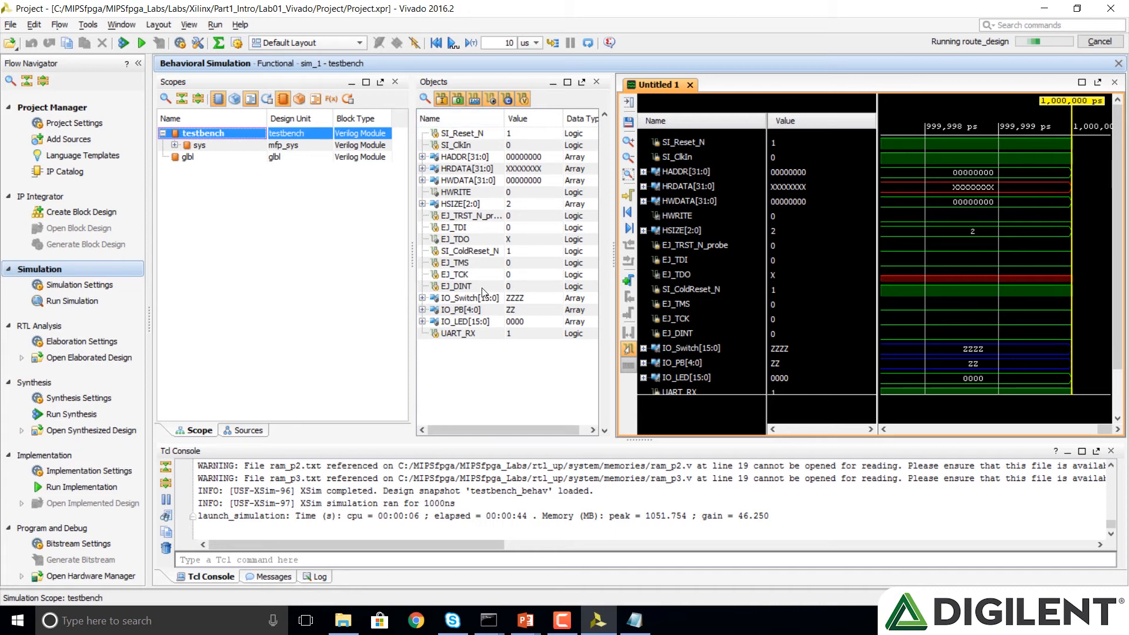
mouse_move(499, 139)
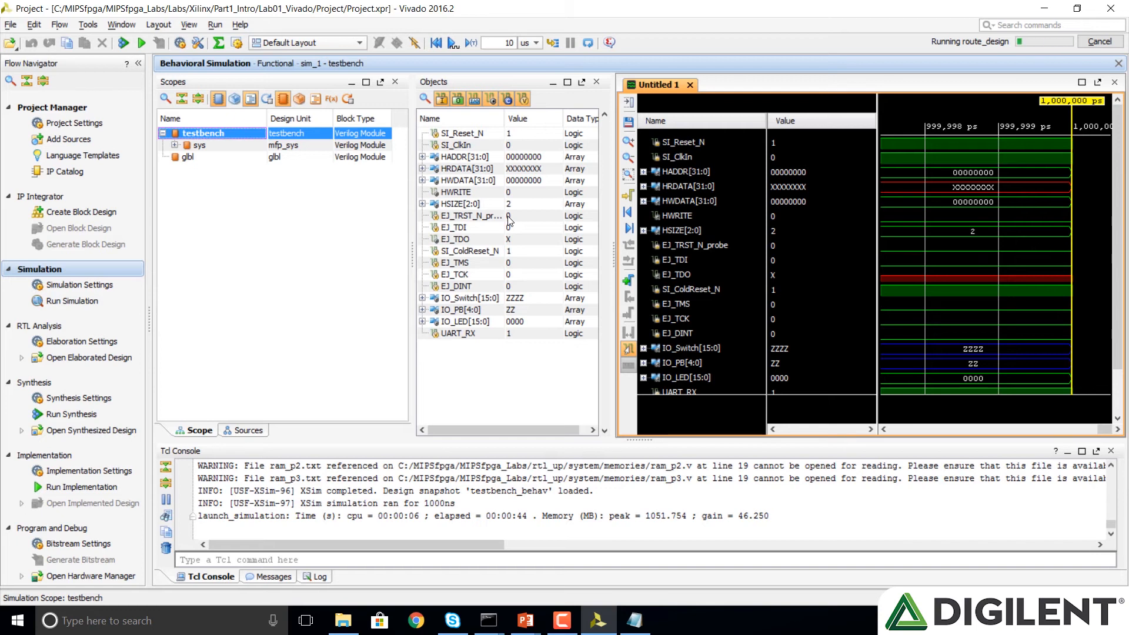
mouse_move(524, 231)
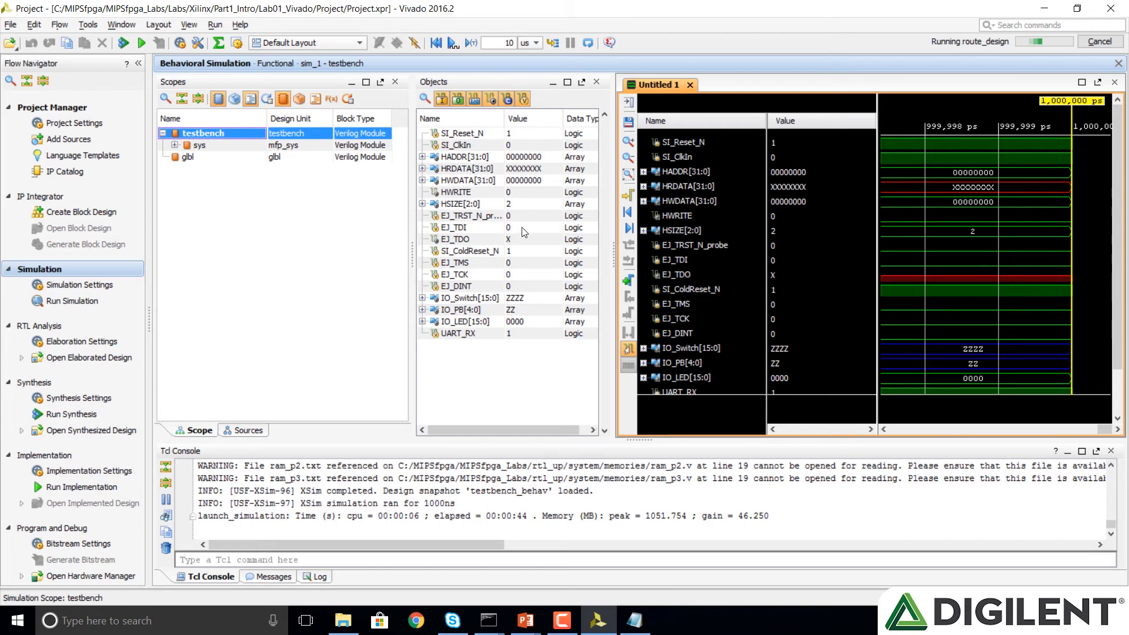
mouse_move(473, 215)
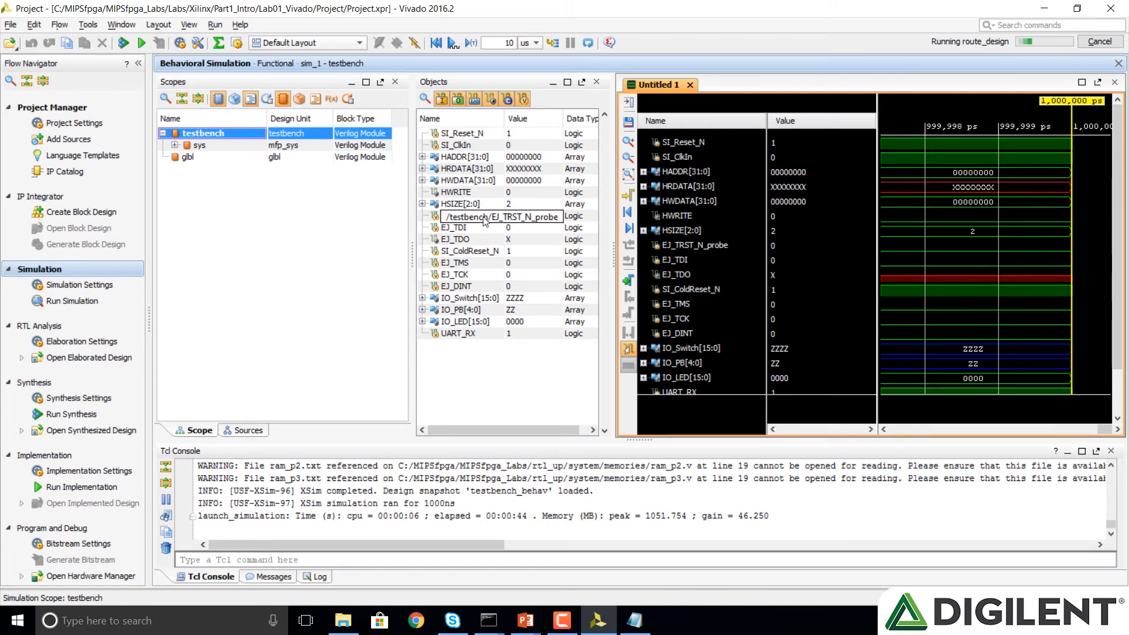
mouse_move(497, 240)
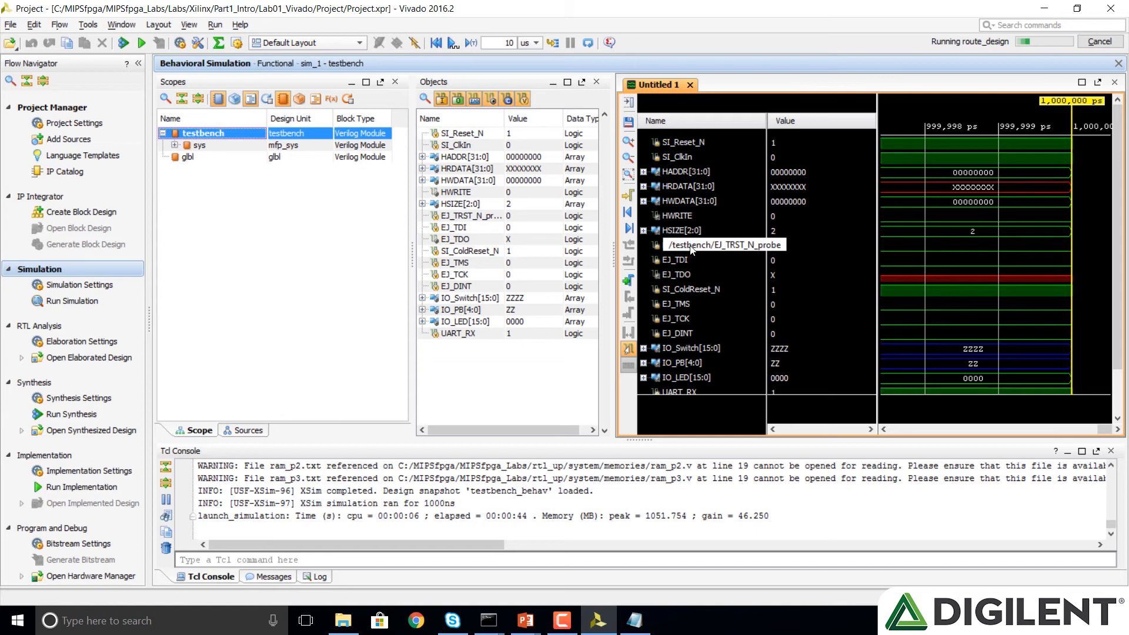
mouse_move(987, 232)
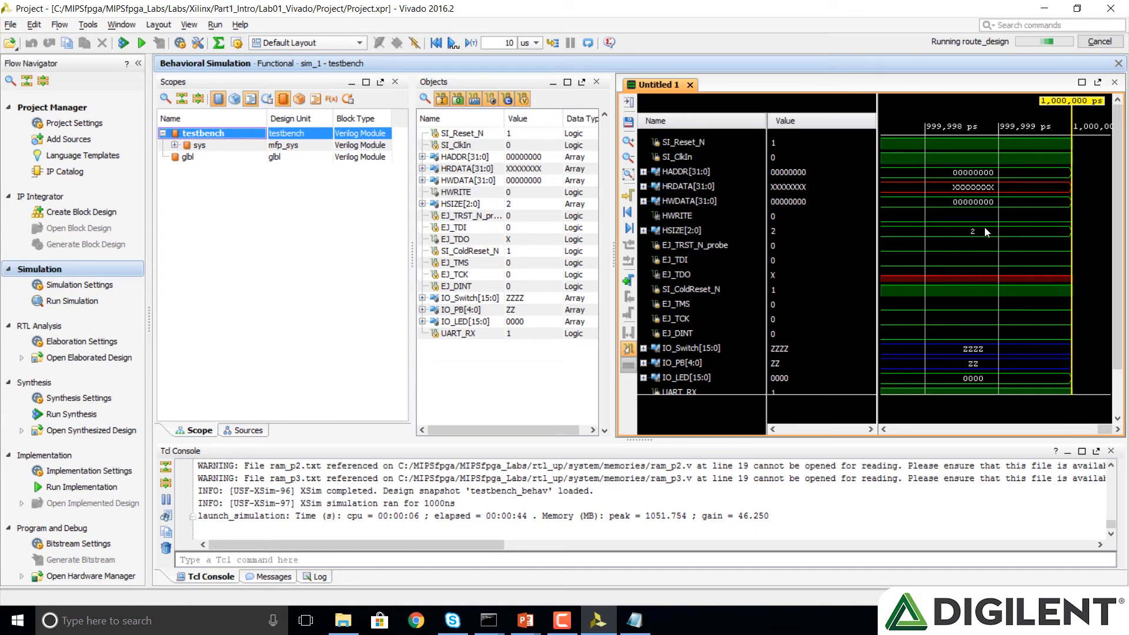
mouse_move(672, 260)
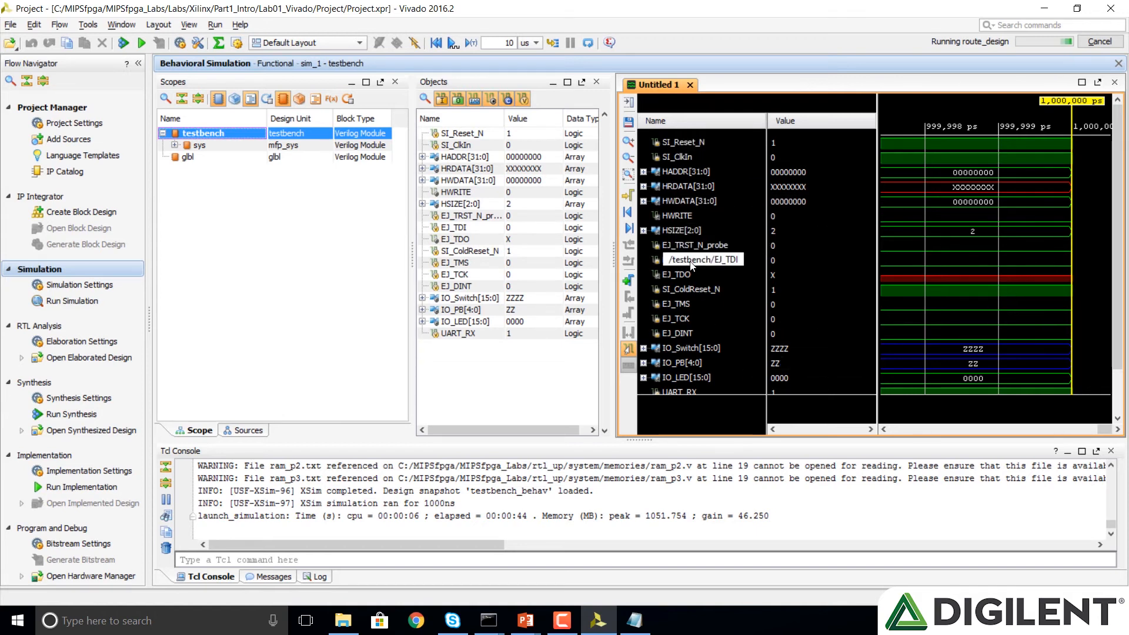
- Delete the EJ_ signals, then the IO_Switch, IO_PB and UART_RX traces
click(693, 245)
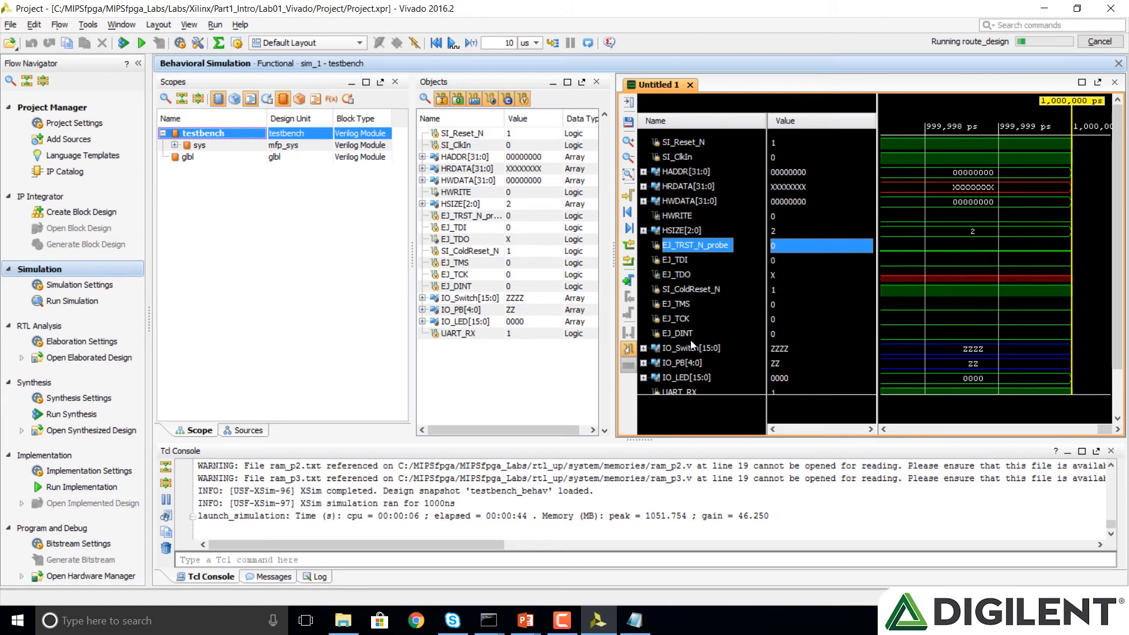
click(674, 333)
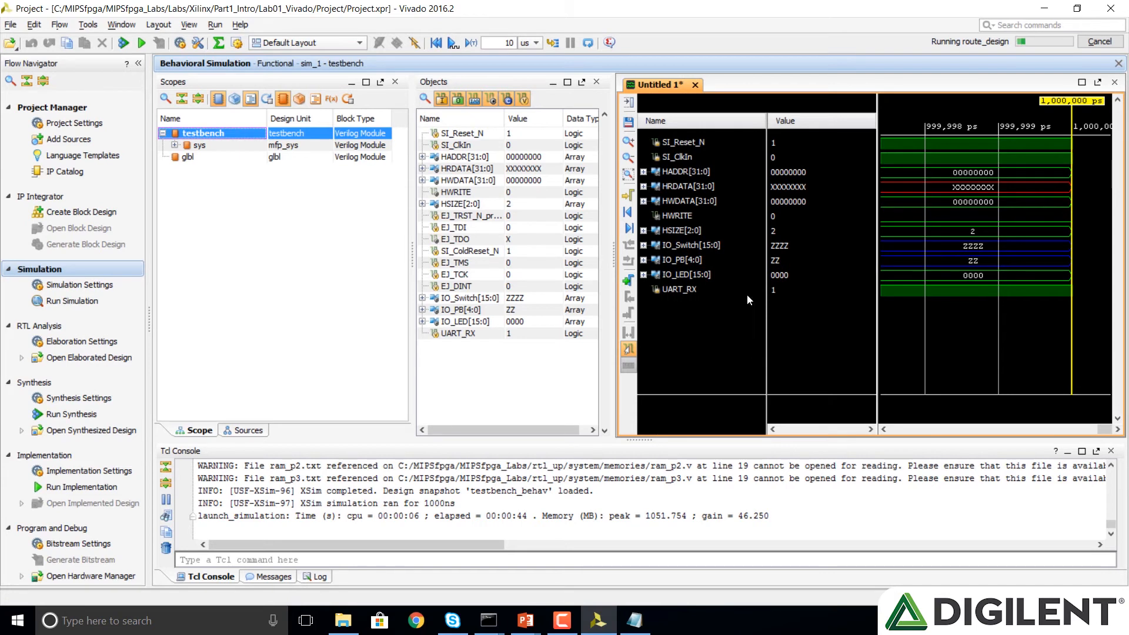
click(687, 244)
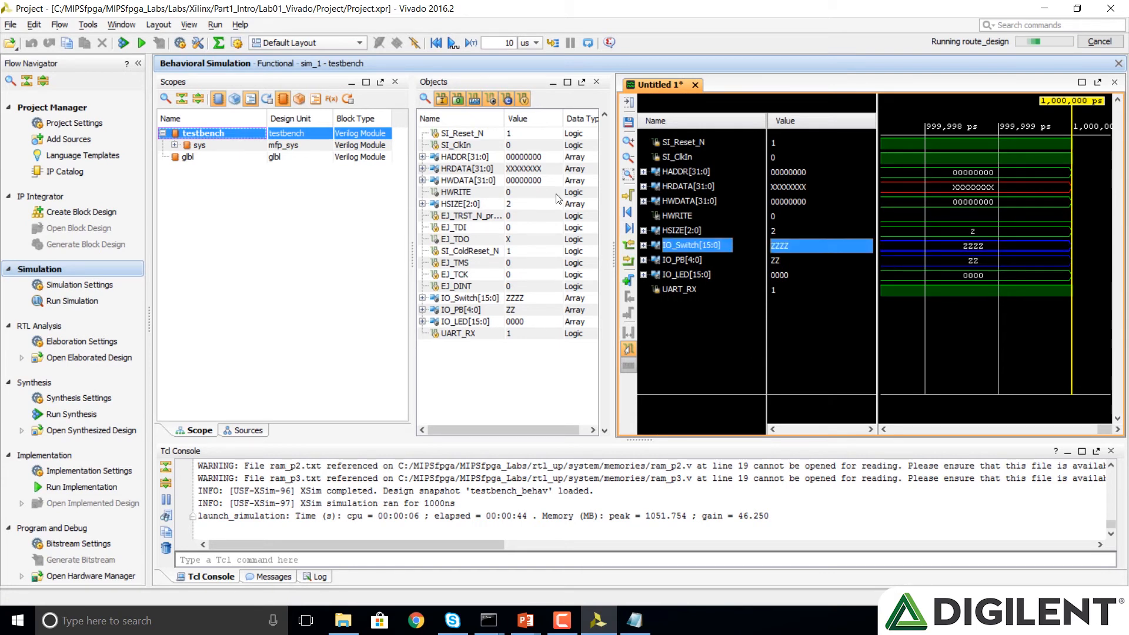
mouse_move(699, 266)
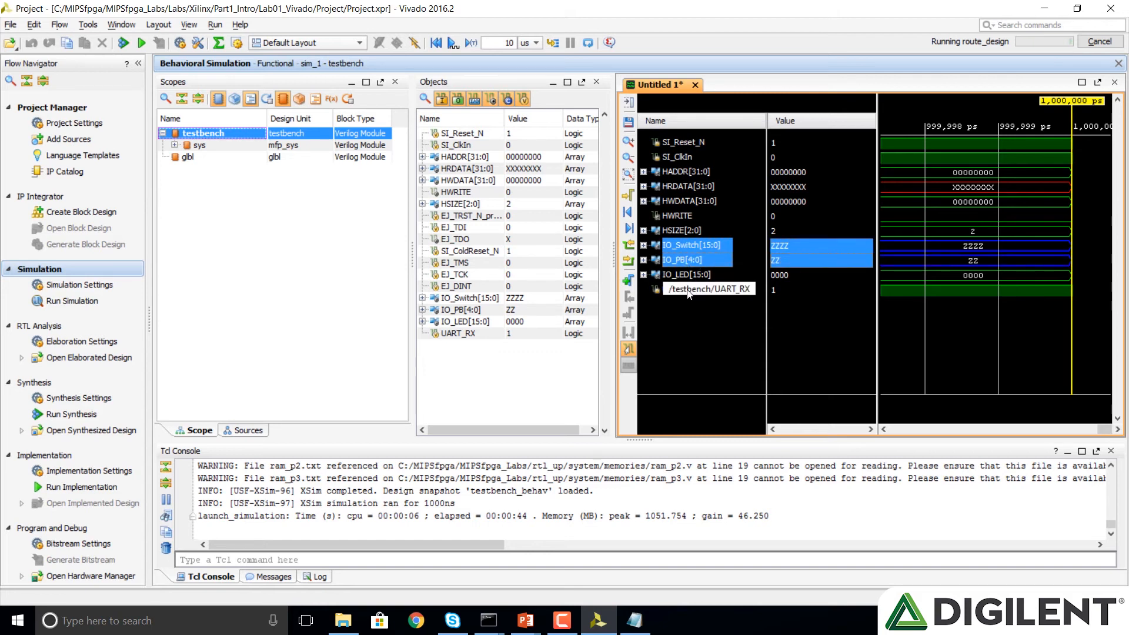
click(680, 288)
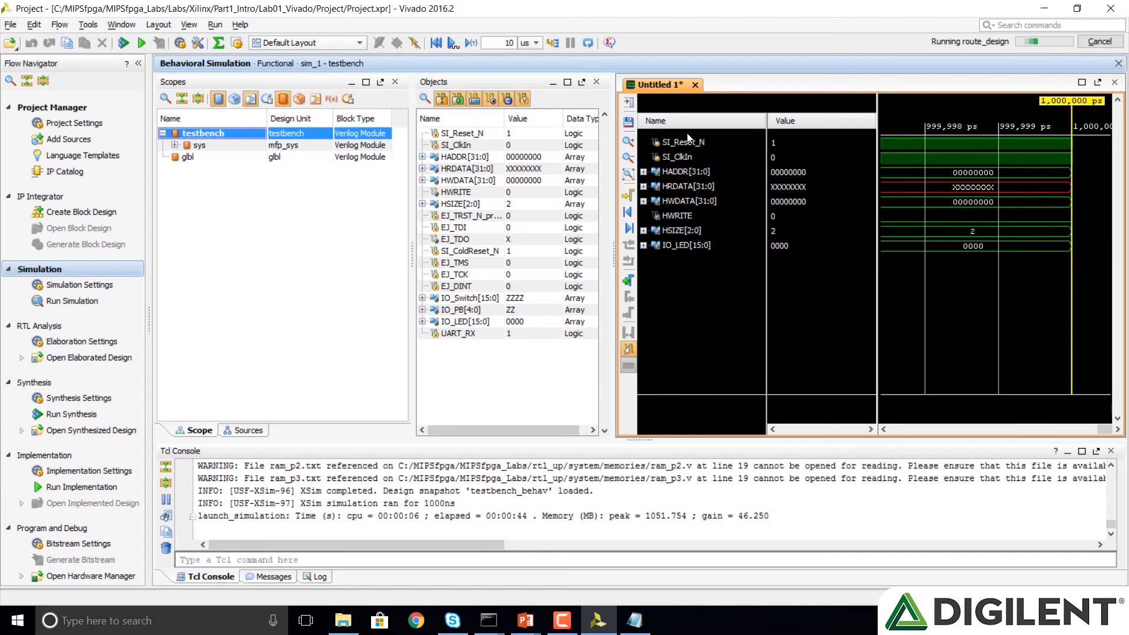
mouse_move(684, 172)
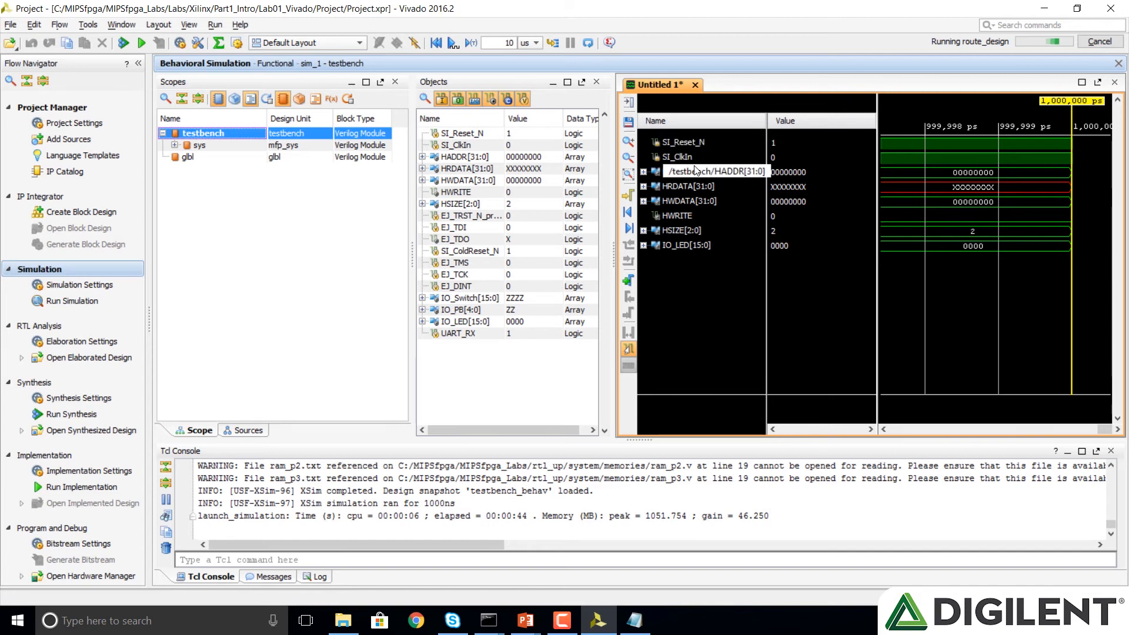
- Move SI_ClkIn above SI_Reset_N in the wave window
click(676, 156)
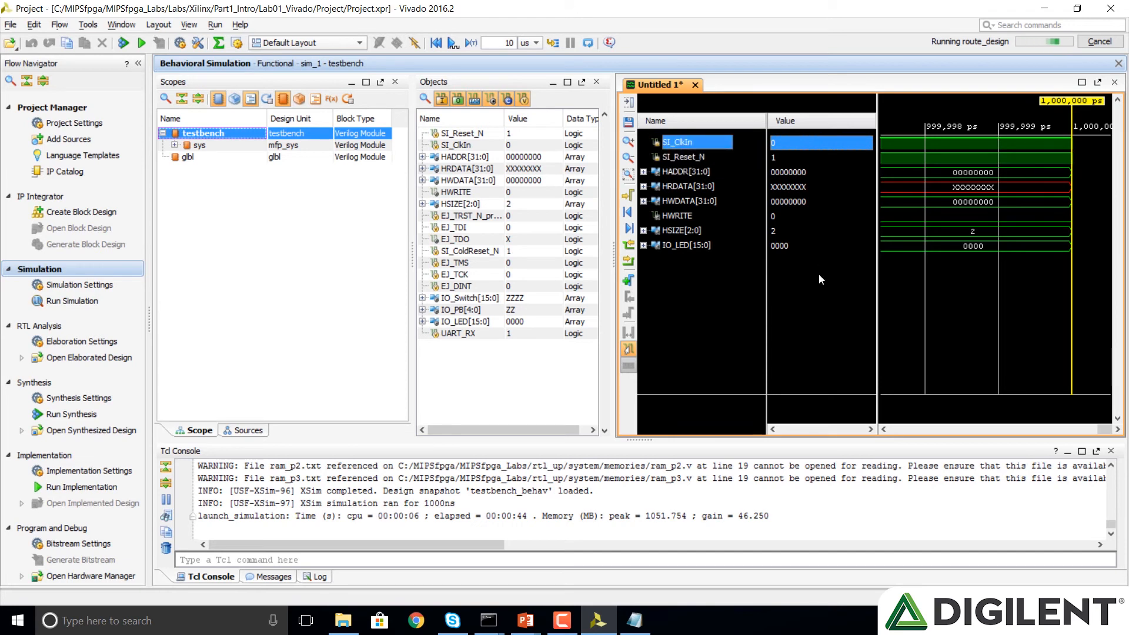
mouse_move(612, 276)
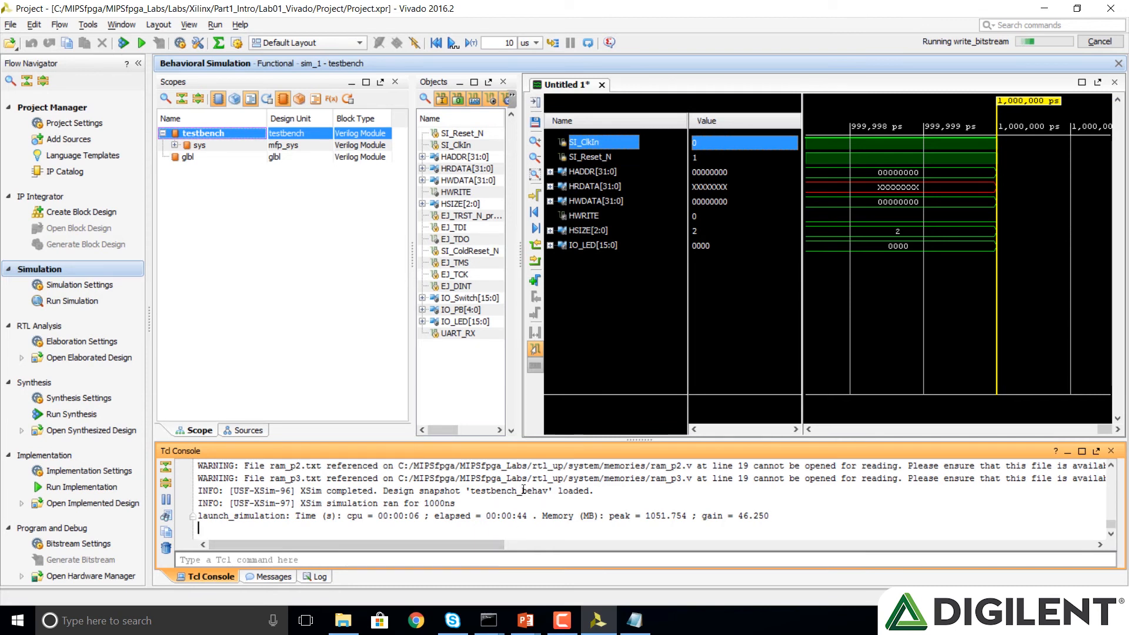
mouse_move(522, 61)
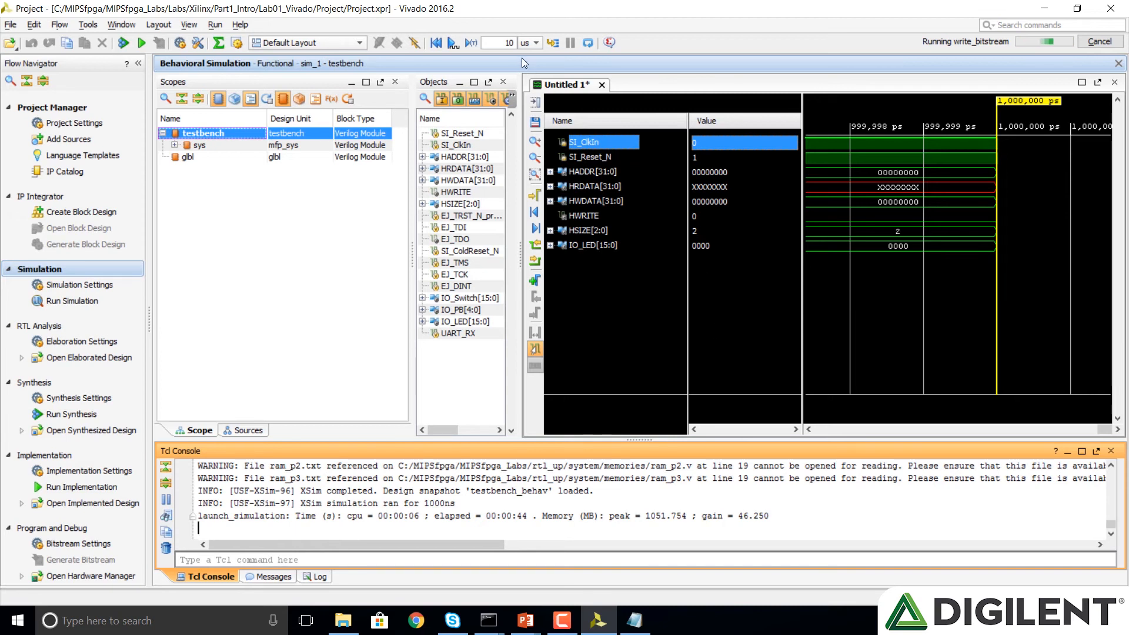
mouse_move(678, 248)
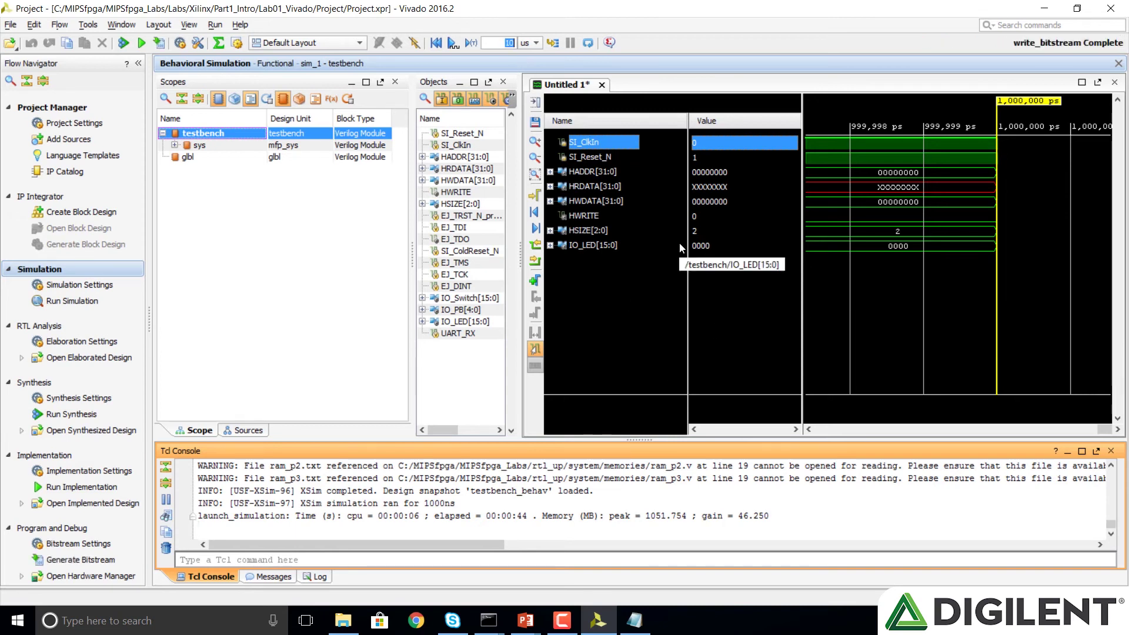
mouse_move(476, 65)
text(10)
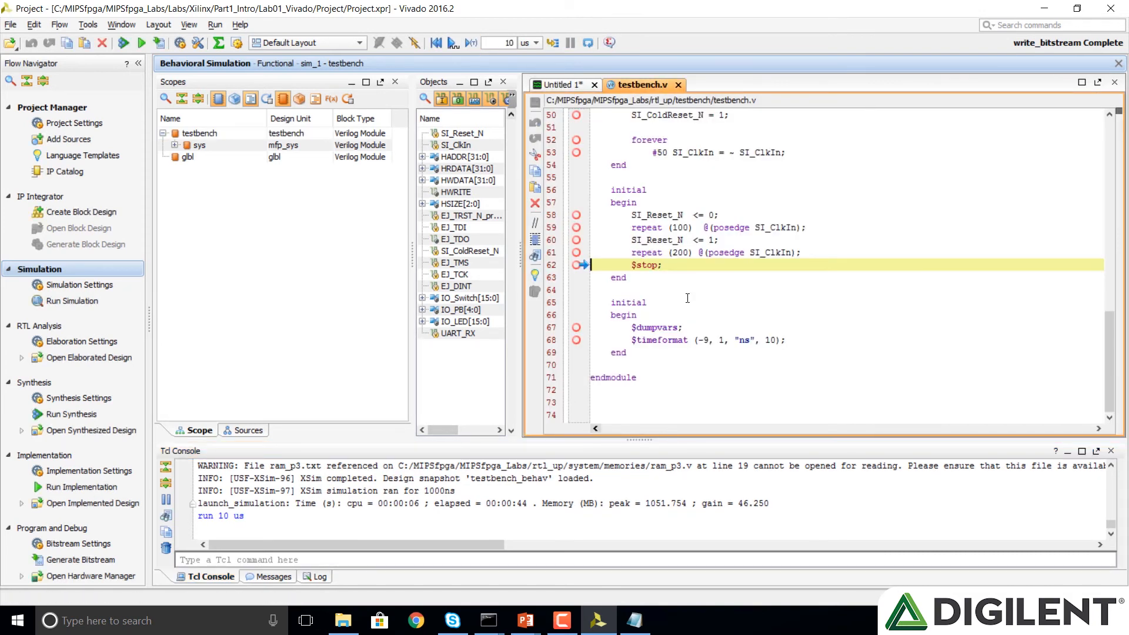
- Zoom into the waveform where reset is released near 1000 ns
click(562, 84)
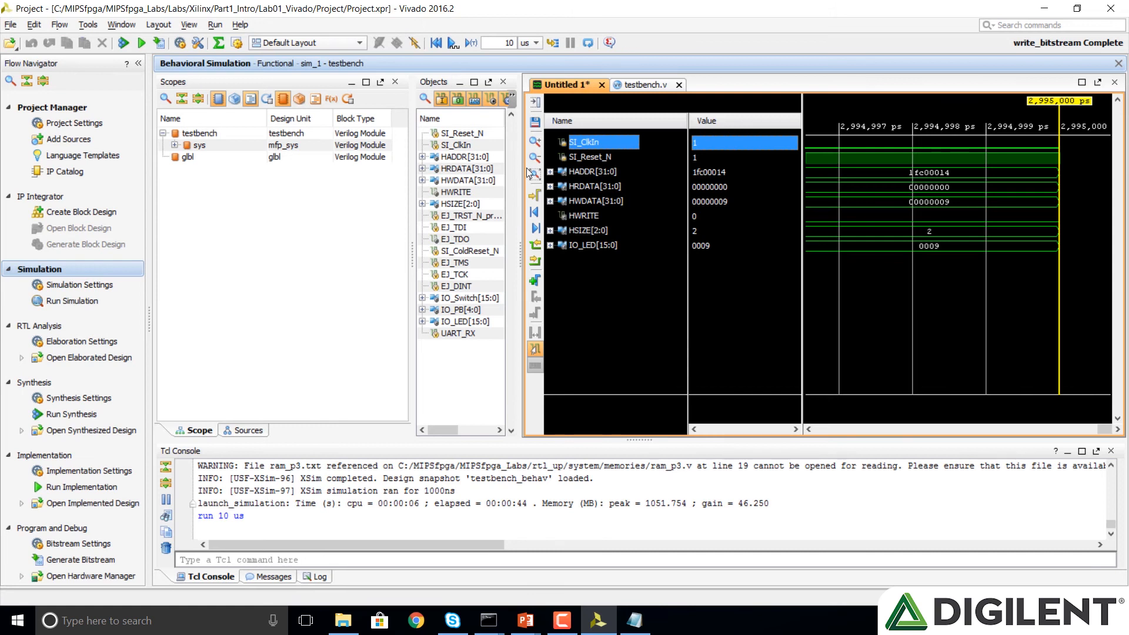
click(535, 174)
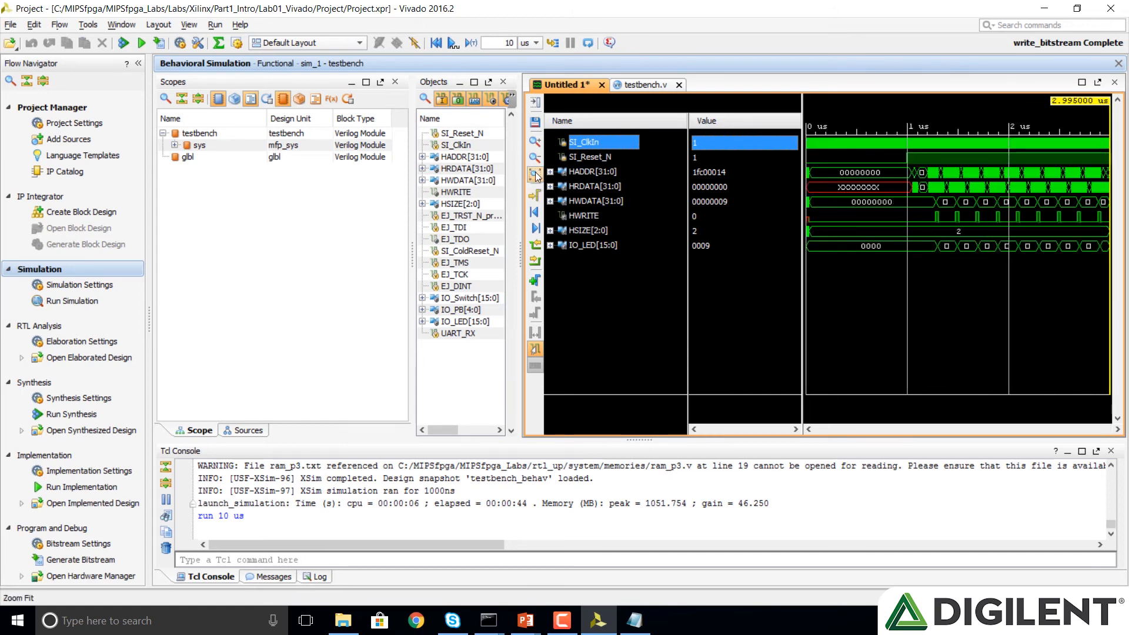
mouse_move(738, 209)
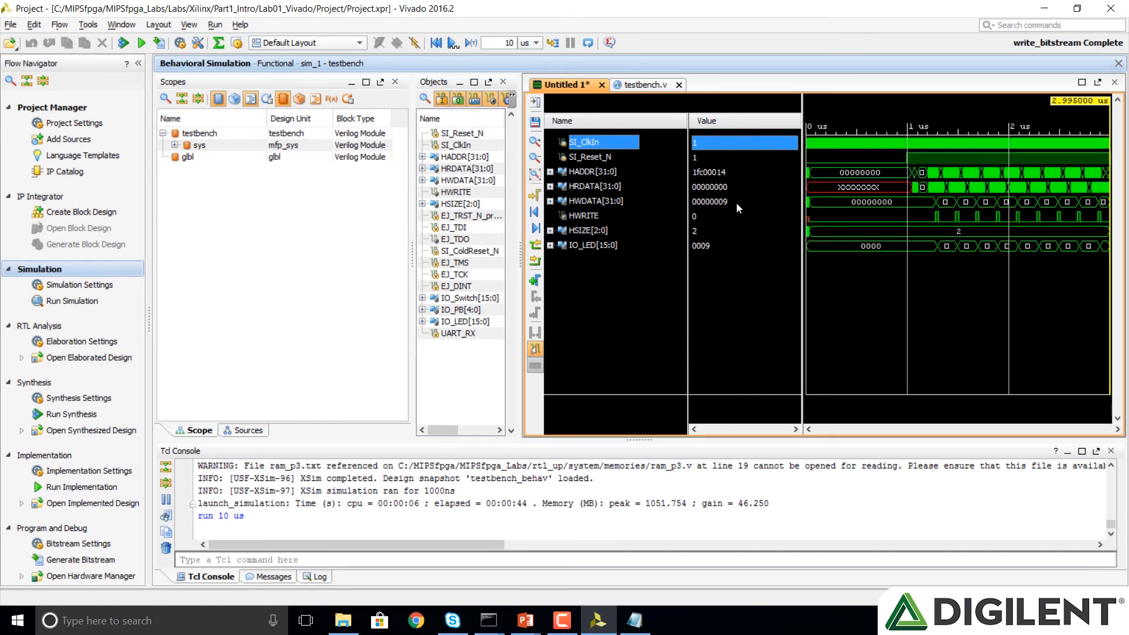
mouse_move(909, 164)
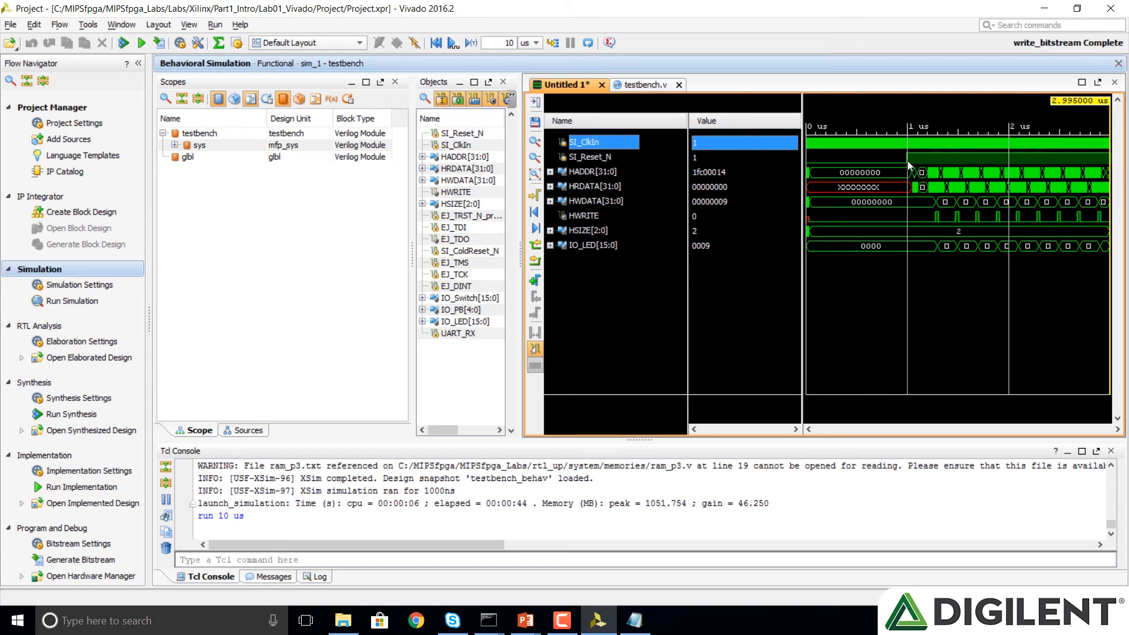
click(591, 156)
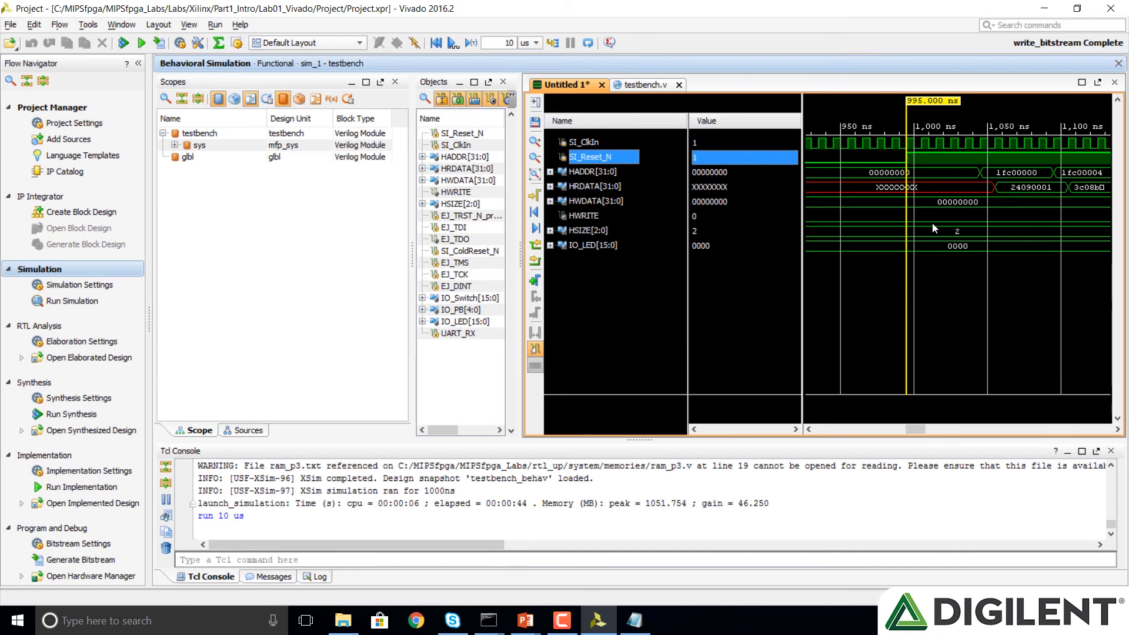
mouse_move(834, 167)
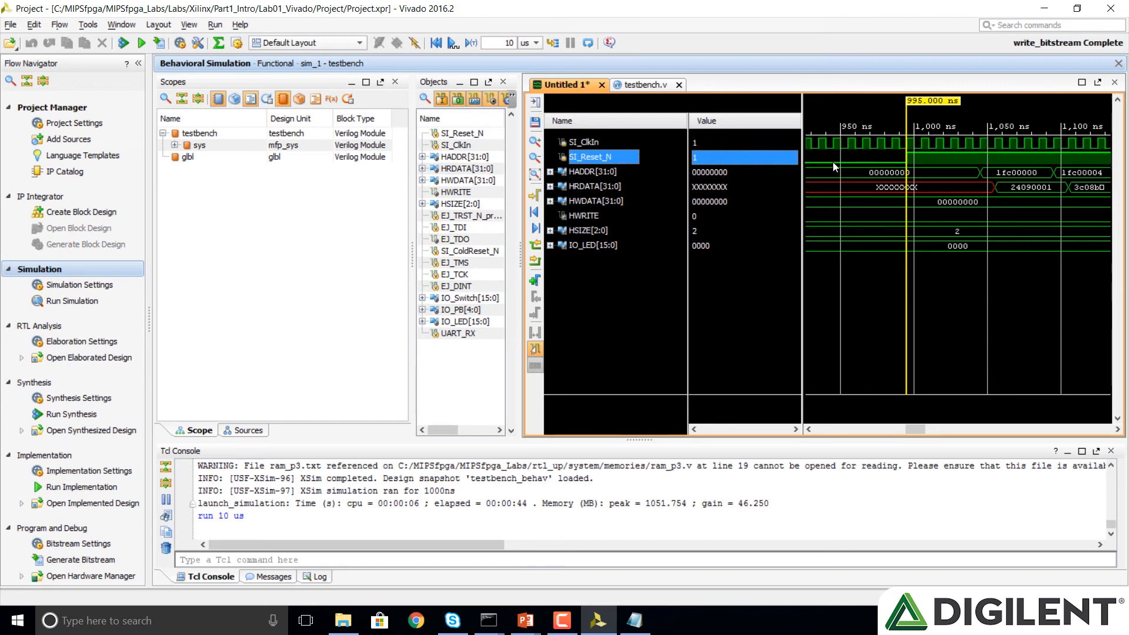
mouse_move(850, 164)
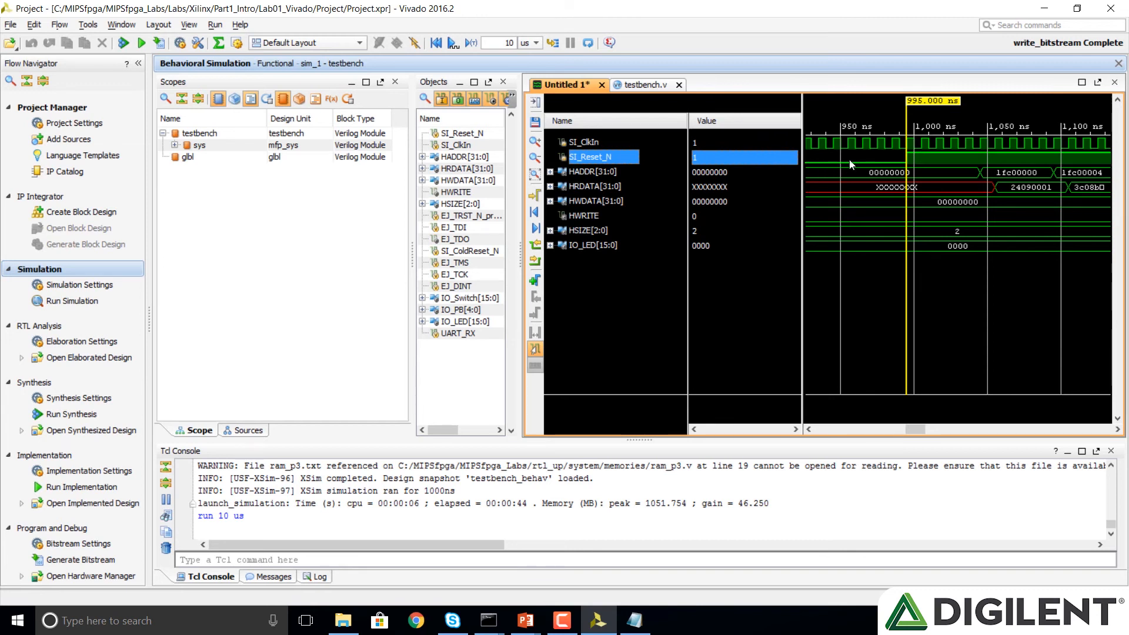
mouse_move(891, 175)
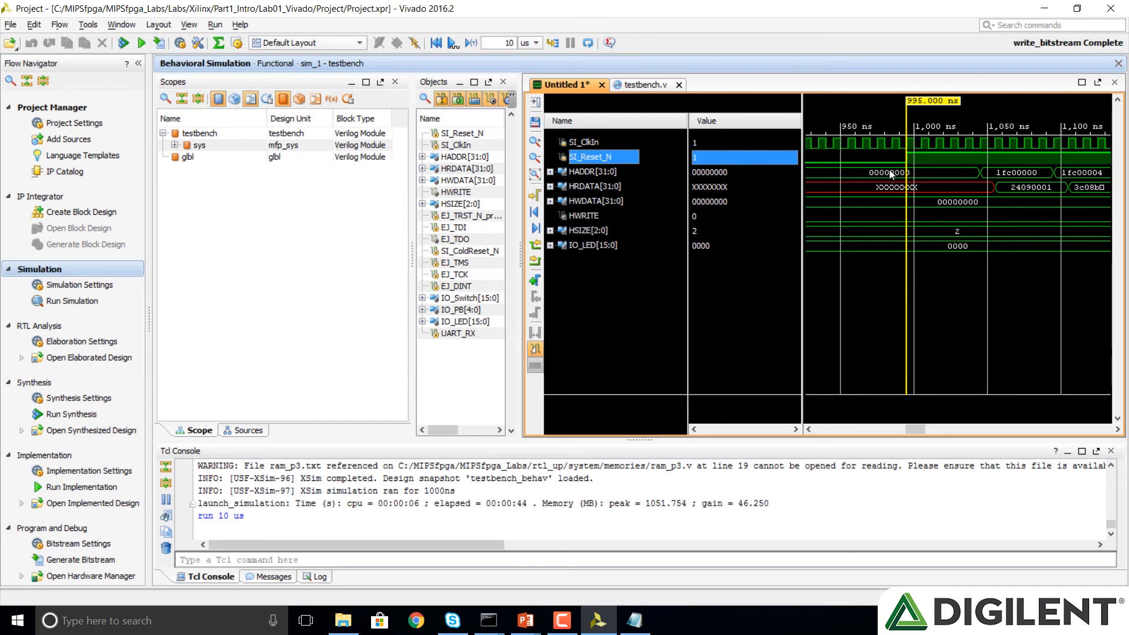
mouse_move(902, 190)
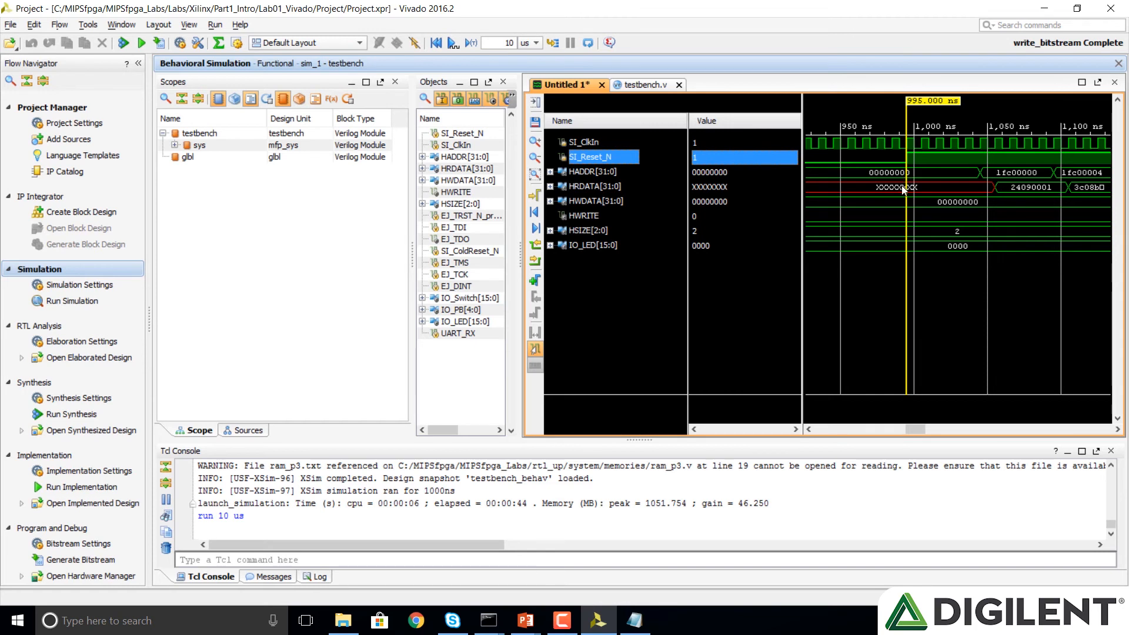
mouse_move(987, 180)
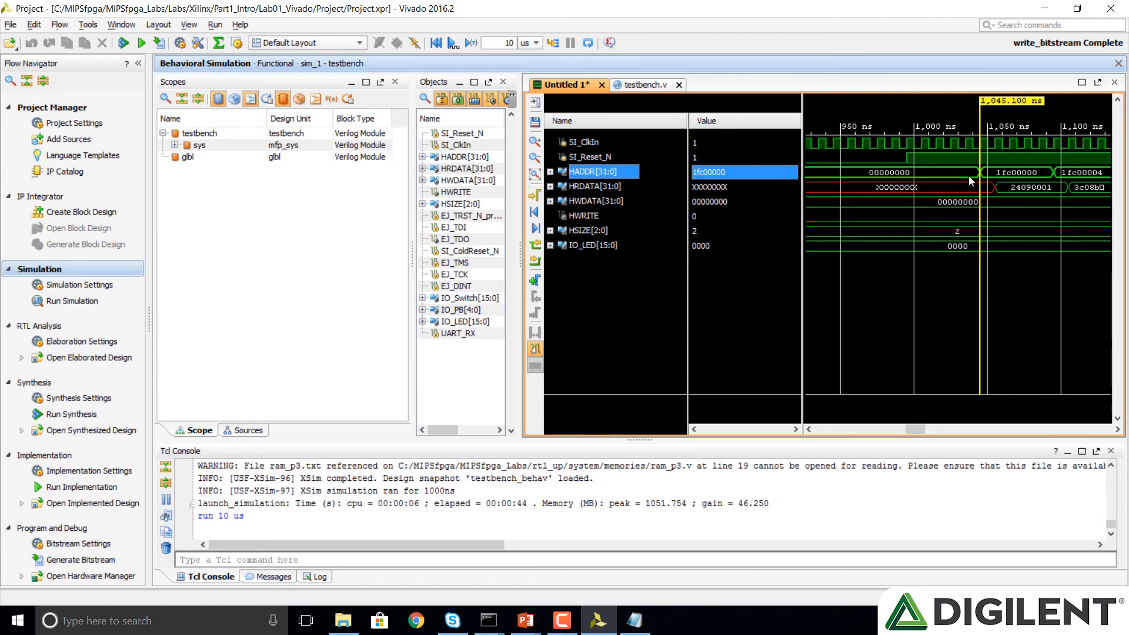
mouse_move(969, 192)
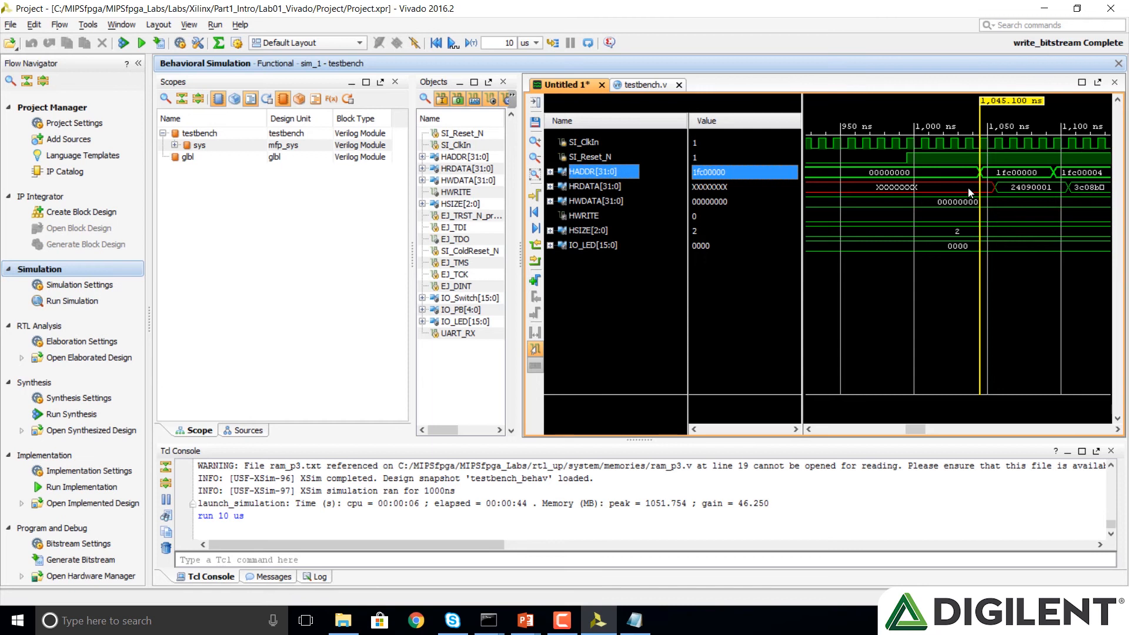
mouse_move(980, 177)
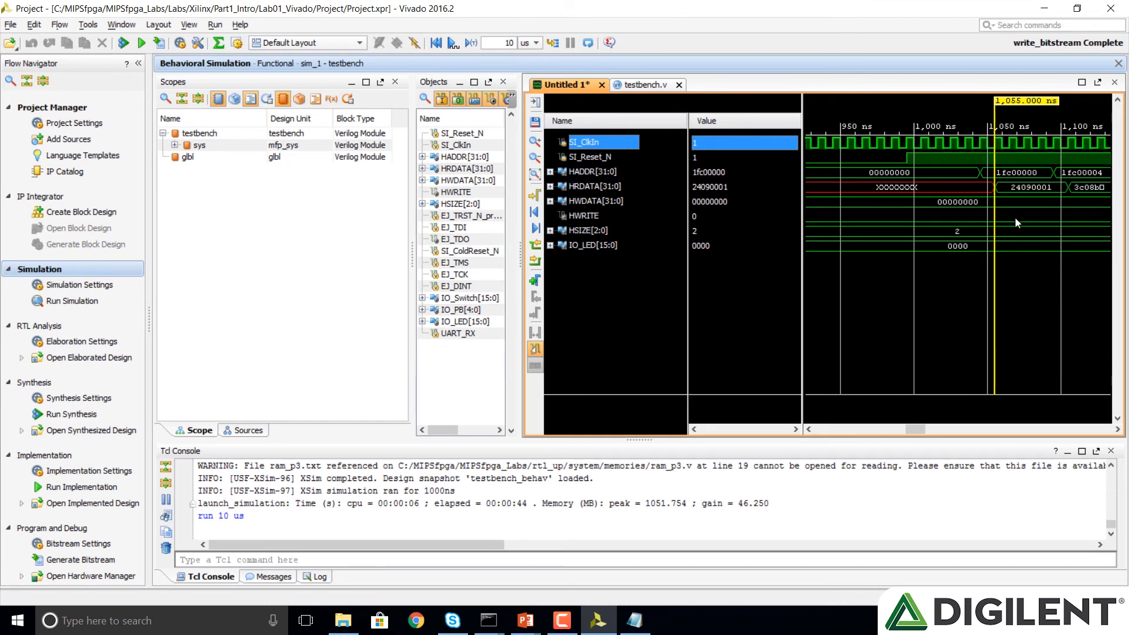
mouse_move(1013, 248)
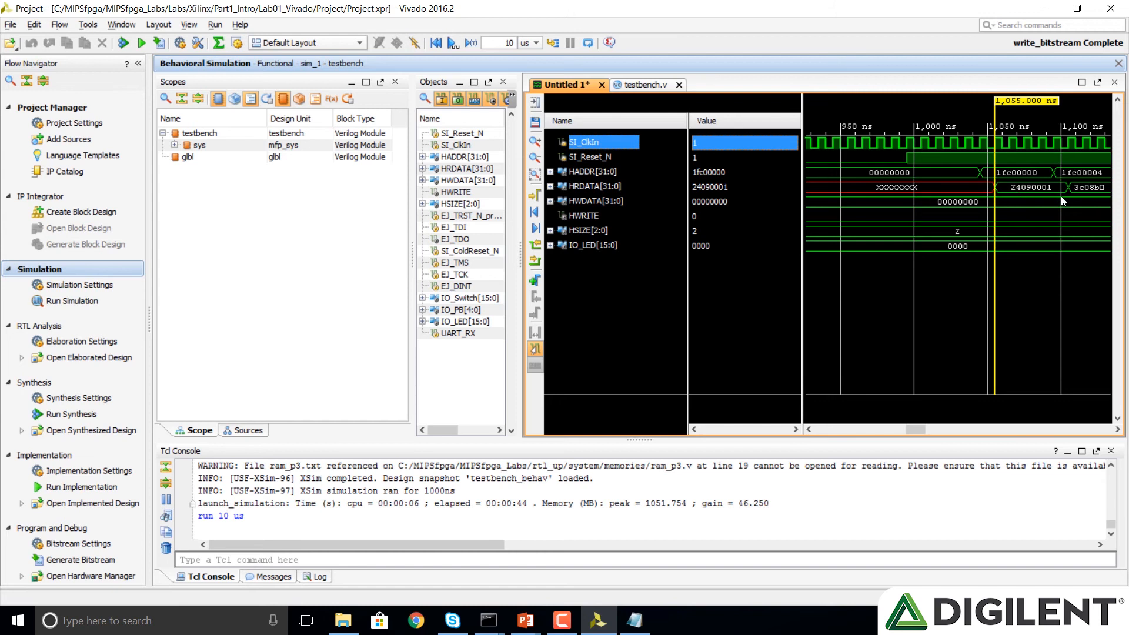
mouse_move(942, 404)
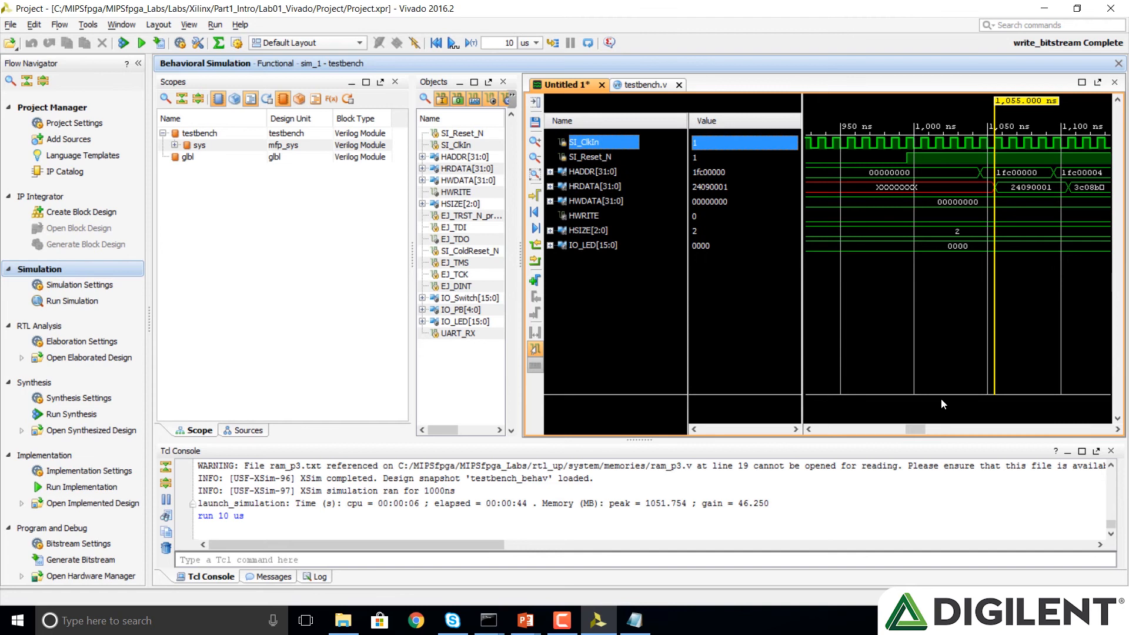
scroll(right, 3)
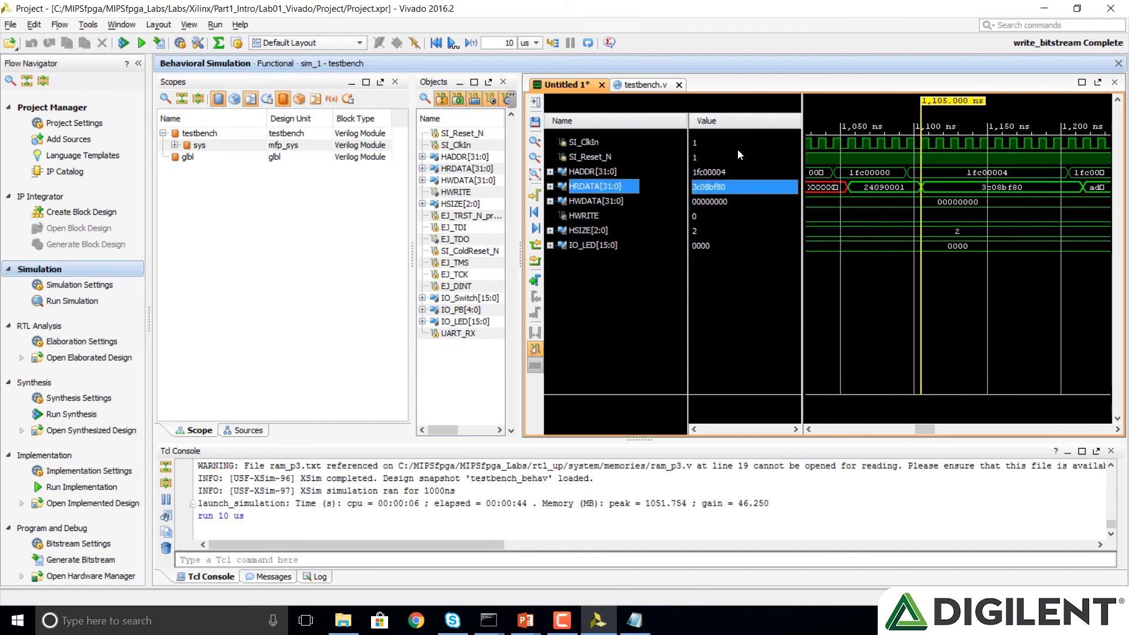
scroll(right, 3)
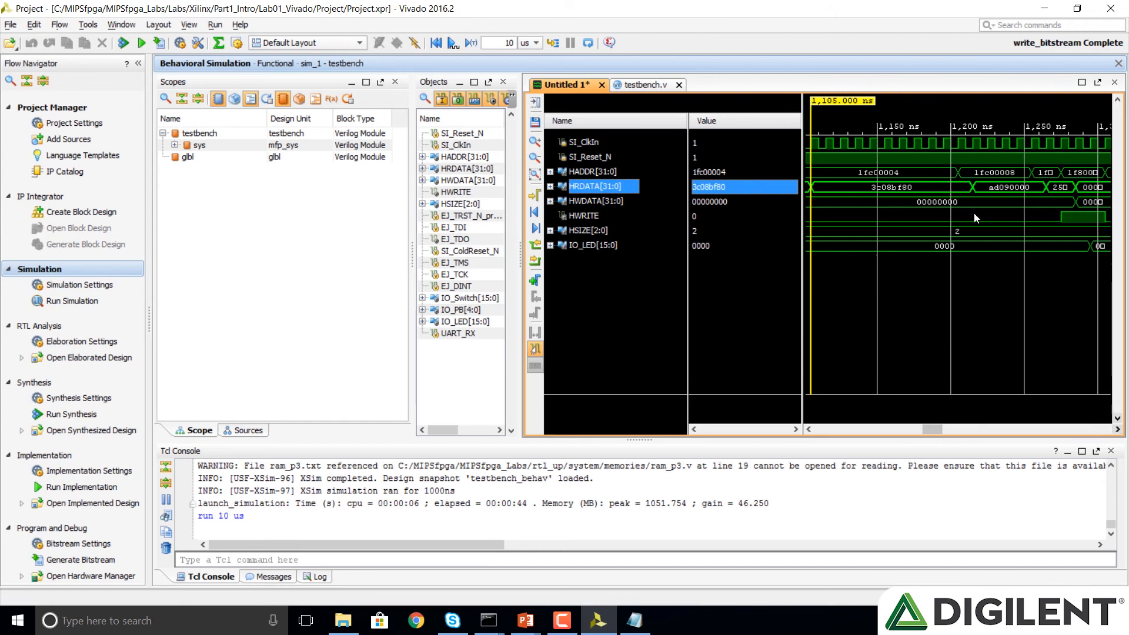
mouse_move(973, 191)
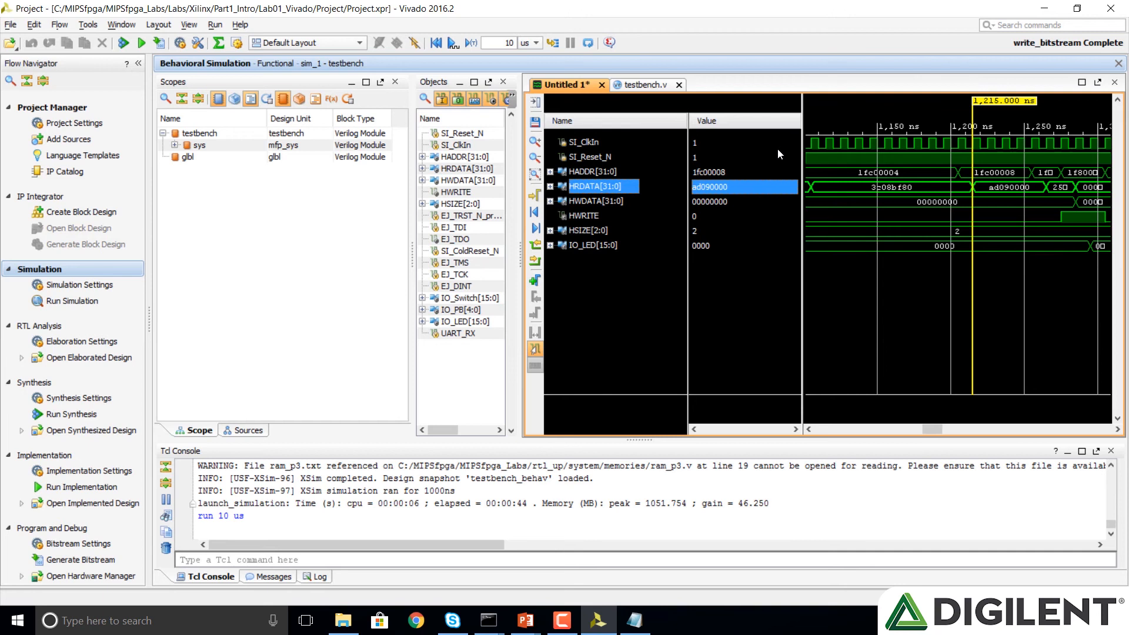
mouse_move(1065, 211)
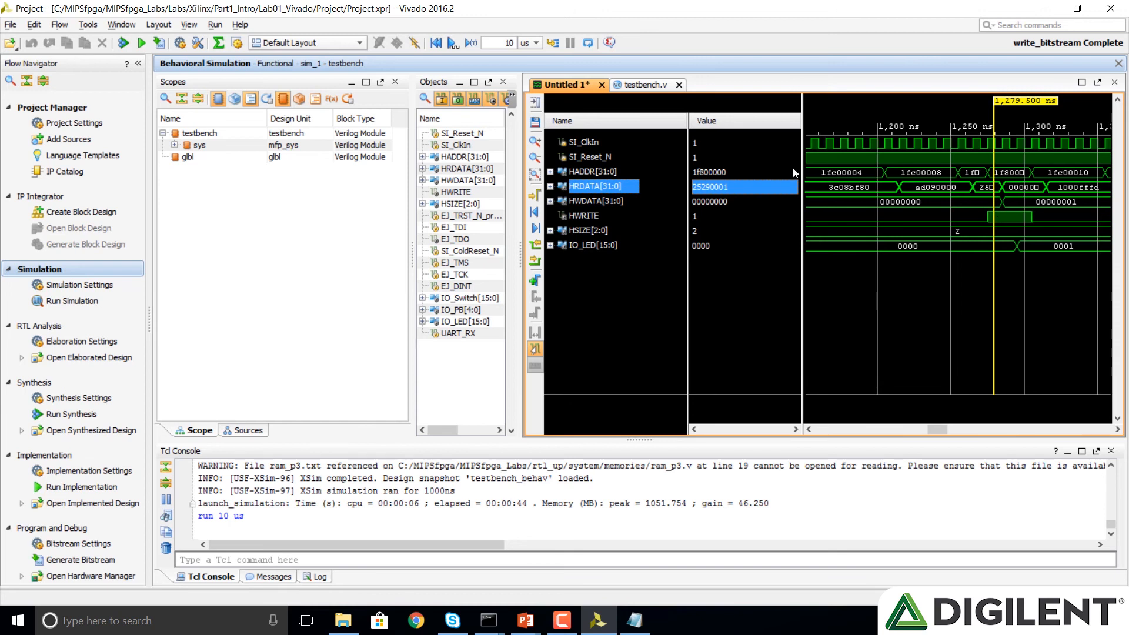
- Zoom on the first LED register write and follow IO_LED counting 0001 to 0003
click(584, 215)
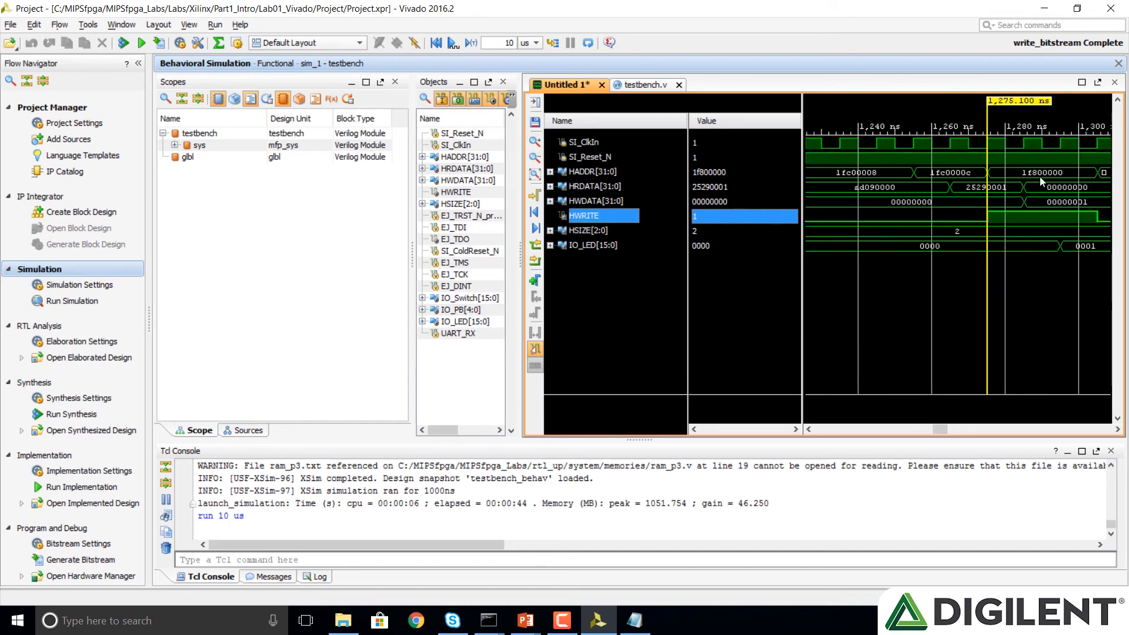
mouse_move(1062, 179)
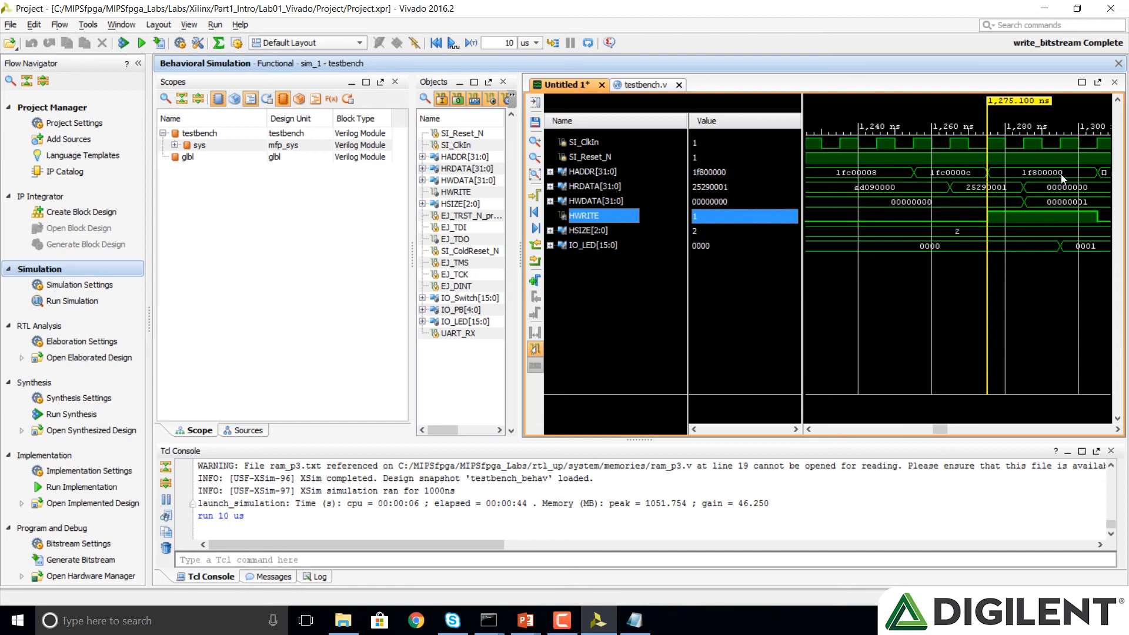
mouse_move(1033, 224)
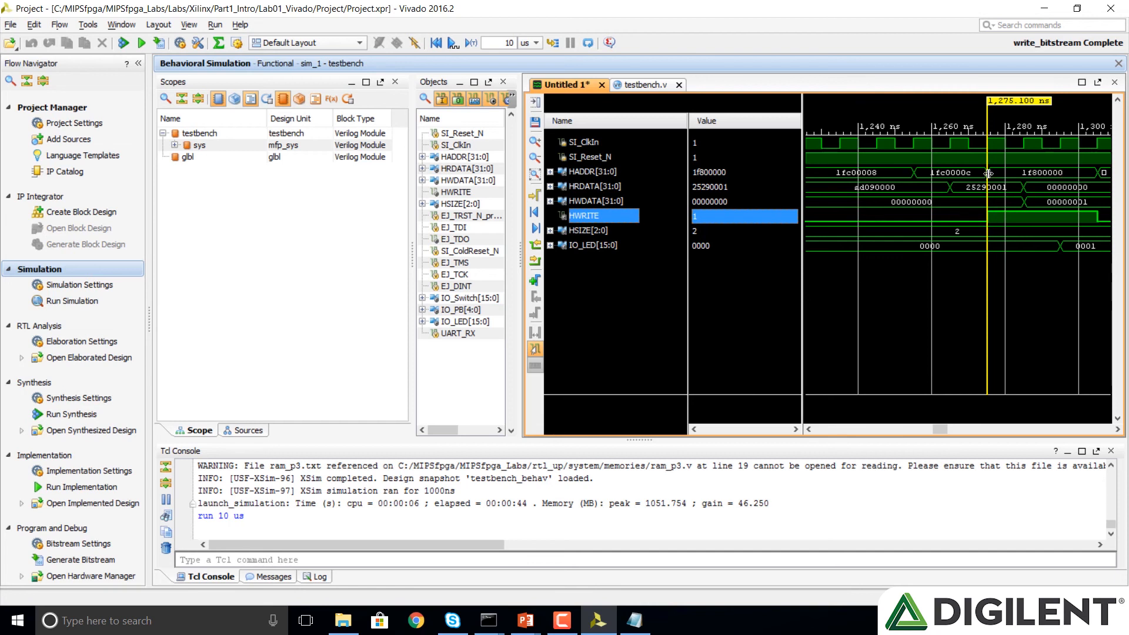
mouse_move(987, 227)
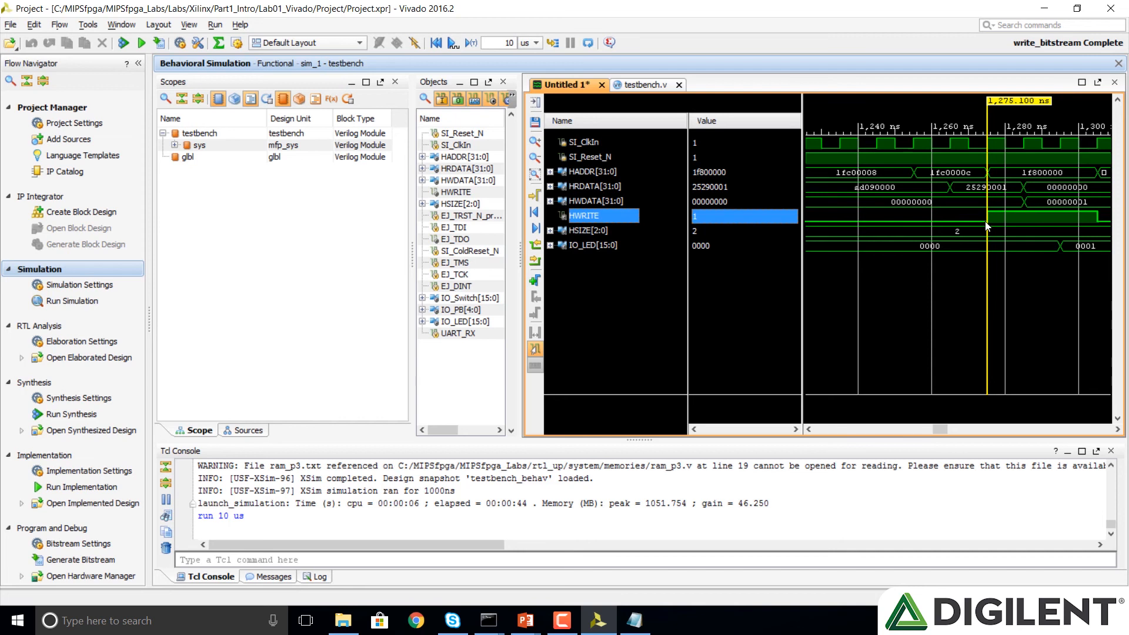
mouse_move(1070, 248)
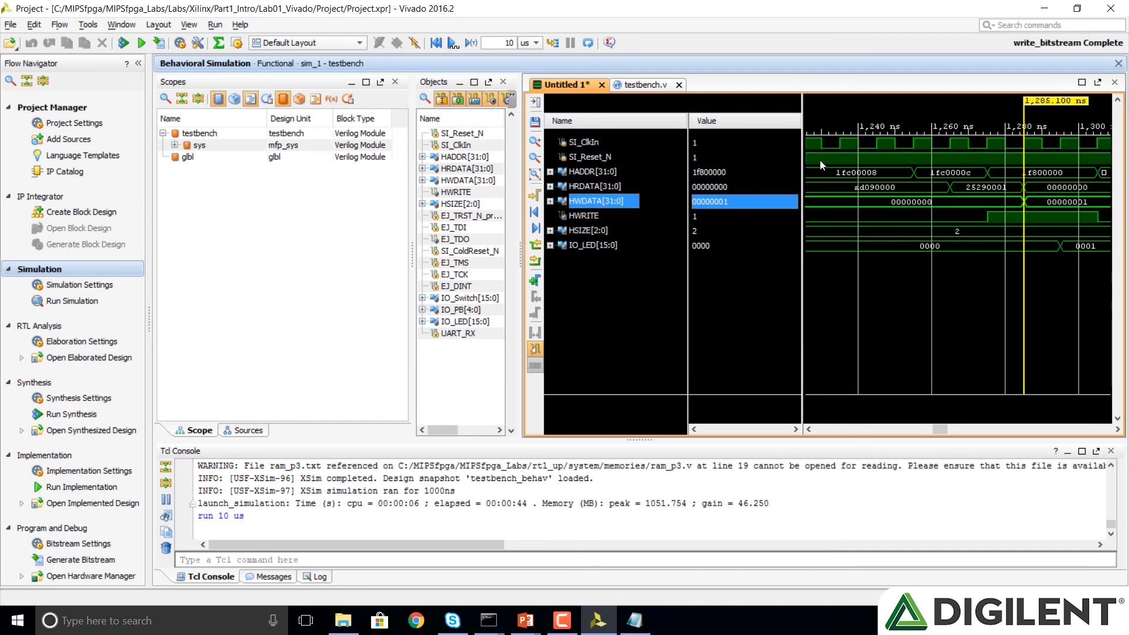
mouse_move(1067, 247)
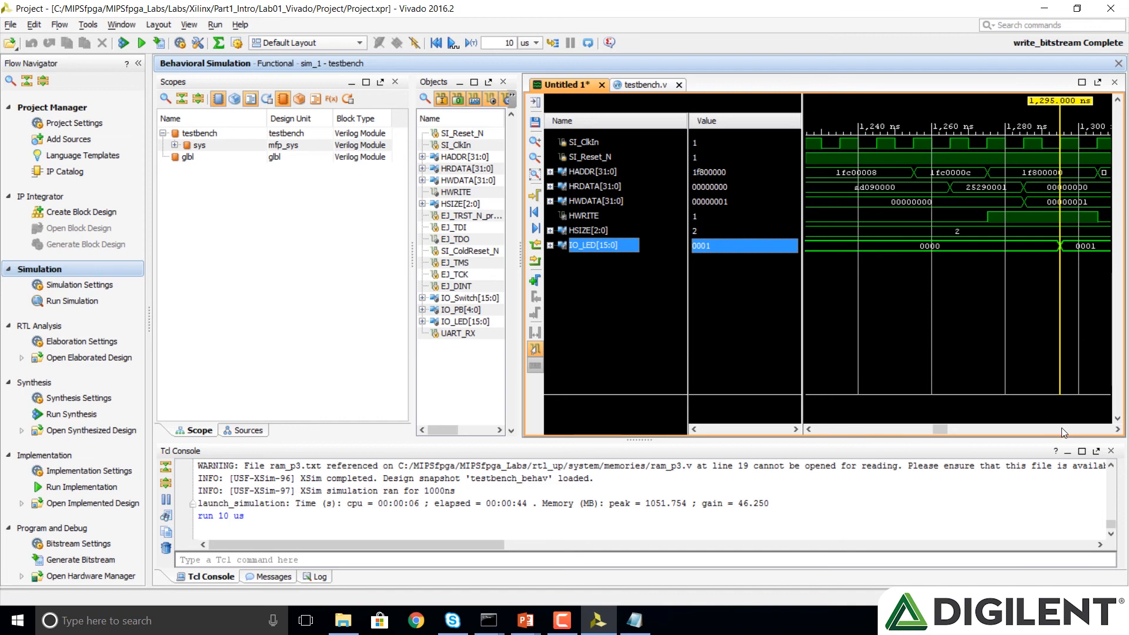
scroll(right, 3)
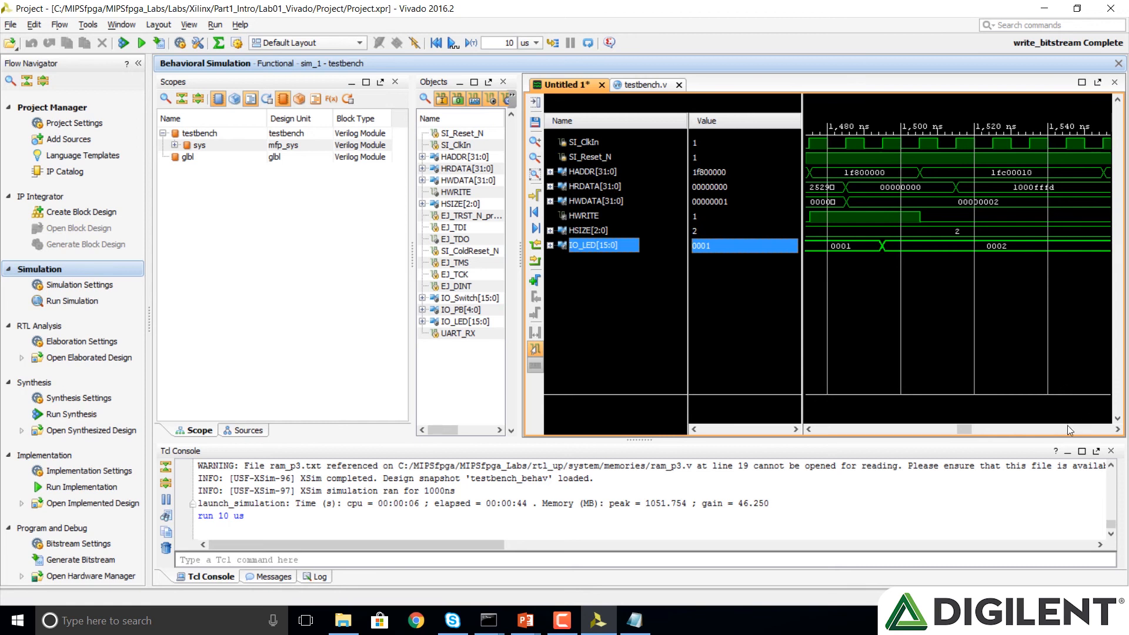
scroll(right, 3)
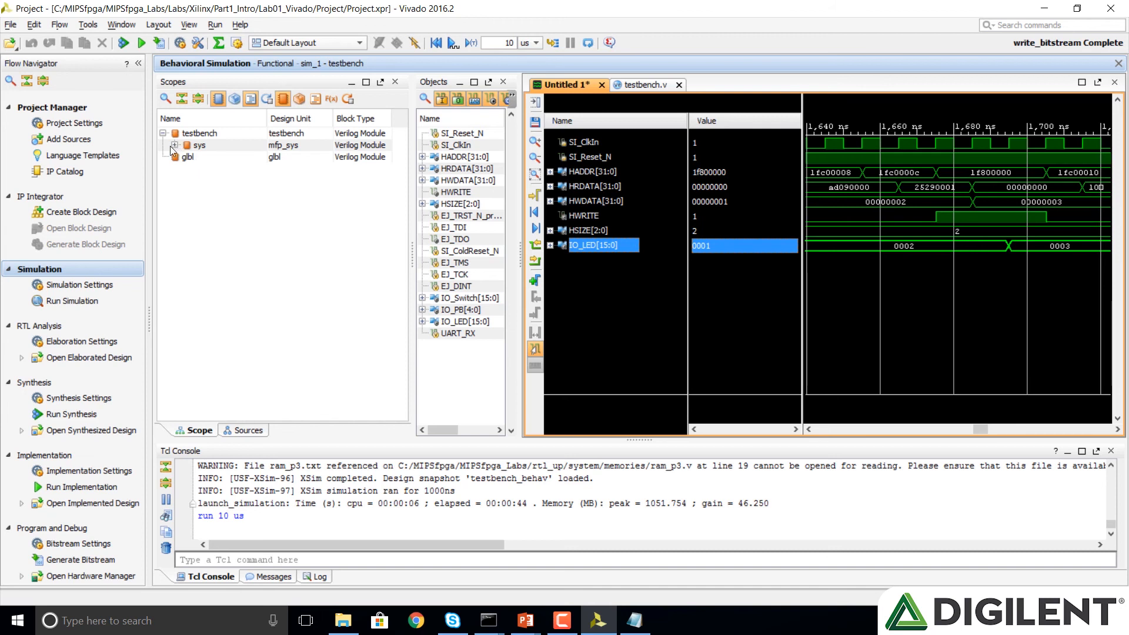
- Expand sys in Scopes and drag its HRESP signal into the waveform list
click(174, 145)
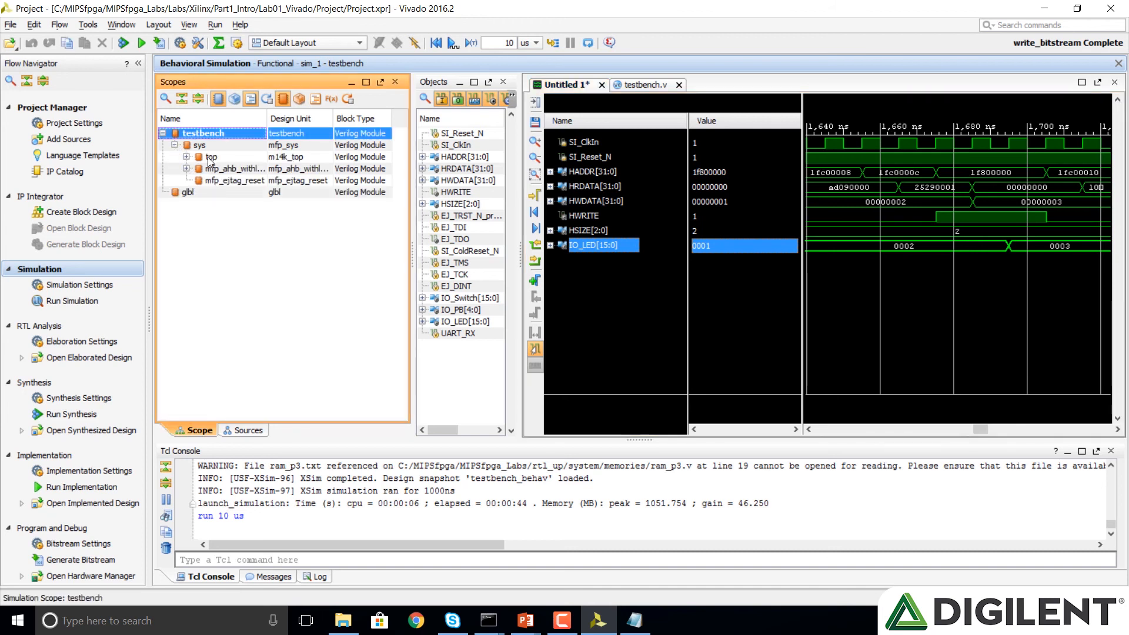
click(212, 157)
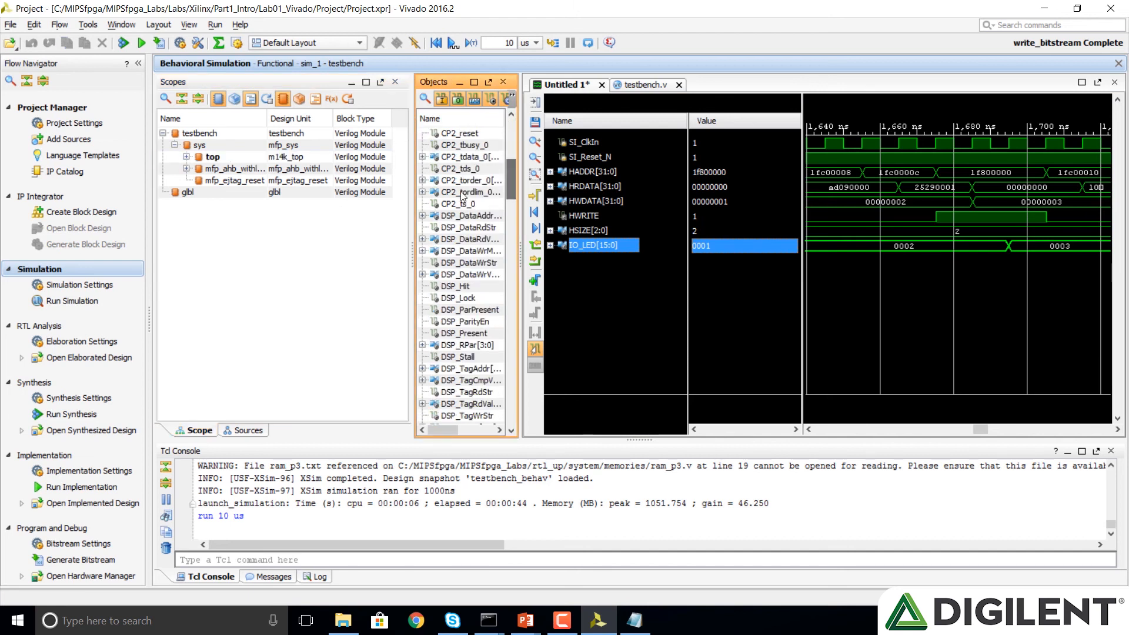
scroll(down, 3)
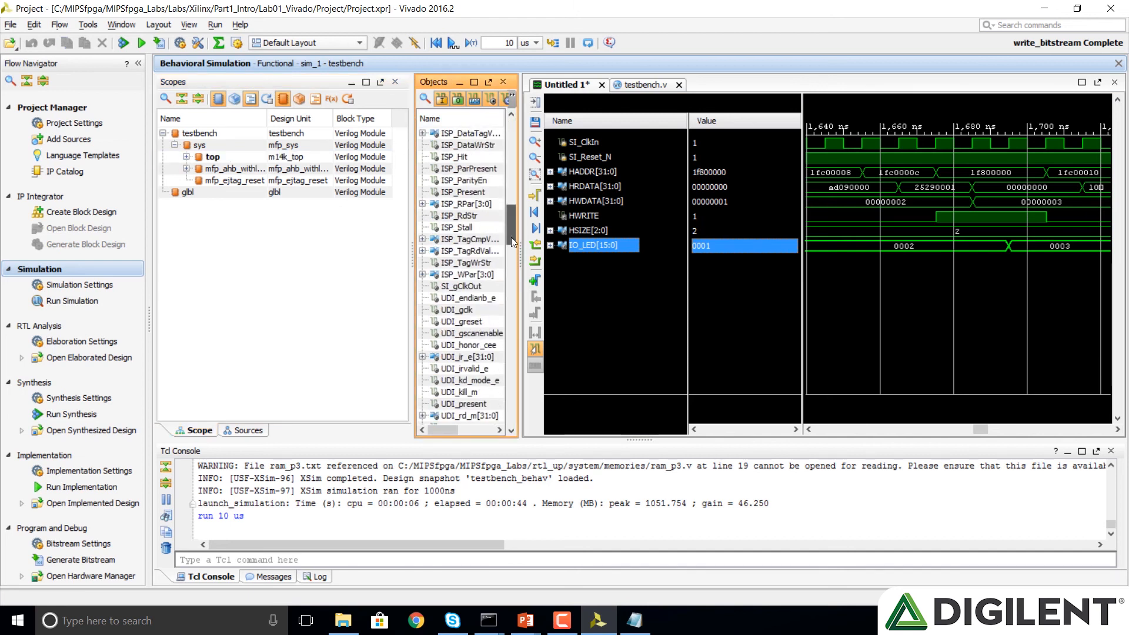
click(199, 144)
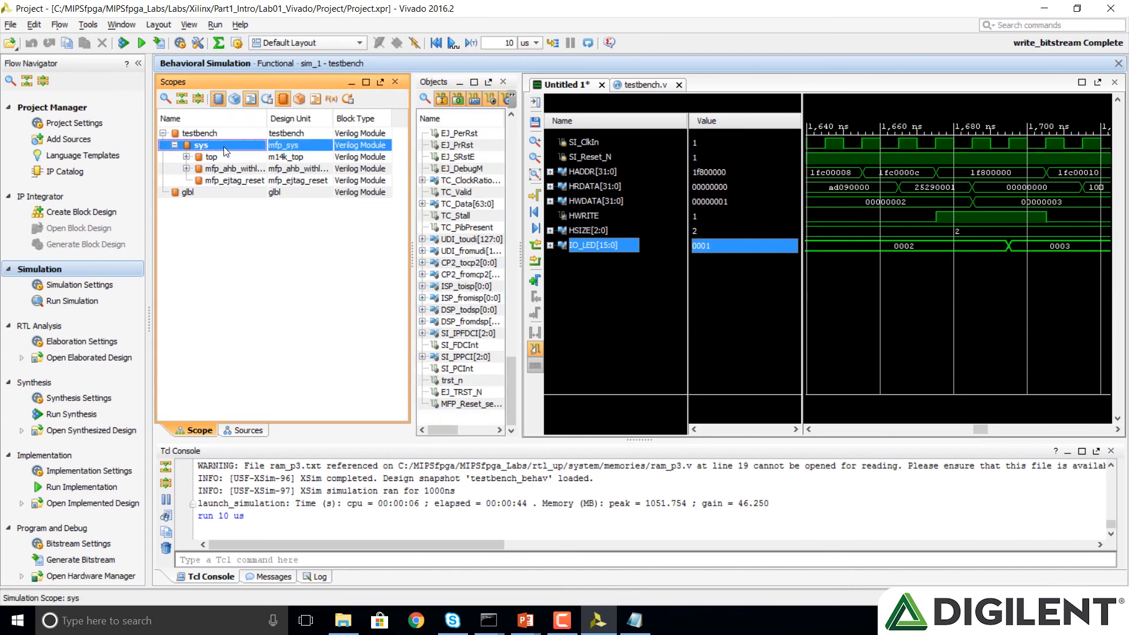
mouse_move(506, 343)
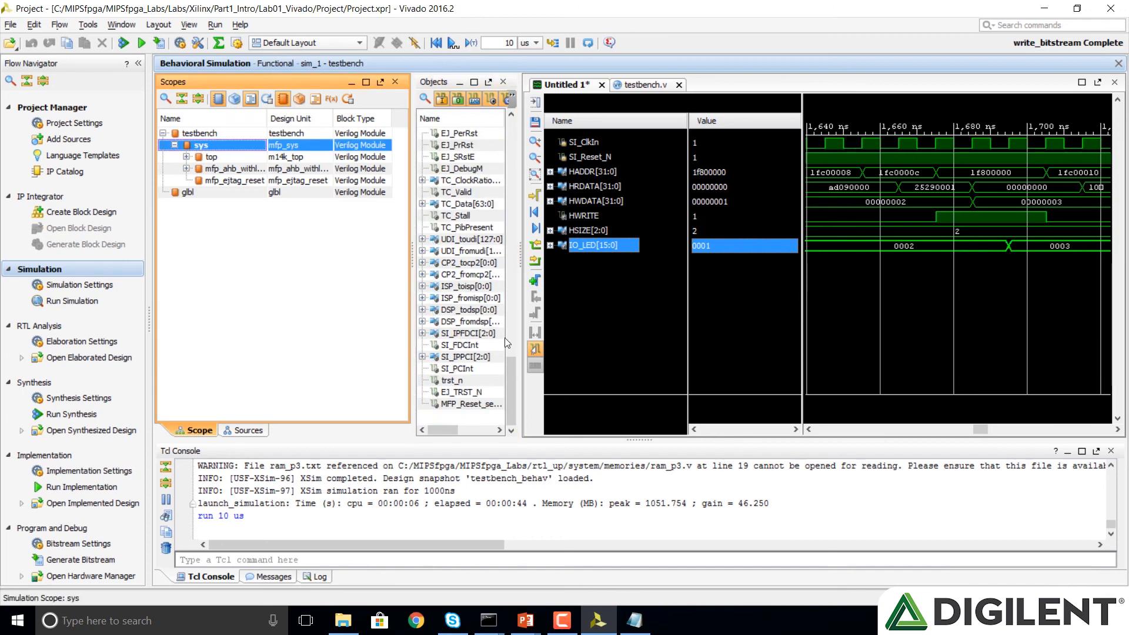
mouse_move(529, 346)
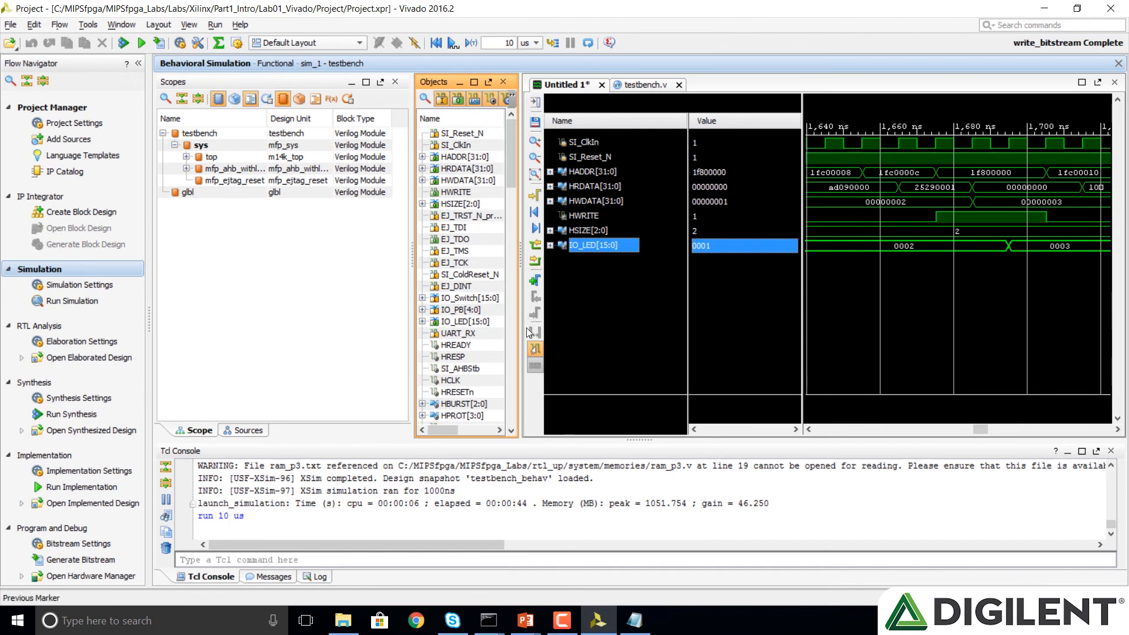
mouse_move(459, 358)
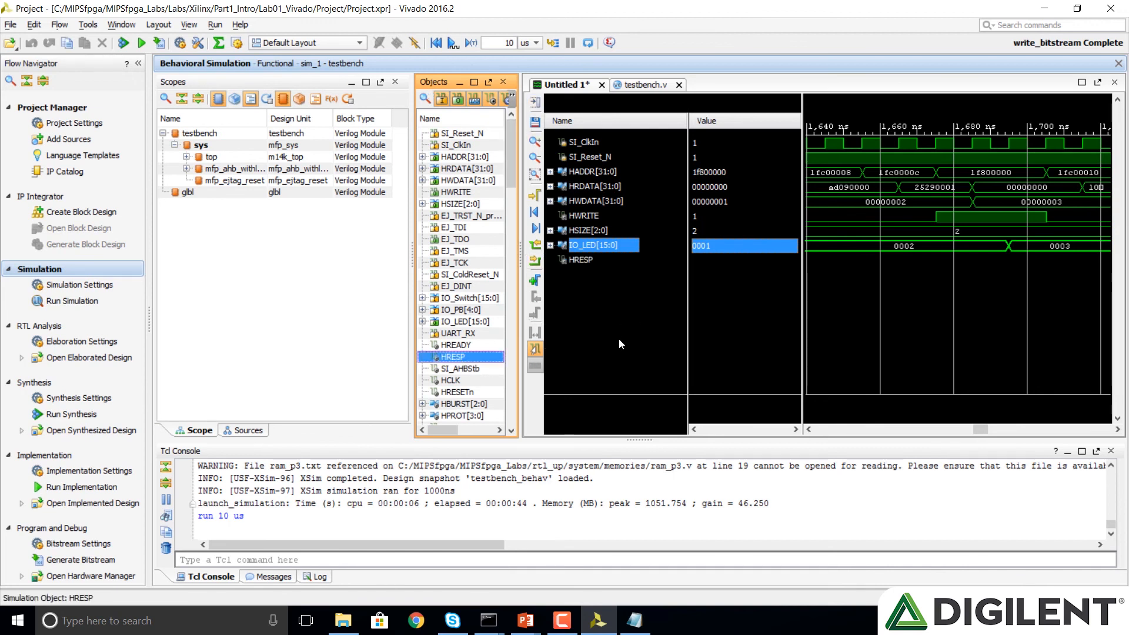
mouse_move(584, 262)
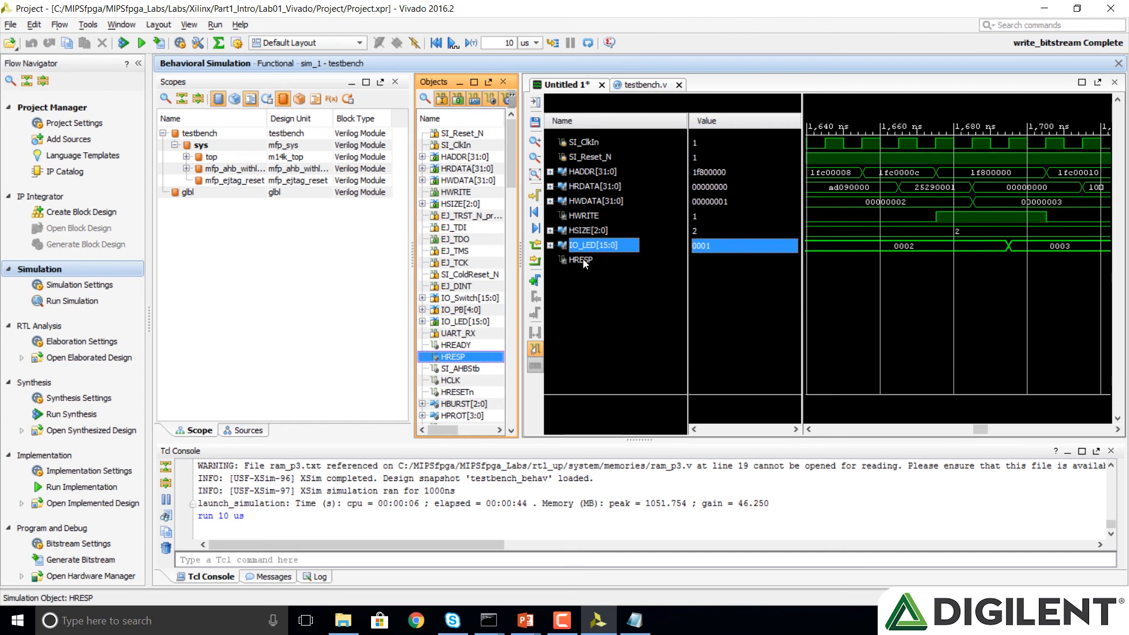
click(581, 259)
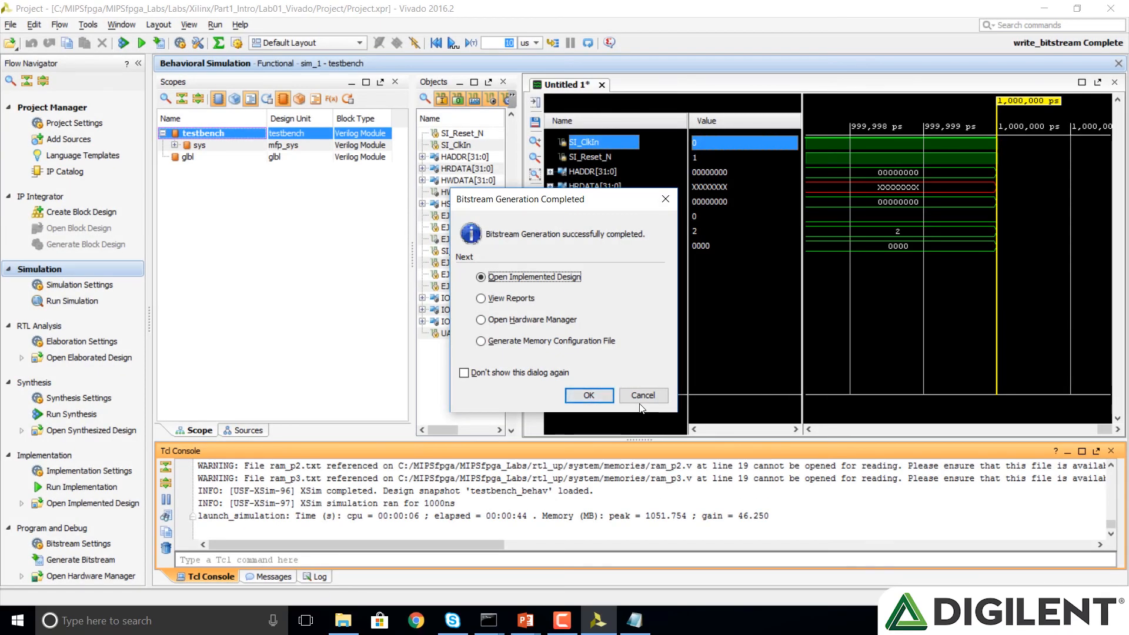
mouse_move(513, 250)
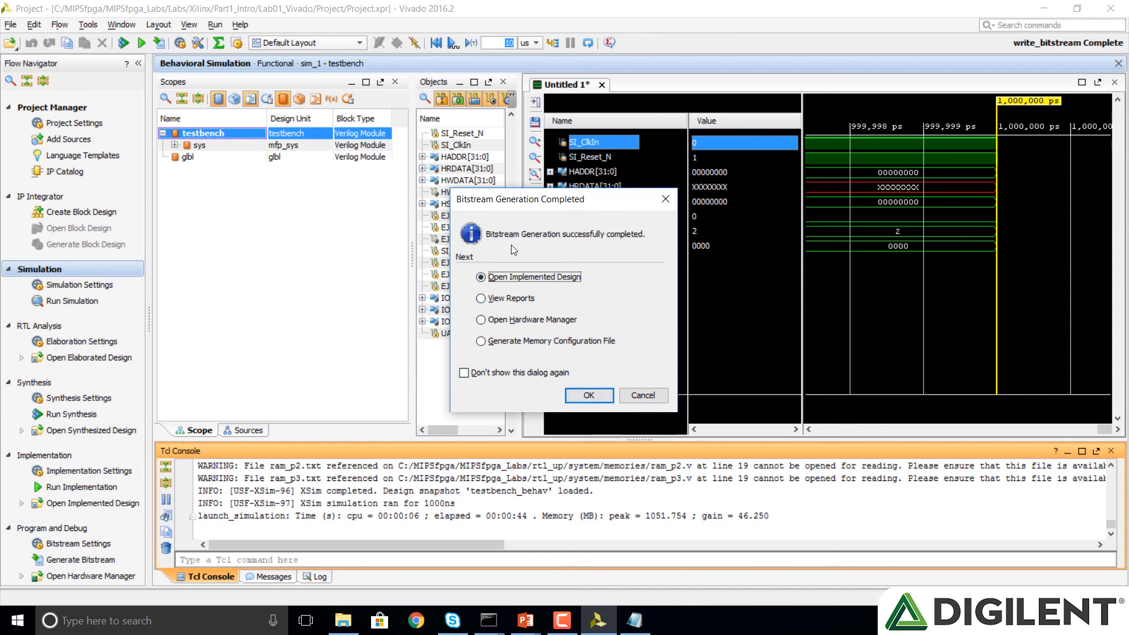
mouse_move(589, 395)
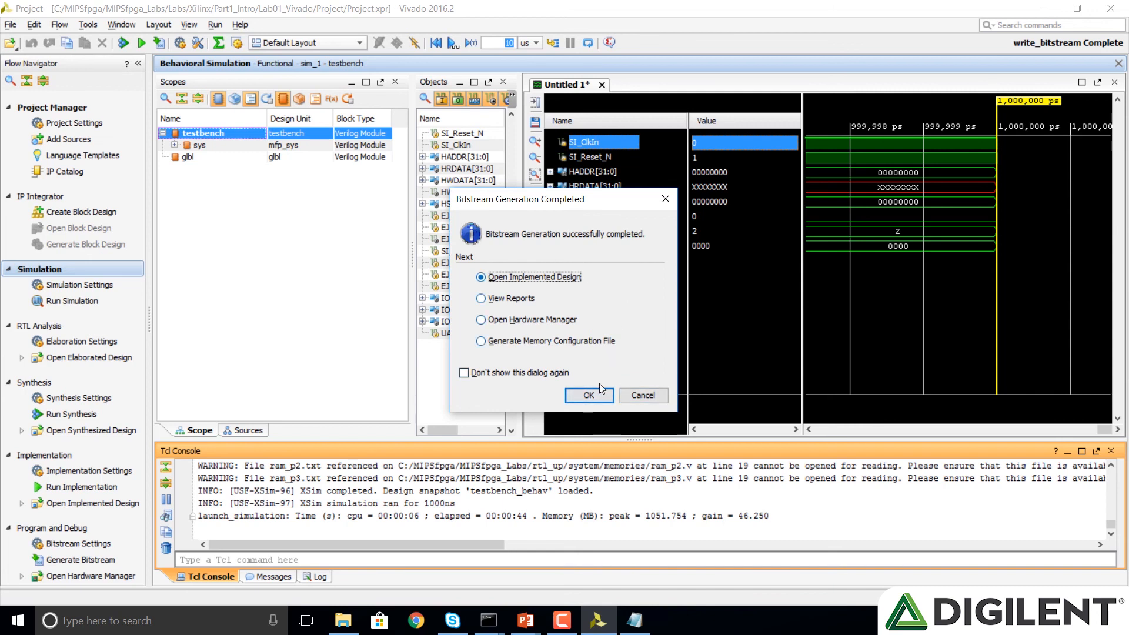
mouse_move(494, 340)
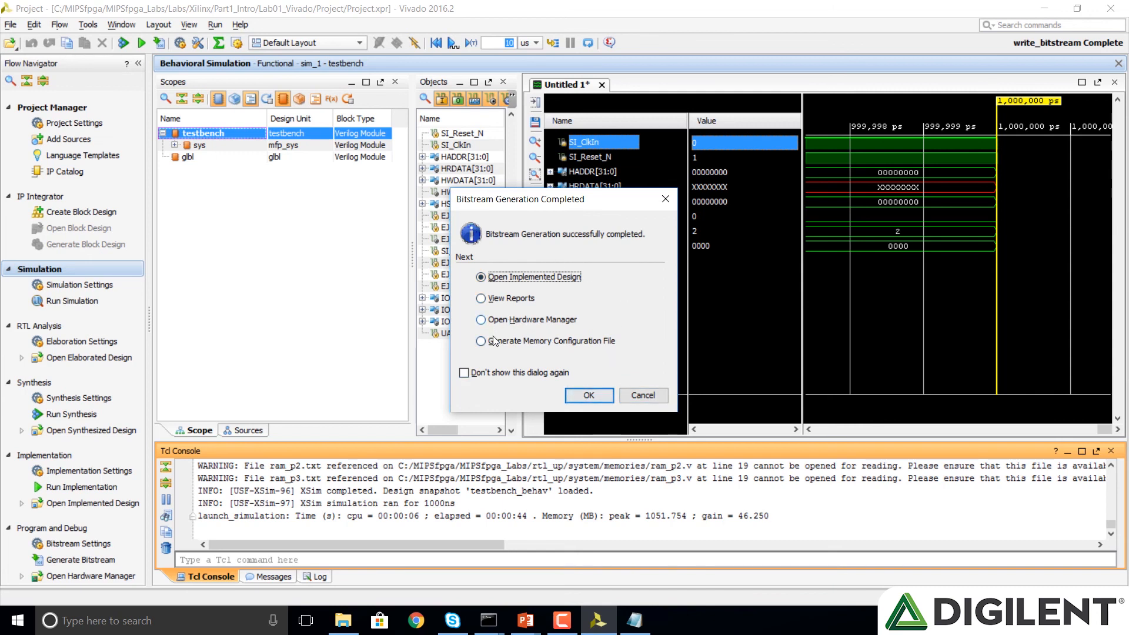
mouse_move(670, 244)
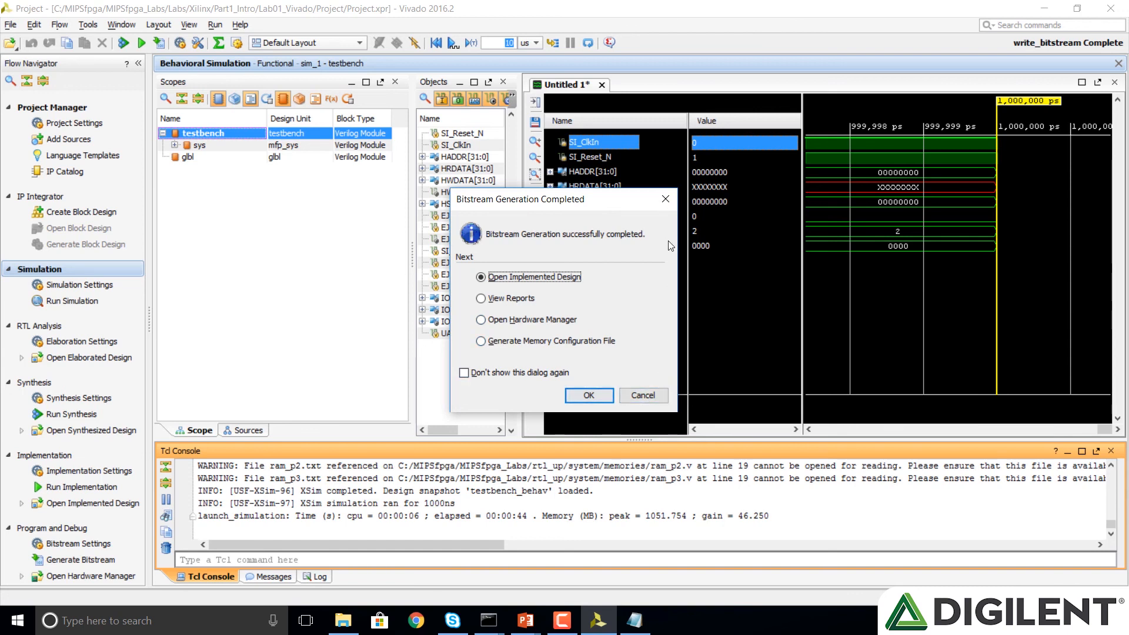
mouse_move(641, 395)
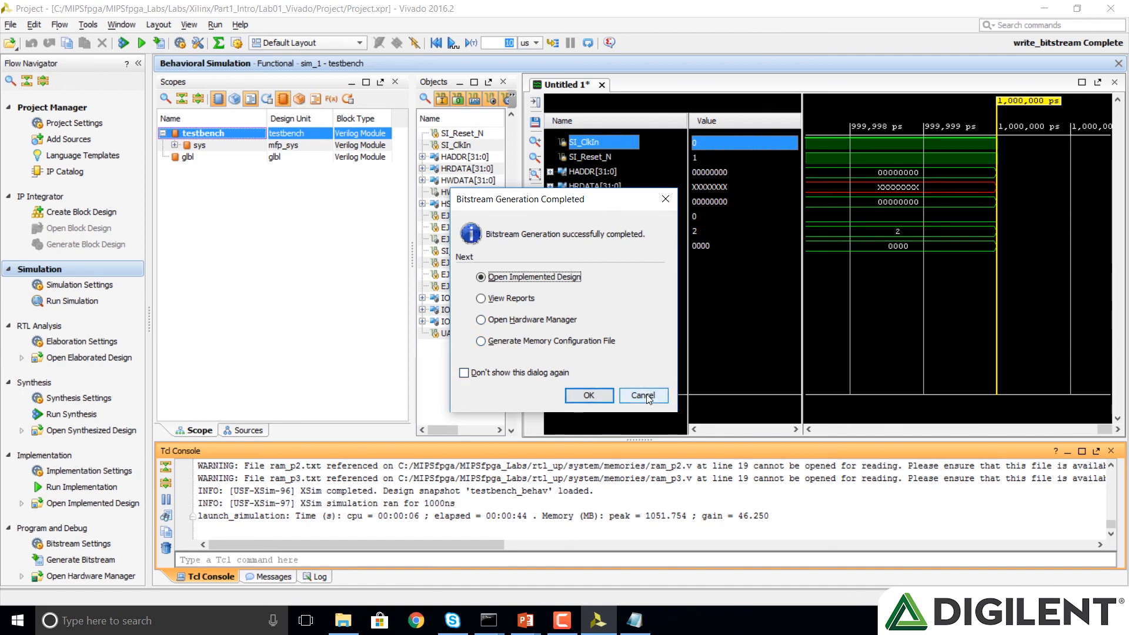
mouse_move(517, 319)
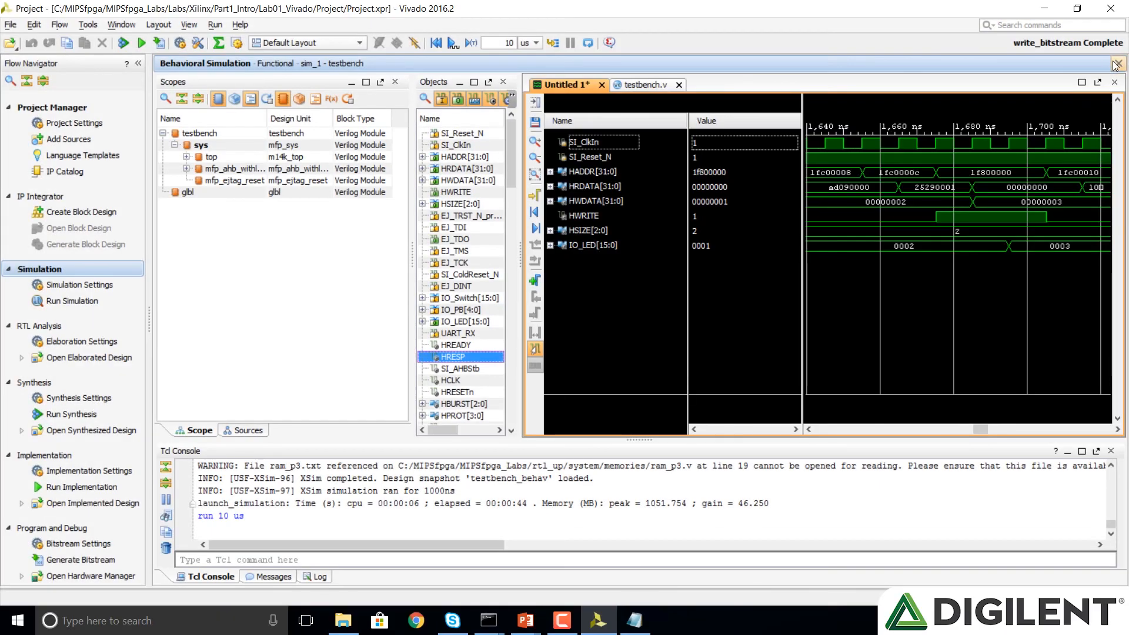
- Close the behavioral simulation, confirm, and discard waveform configuration changes
click(1117, 64)
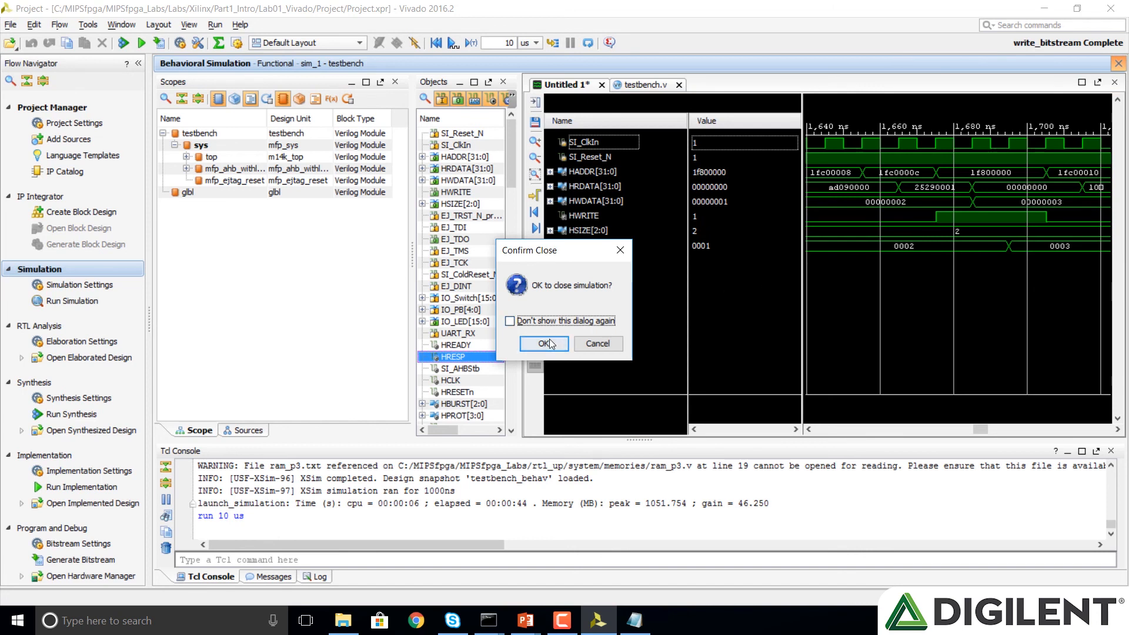
click(543, 343)
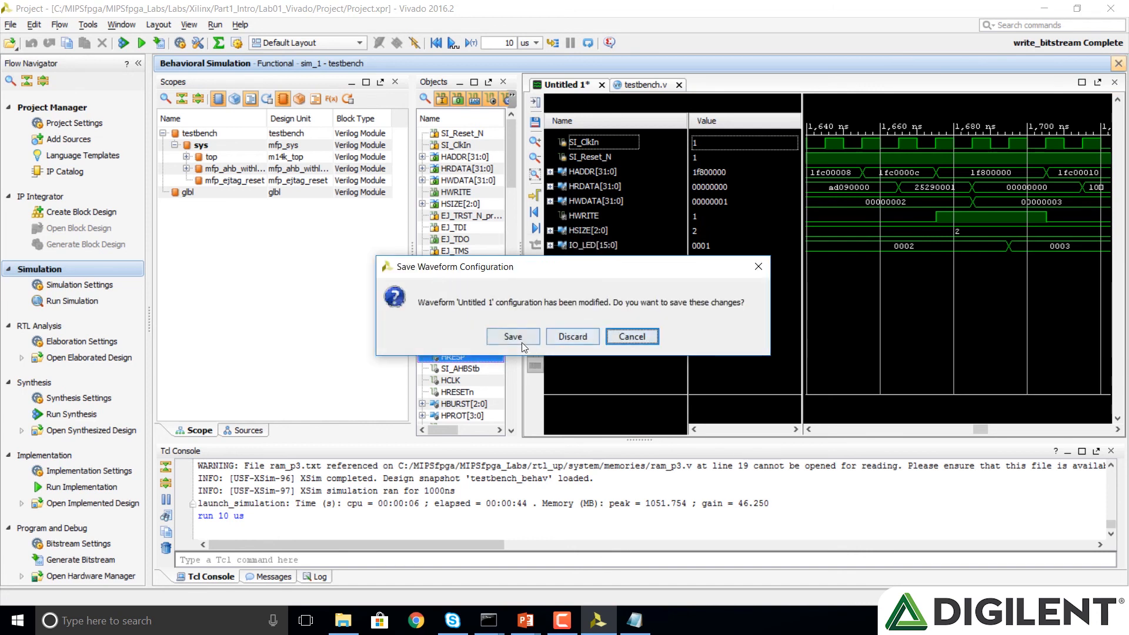
mouse_move(589, 298)
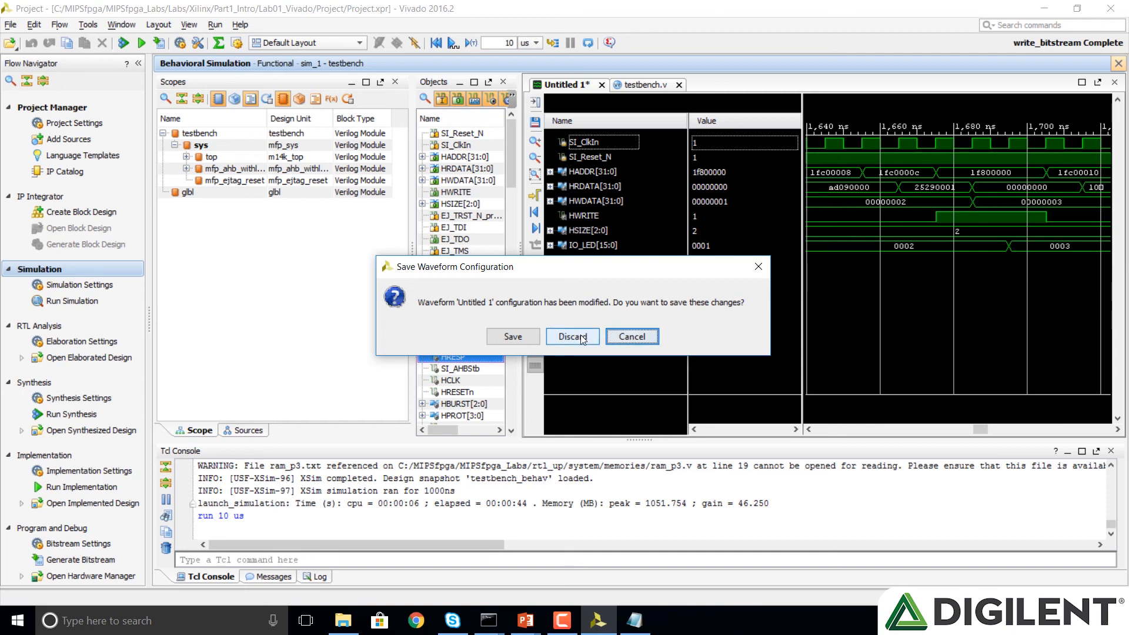
click(572, 336)
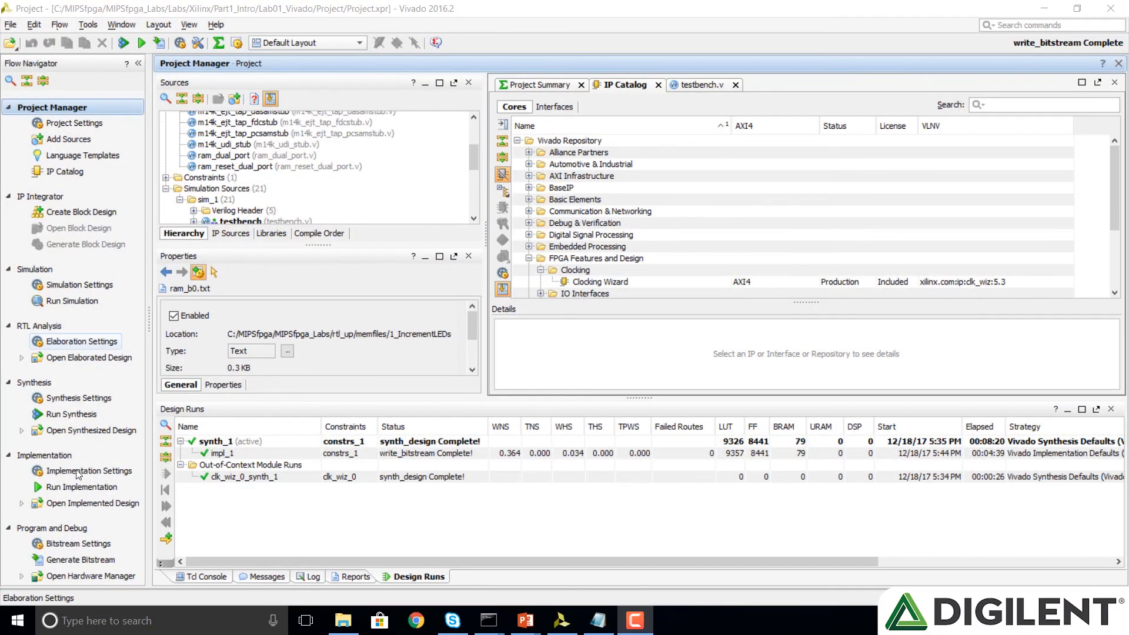
mouse_move(90, 576)
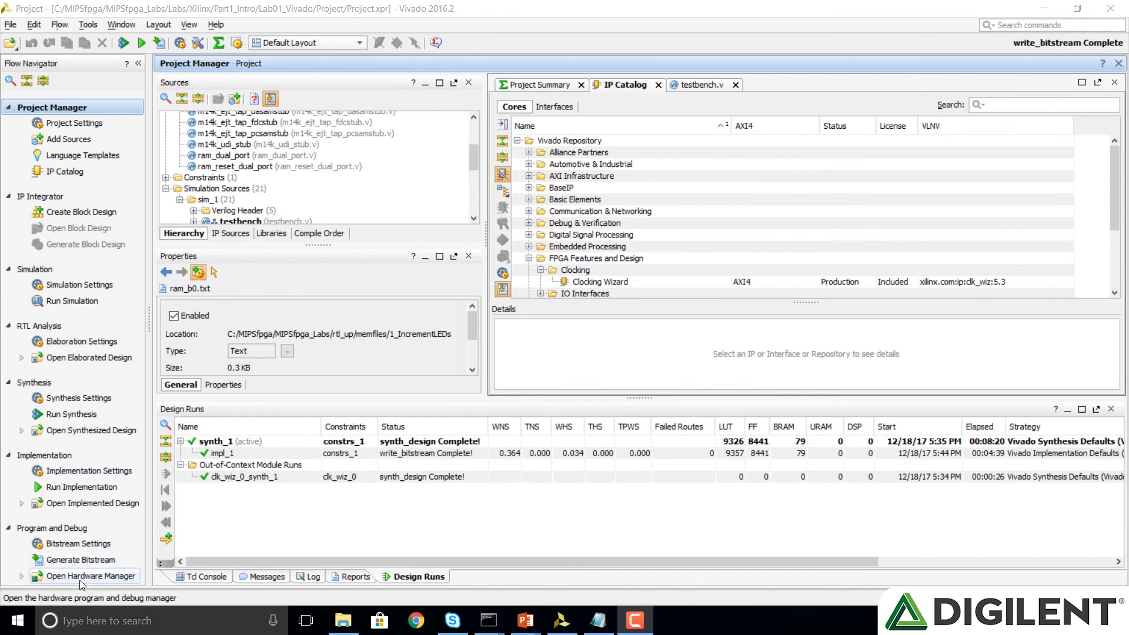
- Open the Hardware Manager from the Flow menu and auto-connect to the Digilent board
click(60, 24)
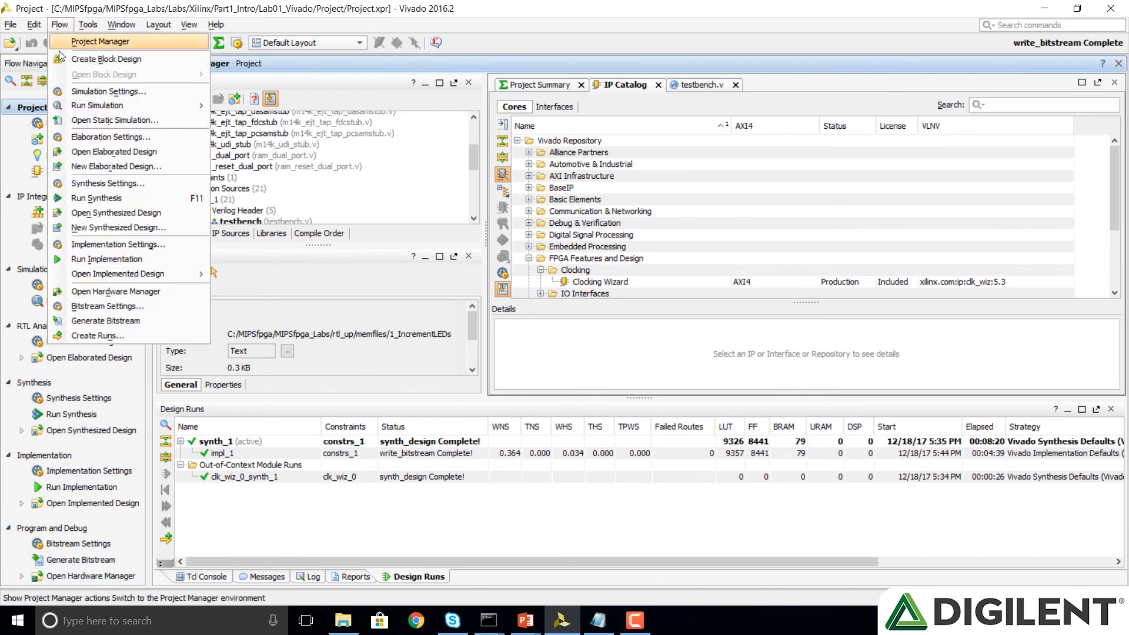
mouse_move(116, 291)
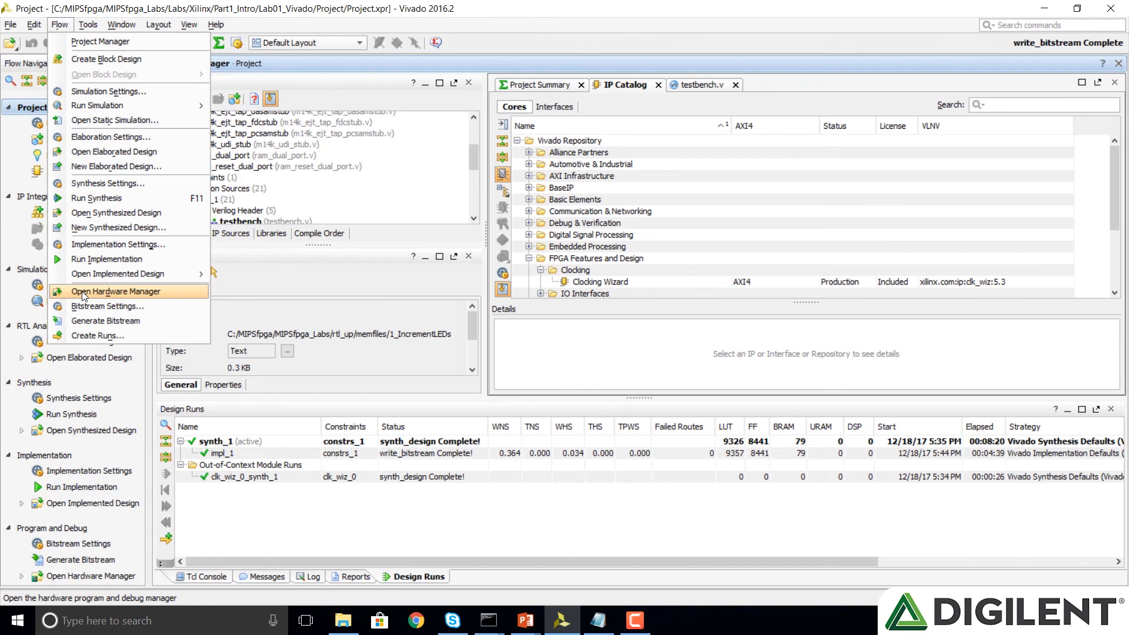
mouse_move(83, 292)
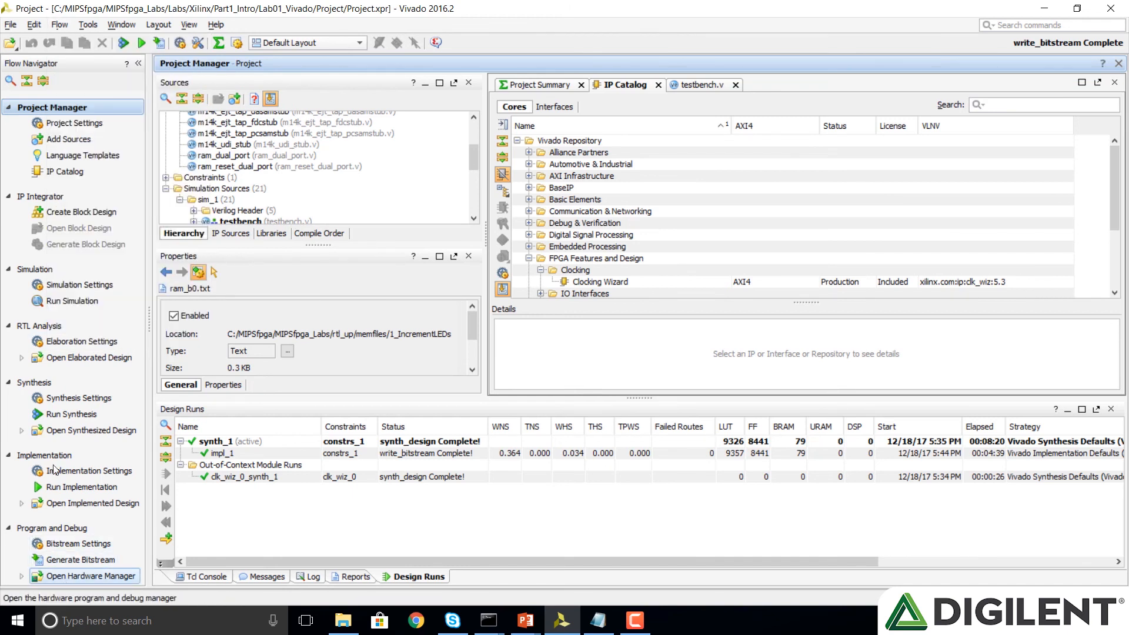
click(90, 576)
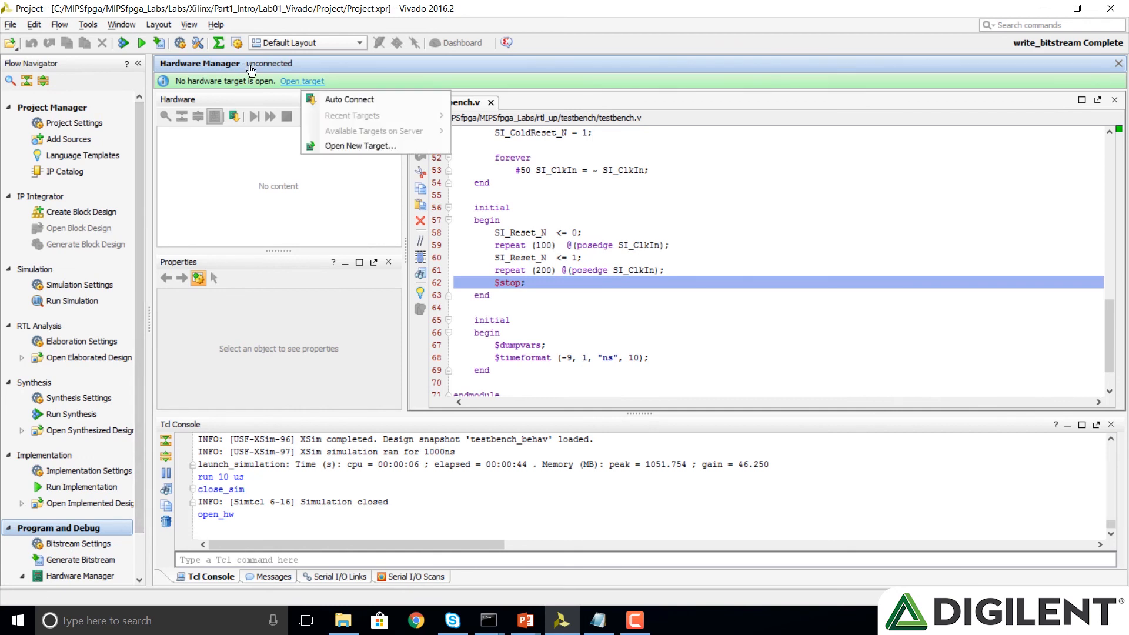
click(349, 99)
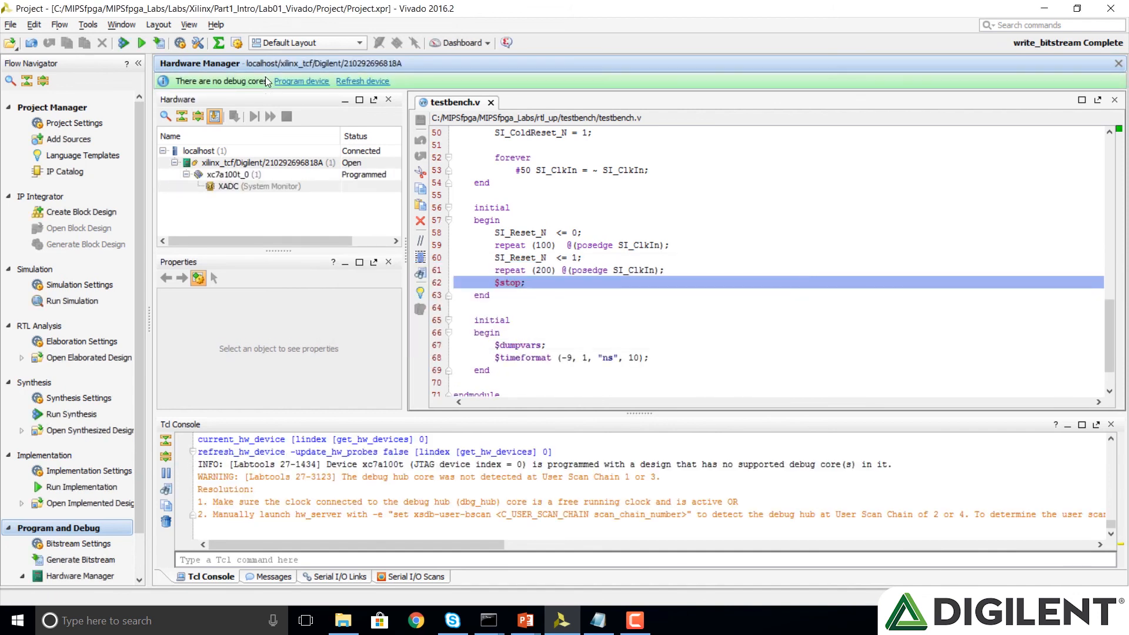
mouse_move(312, 84)
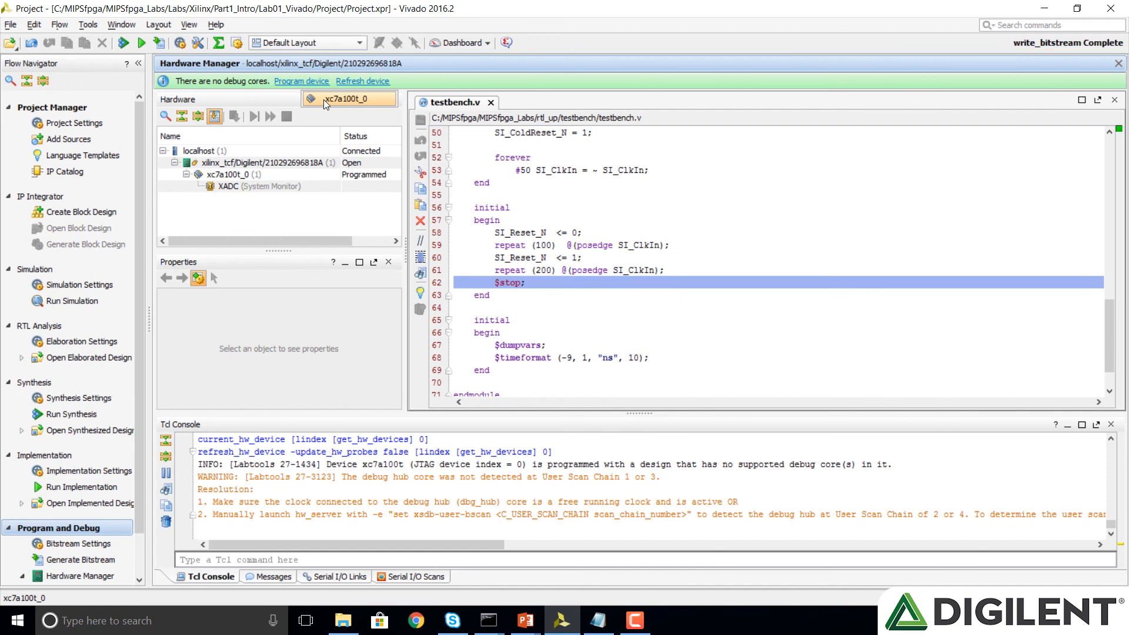
- Program xc7a100t_0 with the mfp_nexys4_ddr.bit bitstream file
click(301, 81)
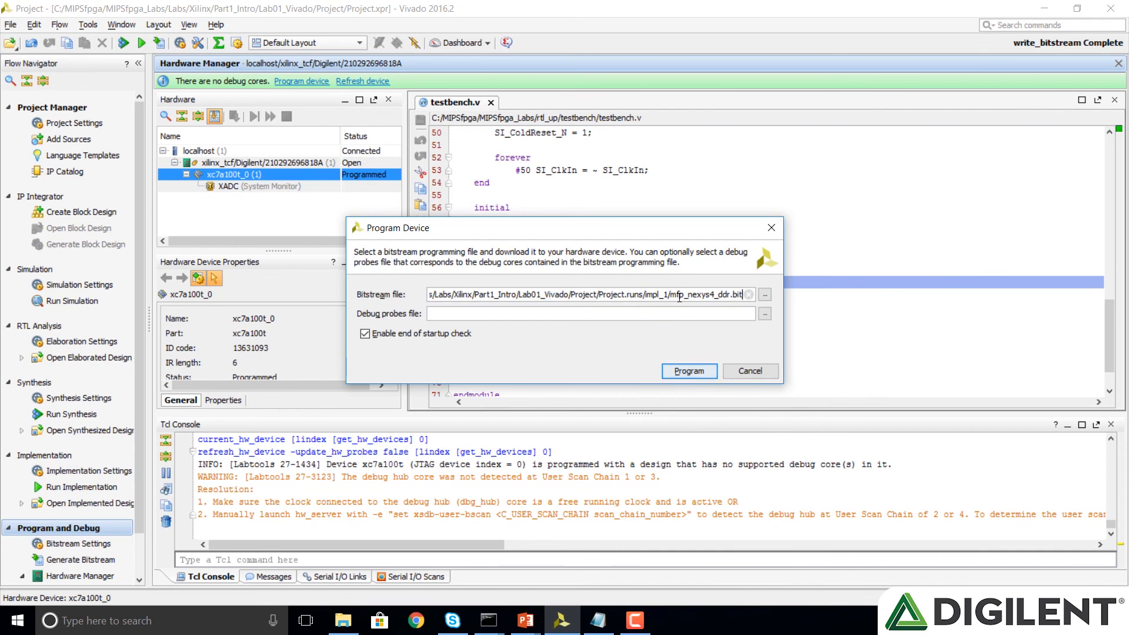
mouse_move(577, 294)
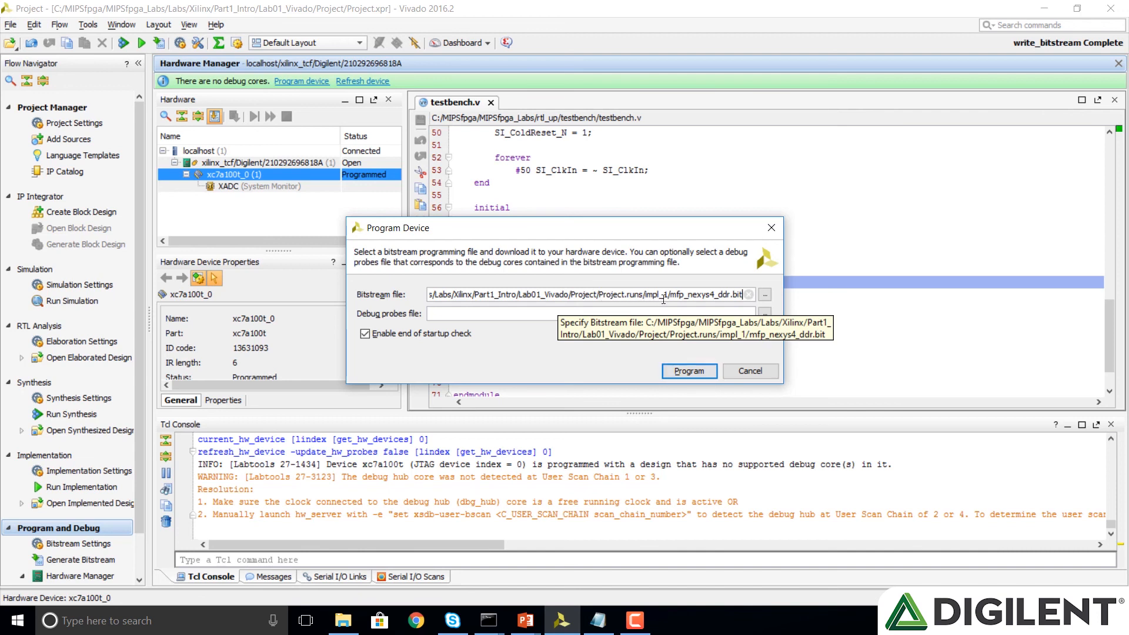
double_click(684, 295)
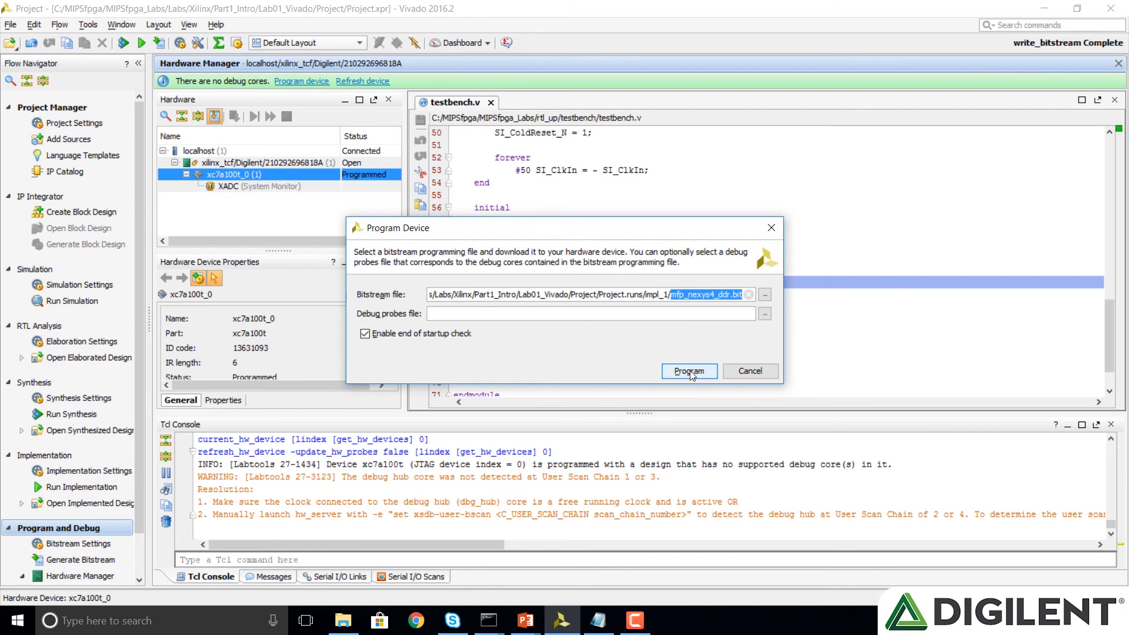
click(688, 371)
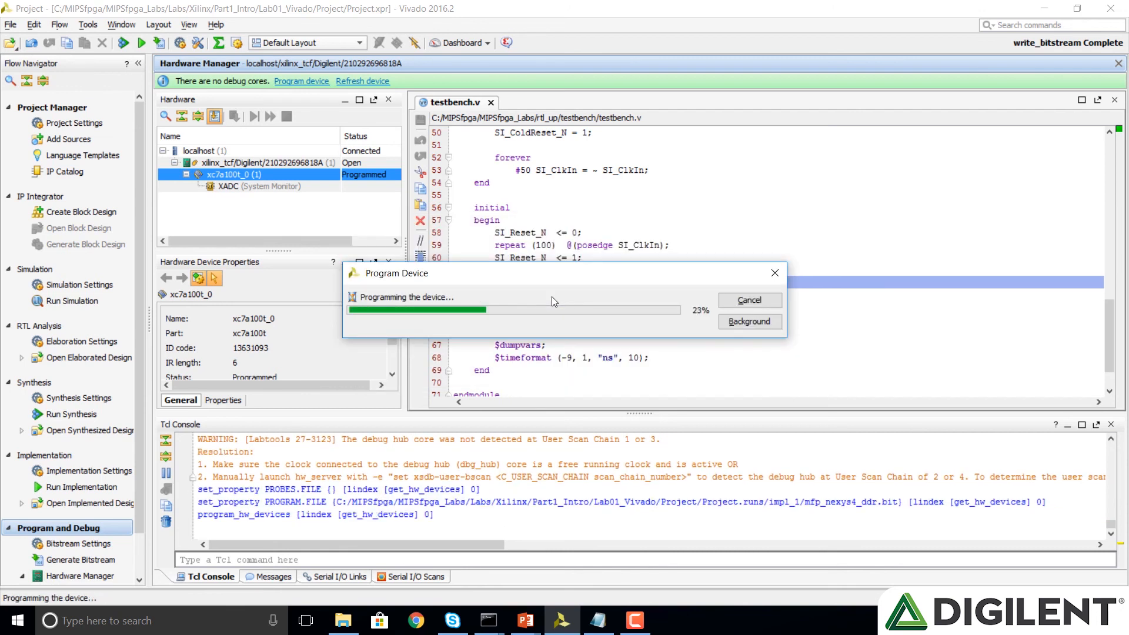